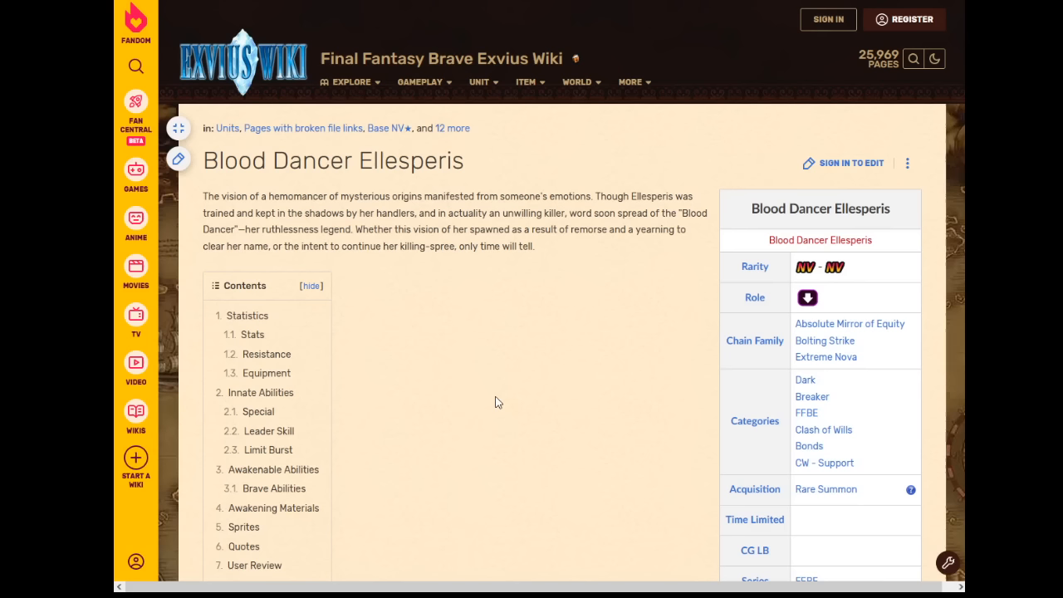
mouse_move(495, 395)
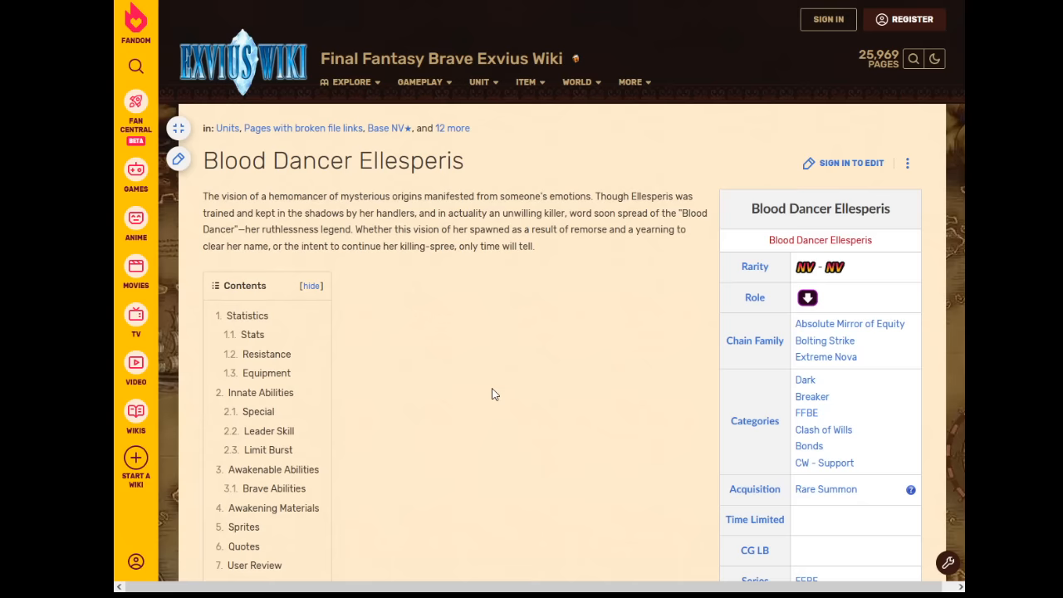
- Scroll Ellesperis's page past the infobox through Statistics, Resistance and Equipment to Innate Abilities
left_click(526, 81)
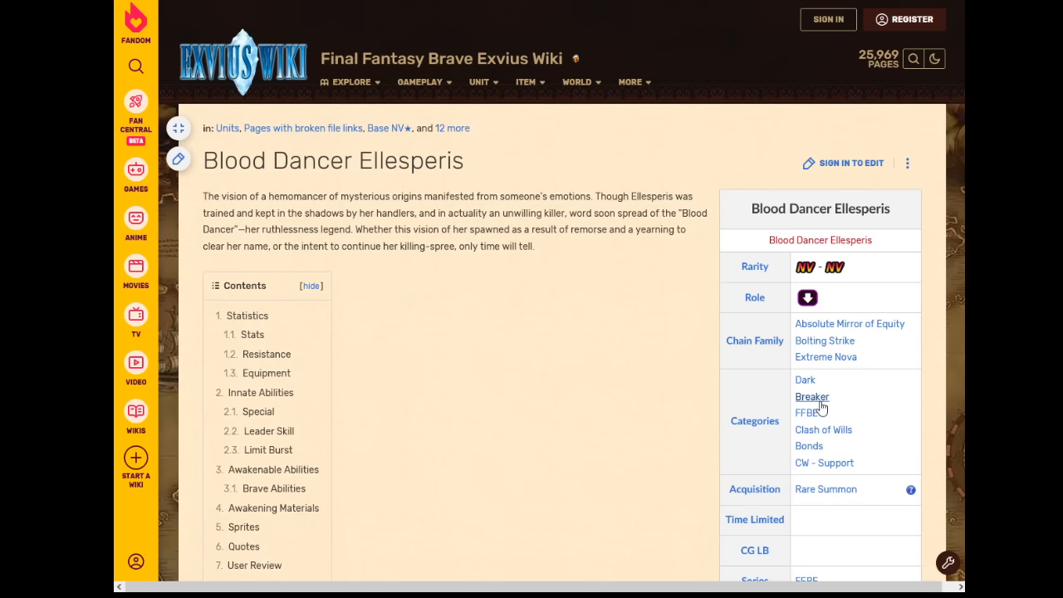
mouse_move(824, 463)
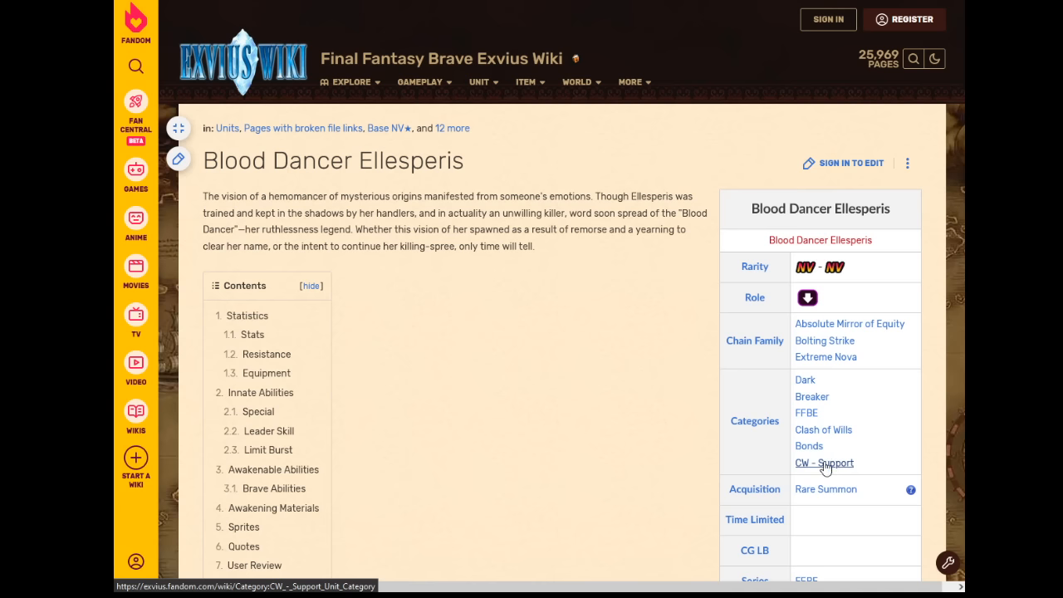
mouse_move(822, 430)
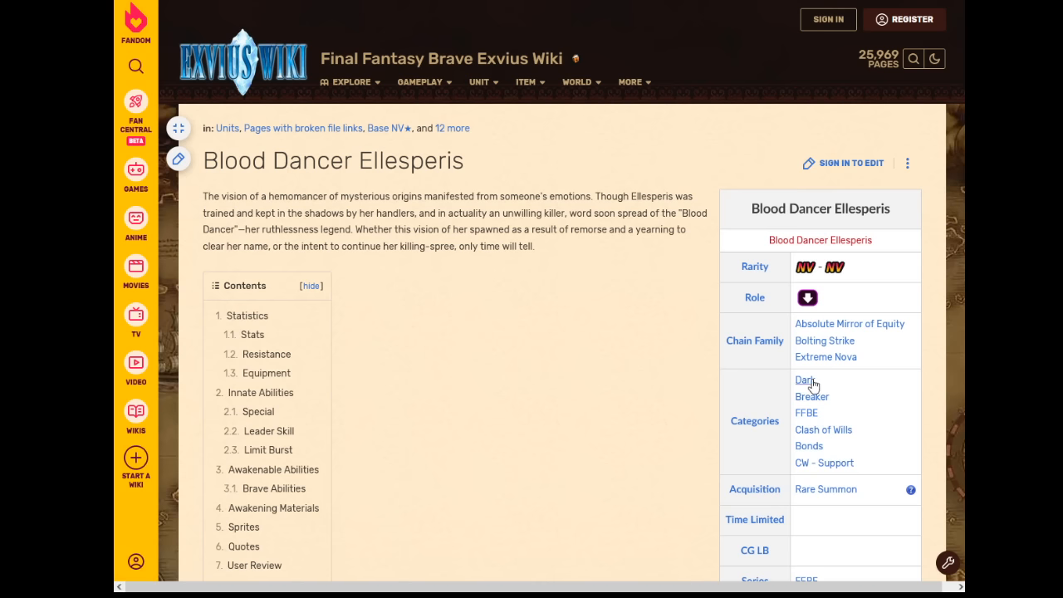
mouse_move(809, 447)
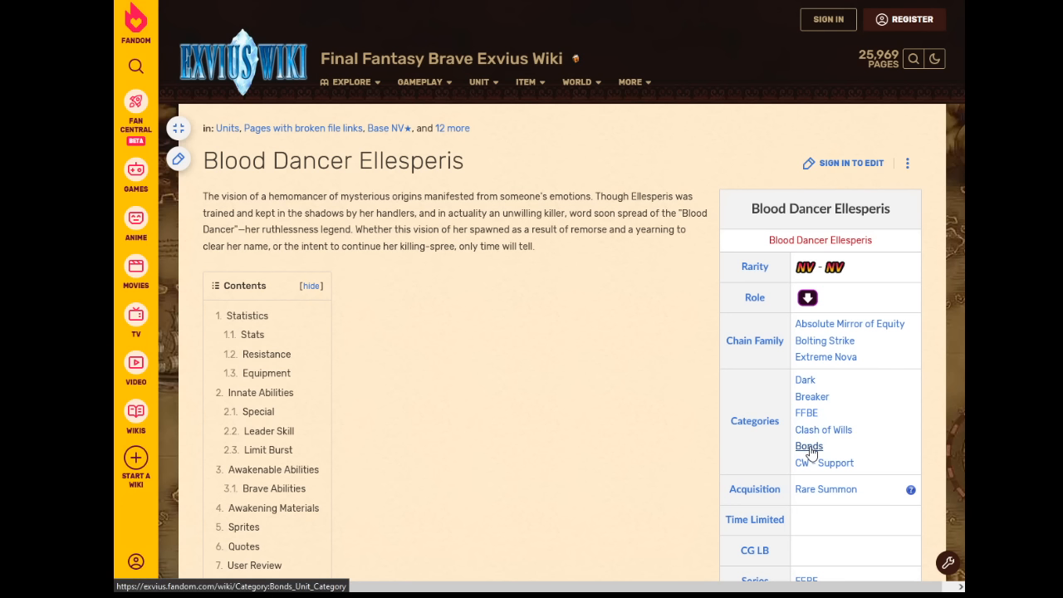
mouse_move(854, 449)
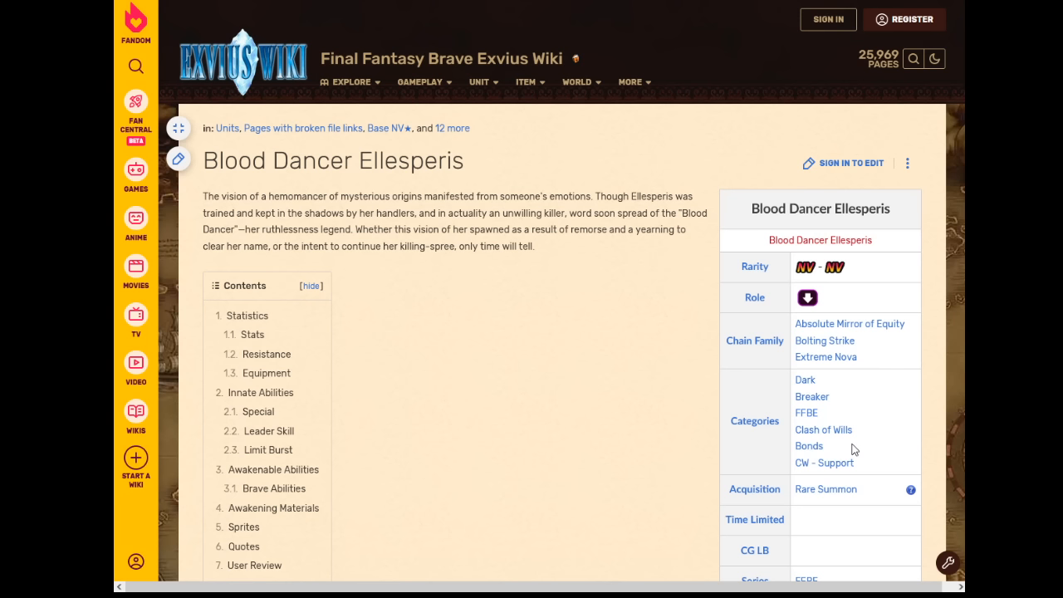
mouse_move(720, 383)
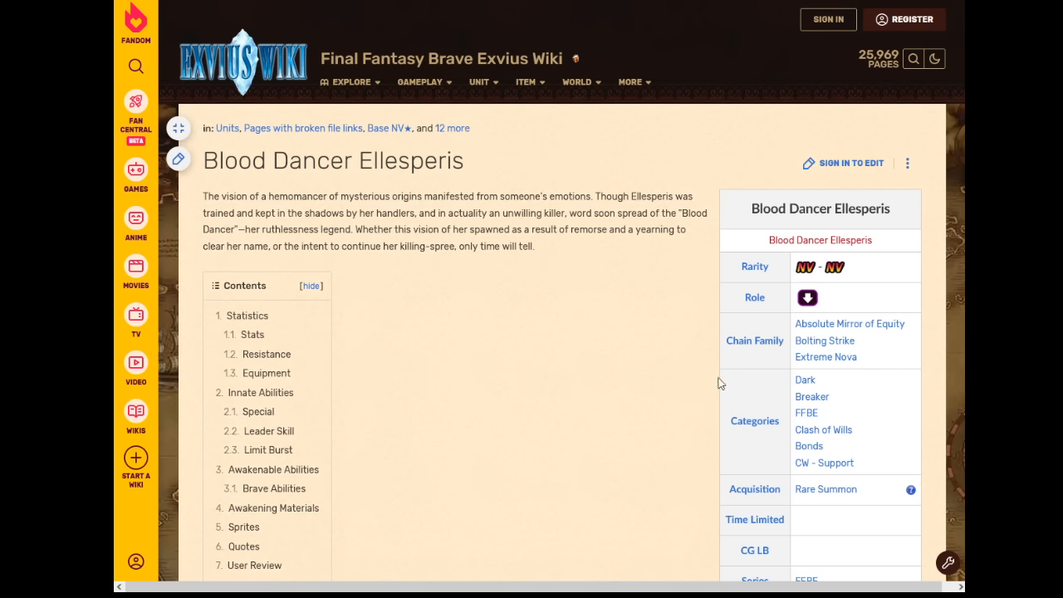
scroll("down", 3)
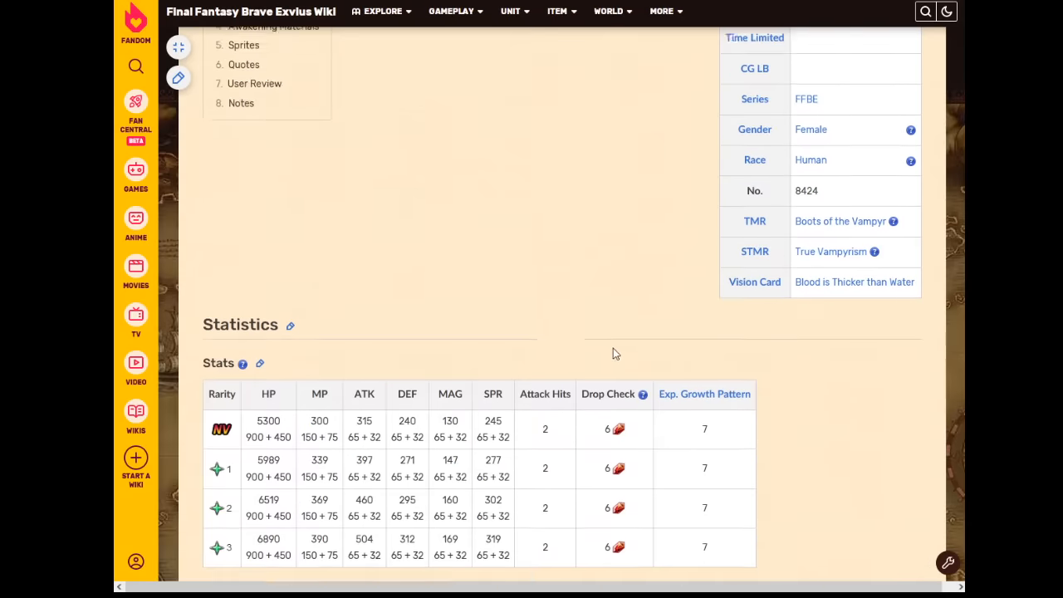
scroll("down", 3)
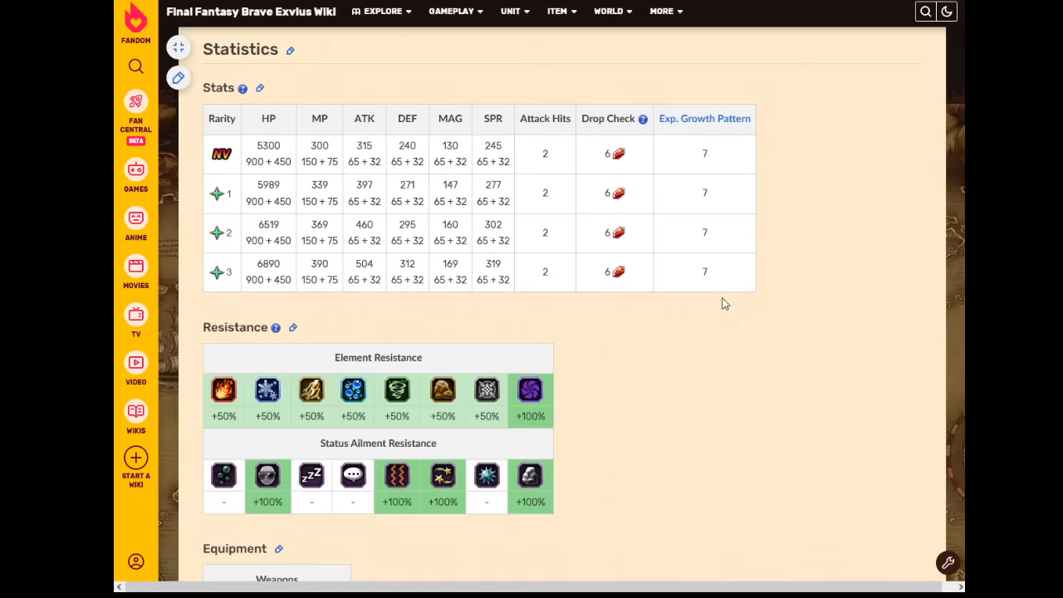
mouse_move(314, 260)
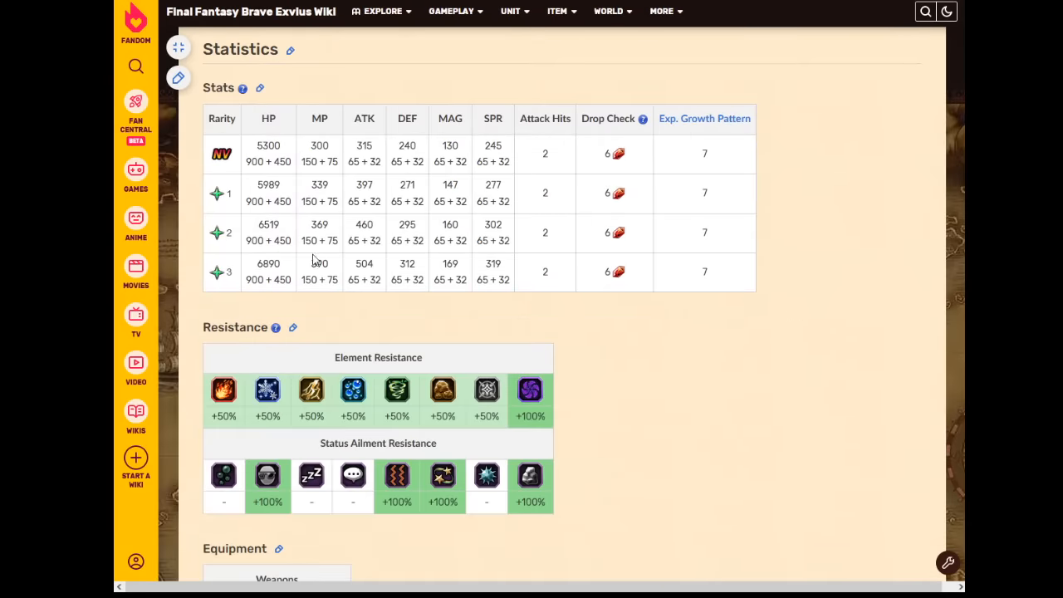
scroll("down", 3)
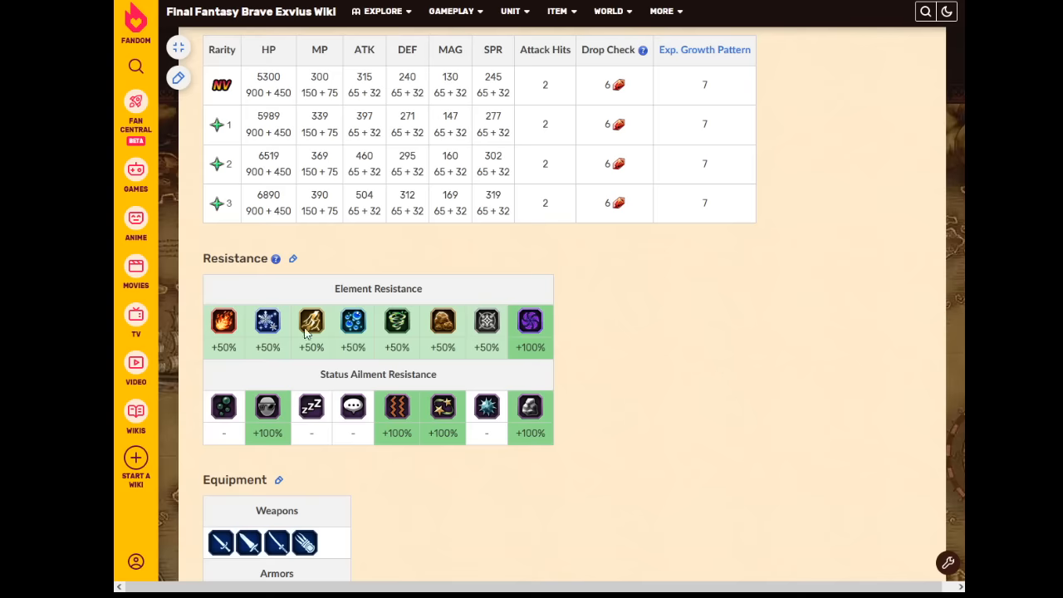
mouse_move(597, 334)
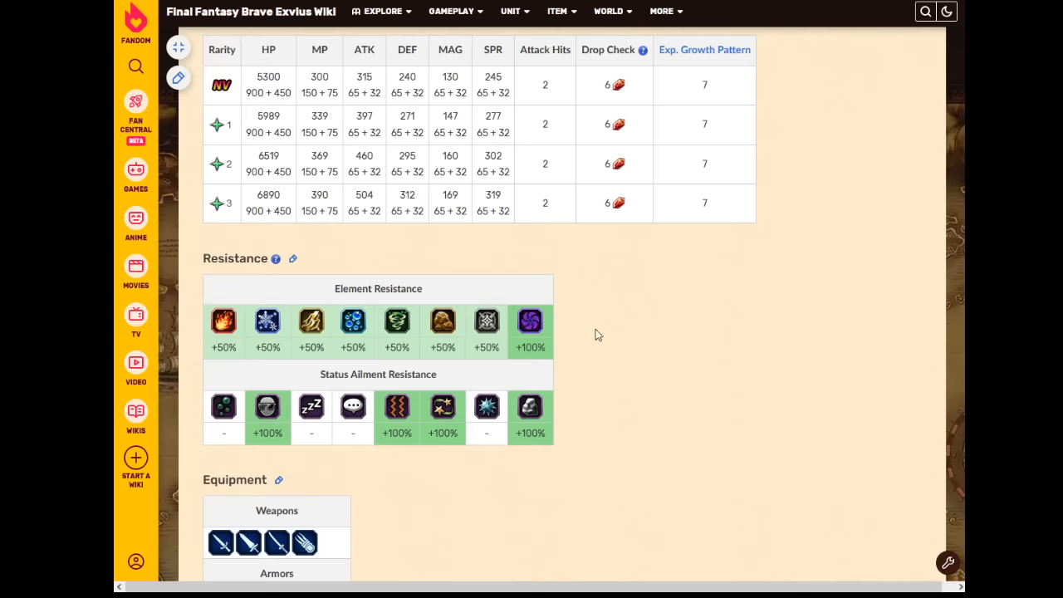
scroll("down", 3)
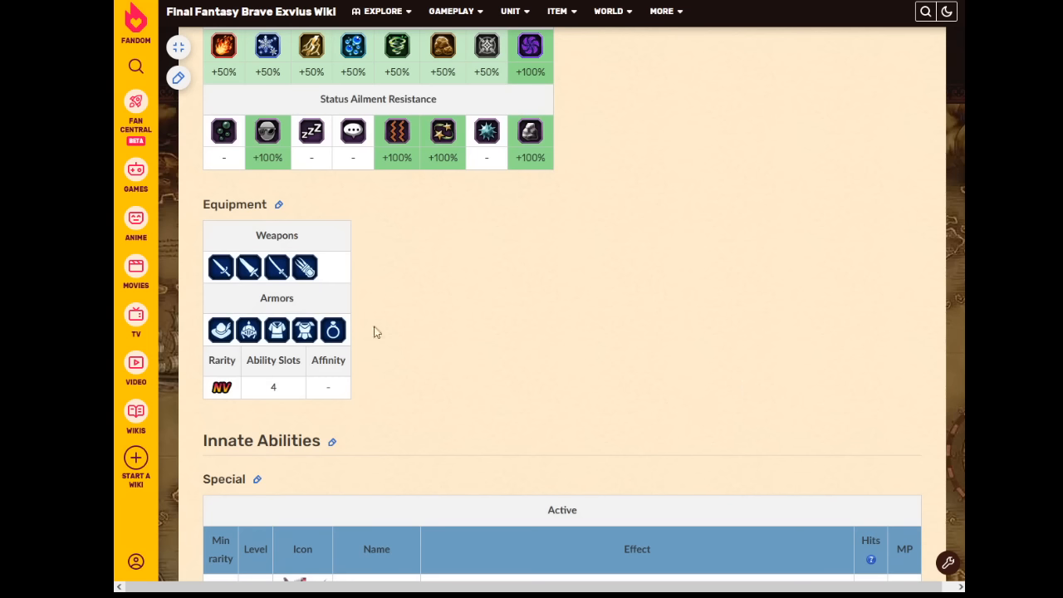
mouse_move(578, 342)
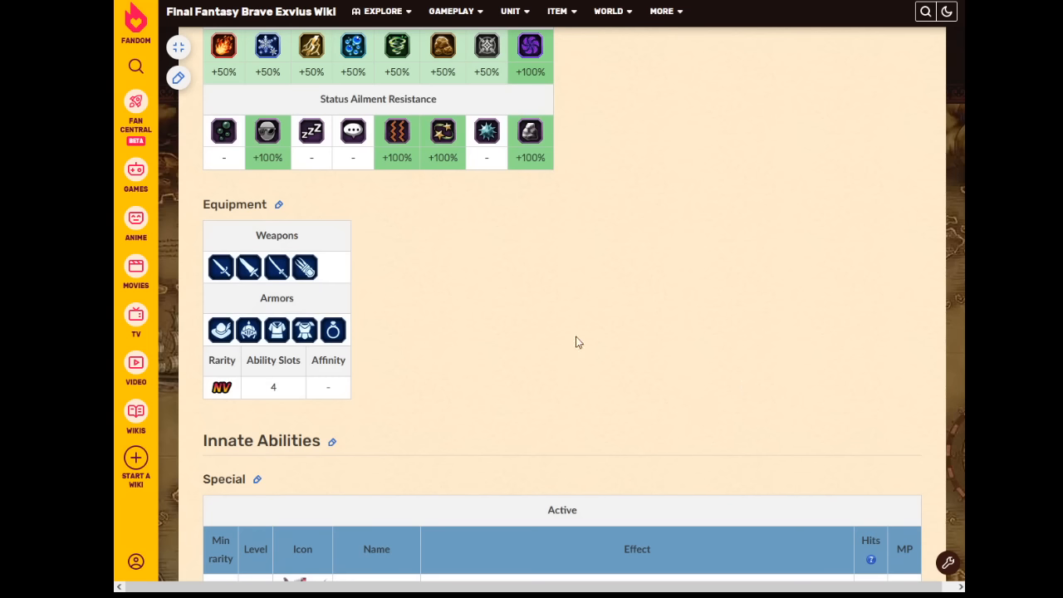
mouse_move(524, 348)
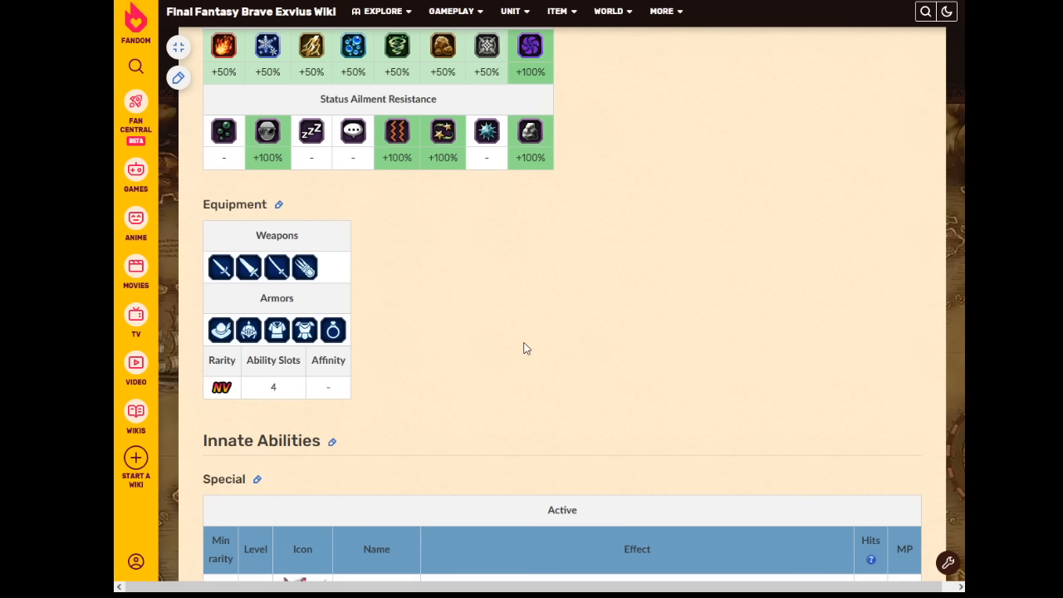
- Scroll into Innate Abilities > Special, showing actives from Triple Dexterity to Hemomancer's Vengeance
scroll("down", 3)
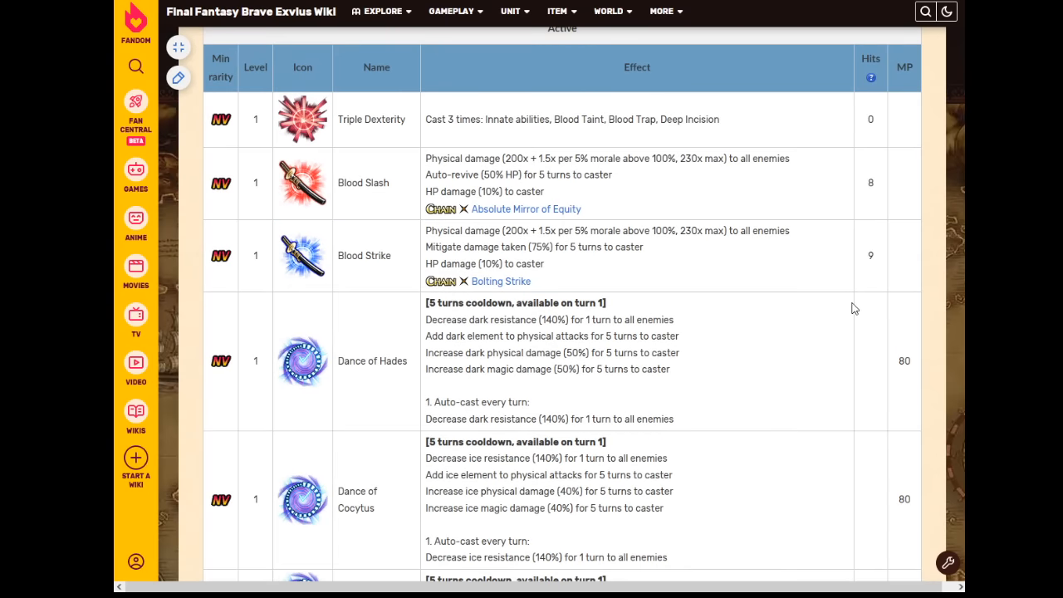
mouse_move(743, 183)
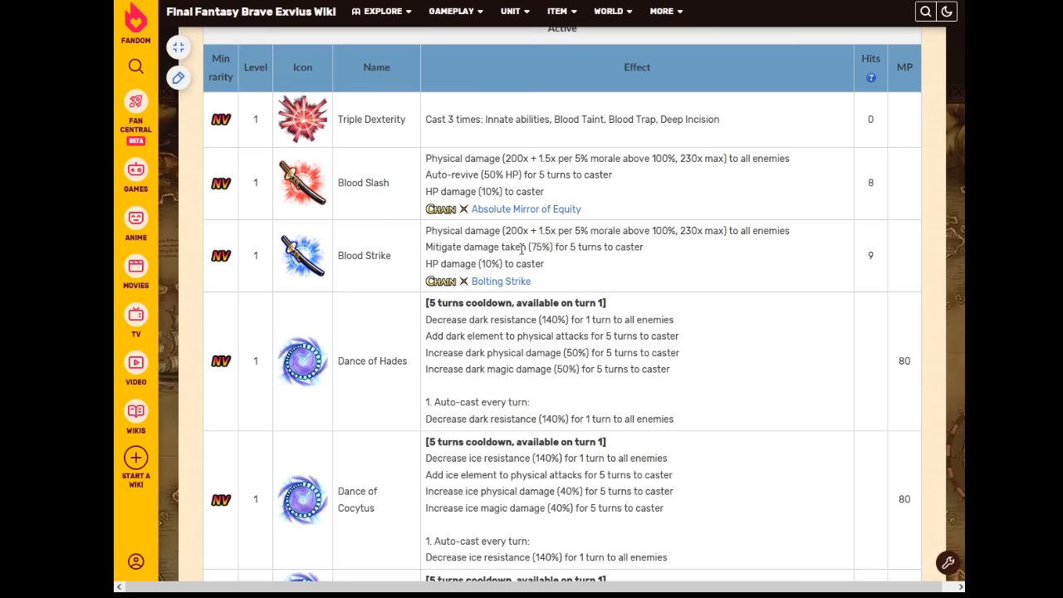
mouse_move(531, 257)
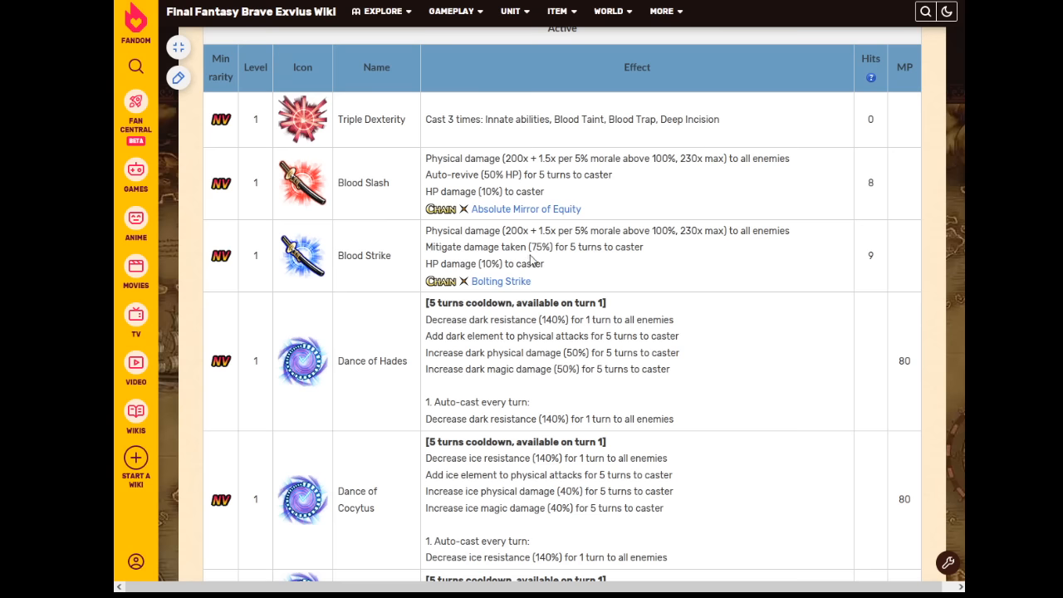
mouse_move(677, 269)
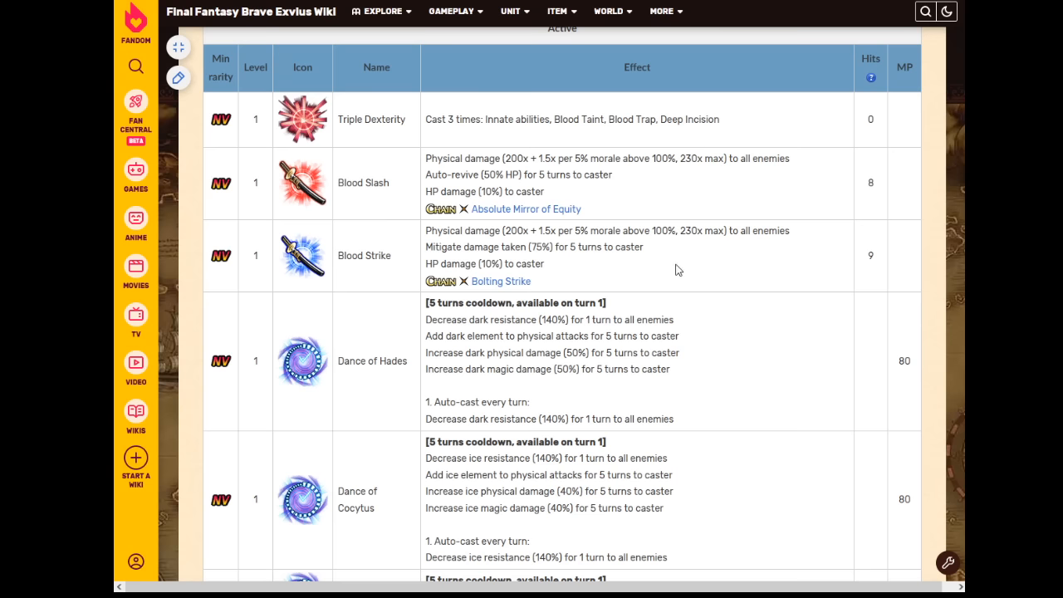
scroll("down", 3)
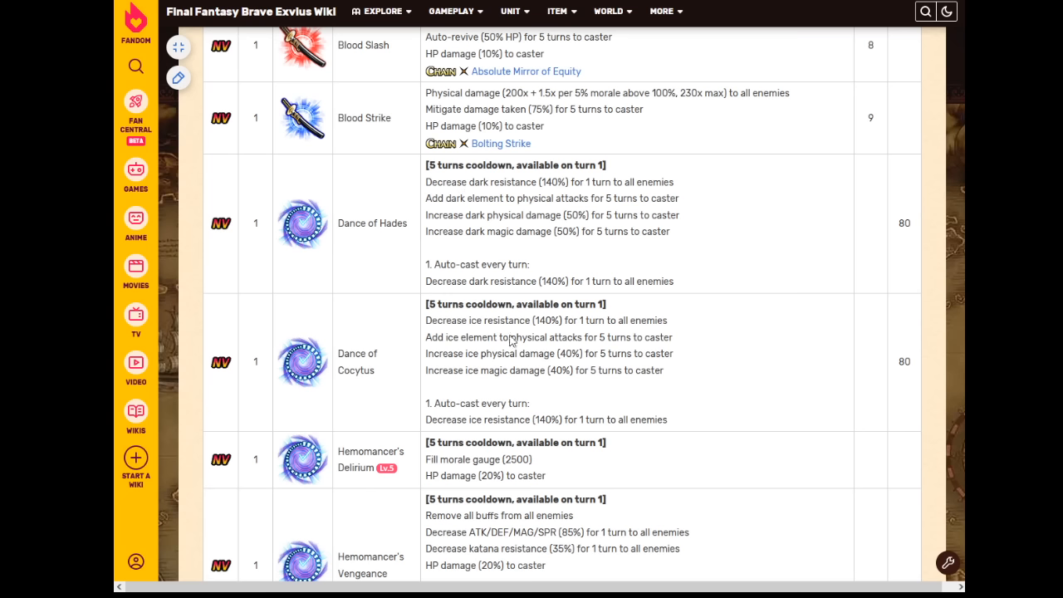
mouse_move(707, 324)
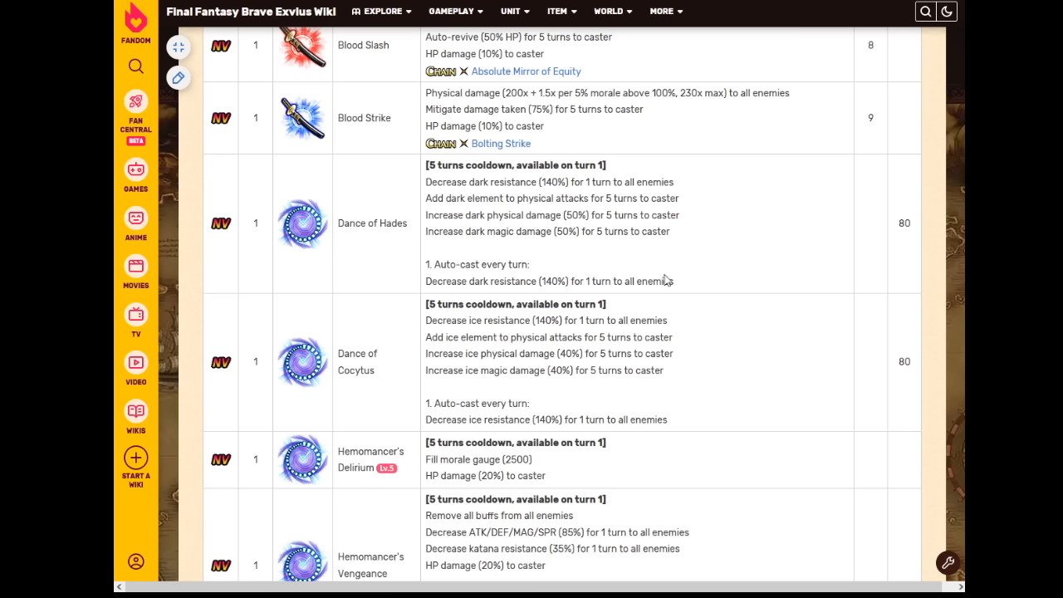
mouse_move(803, 280)
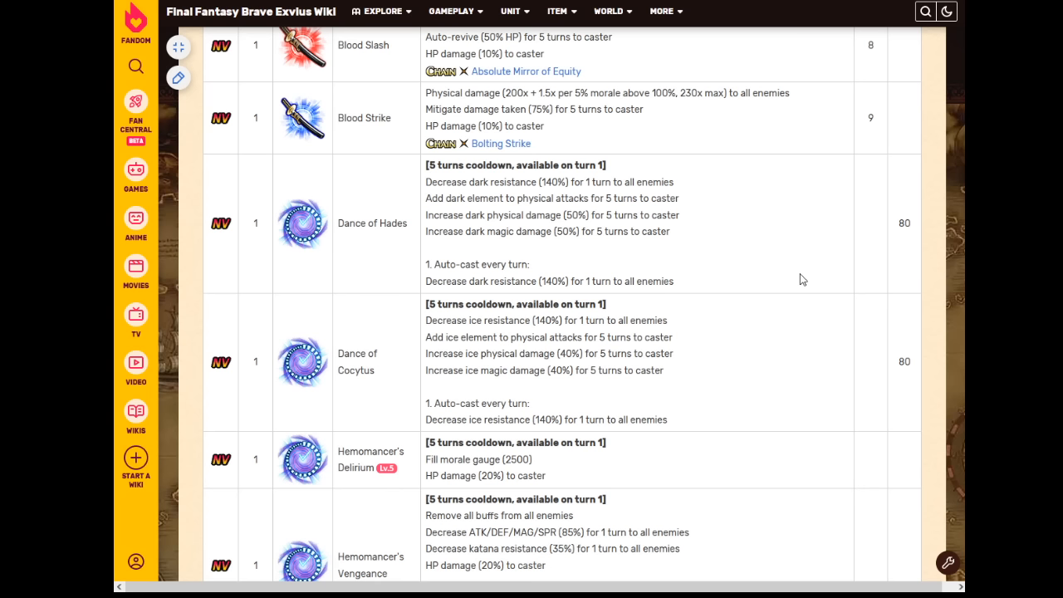
mouse_move(567, 223)
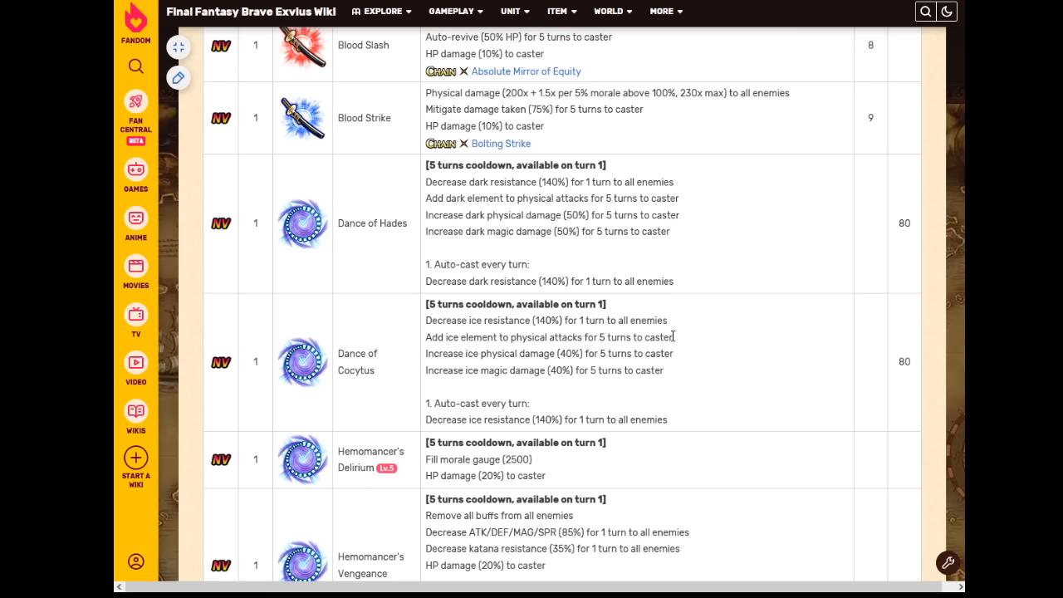
mouse_move(741, 309)
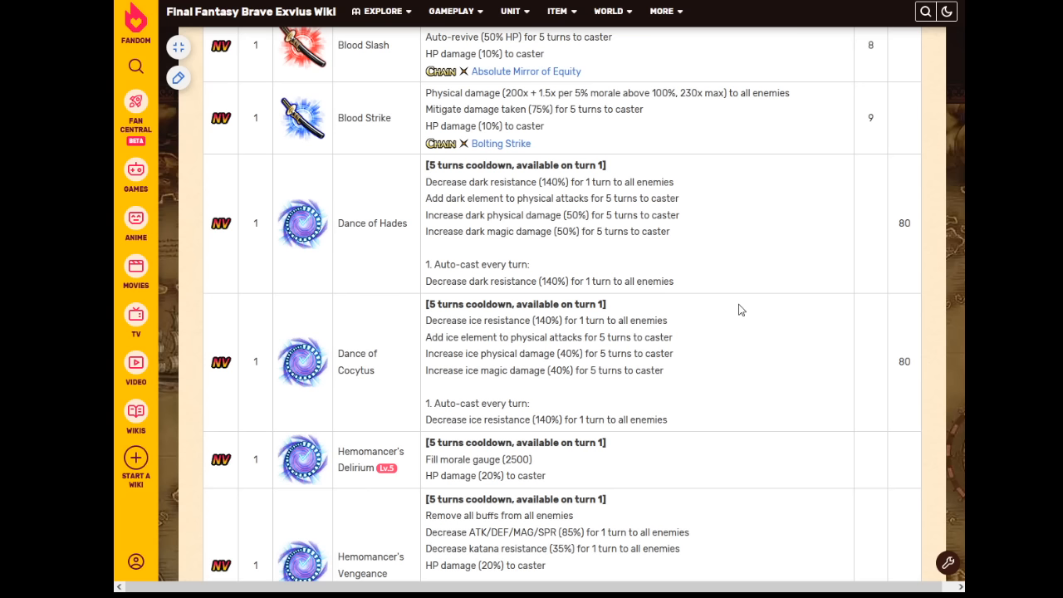
mouse_move(700, 284)
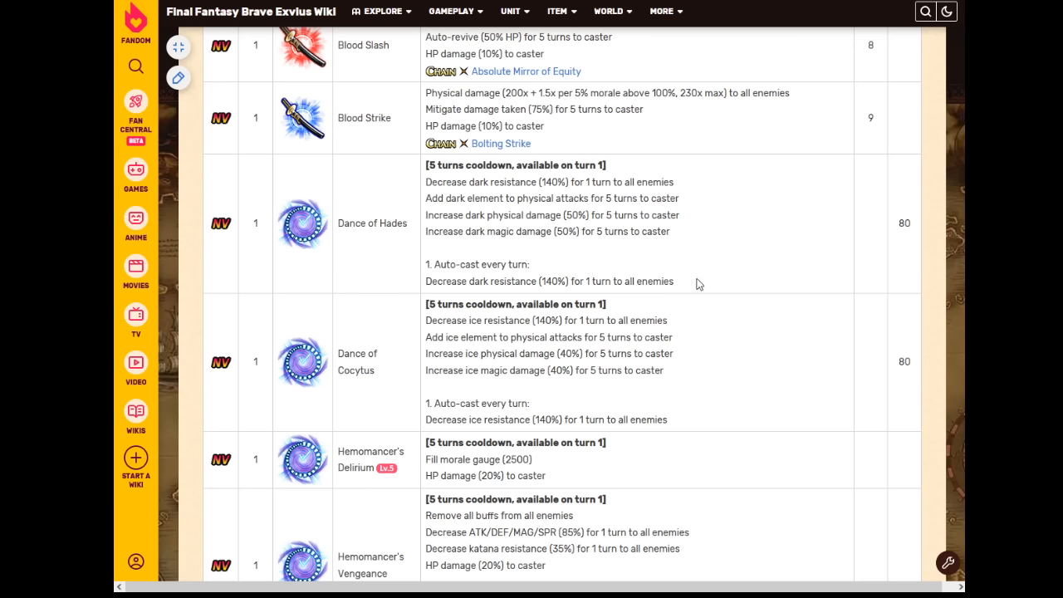
mouse_move(723, 277)
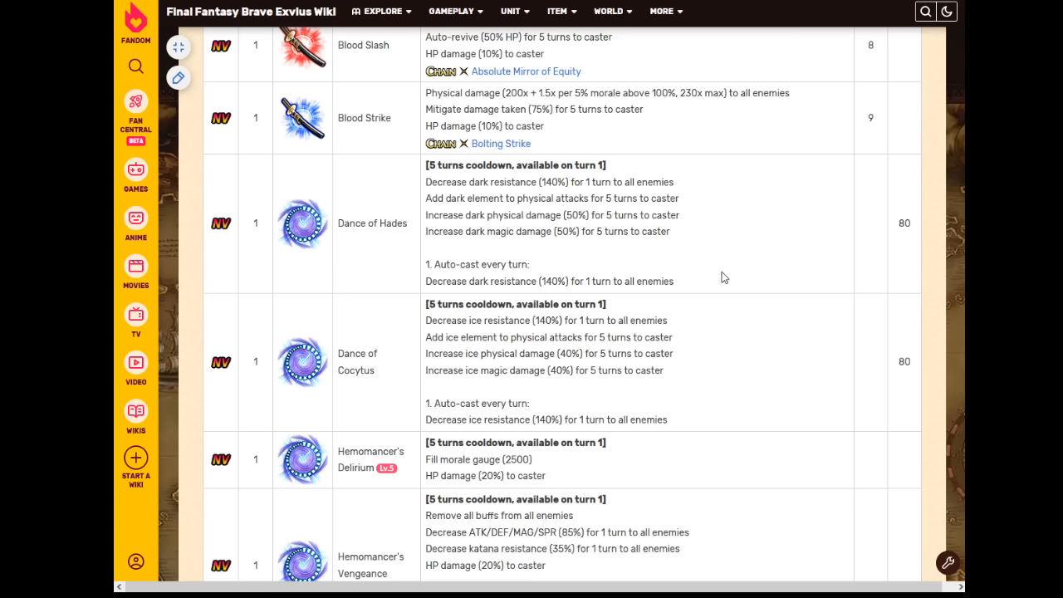
mouse_move(739, 285)
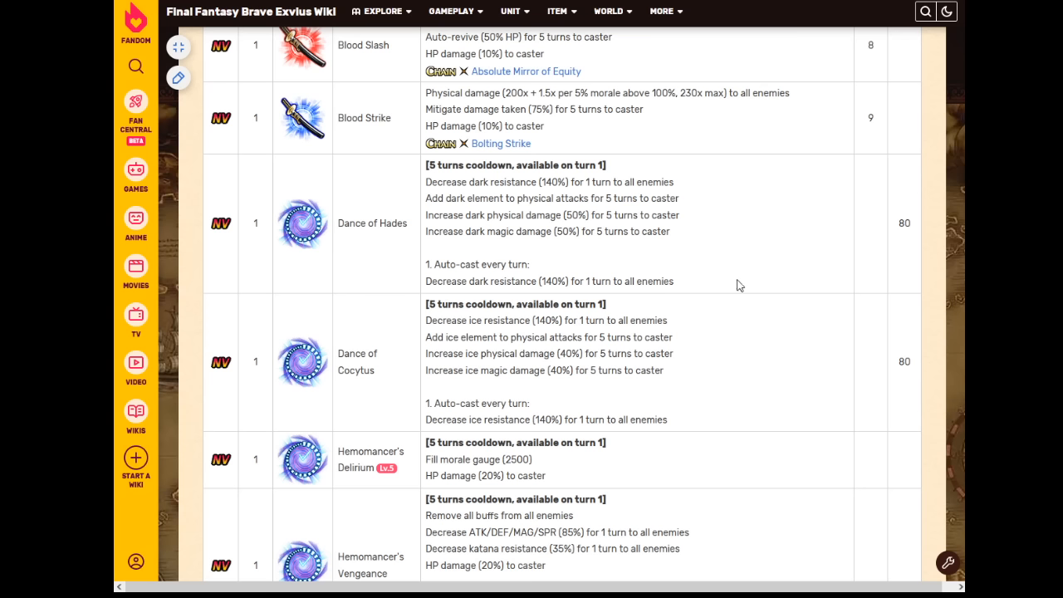
mouse_move(723, 258)
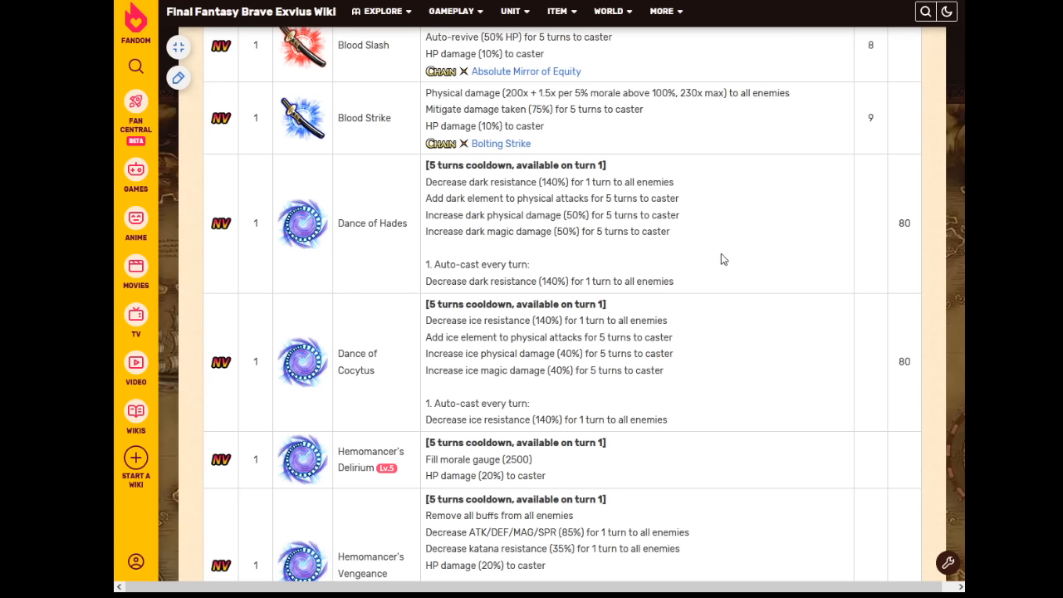
mouse_move(712, 275)
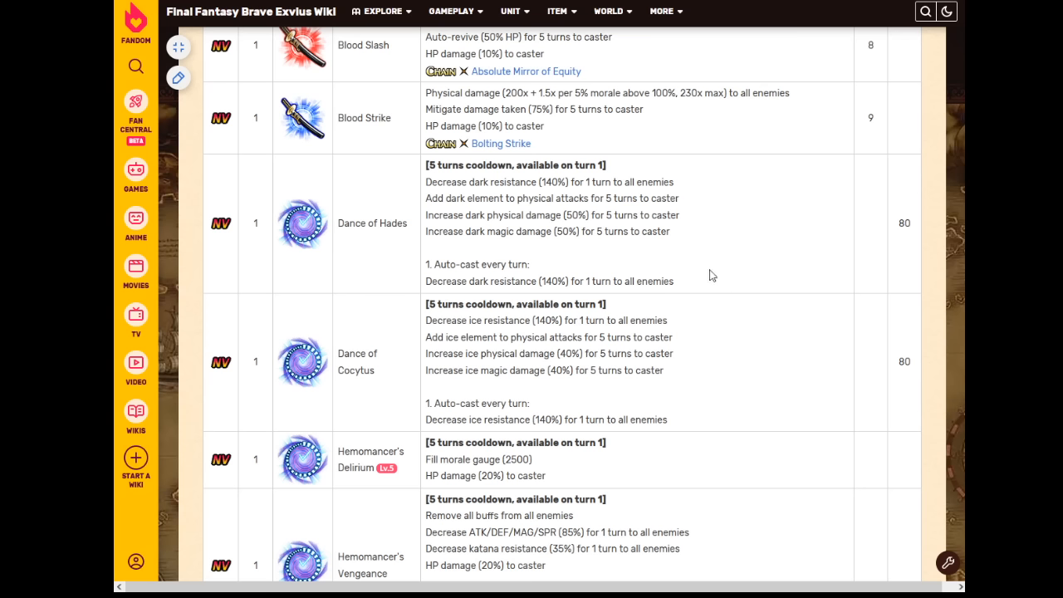
mouse_move(605, 213)
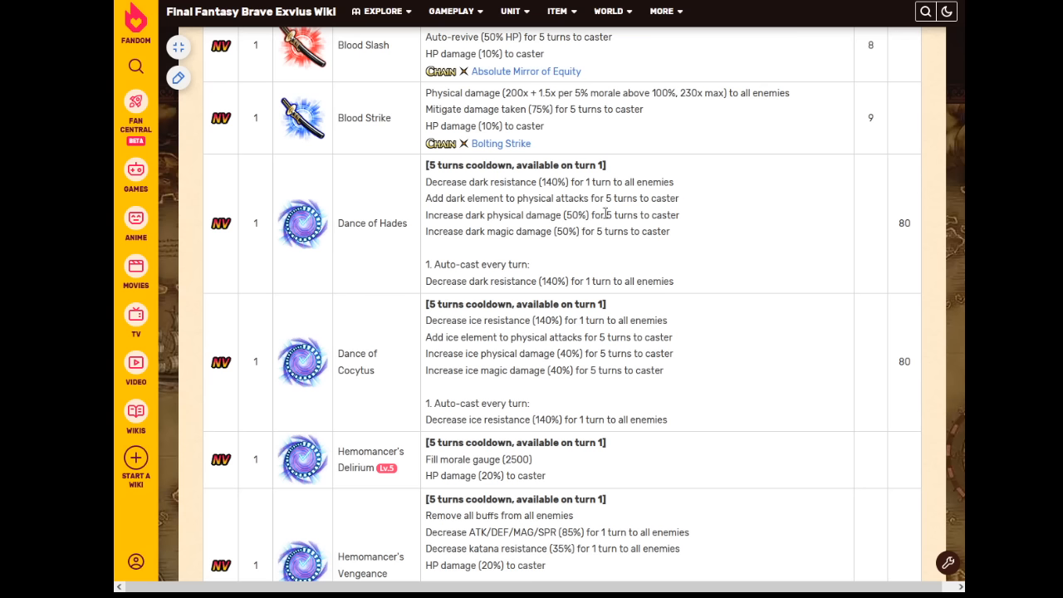
mouse_move(660, 262)
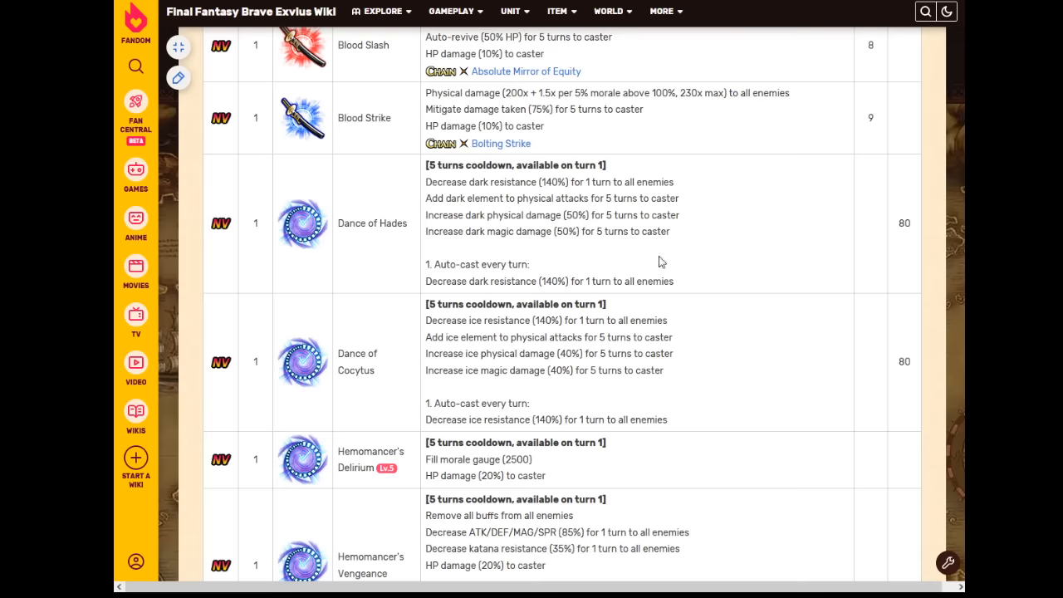
- Scroll past Hemomancer's Vengeance to Sword Splitter, Shield Splitter and the Passive table's start
scroll("down", 3)
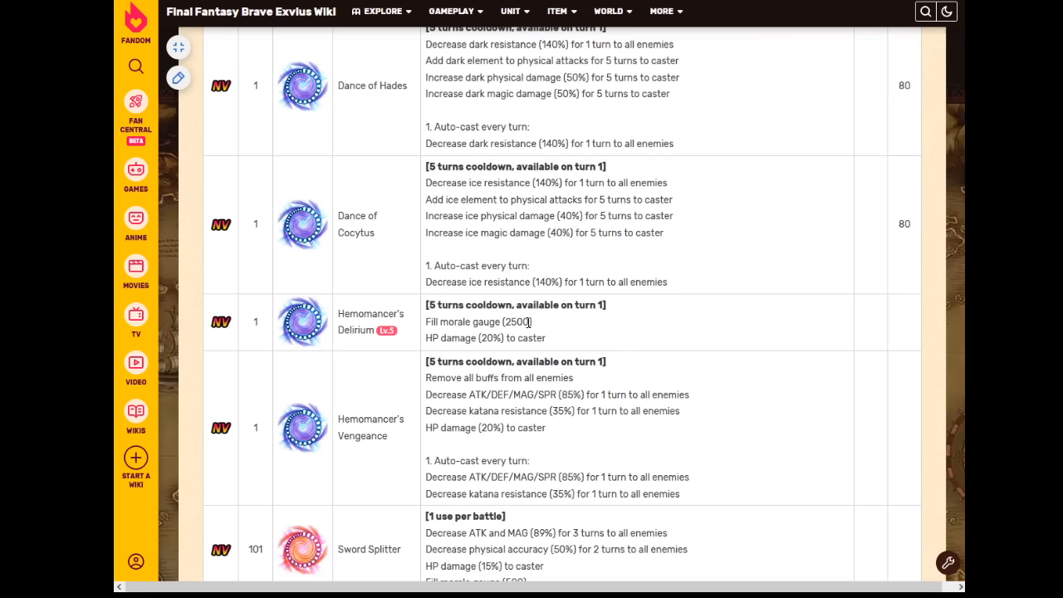
mouse_move(526, 321)
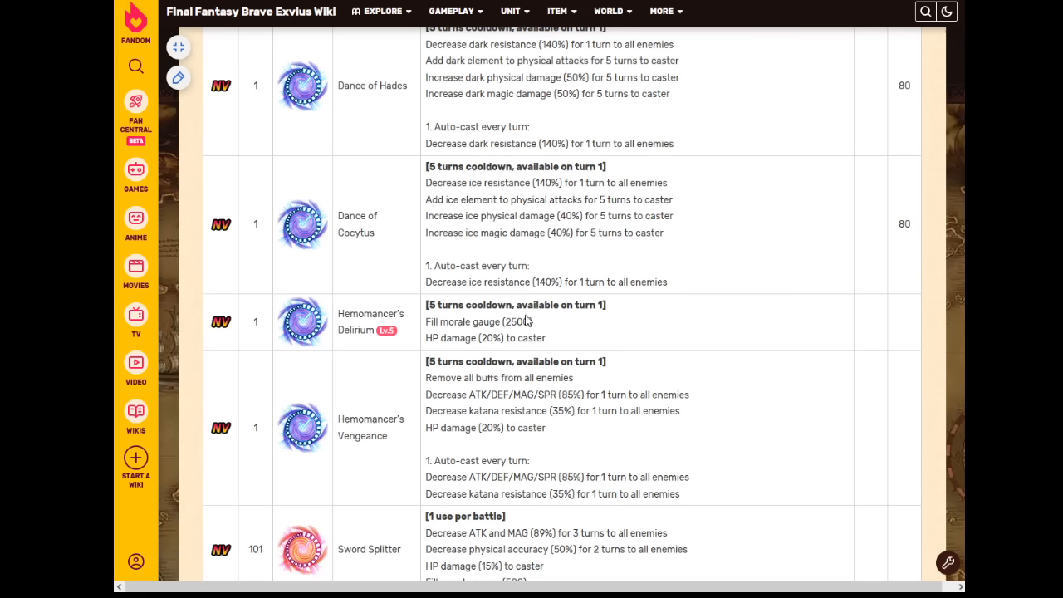
mouse_move(649, 318)
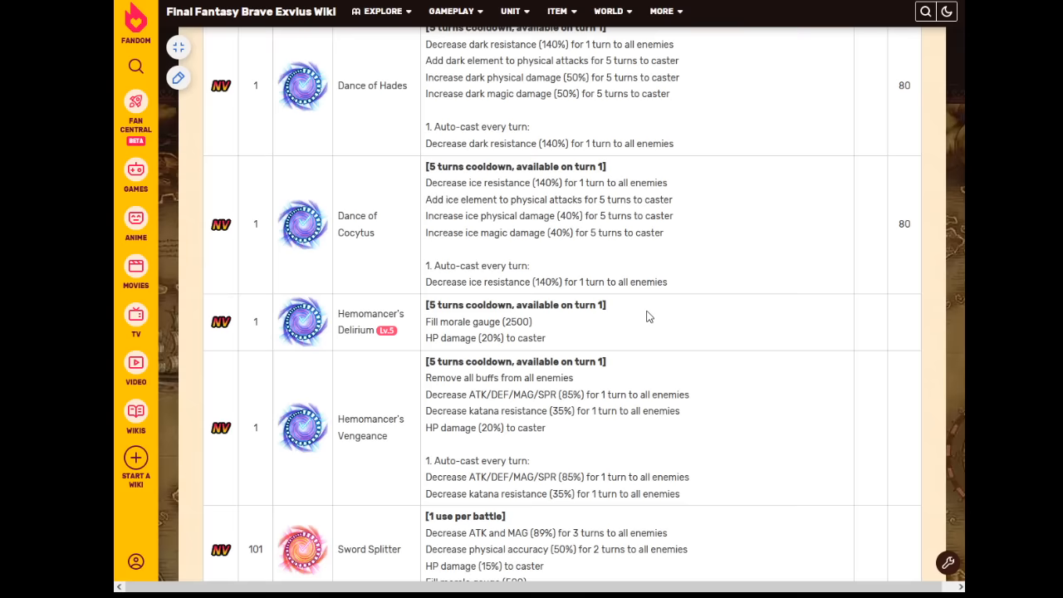
mouse_move(745, 300)
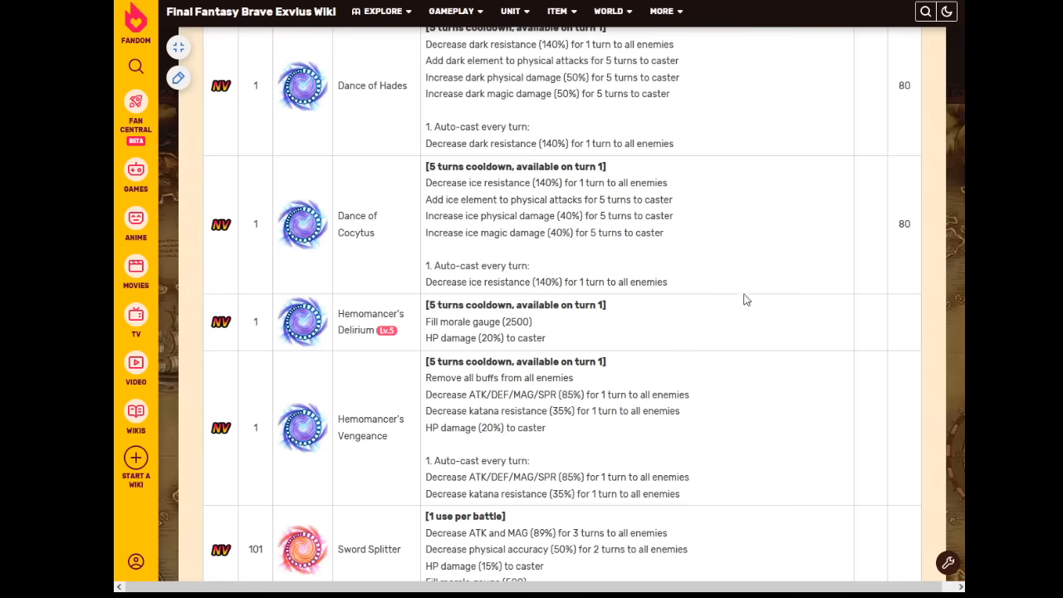
scroll("down", 3)
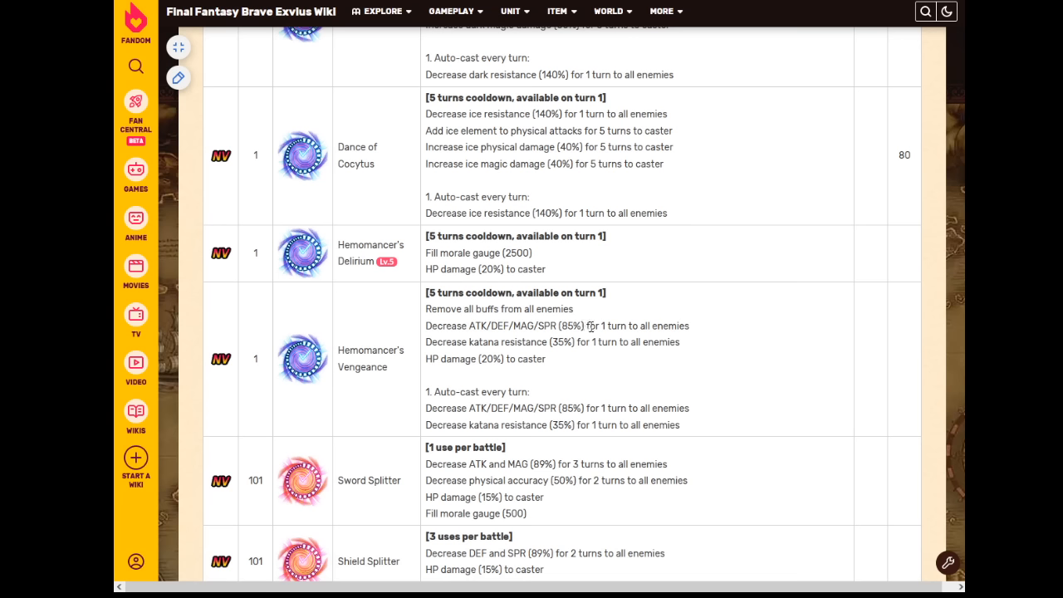
mouse_move(613, 342)
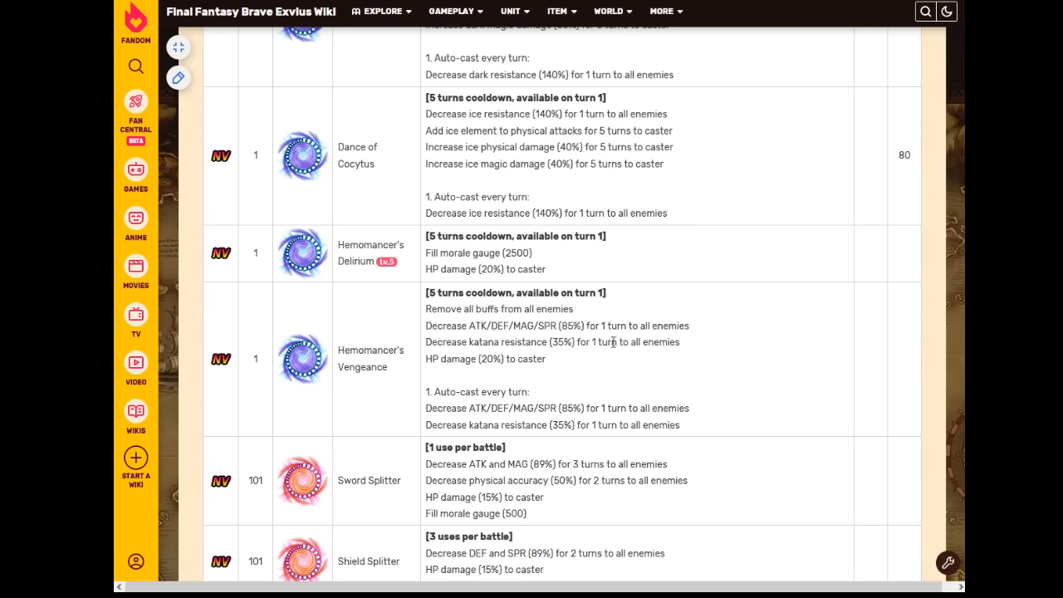
mouse_move(631, 340)
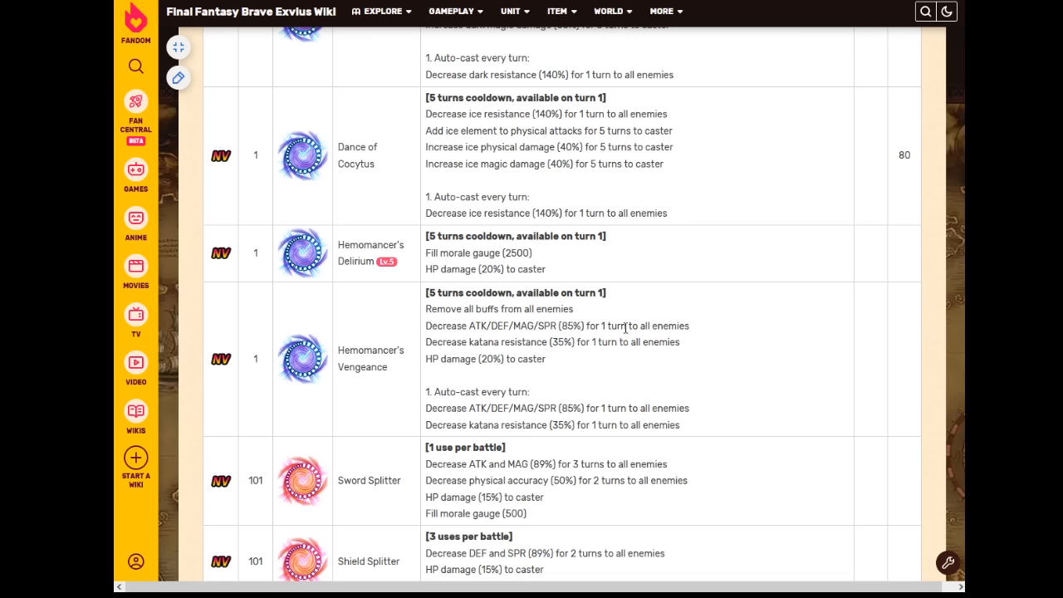
mouse_move(620, 322)
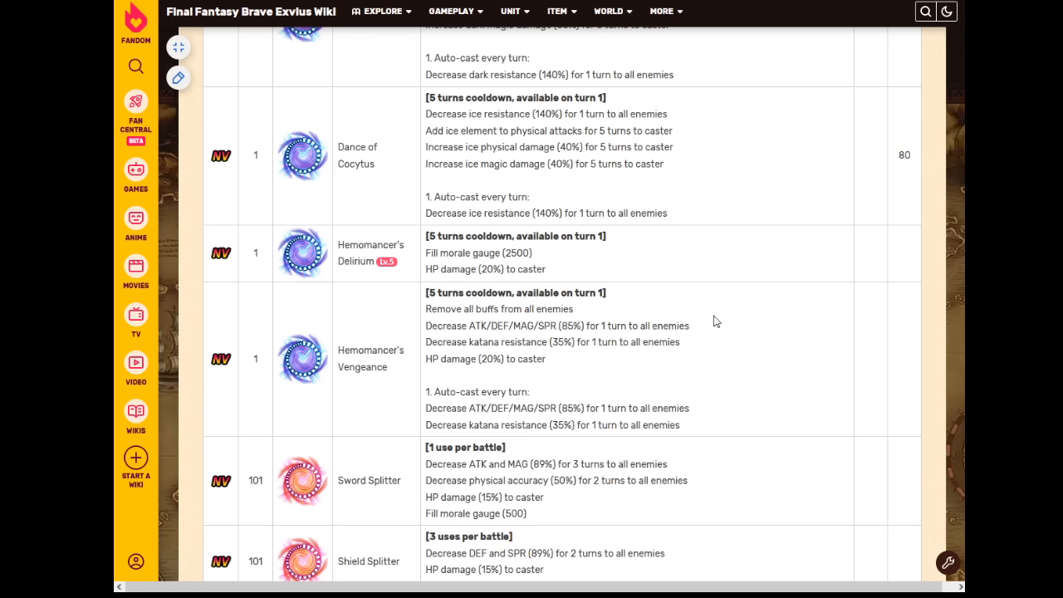
mouse_move(469, 423)
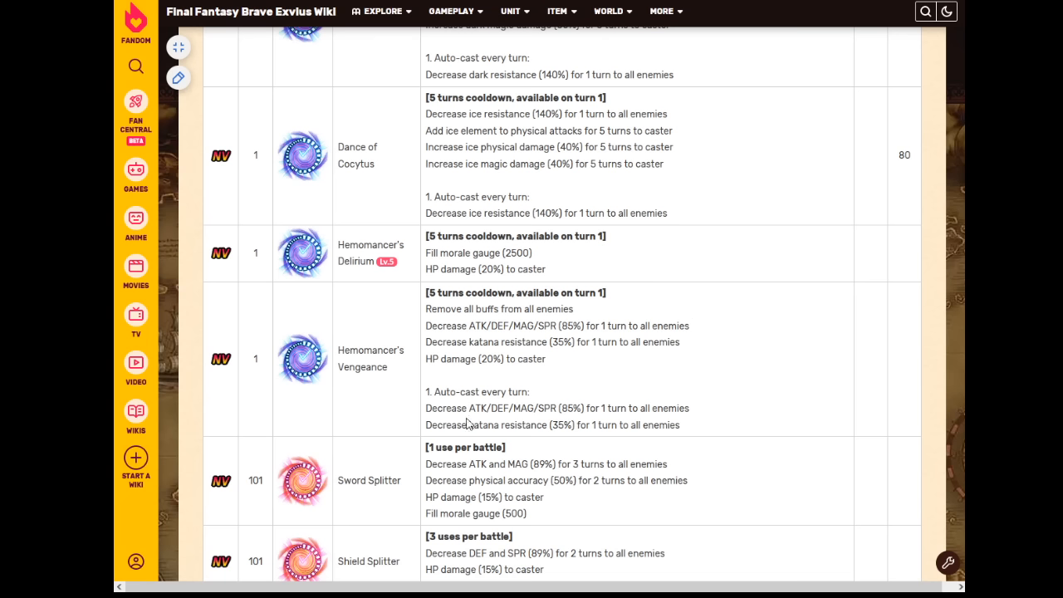
mouse_move(496, 297)
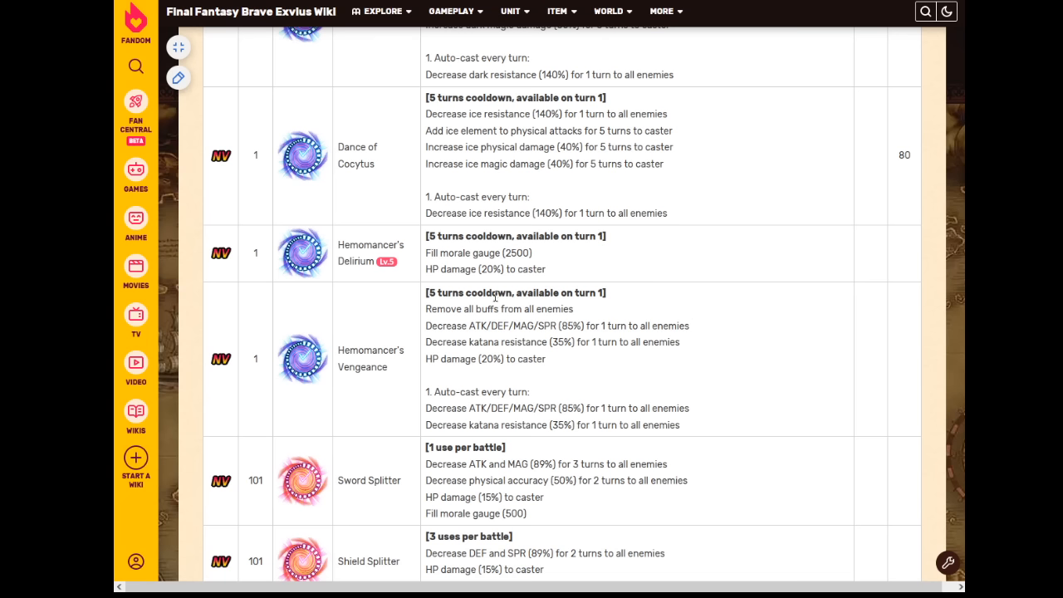
mouse_move(473, 322)
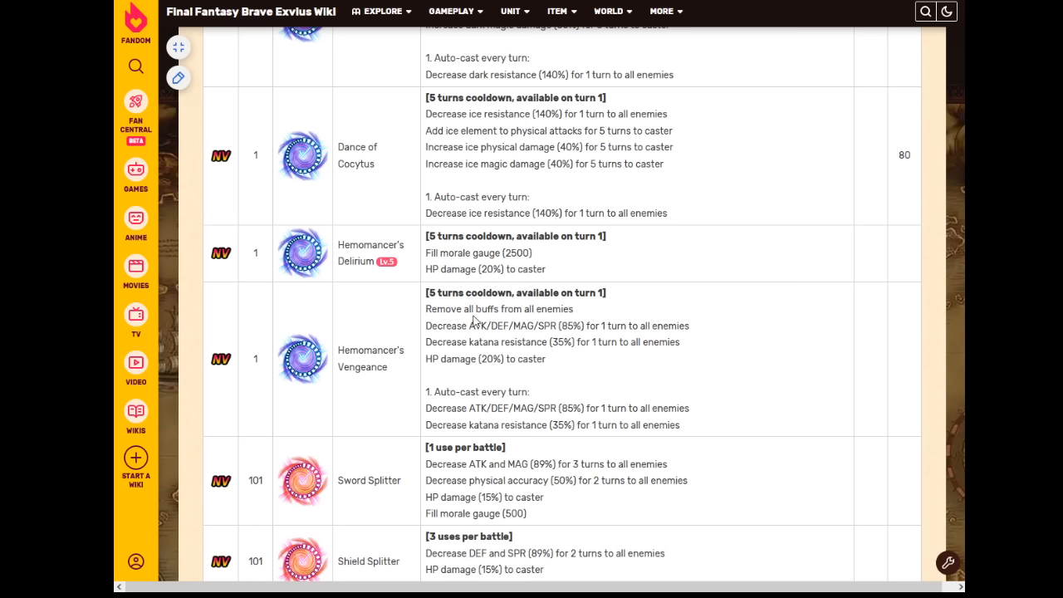
mouse_move(590, 405)
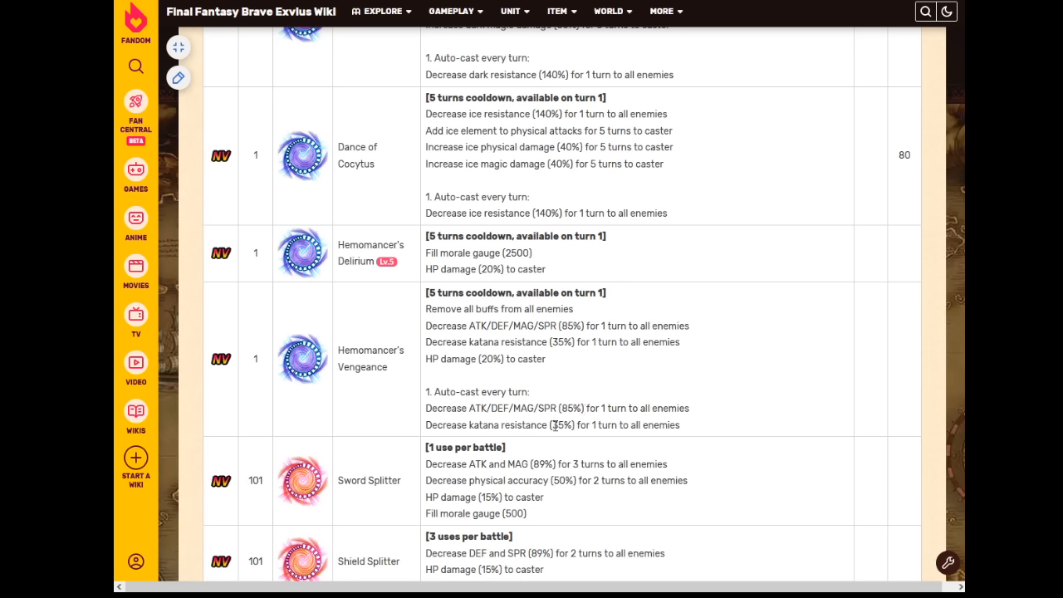
mouse_move(631, 402)
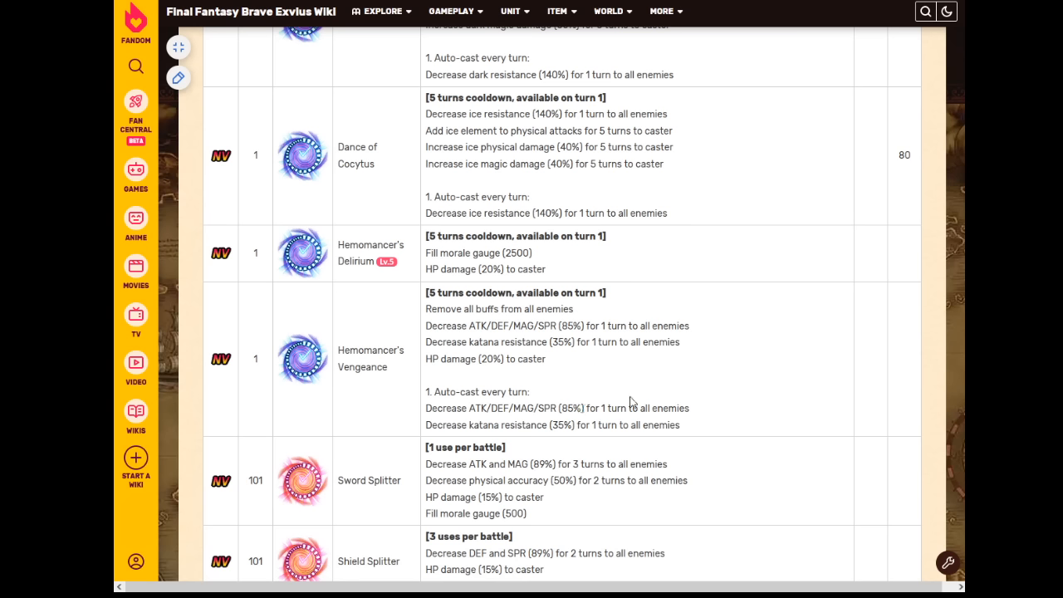
mouse_move(515, 376)
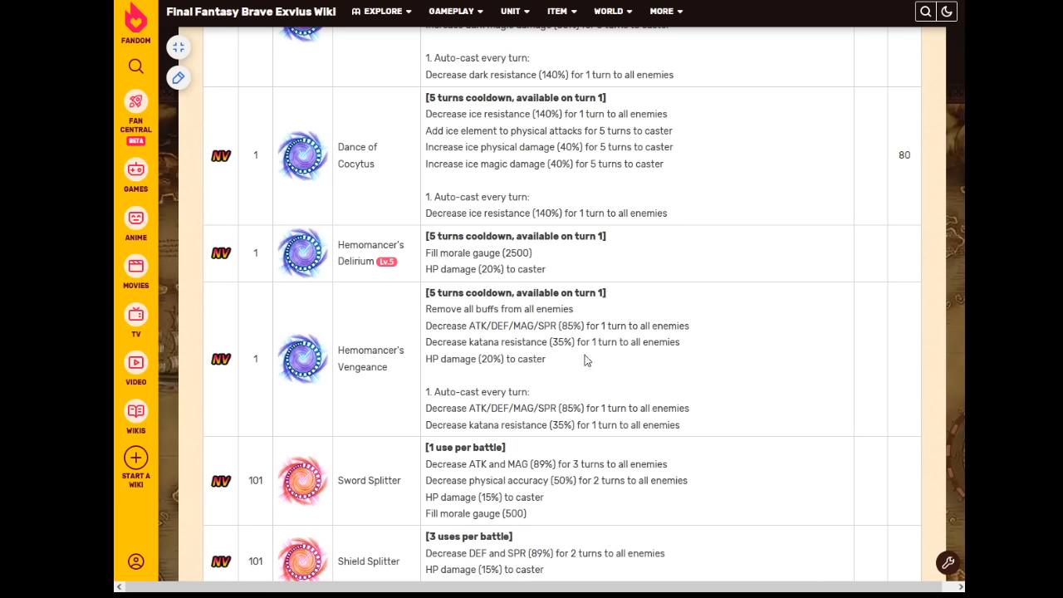
mouse_move(629, 342)
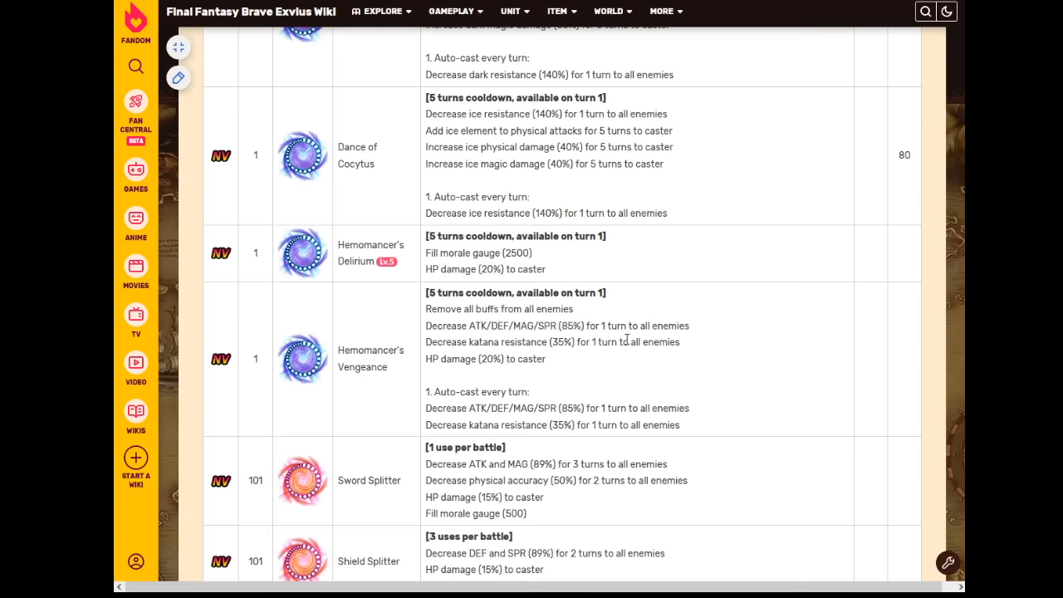
mouse_move(637, 315)
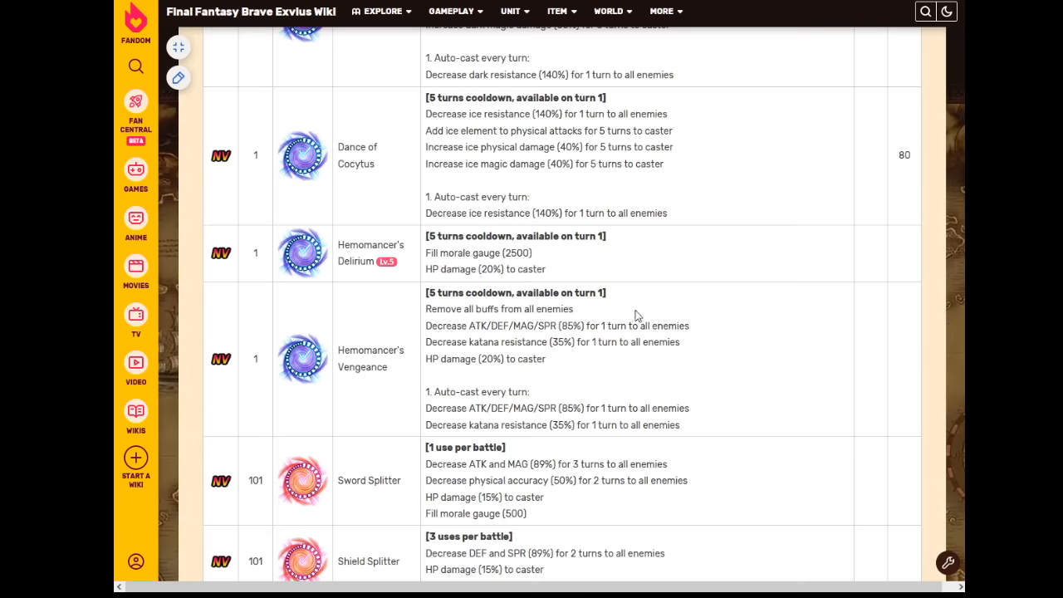
mouse_move(650, 325)
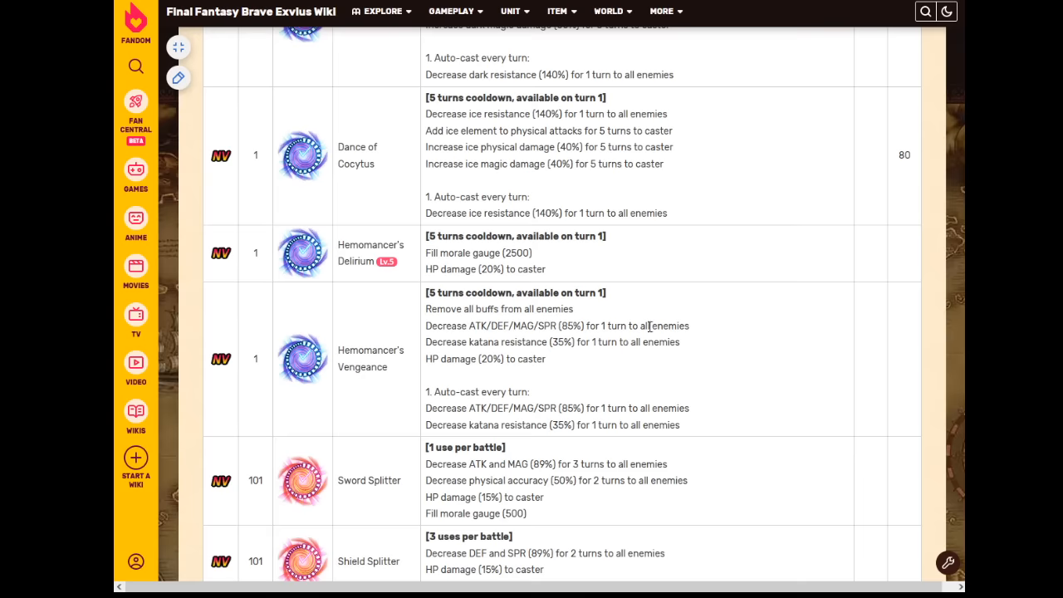
scroll("down", 3)
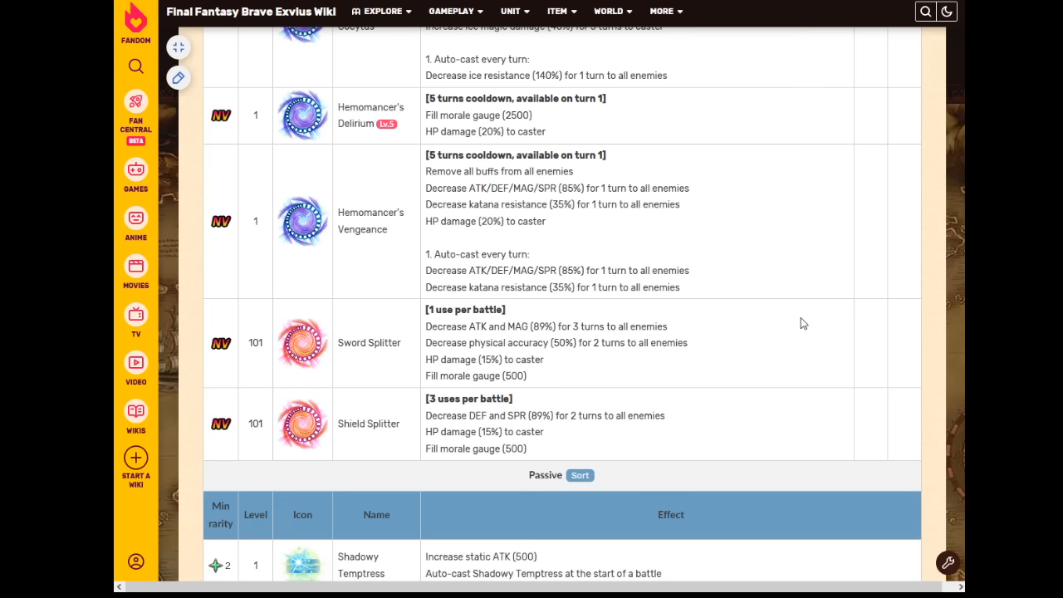
mouse_move(459, 431)
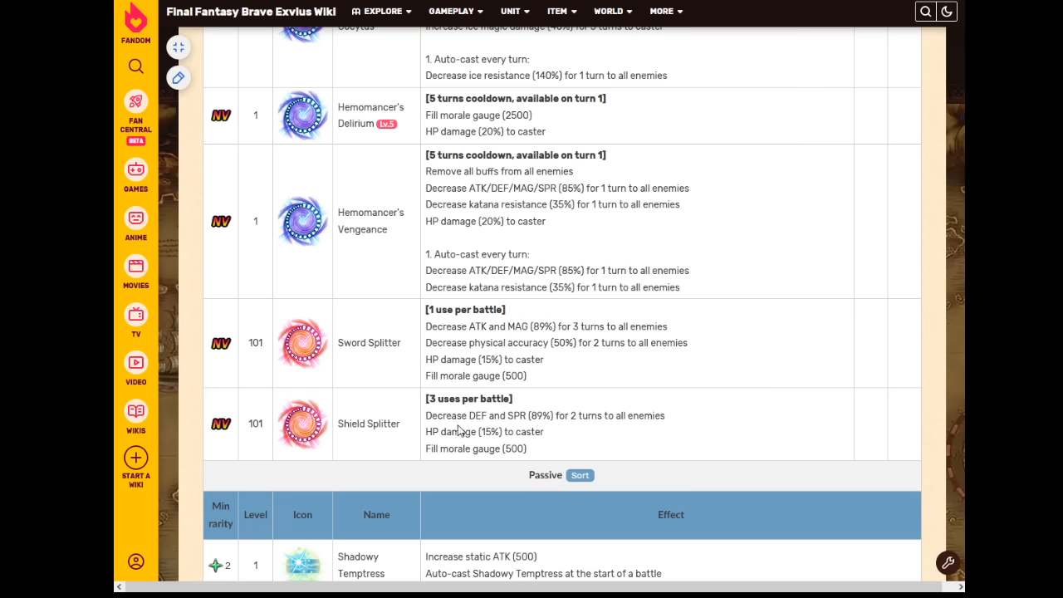
- Select words in the Shield Splitter effect text, then clear the selection
double_click(572, 415)
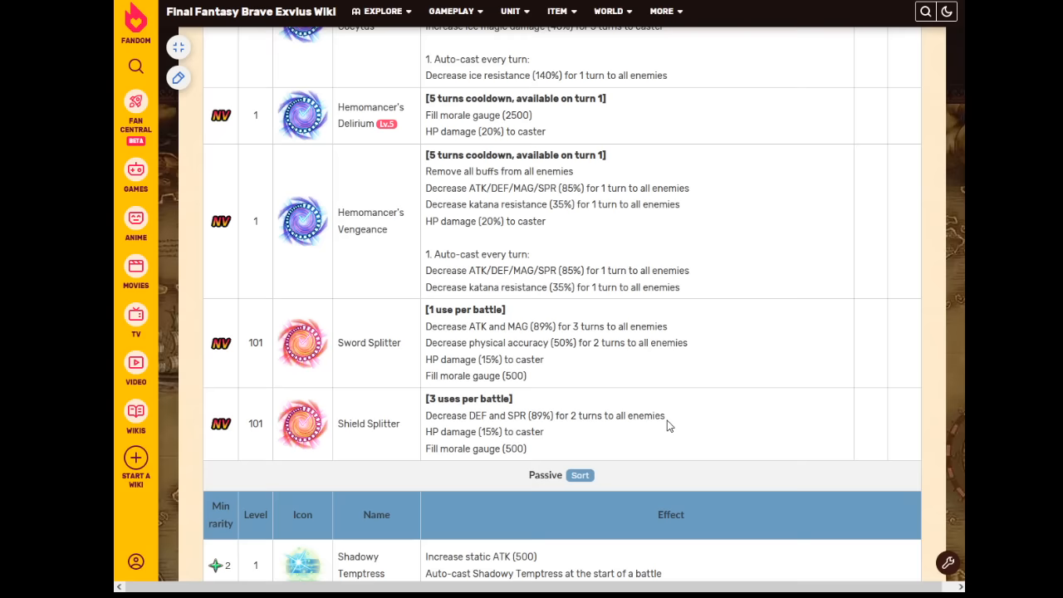
double_click(437, 398)
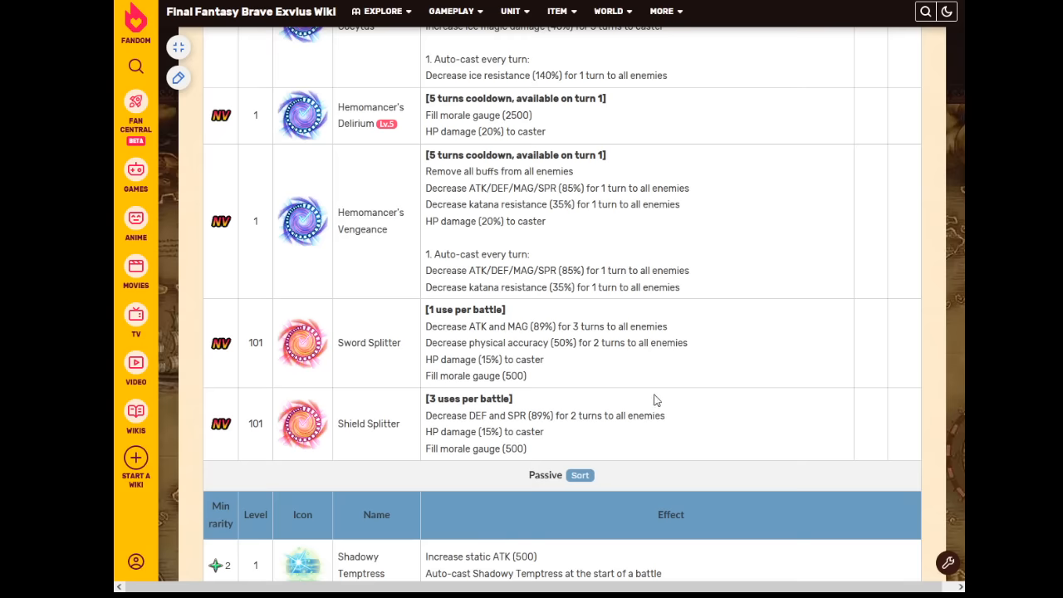
mouse_move(727, 396)
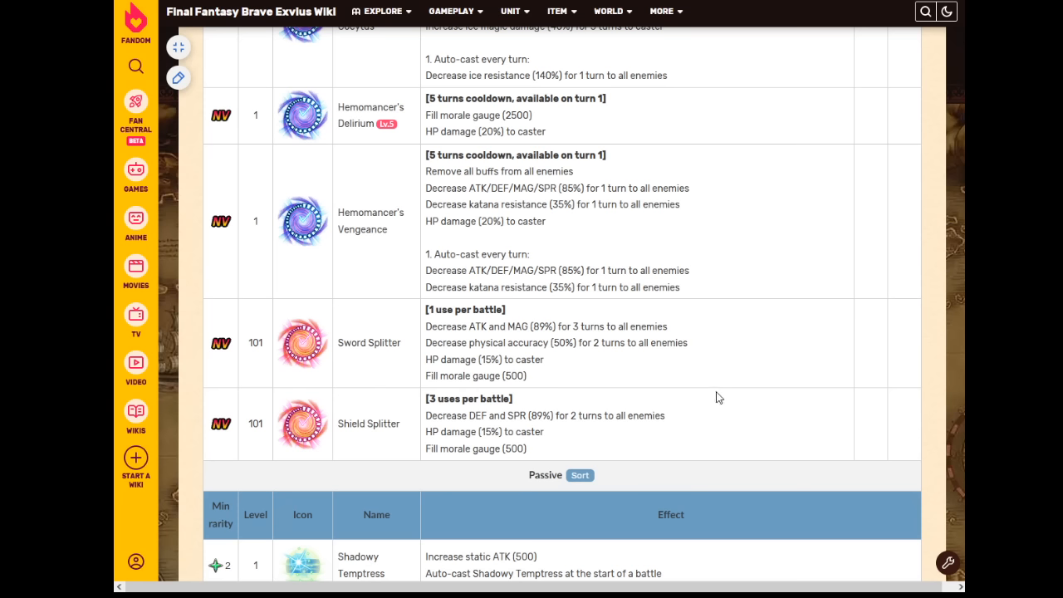
mouse_move(571, 416)
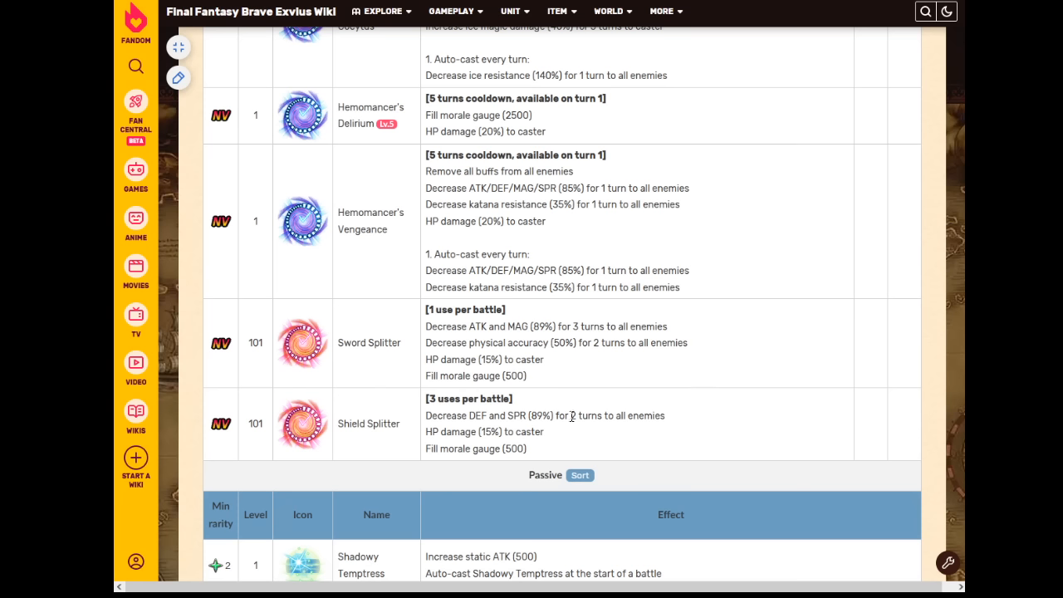
mouse_move(576, 419)
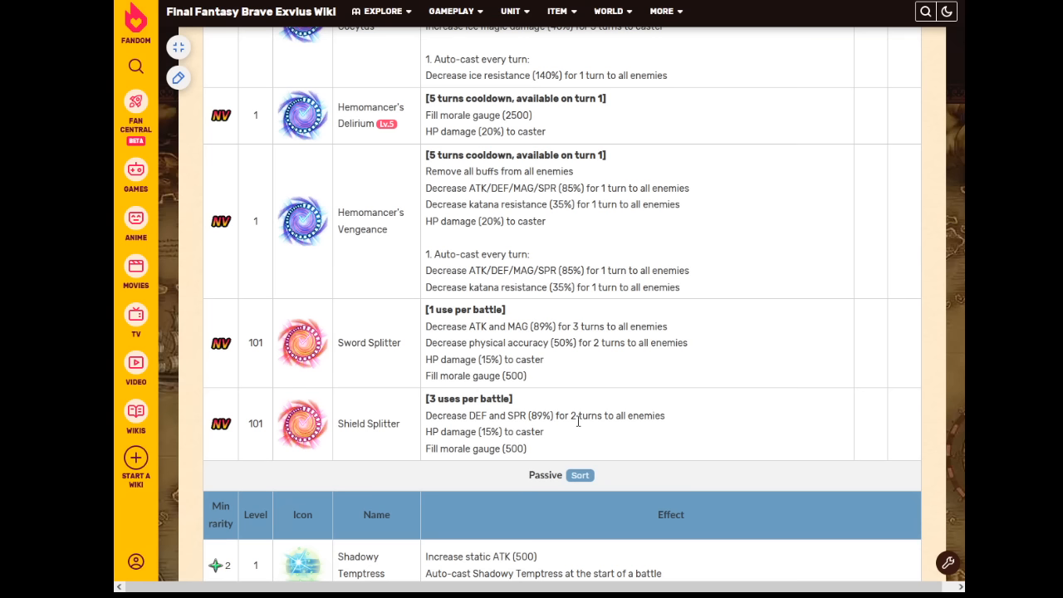
mouse_move(565, 416)
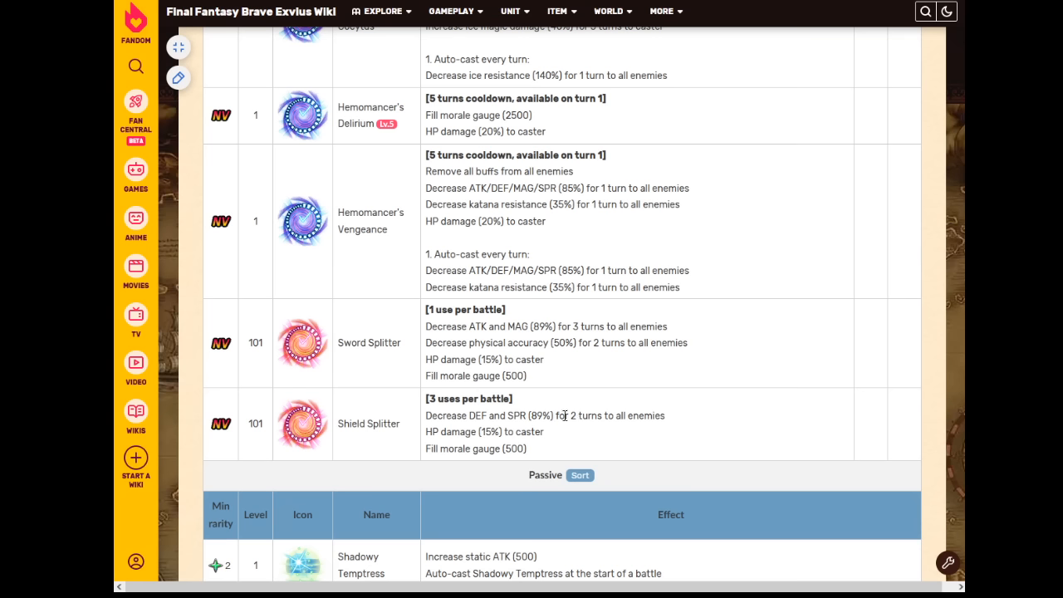
mouse_move(572, 415)
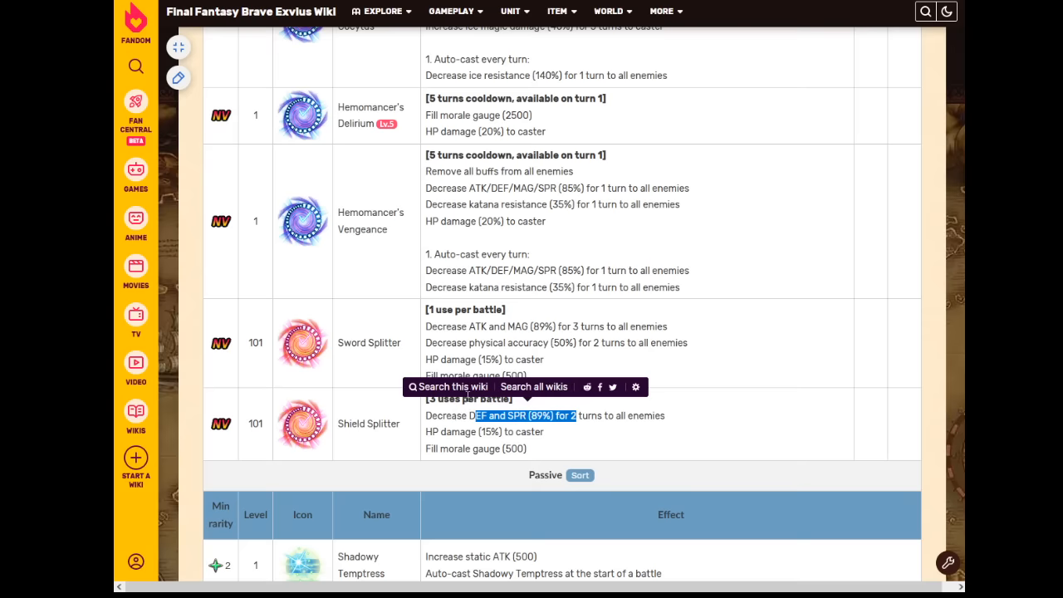
left_click(693, 307)
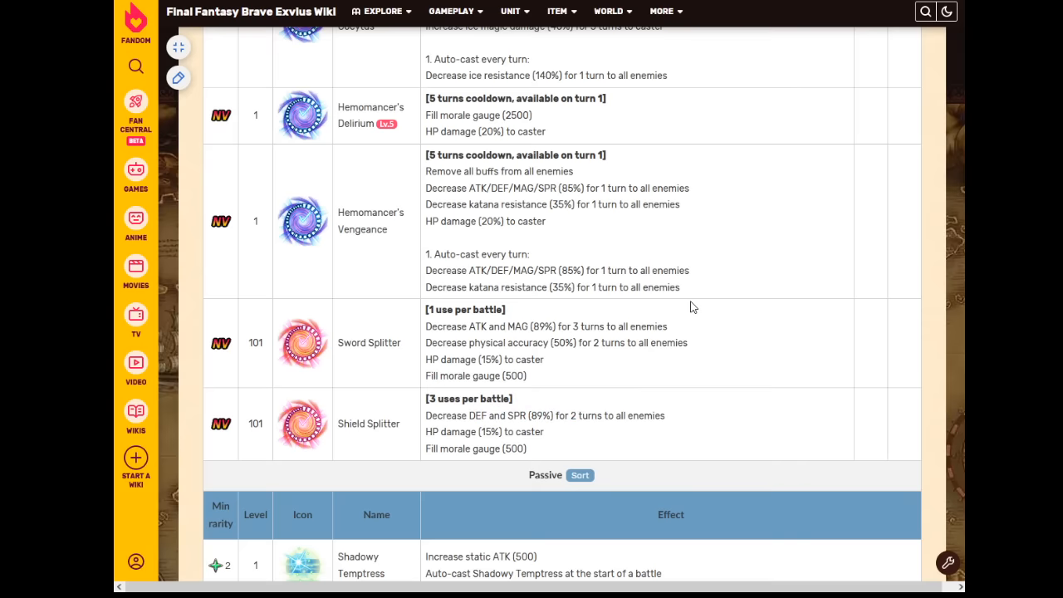
mouse_move(745, 321)
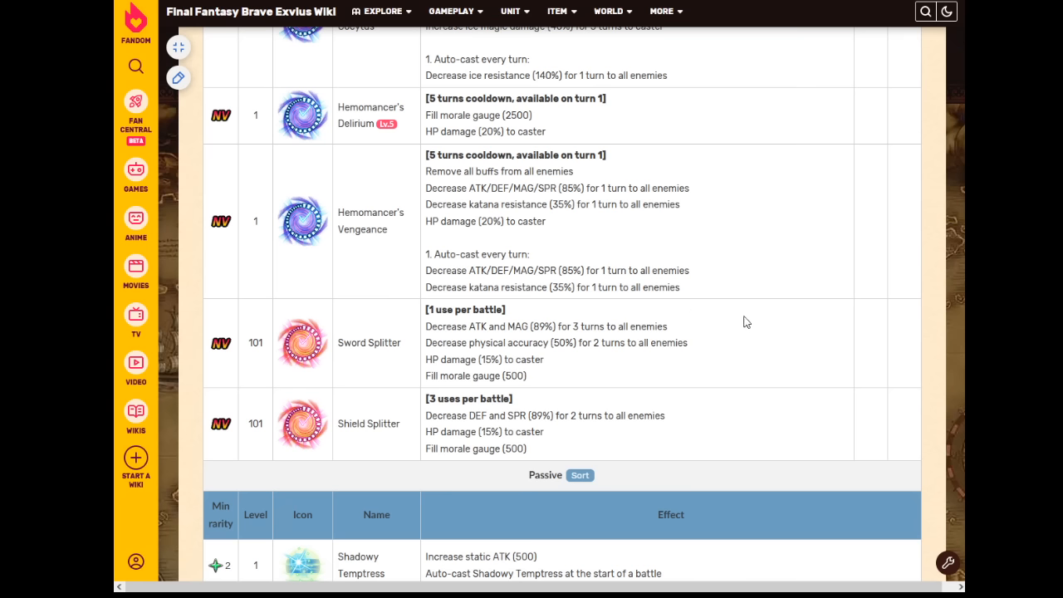
mouse_move(706, 372)
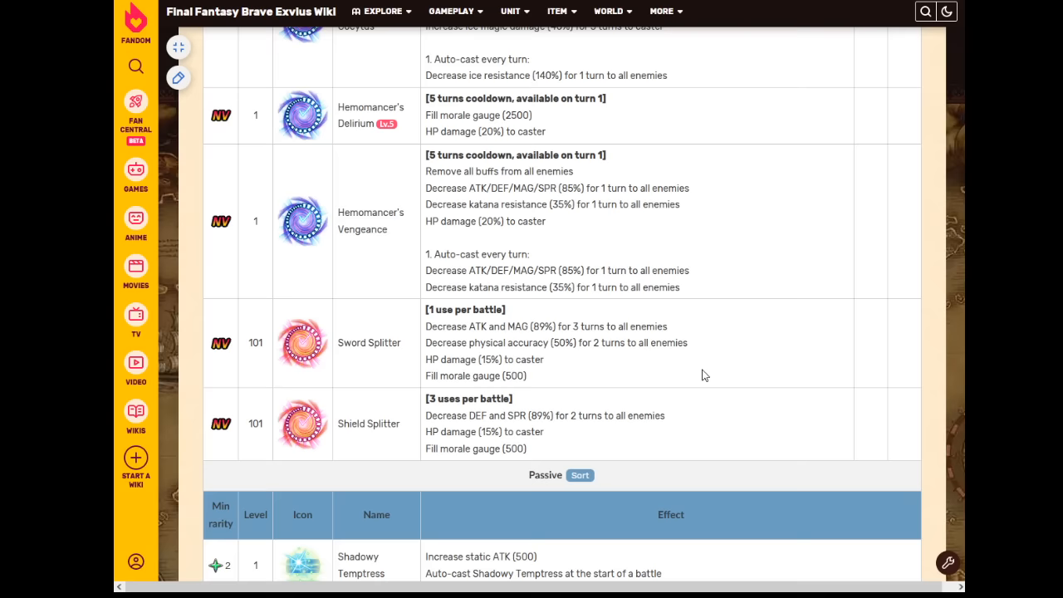
mouse_move(703, 375)
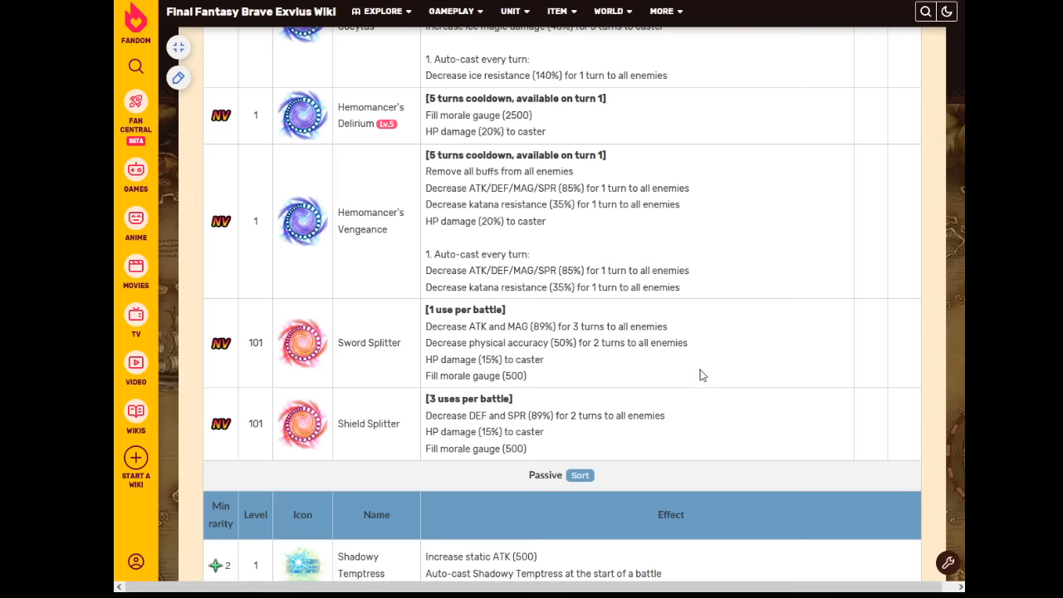
mouse_move(561, 455)
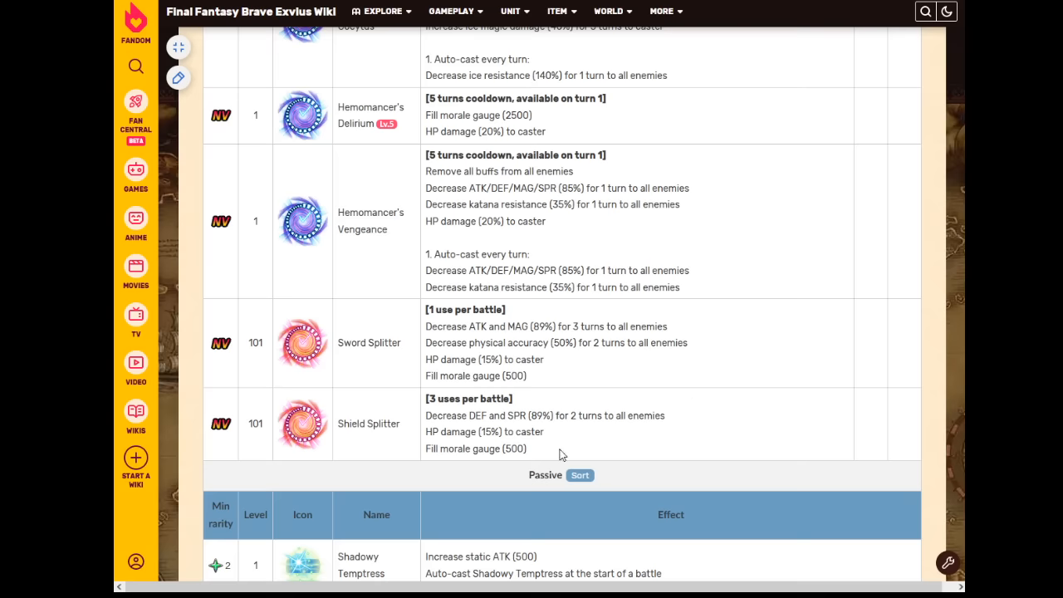
mouse_move(561, 431)
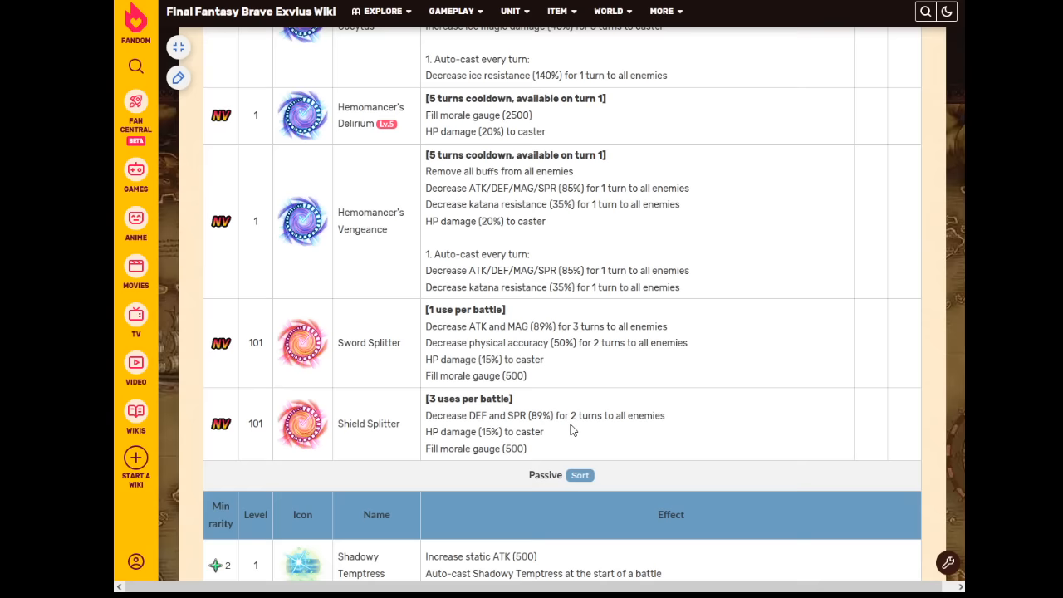
mouse_move(577, 434)
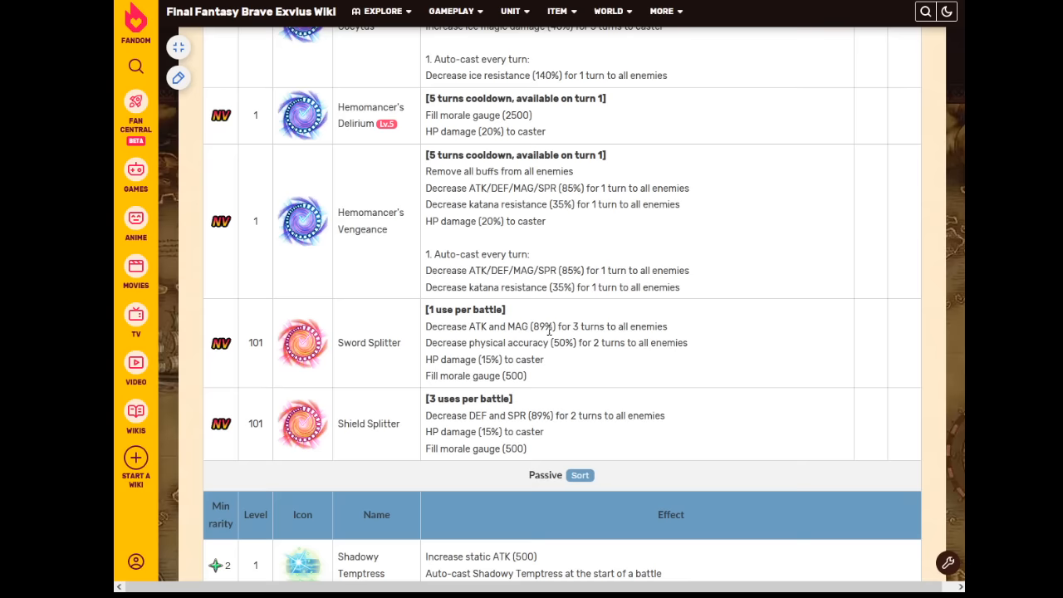
mouse_move(558, 326)
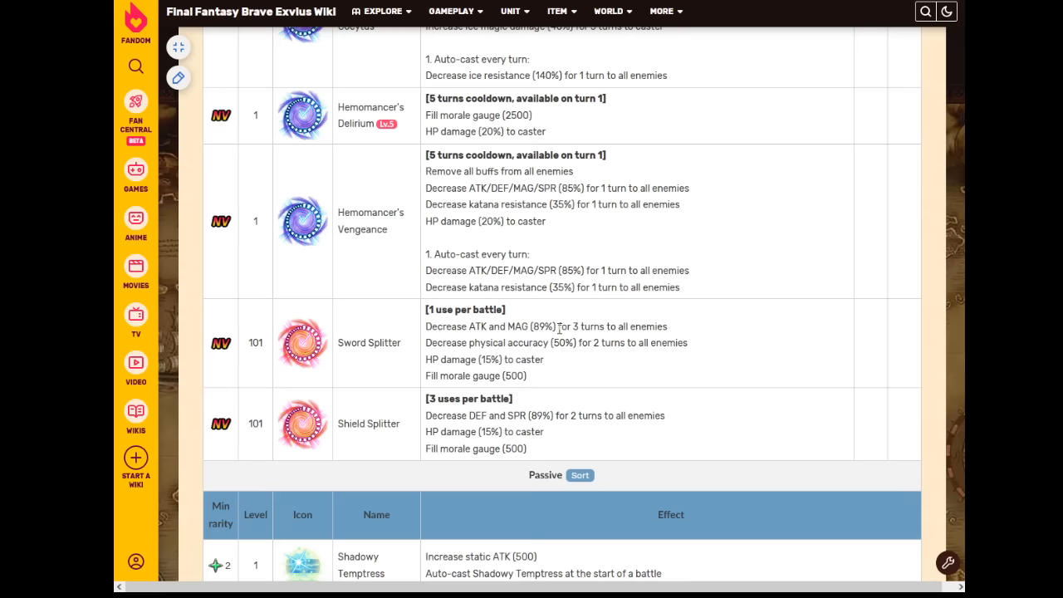
mouse_move(554, 338)
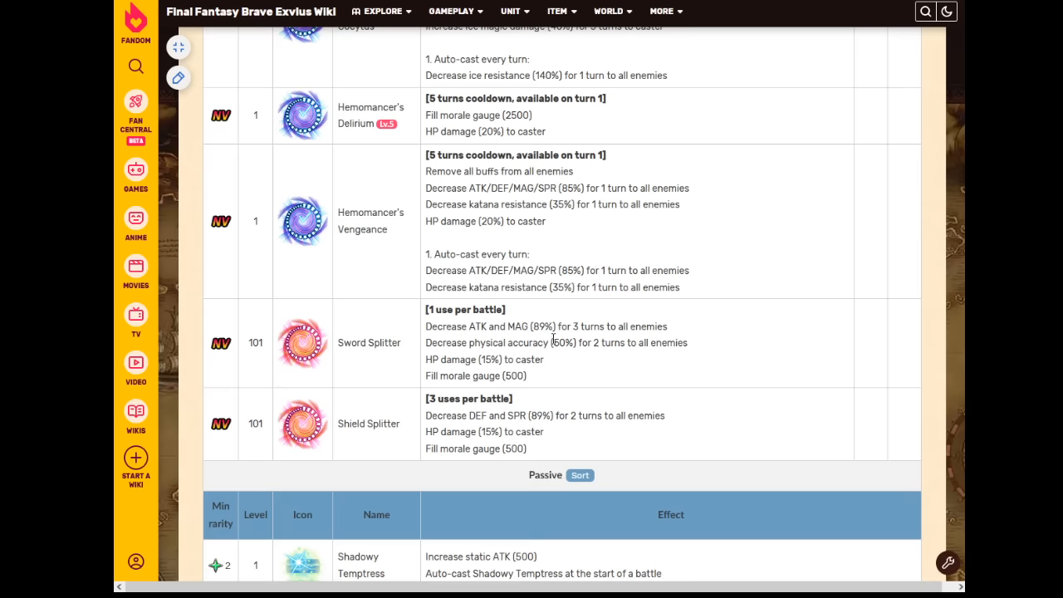
mouse_move(560, 322)
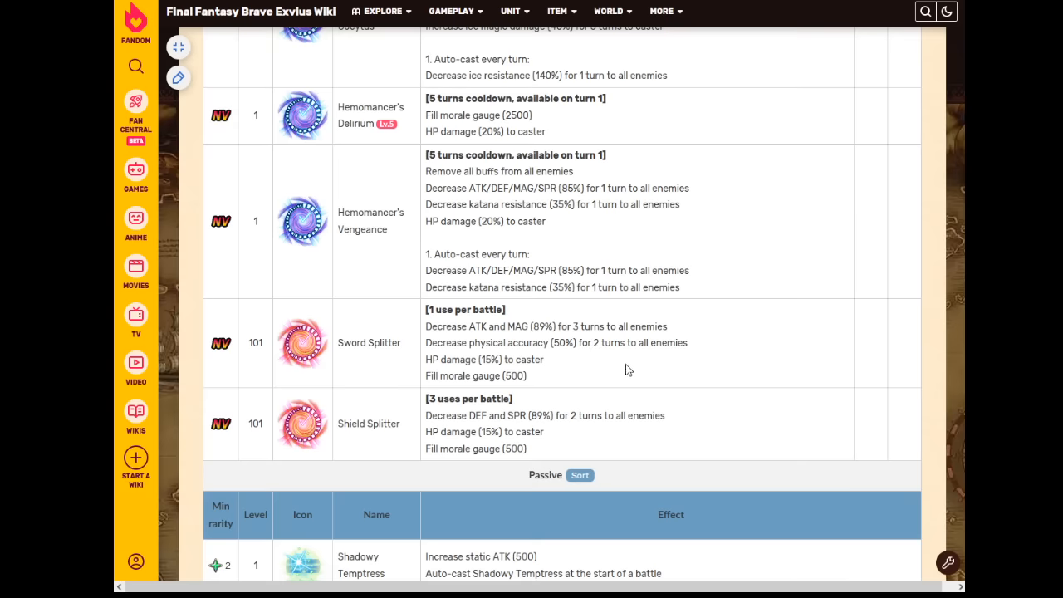
mouse_move(808, 295)
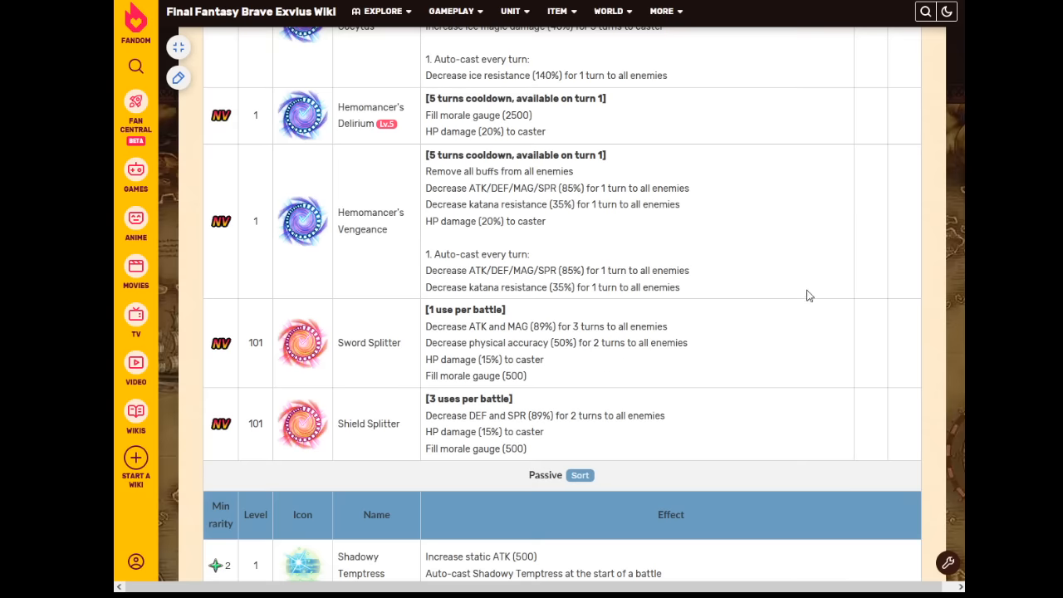
mouse_move(794, 296)
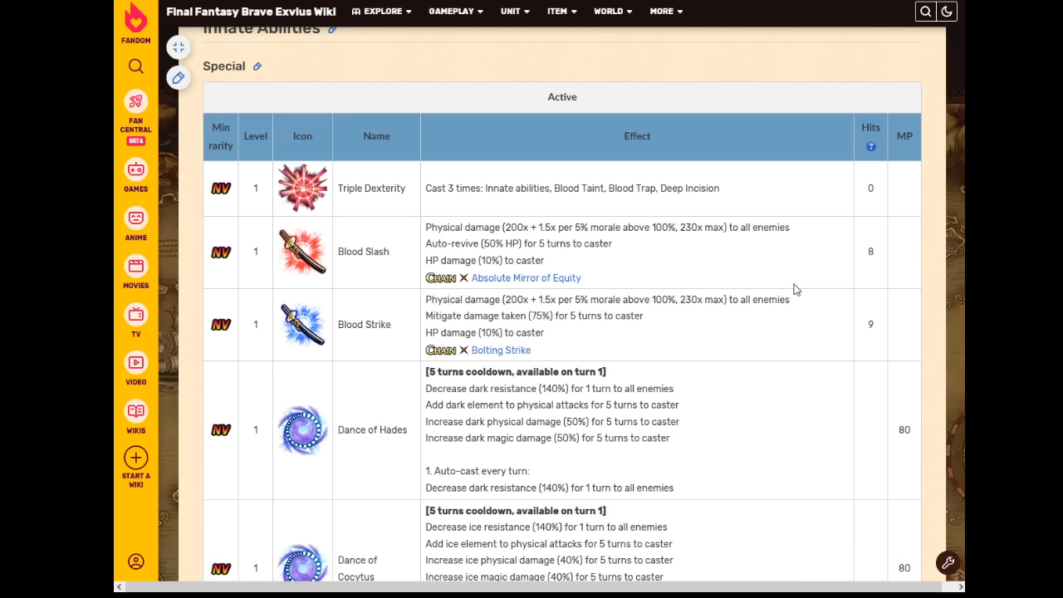
mouse_move(721, 277)
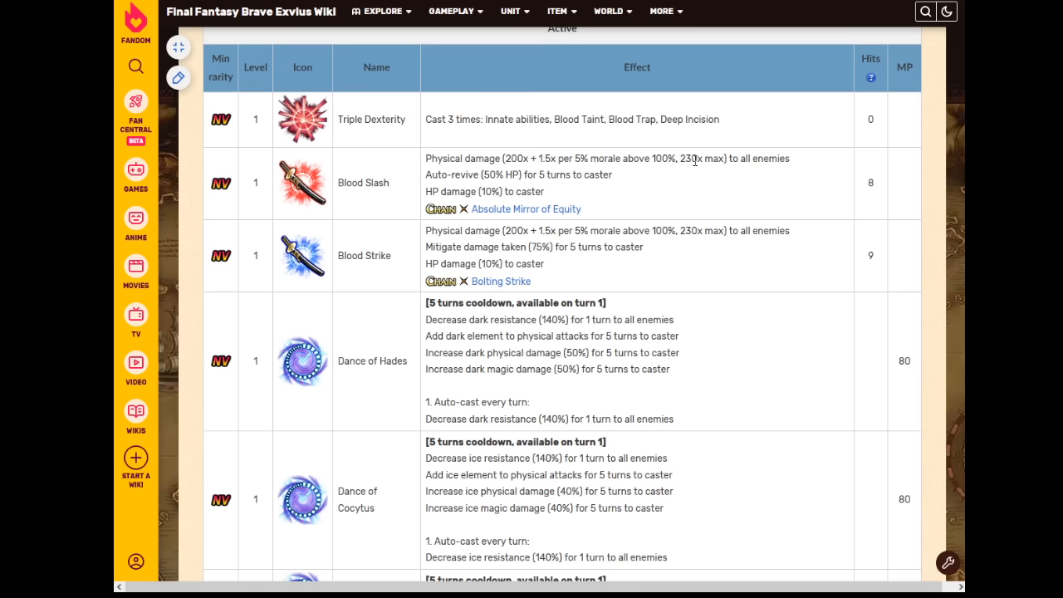
scroll("down", 3)
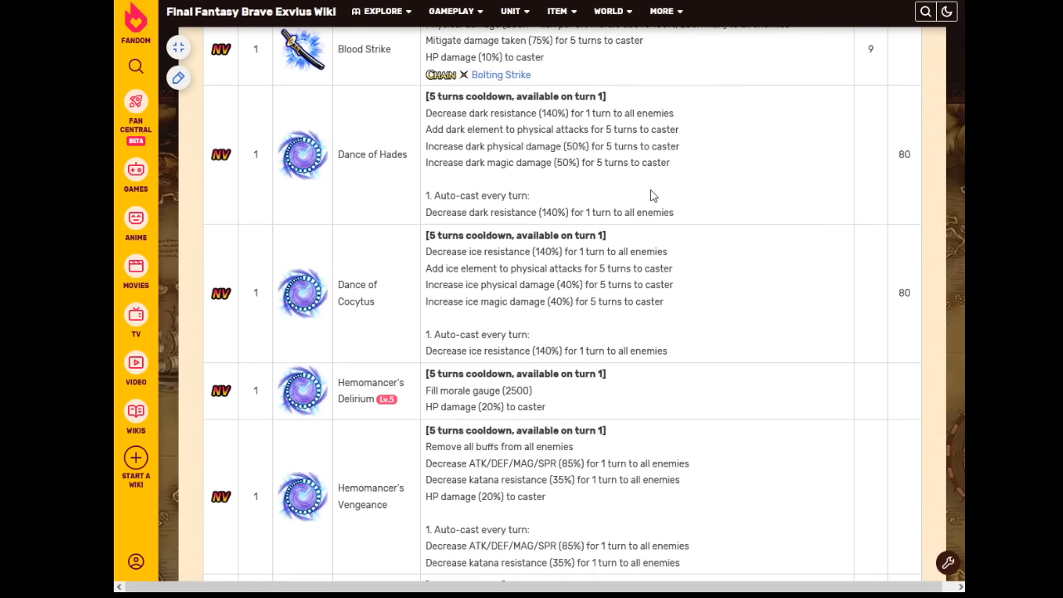
scroll("down", 3)
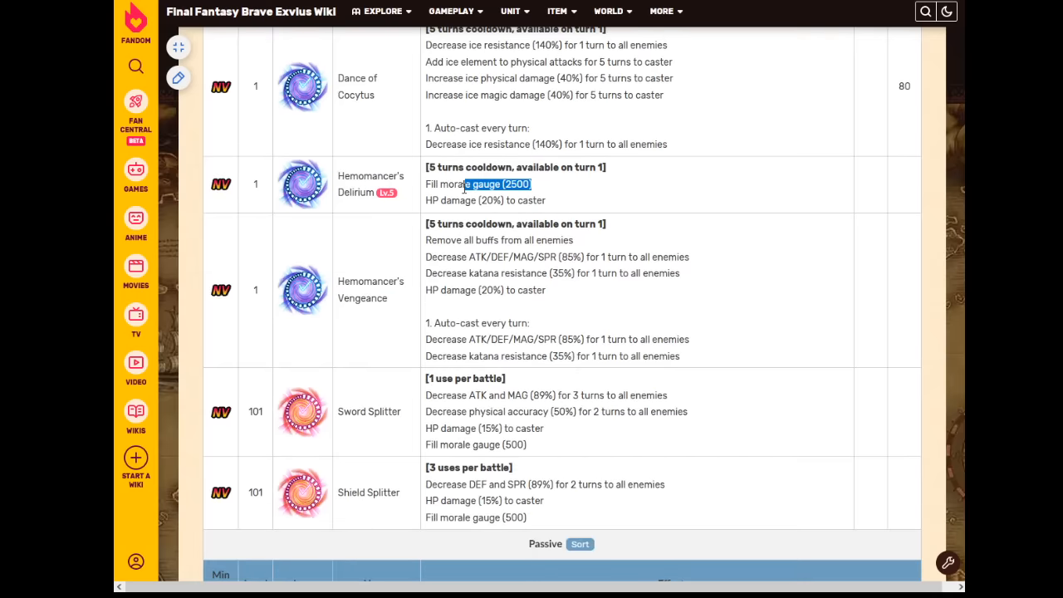
scroll("down", 3)
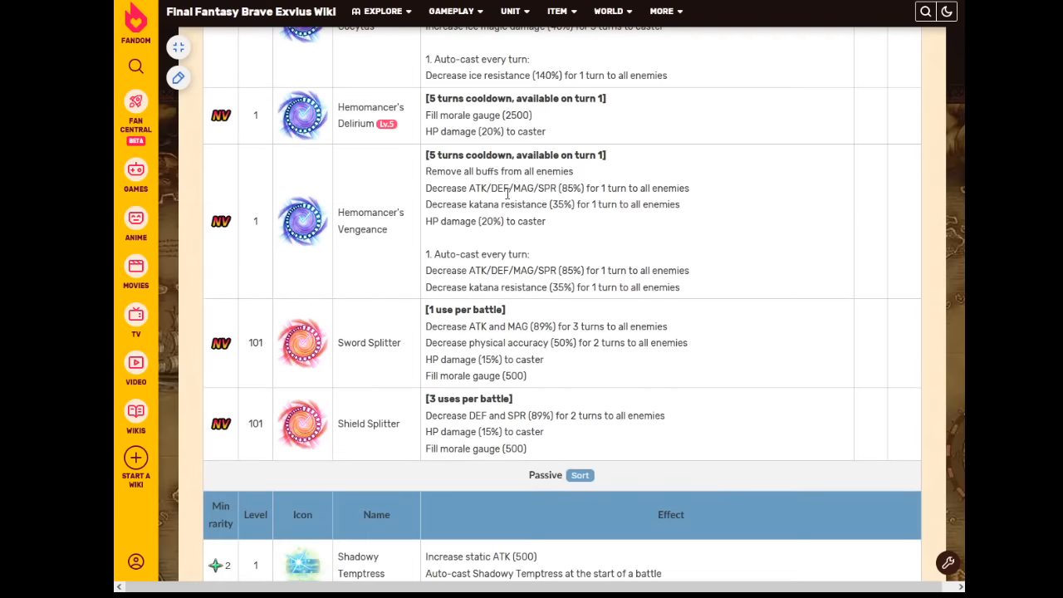
mouse_move(558, 200)
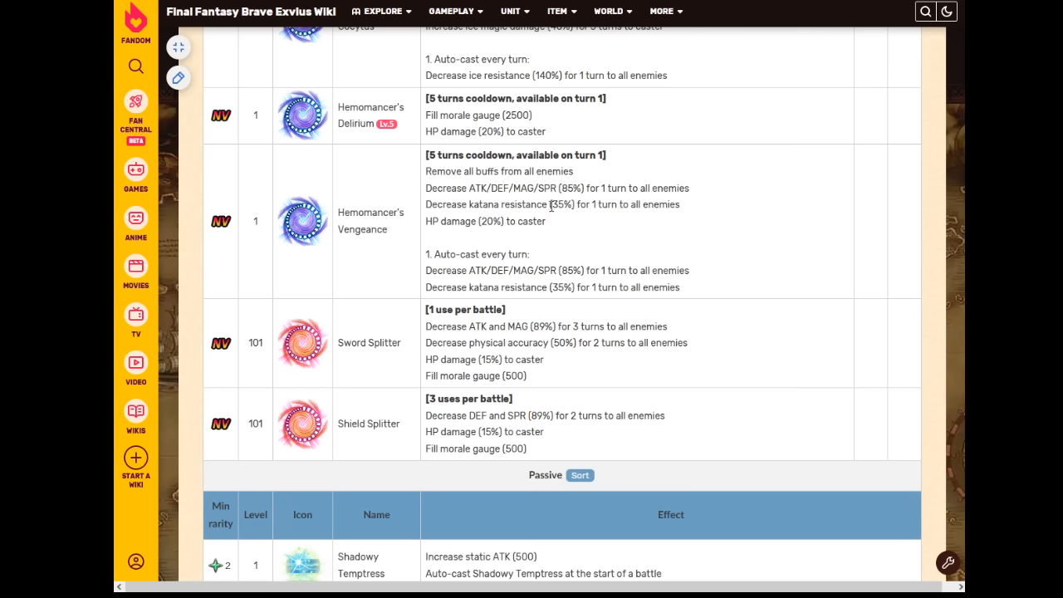
mouse_move(693, 398)
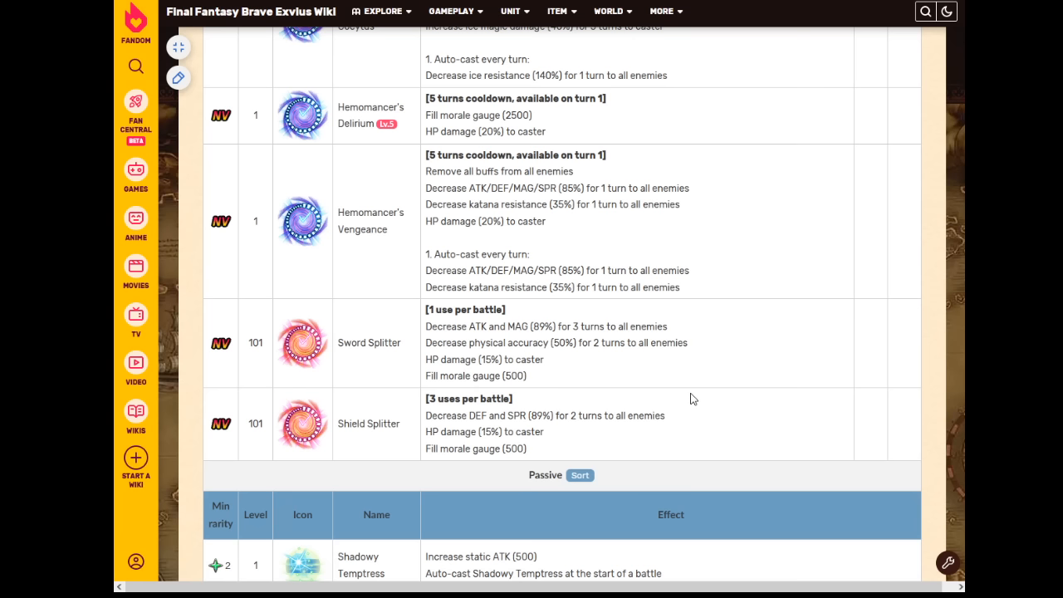
mouse_move(590, 428)
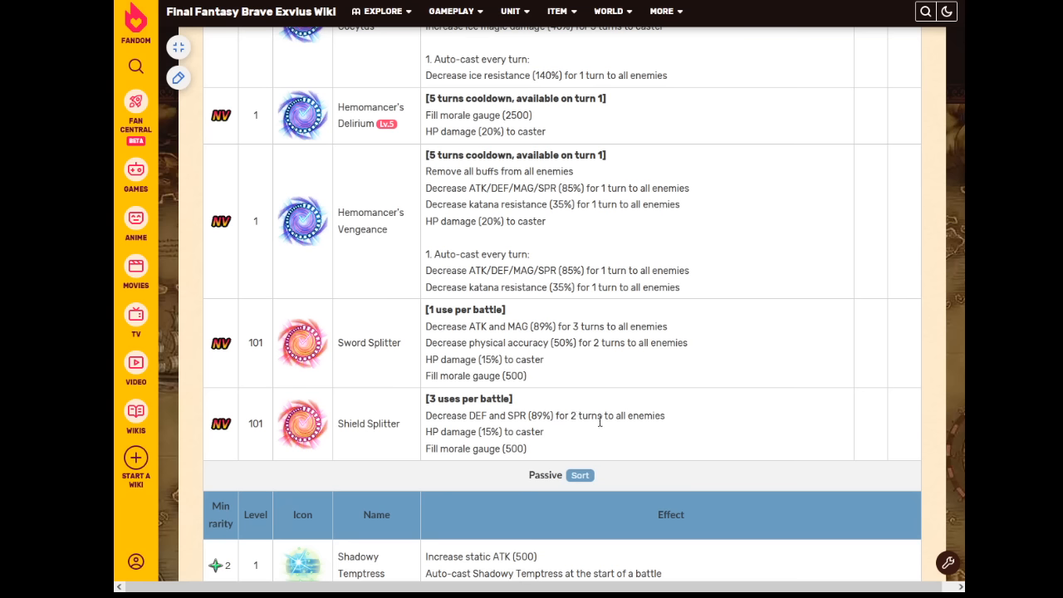
mouse_move(587, 422)
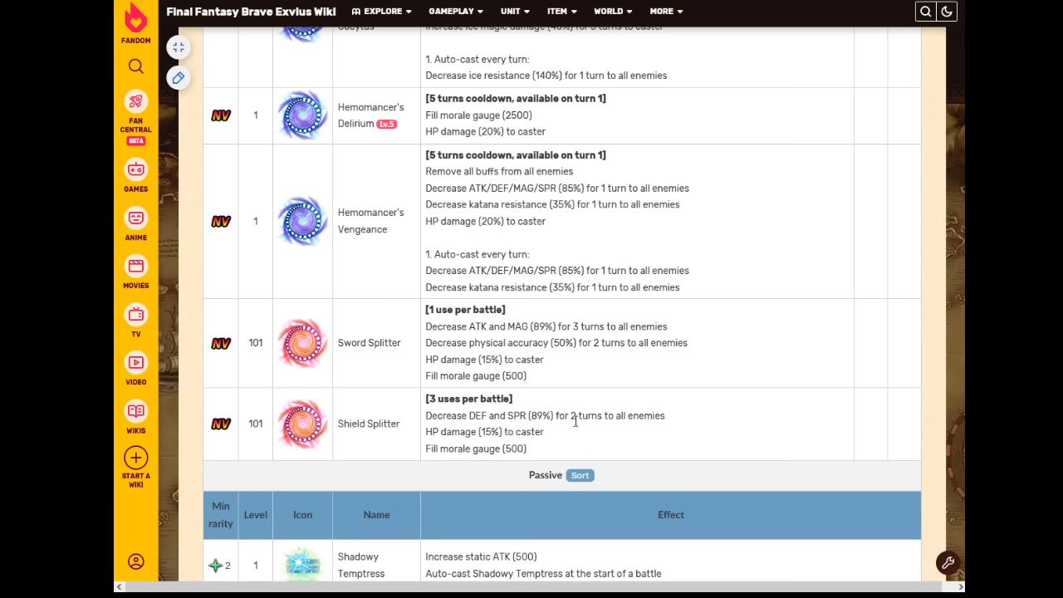
mouse_move(583, 420)
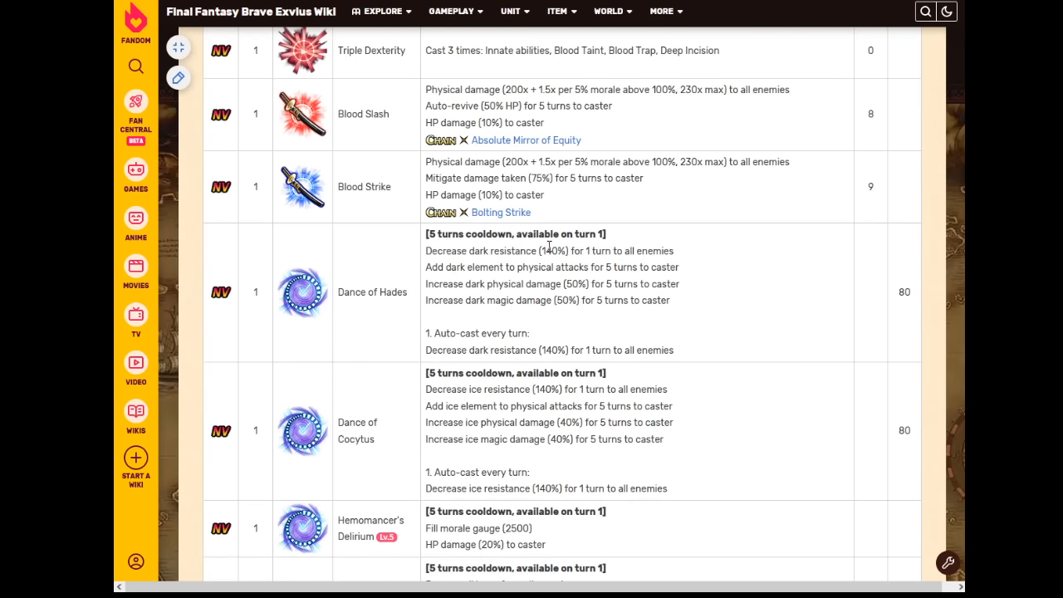
- Scroll down past the Passive table to the Leader Skill and Limit Burst headings
scroll("down", 3)
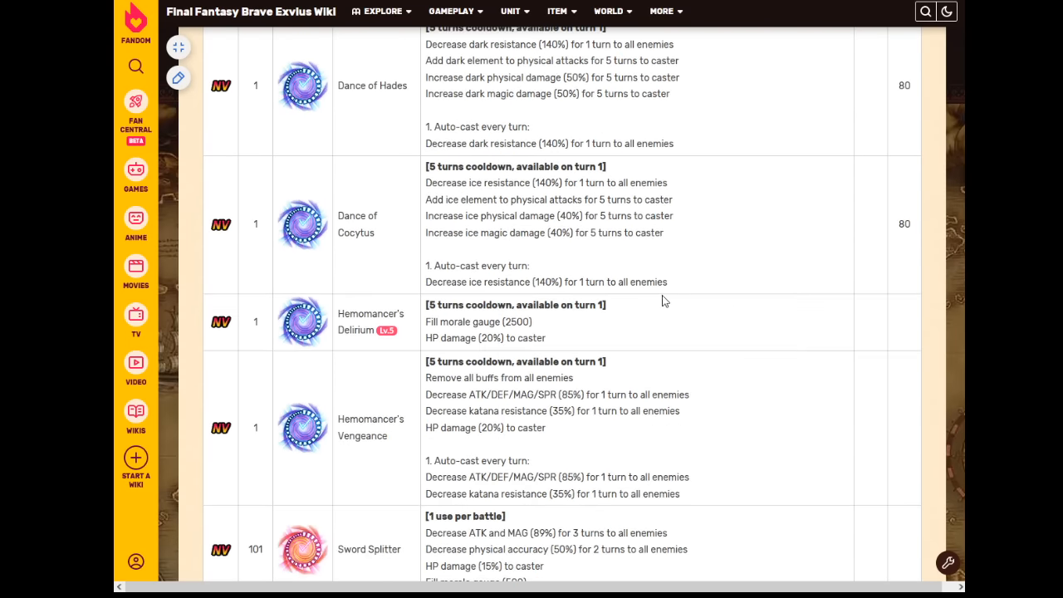
scroll("down", 3)
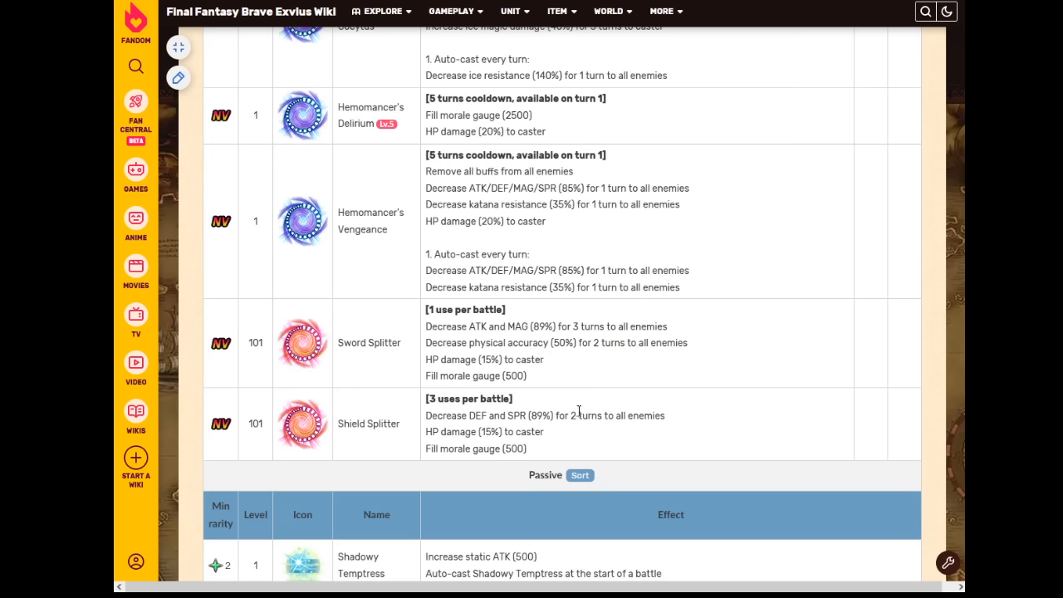
scroll("down", 3)
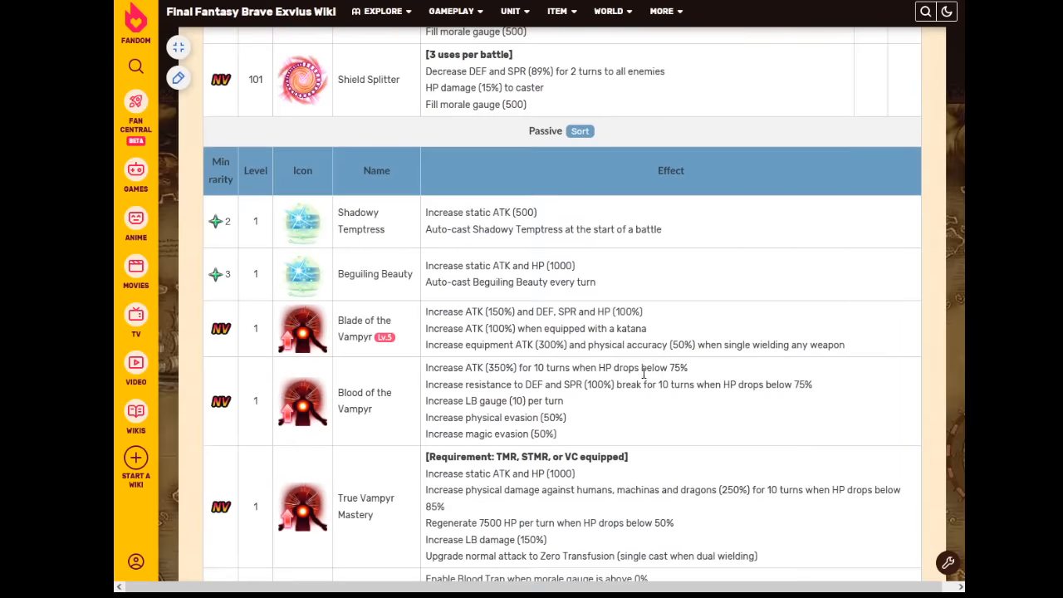
scroll("down", 3)
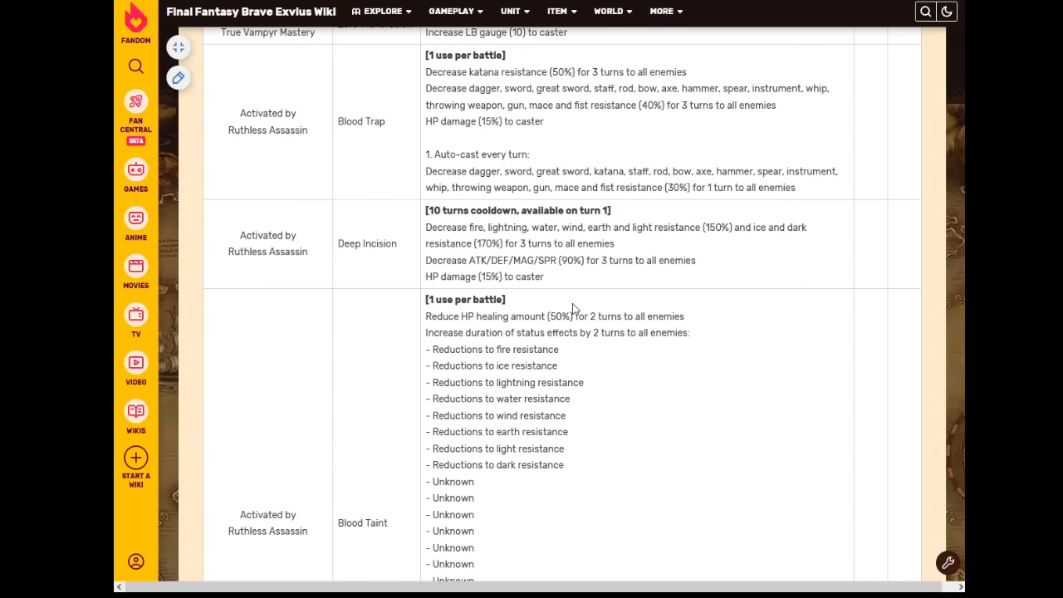
scroll("down", 3)
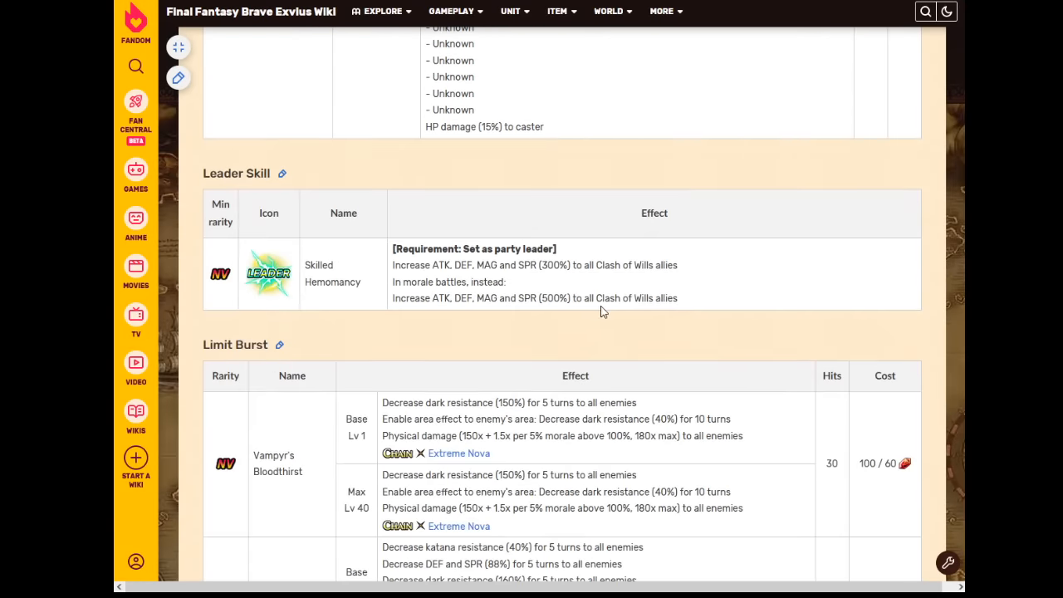
- Highlight Limit Burst text while reading Vampyr's Bloodthirst and Unquenchable Bloodthirst
scroll("down", 3)
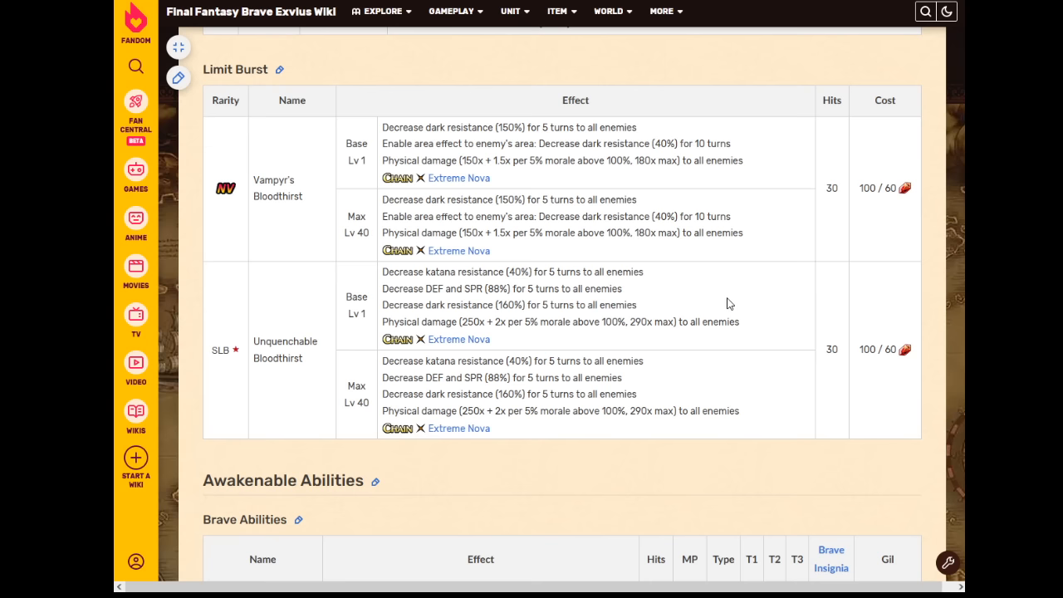
mouse_move(649, 208)
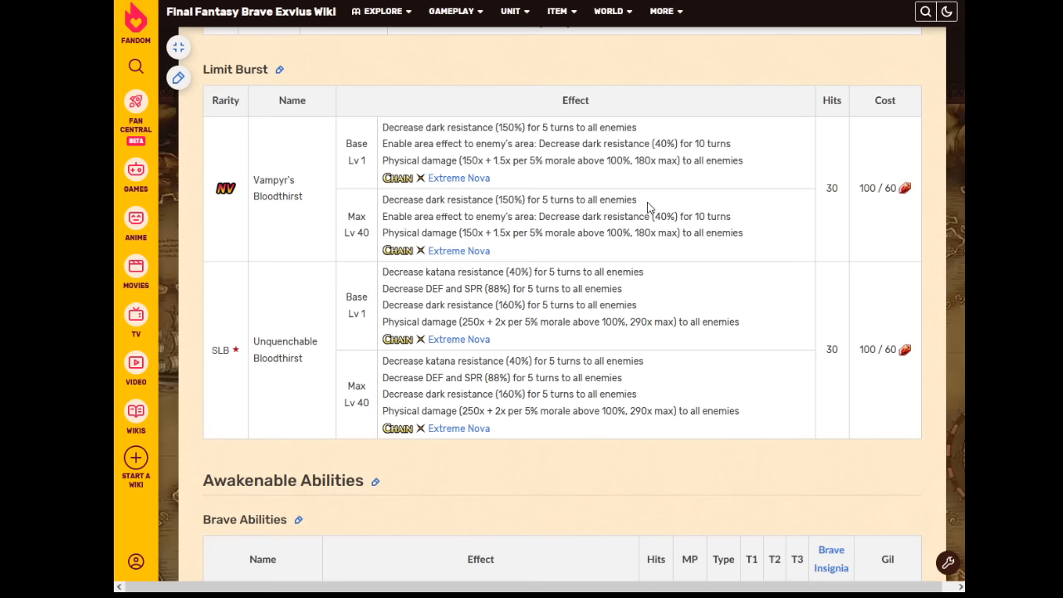
left_click_drag(382, 216, 664, 232)
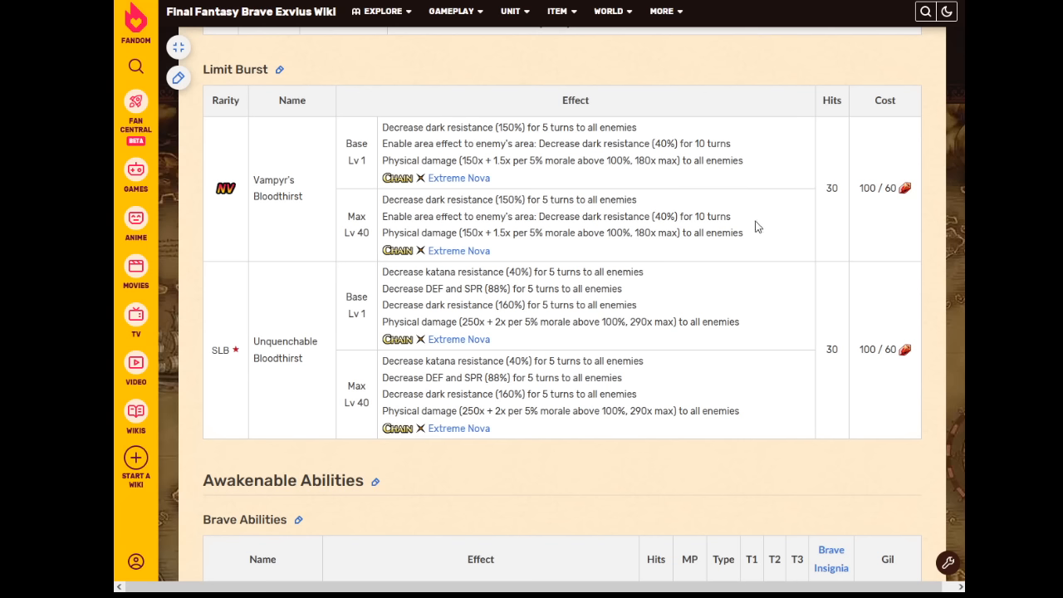
mouse_move(727, 212)
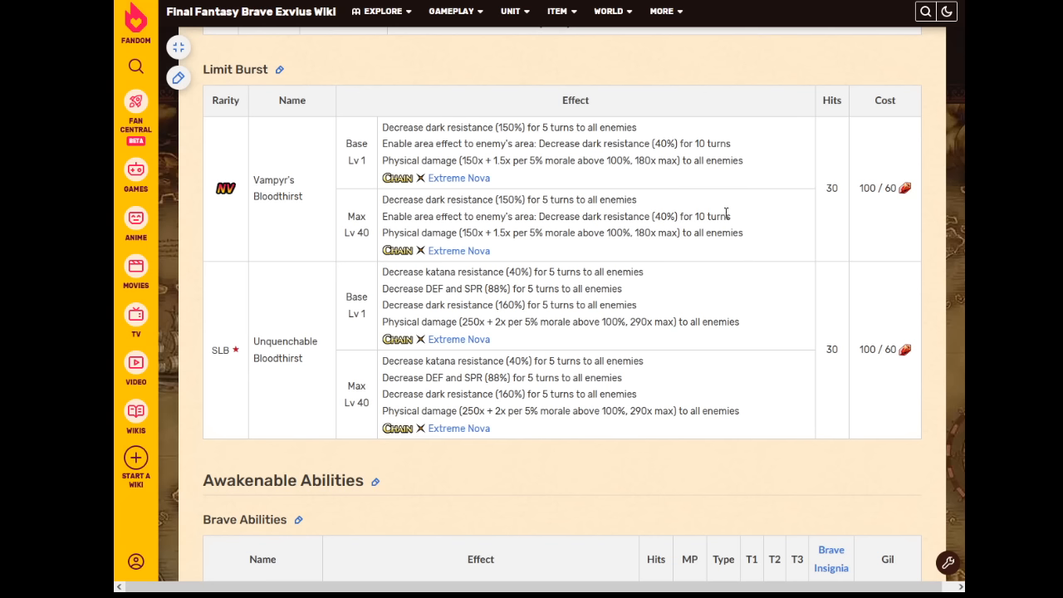
mouse_move(715, 221)
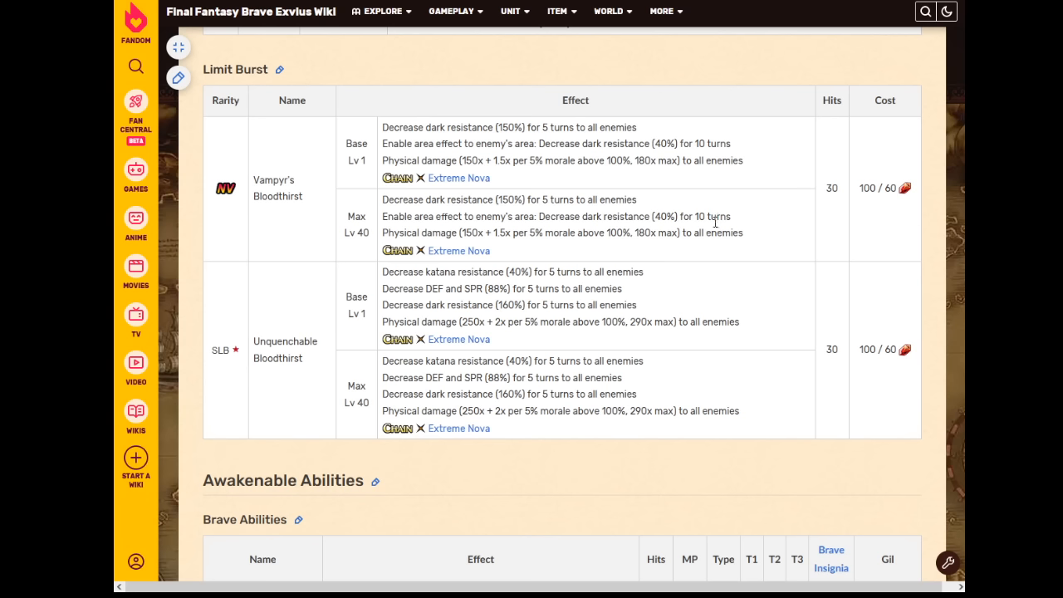
mouse_move(711, 230)
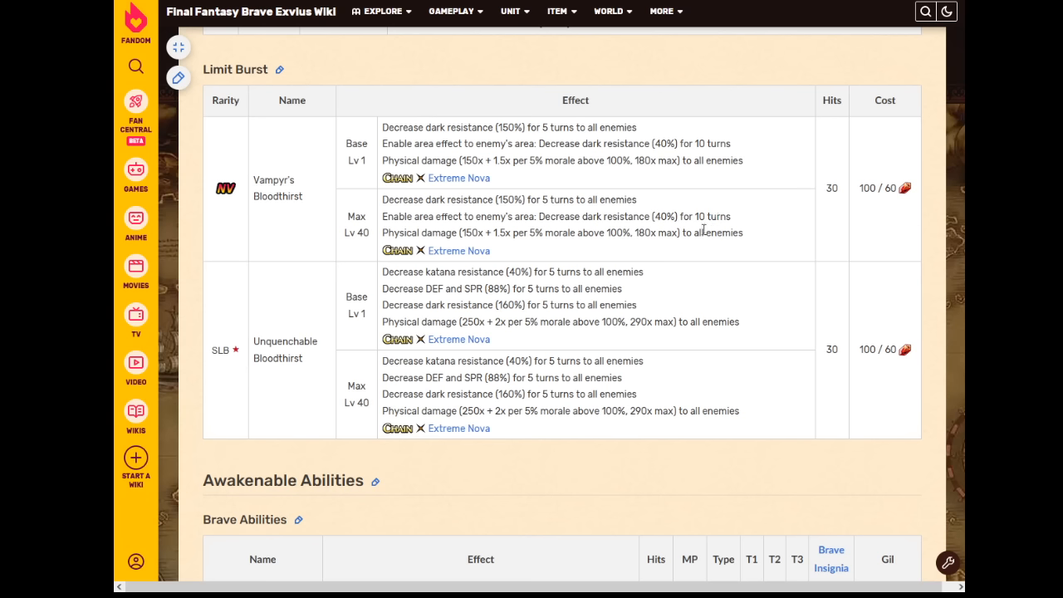
scroll("down", 3)
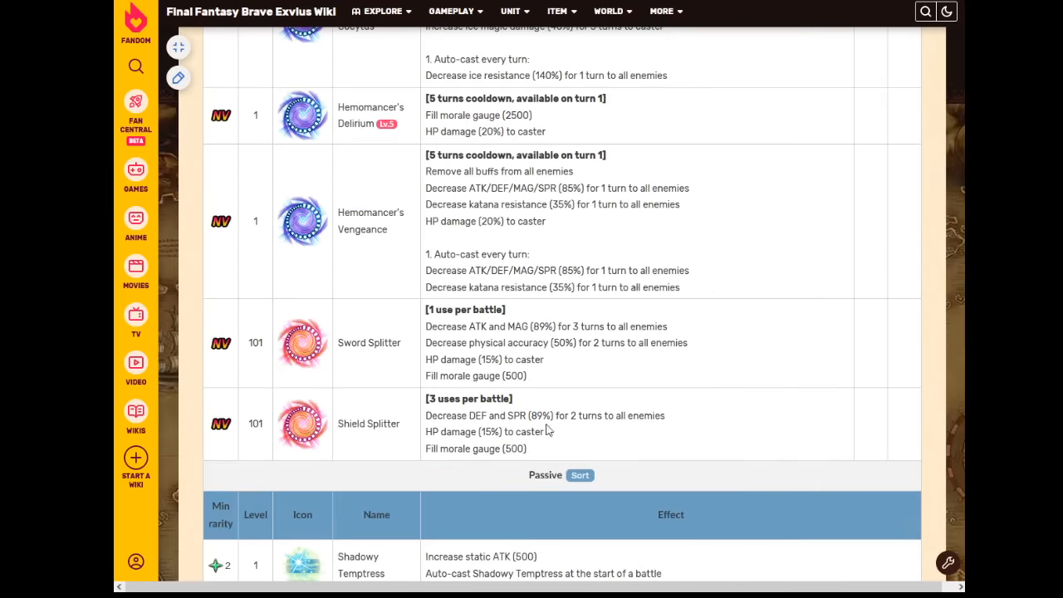
- Scroll up and down to settle on Sword and Shield Splitter above the Passive table
scroll("down", 3)
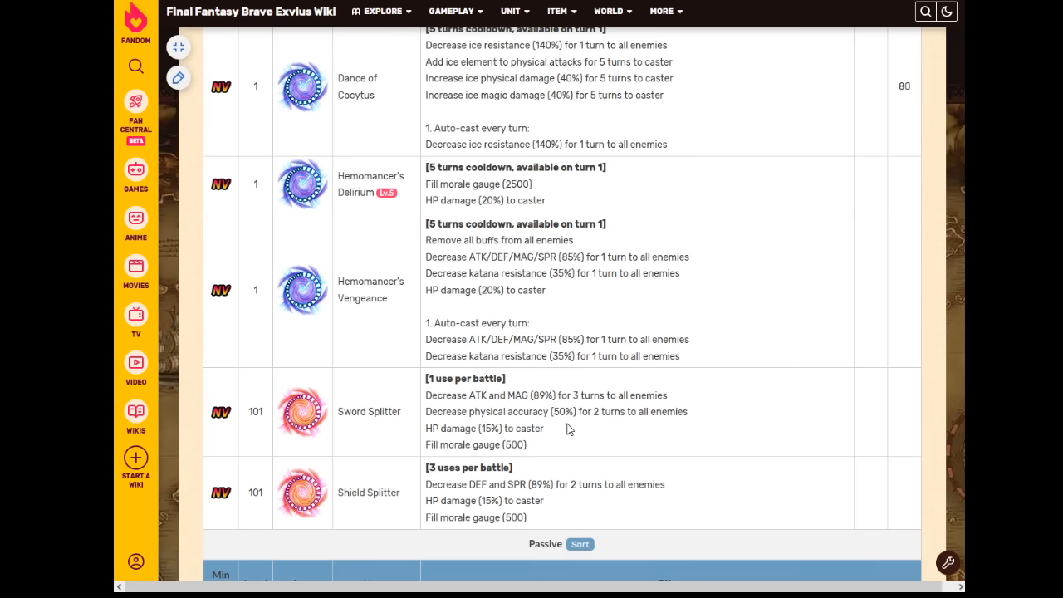
scroll("up", 3)
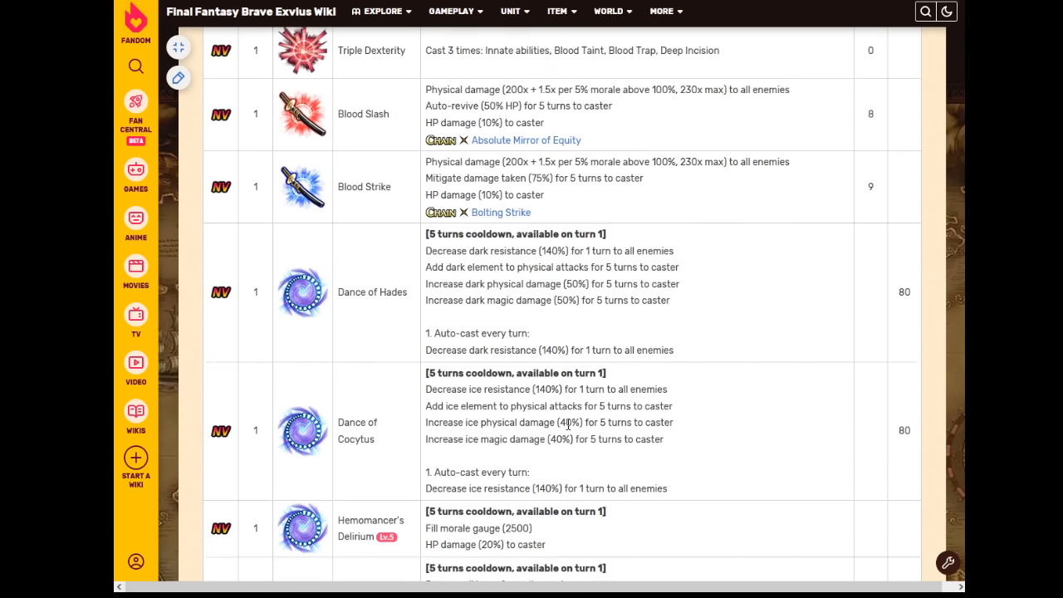
scroll("up", 3)
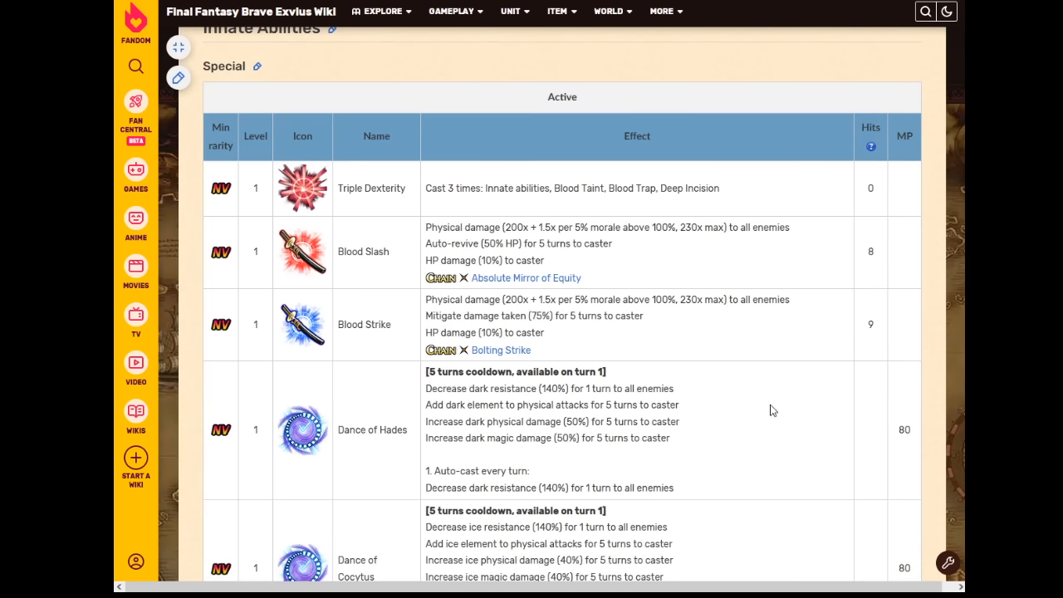
mouse_move(758, 427)
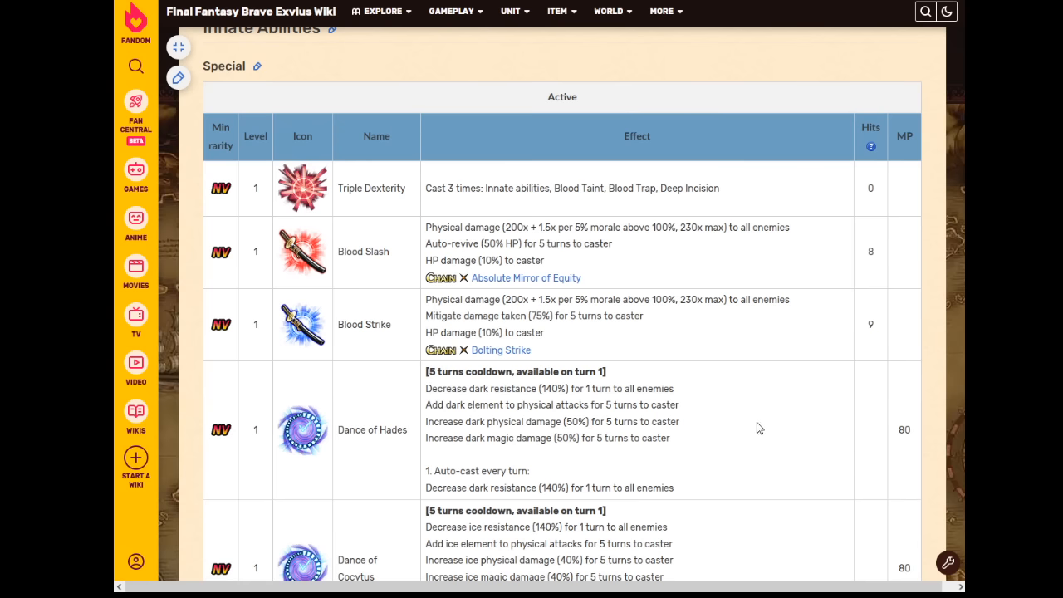
scroll("down", 3)
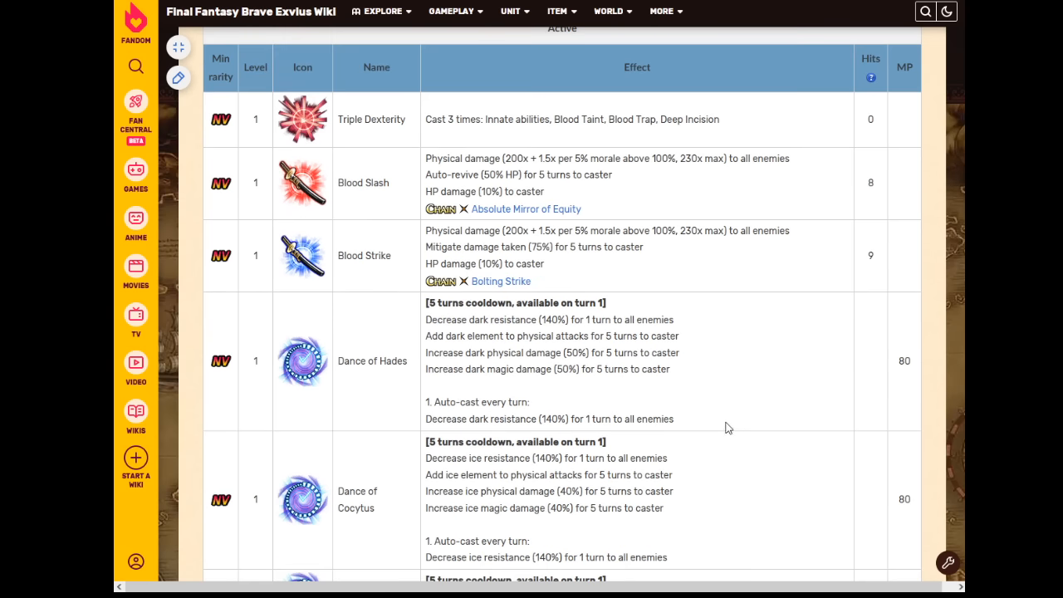
scroll("down", 3)
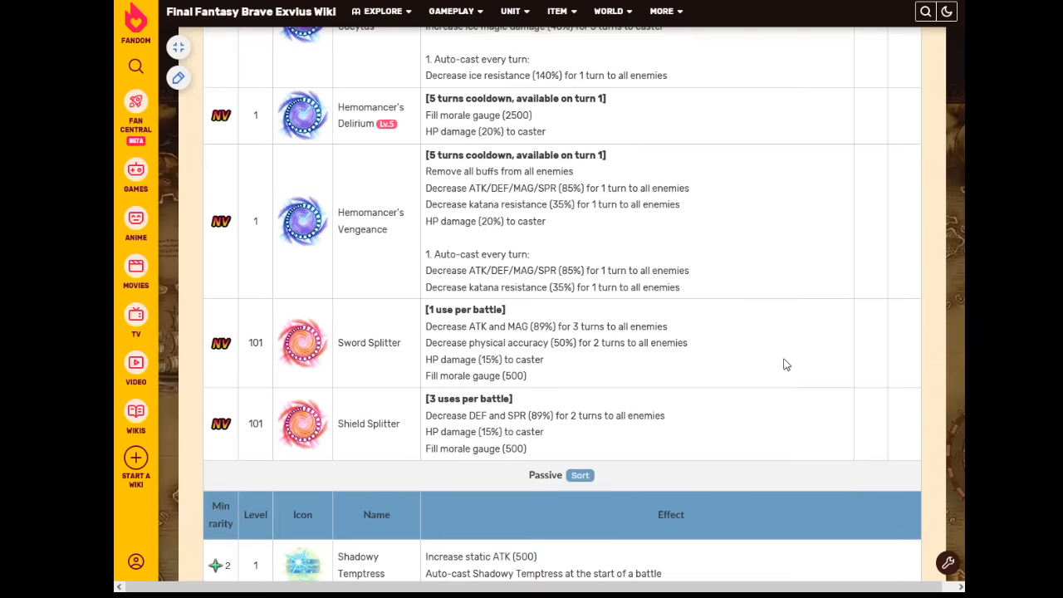
mouse_move(774, 367)
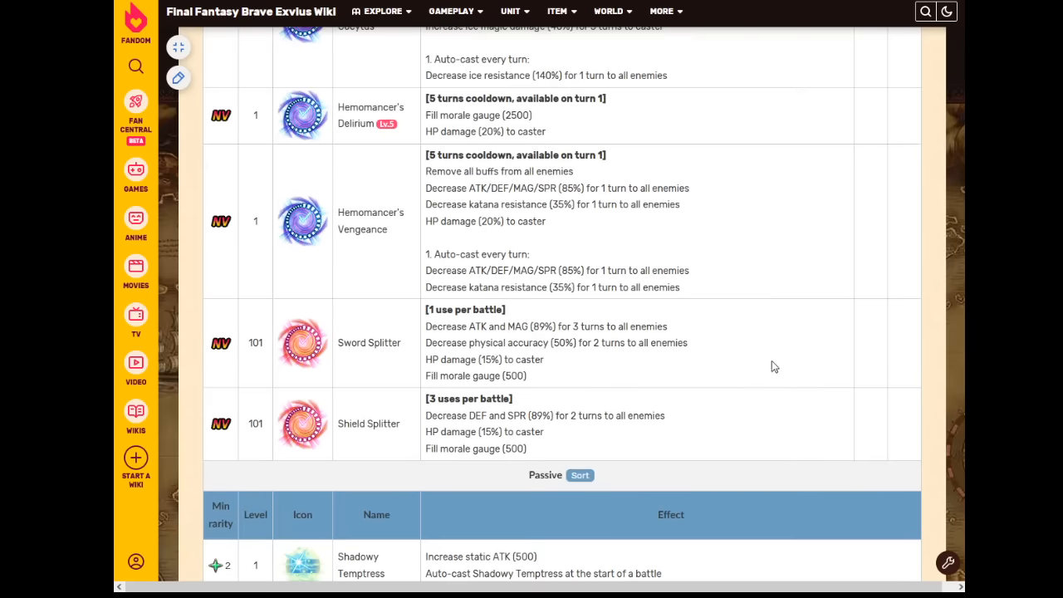
mouse_move(765, 364)
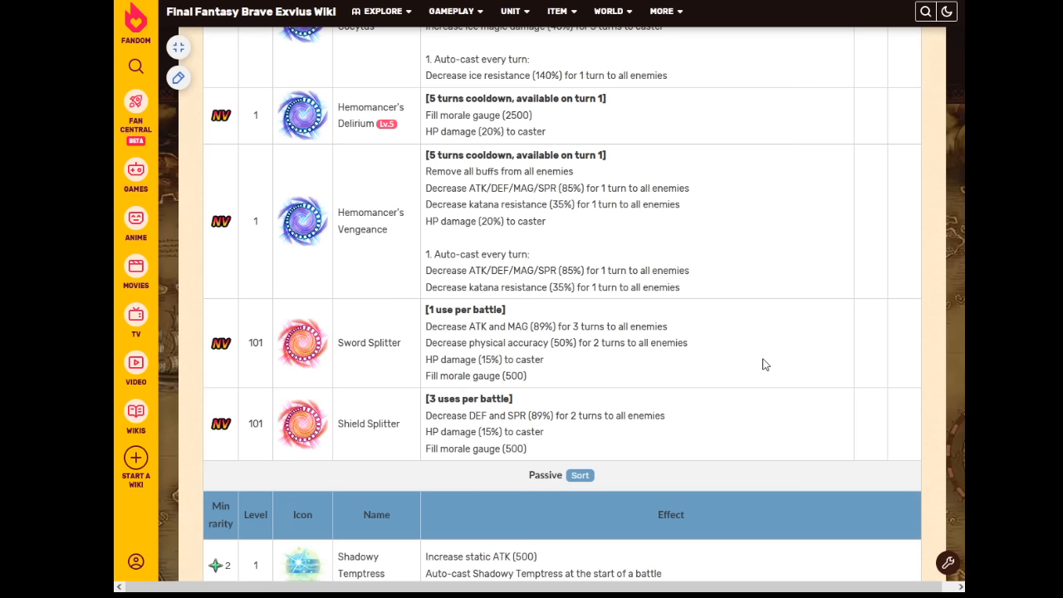
mouse_move(738, 361)
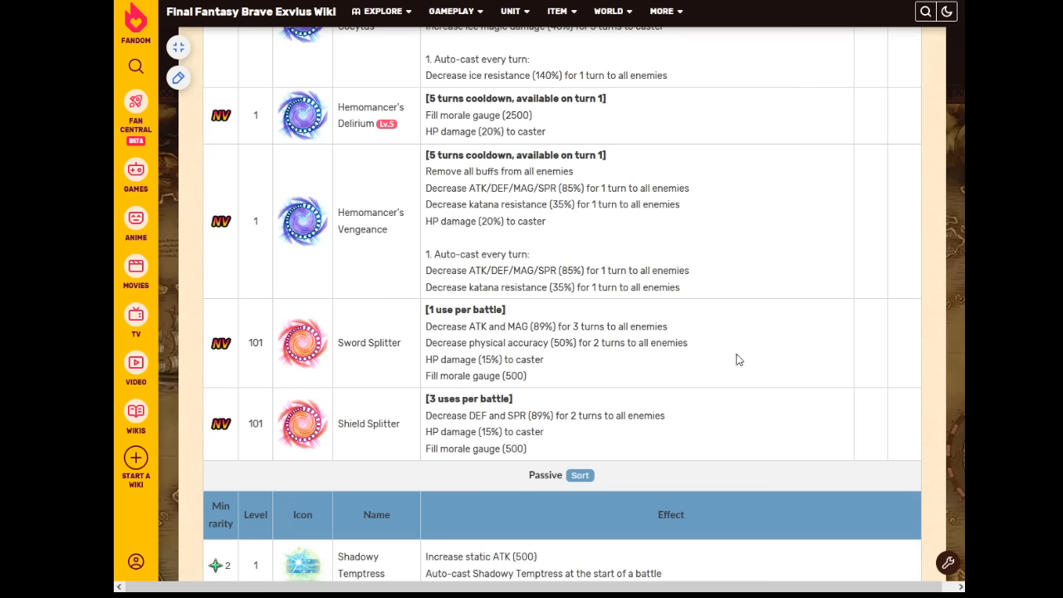
mouse_move(733, 353)
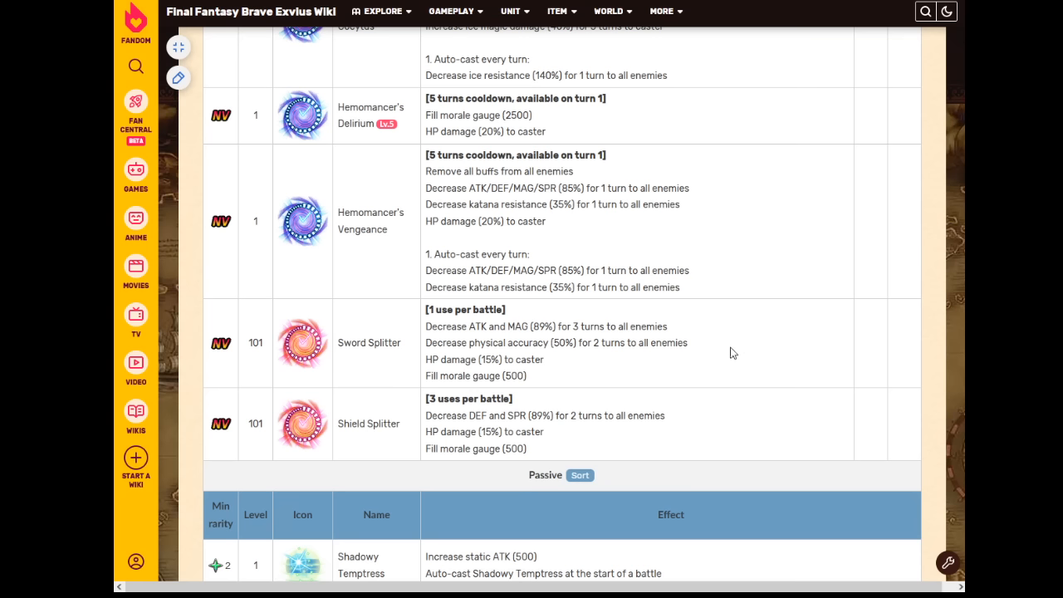
mouse_move(728, 356)
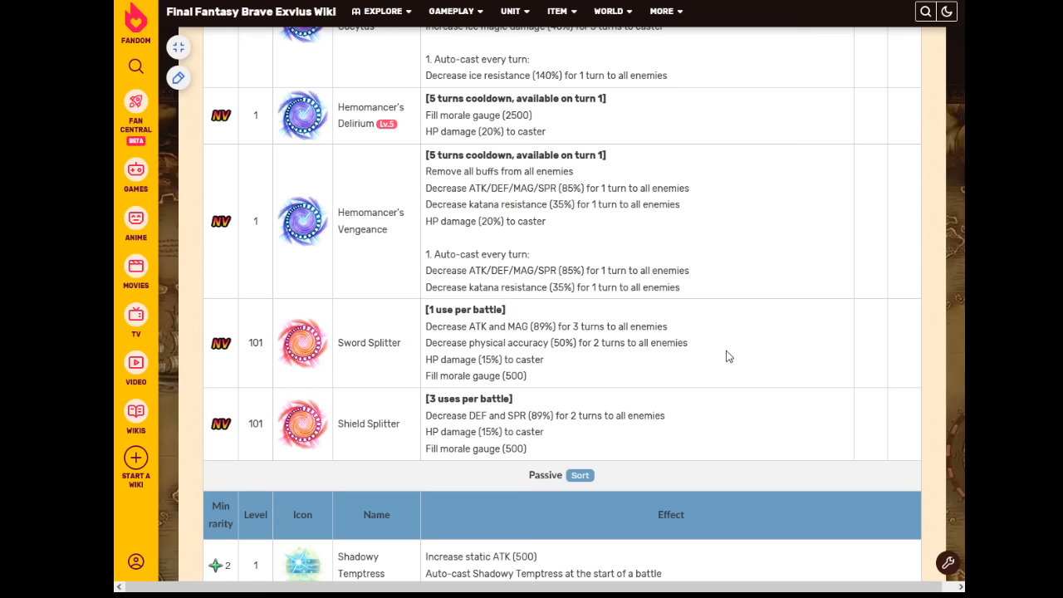
mouse_move(725, 351)
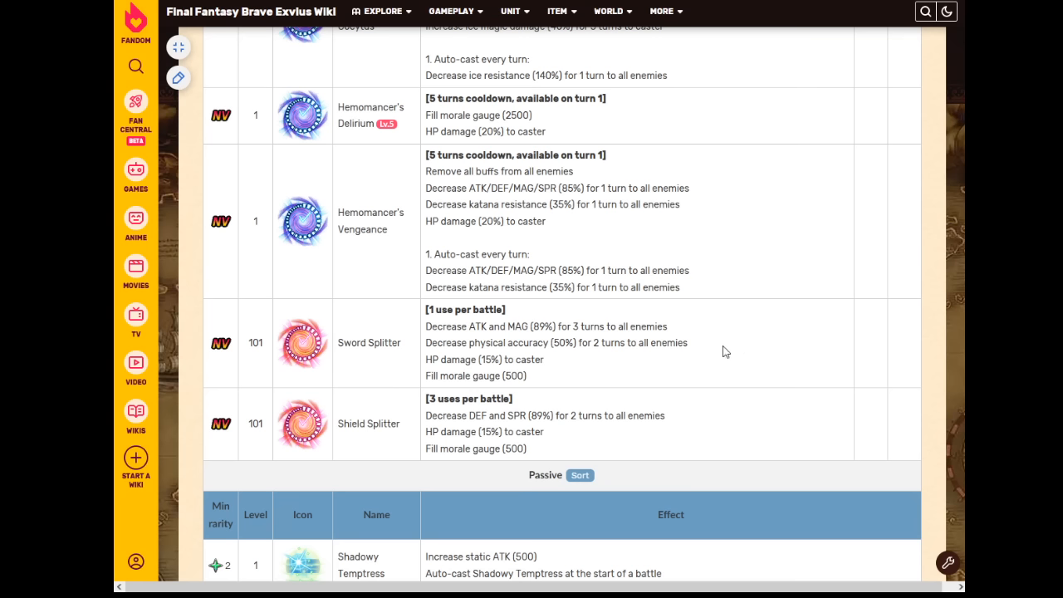
- Scroll down, select a word, and reach the Blood Trap, Deep Incision and Blood Taint rows
scroll("down", 3)
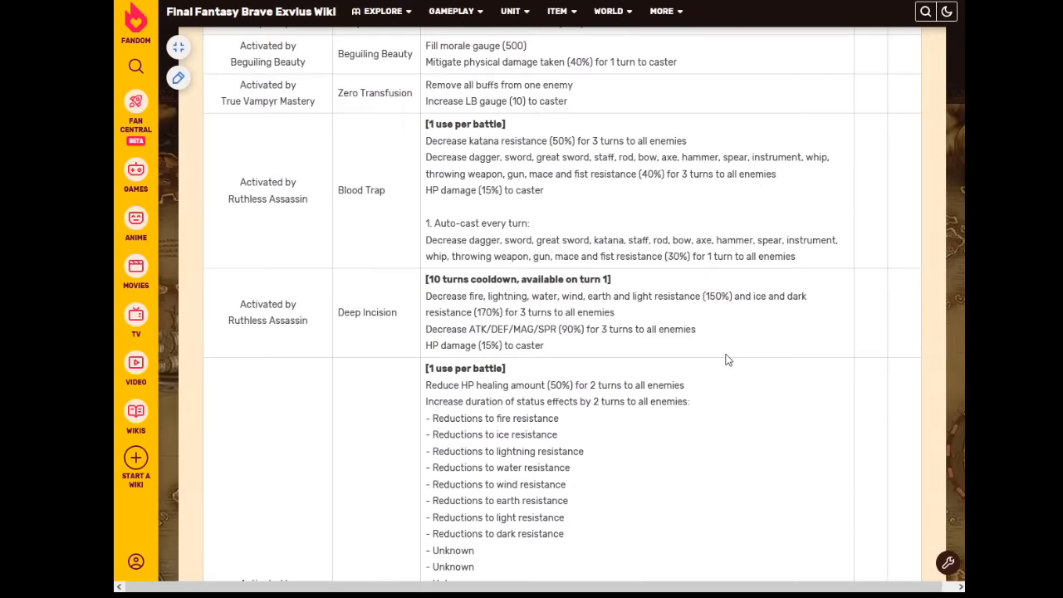
scroll("down", 3)
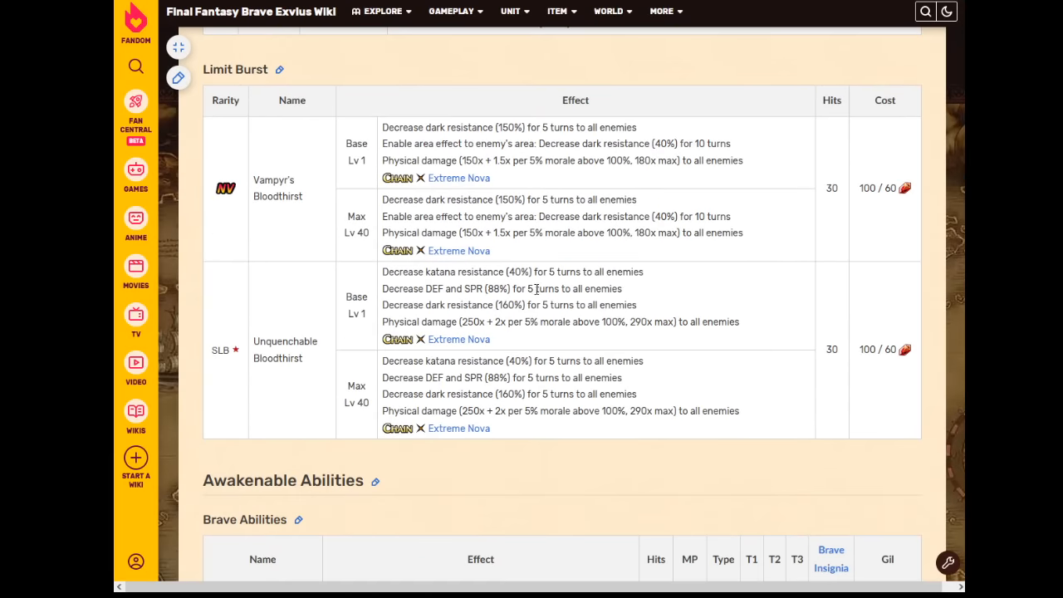
double_click(447, 200)
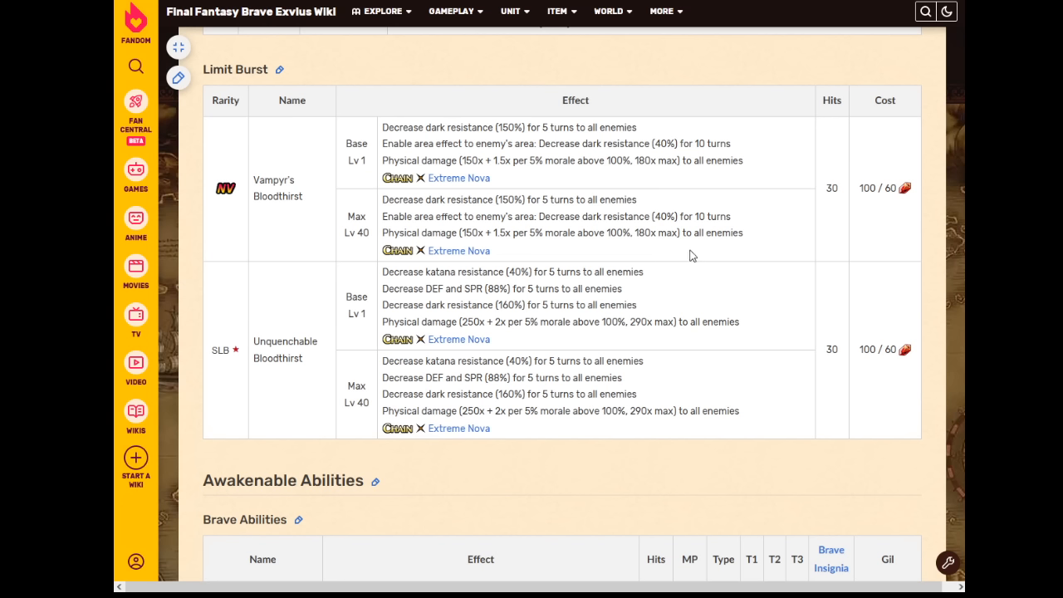
mouse_move(684, 255)
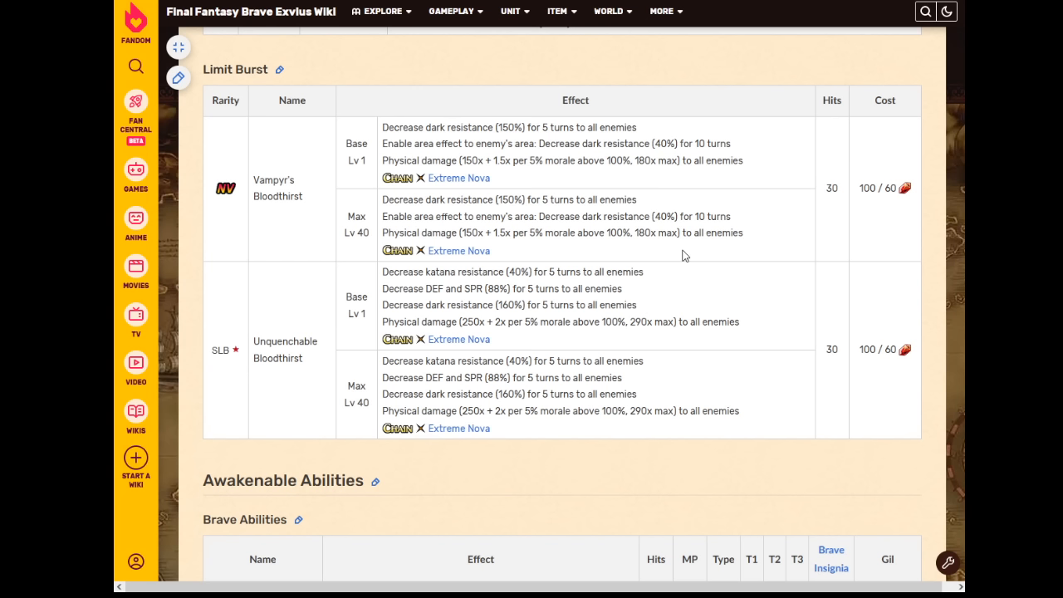
mouse_move(754, 259)
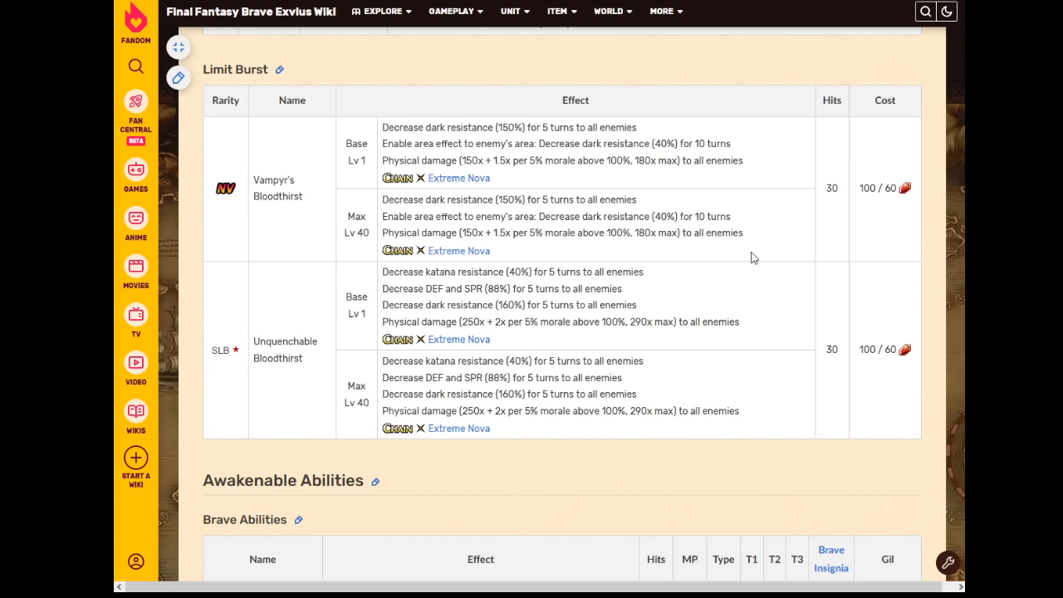
mouse_move(745, 238)
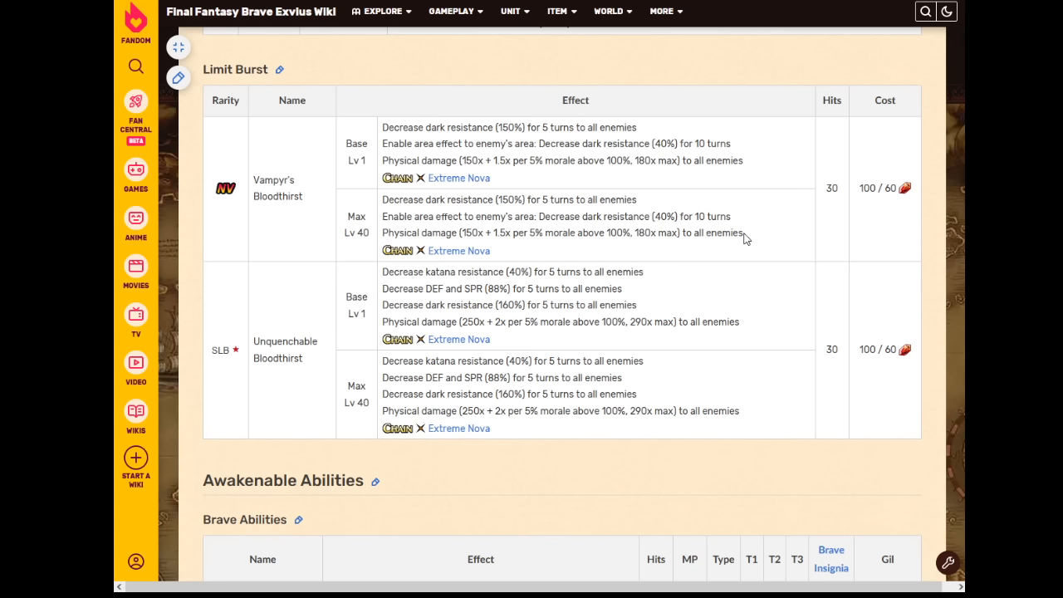
scroll("down", 3)
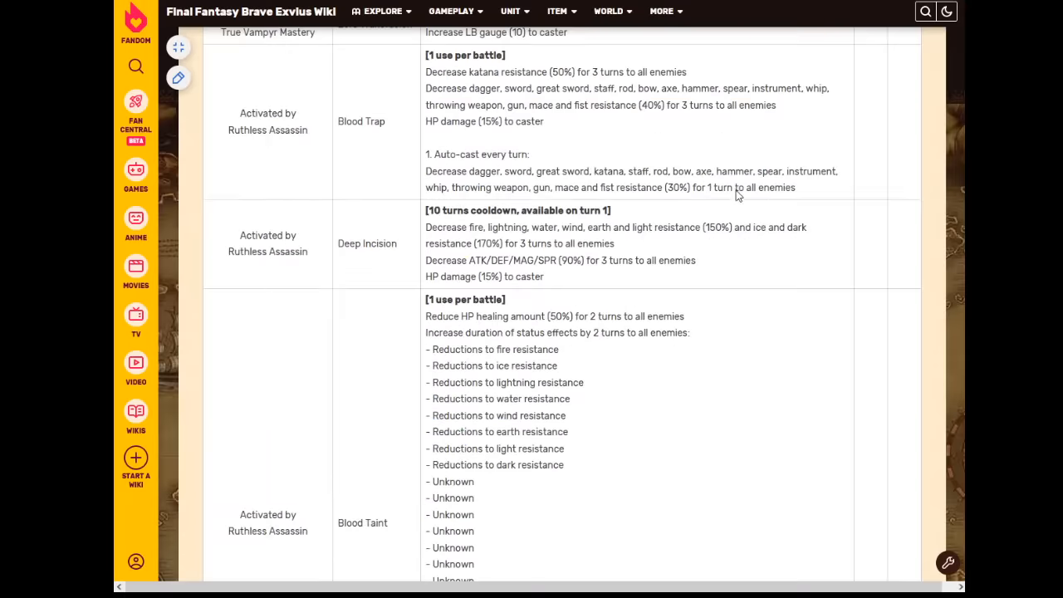
- Scroll down toward the Skilled Hemomancy leader skill and the top of the Limit Burst table
scroll("down", 3)
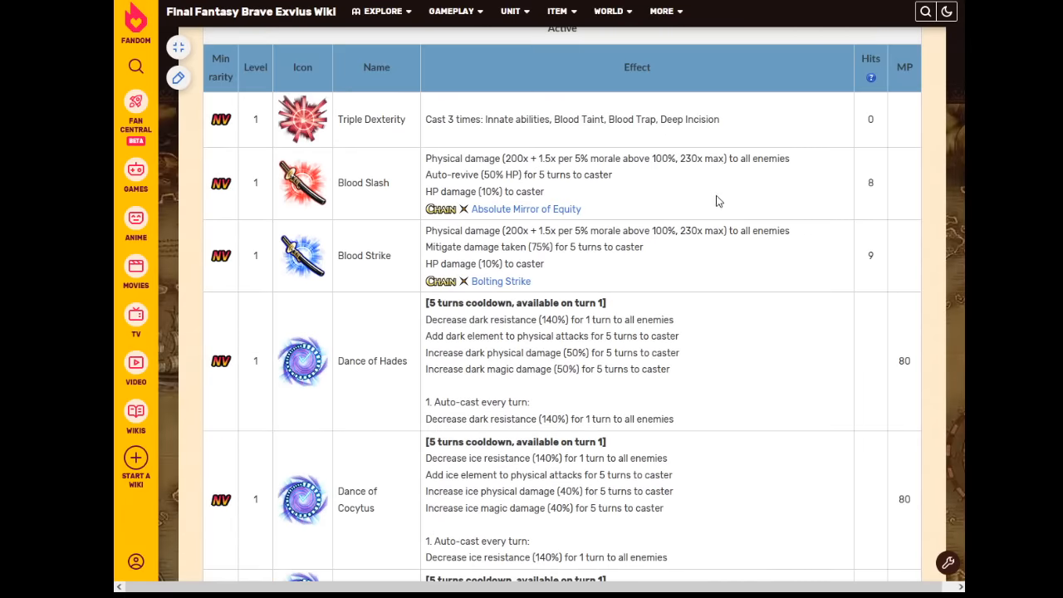
scroll("down", 3)
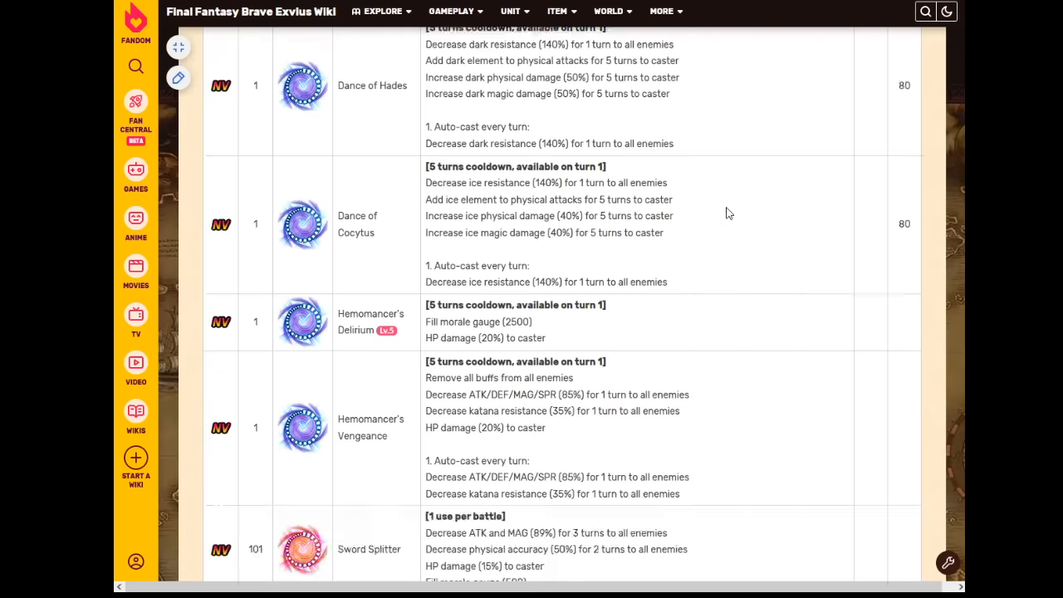
scroll("down", 3)
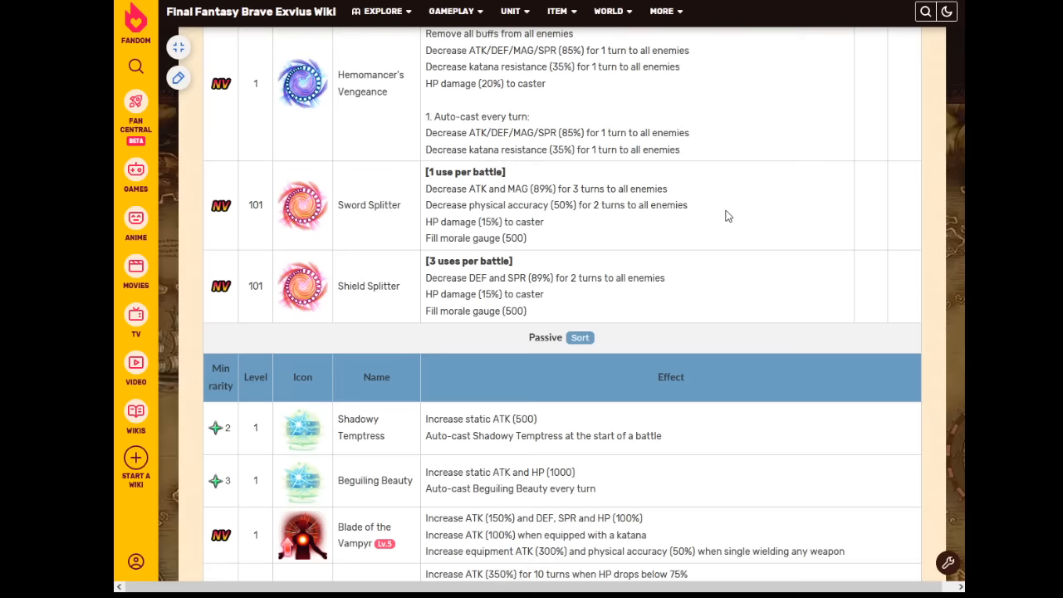
scroll("down", 3)
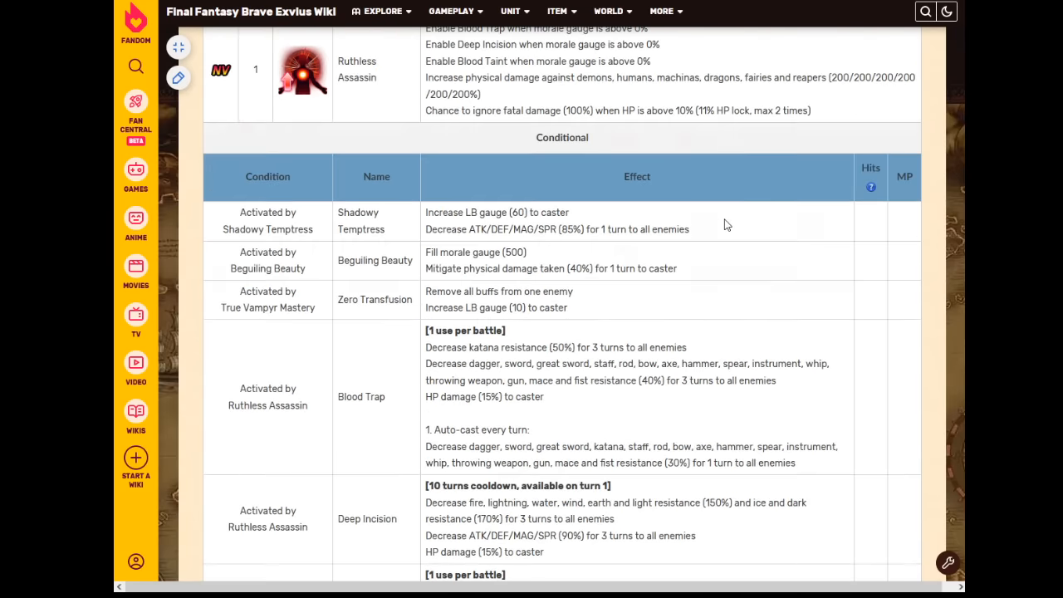
scroll("down", 3)
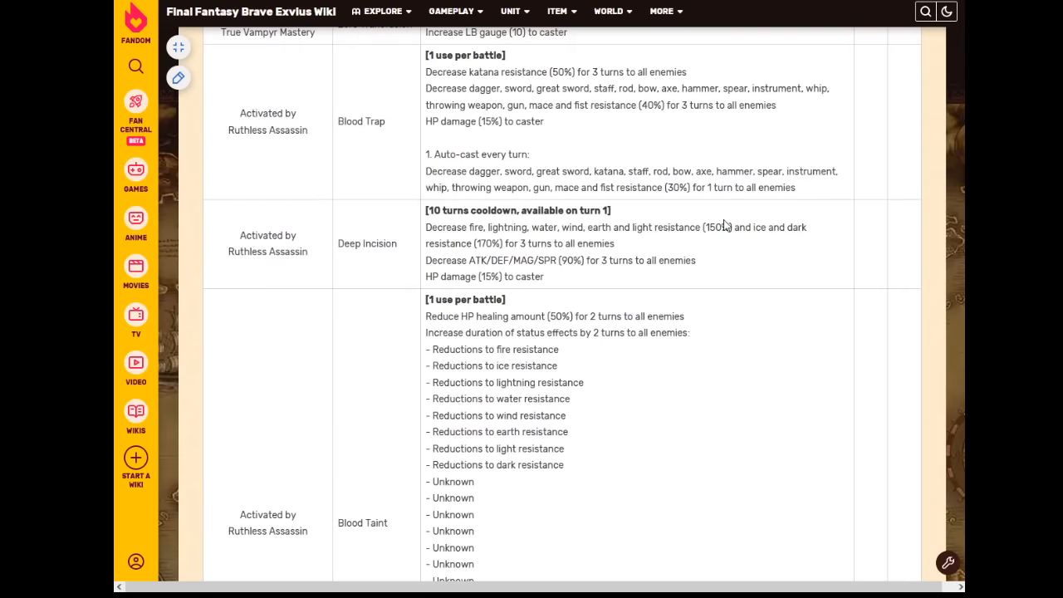
mouse_move(722, 224)
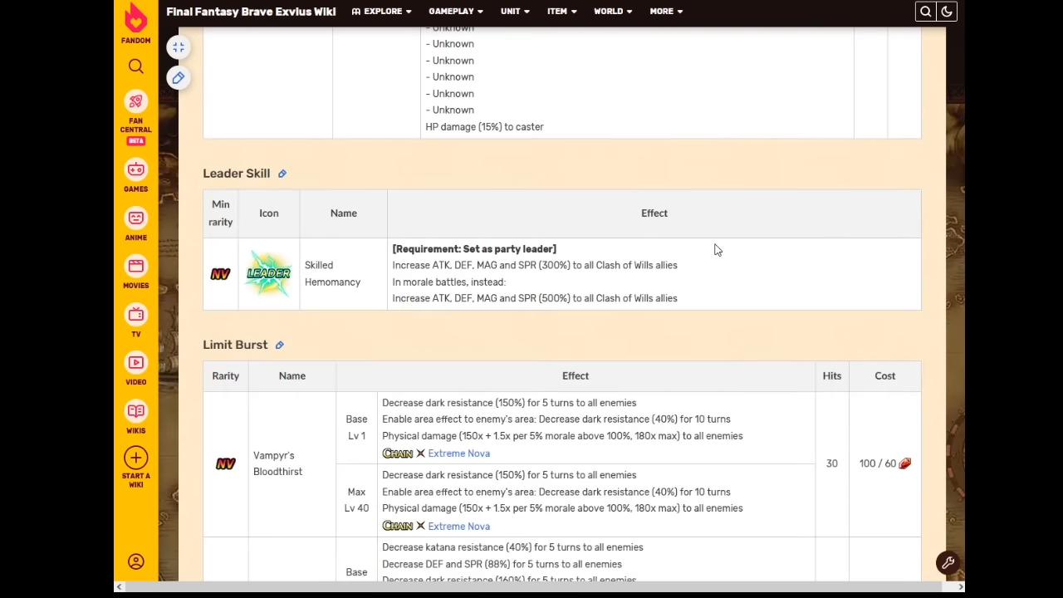
- Scroll until Vampyr's Bloodthirst and Unquenchable Bloodthirst are fully visible
scroll("down", 3)
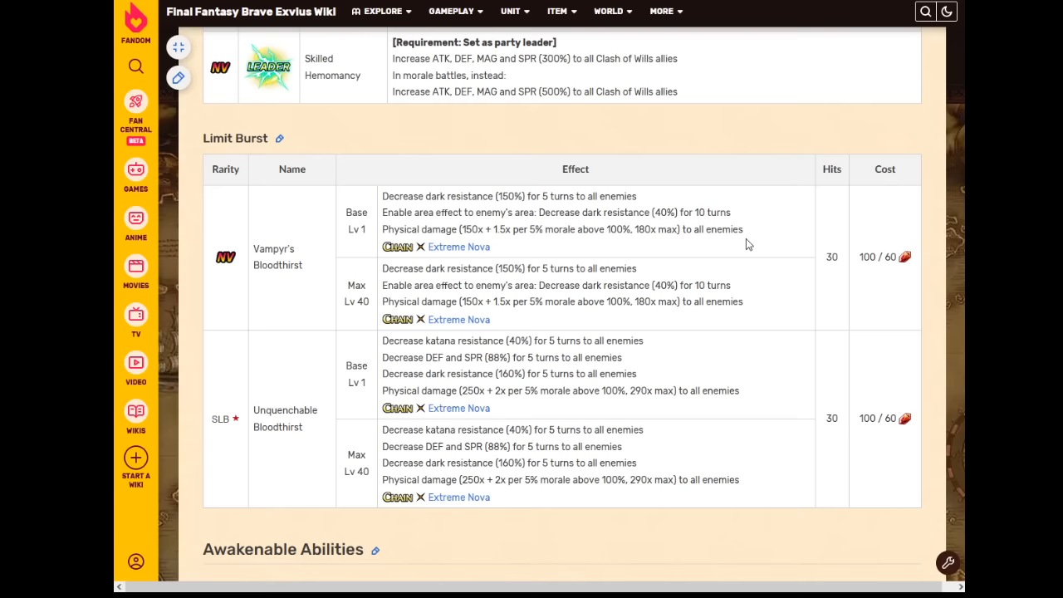
mouse_move(723, 242)
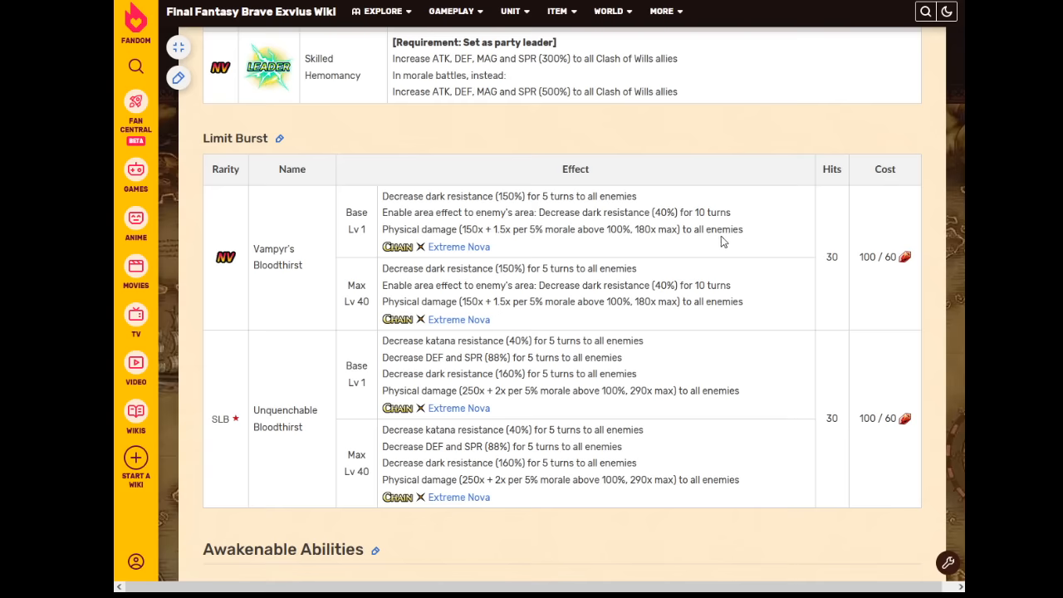
mouse_move(610, 240)
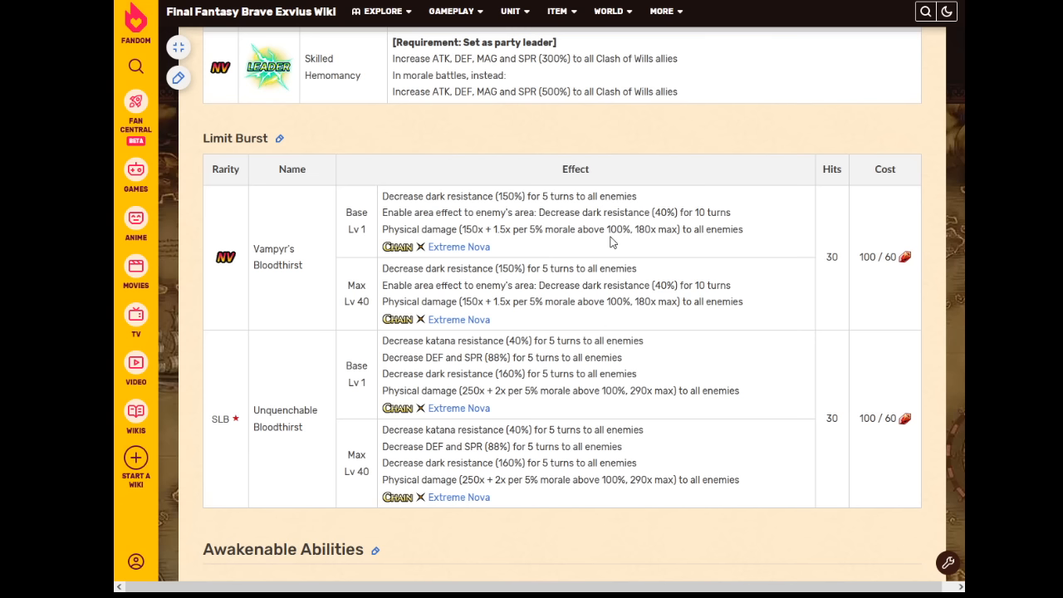
mouse_move(656, 241)
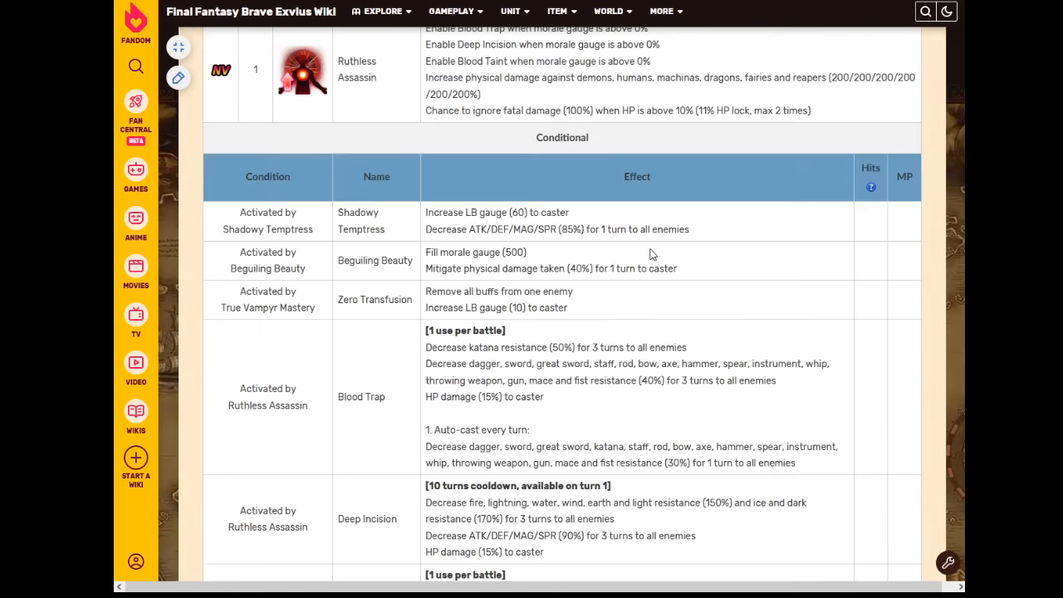
- Scroll back to the Limit Burst table with Vampyr's Bloodthirst and Unquenchable Bloodthirst
scroll("up", 3)
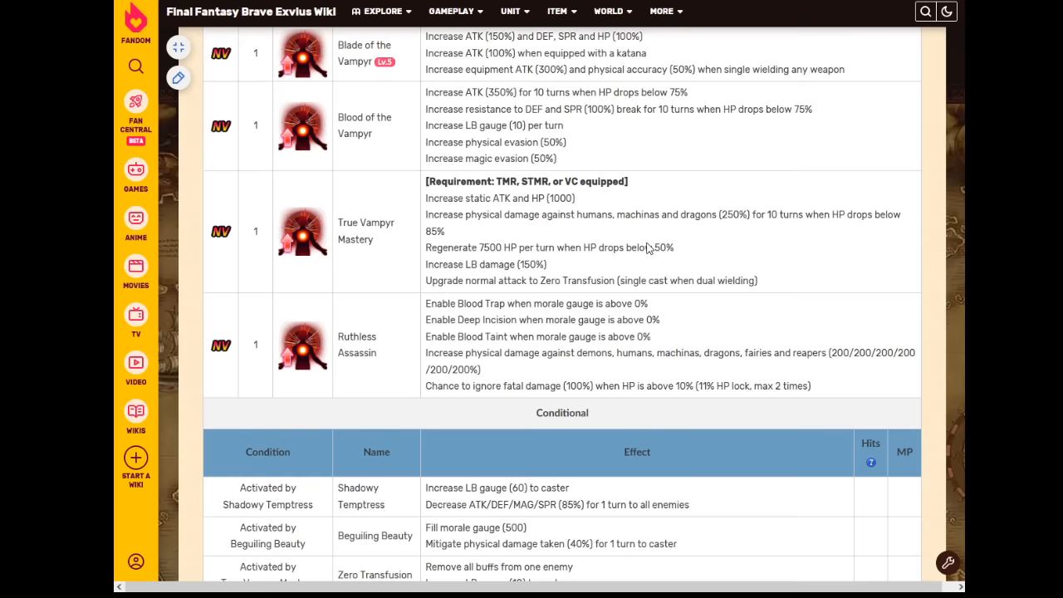
scroll("down", 3)
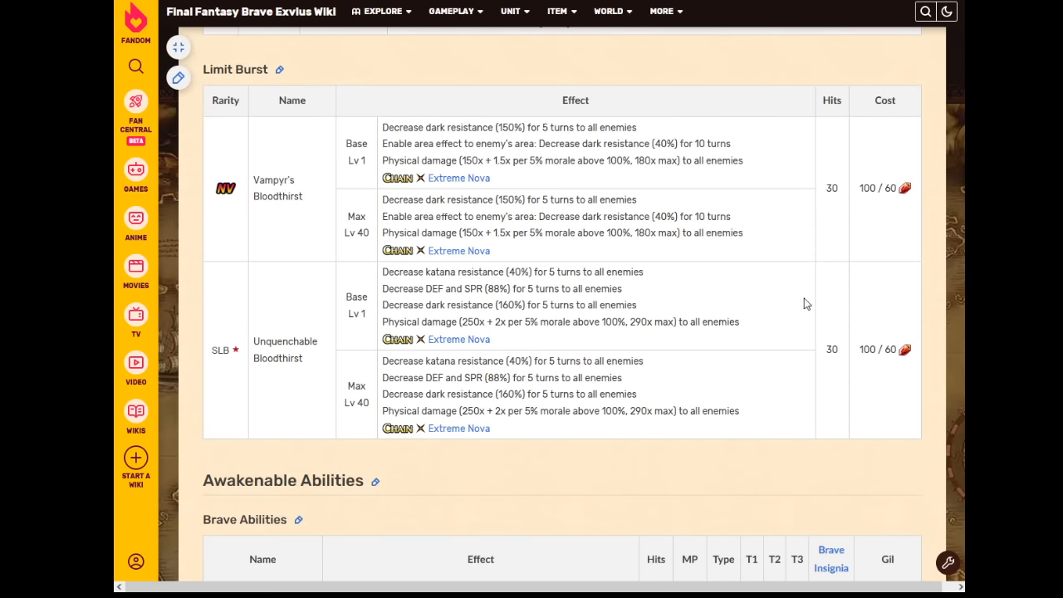
mouse_move(785, 307)
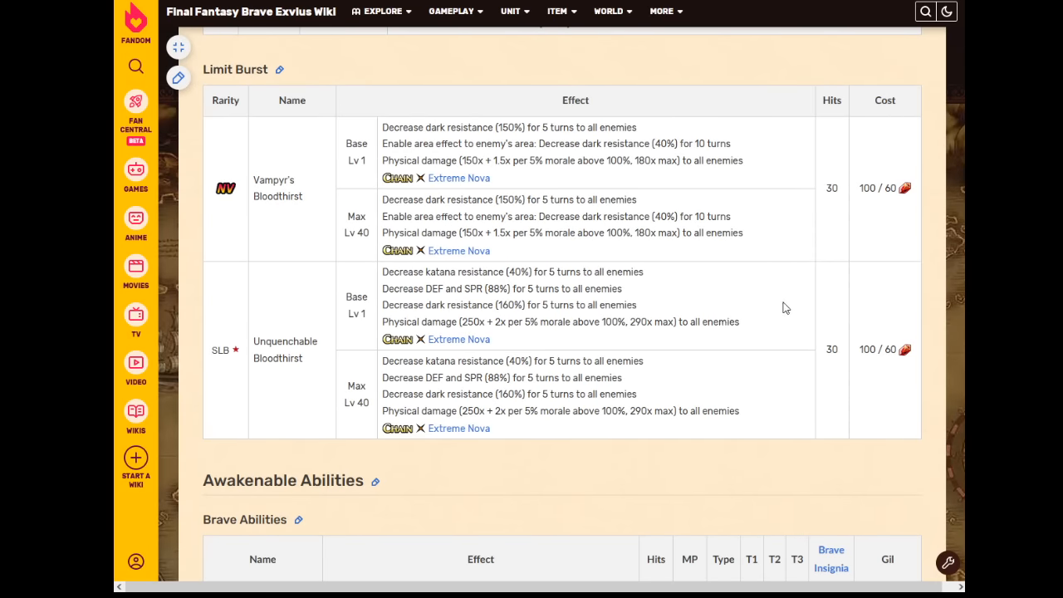
mouse_move(770, 275)
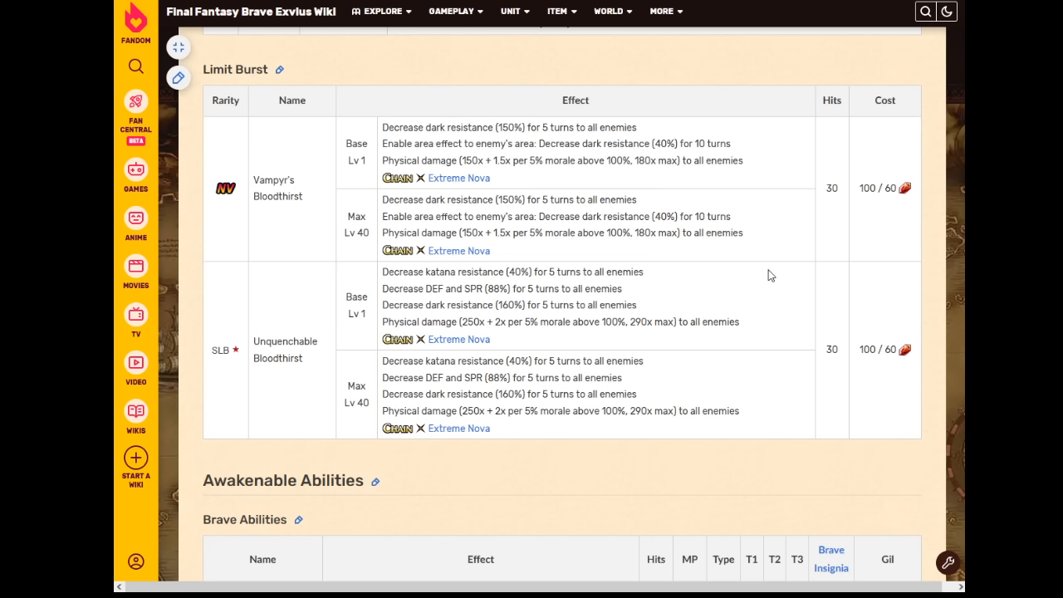
mouse_move(757, 249)
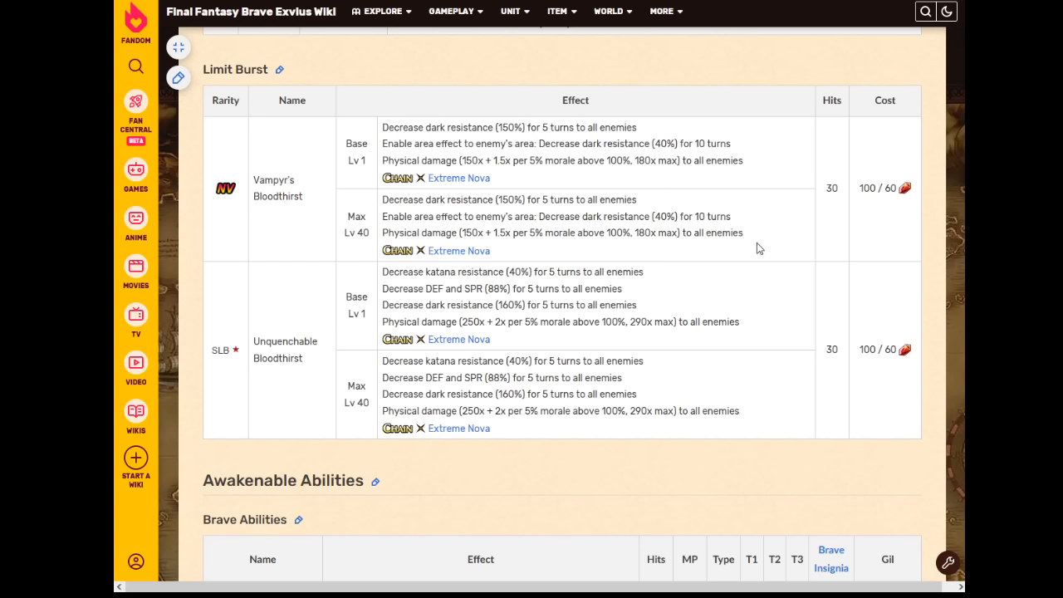
mouse_move(753, 245)
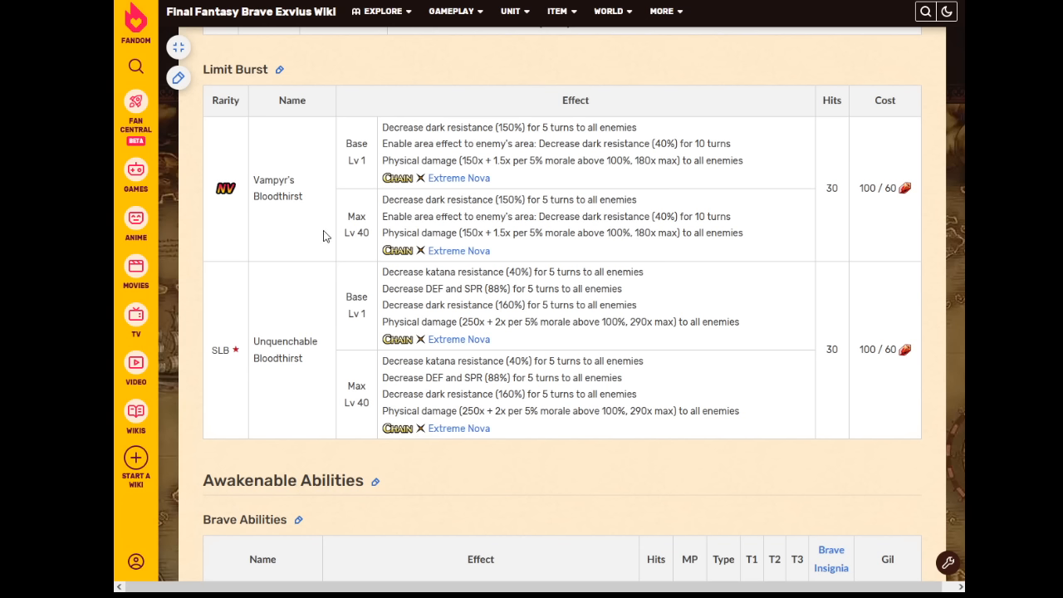
mouse_move(331, 344)
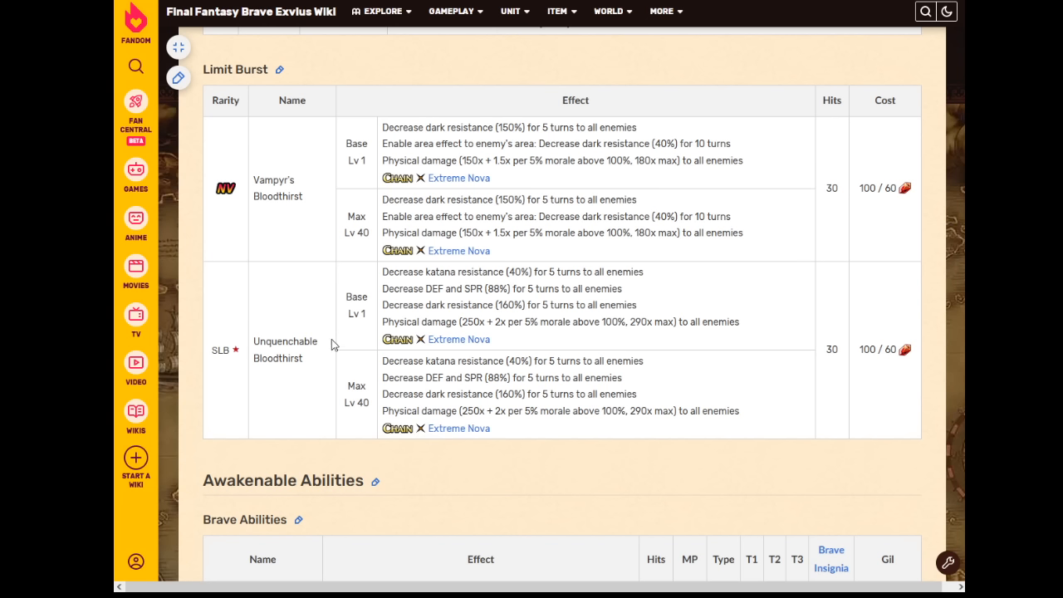
mouse_move(610, 391)
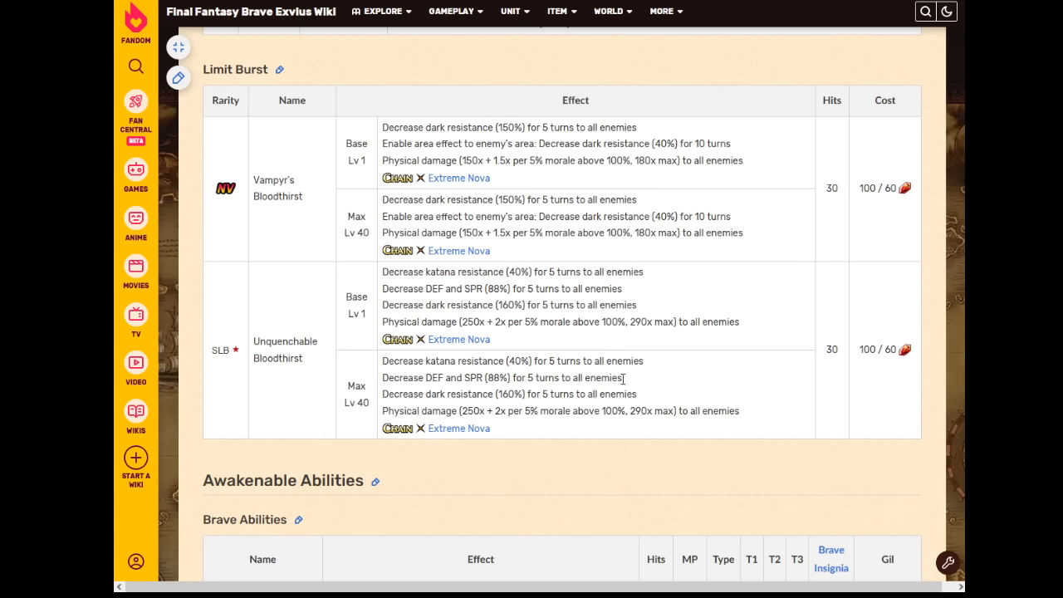
mouse_move(615, 379)
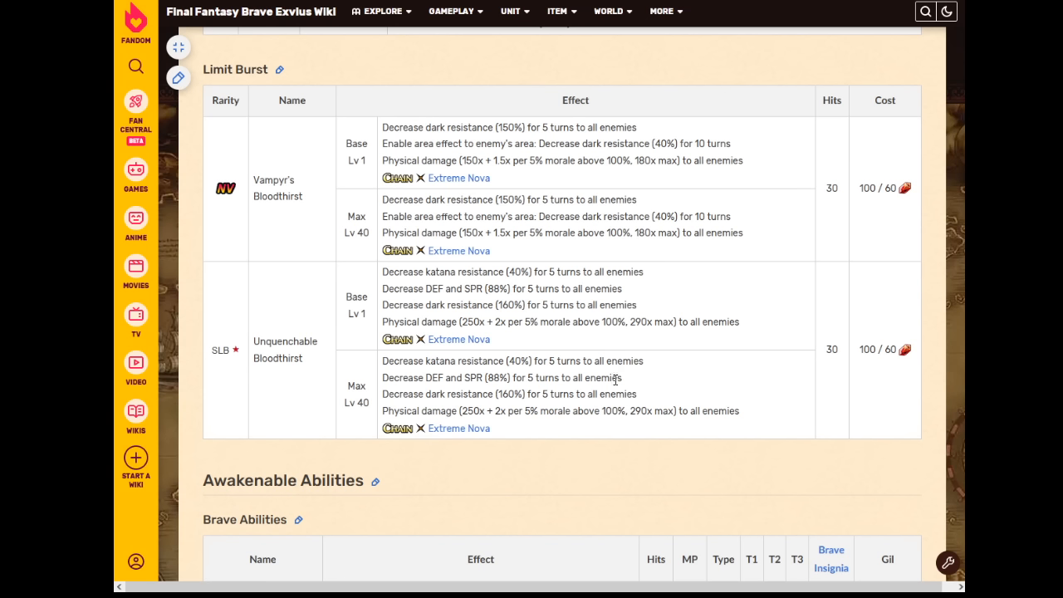
mouse_move(602, 278)
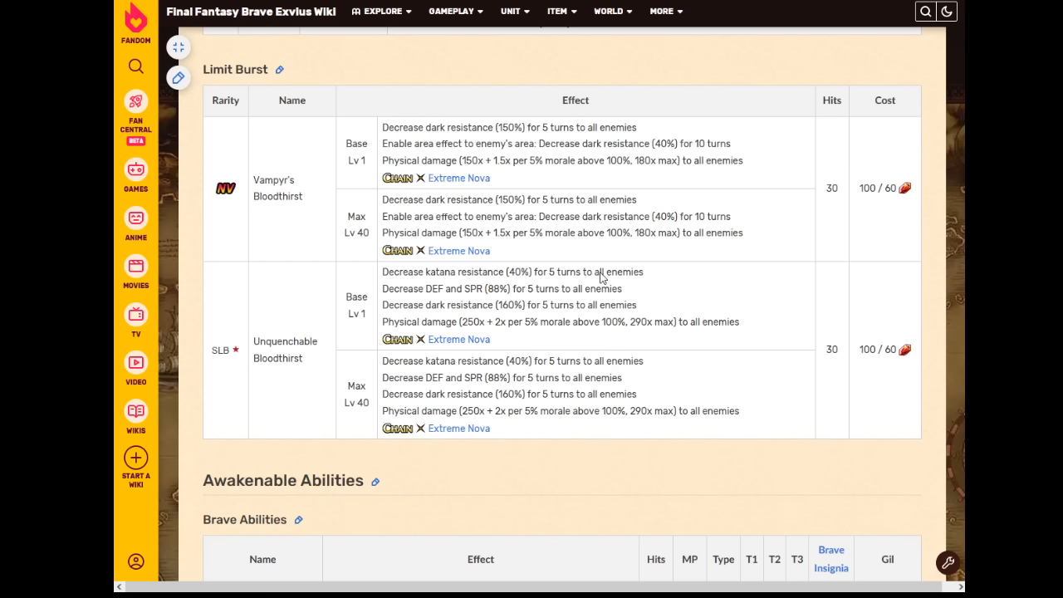
mouse_move(629, 216)
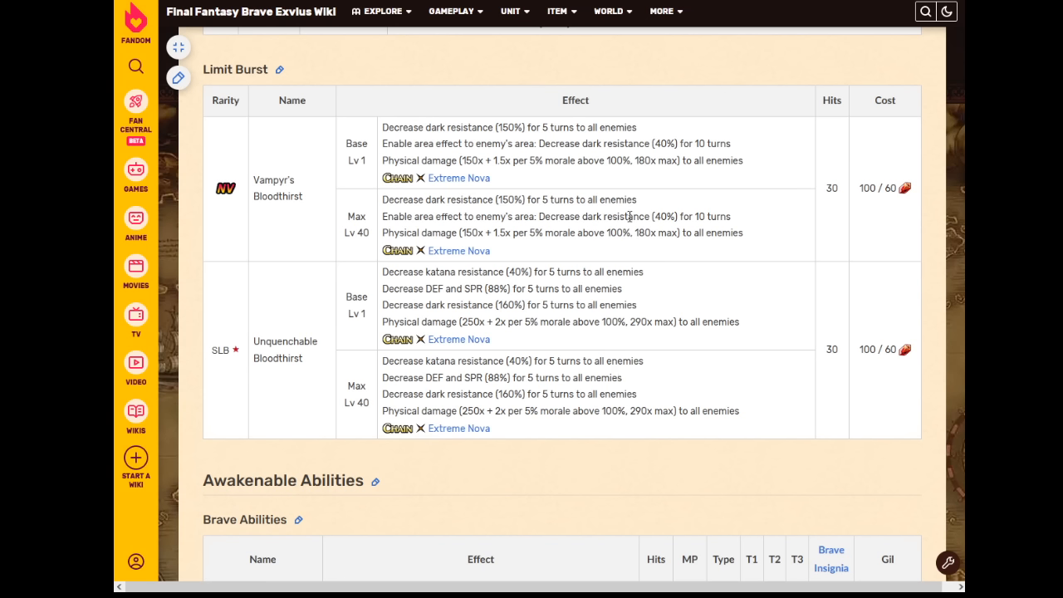
mouse_move(632, 218)
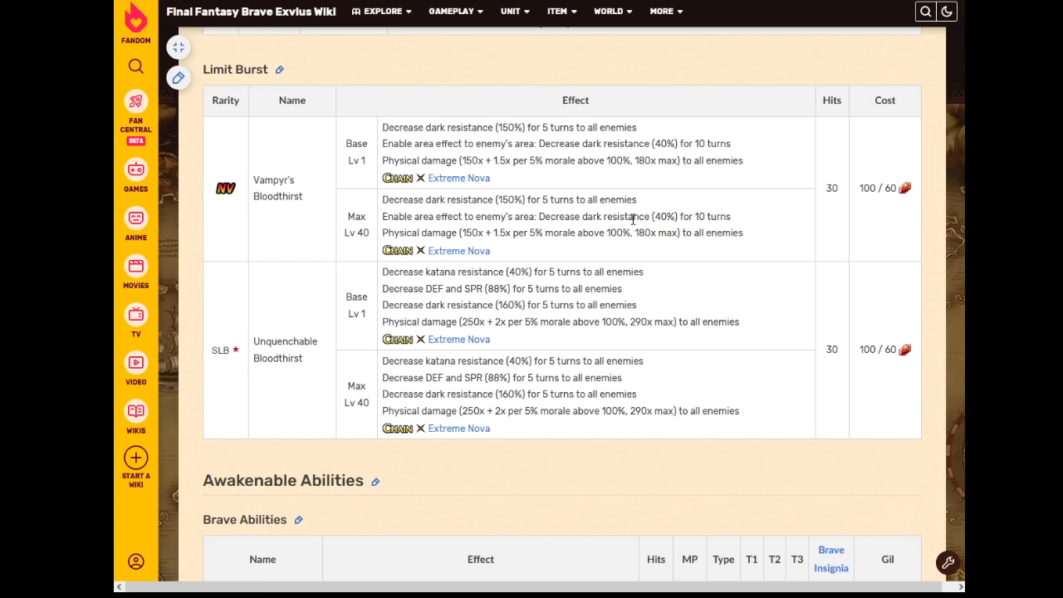
mouse_move(643, 246)
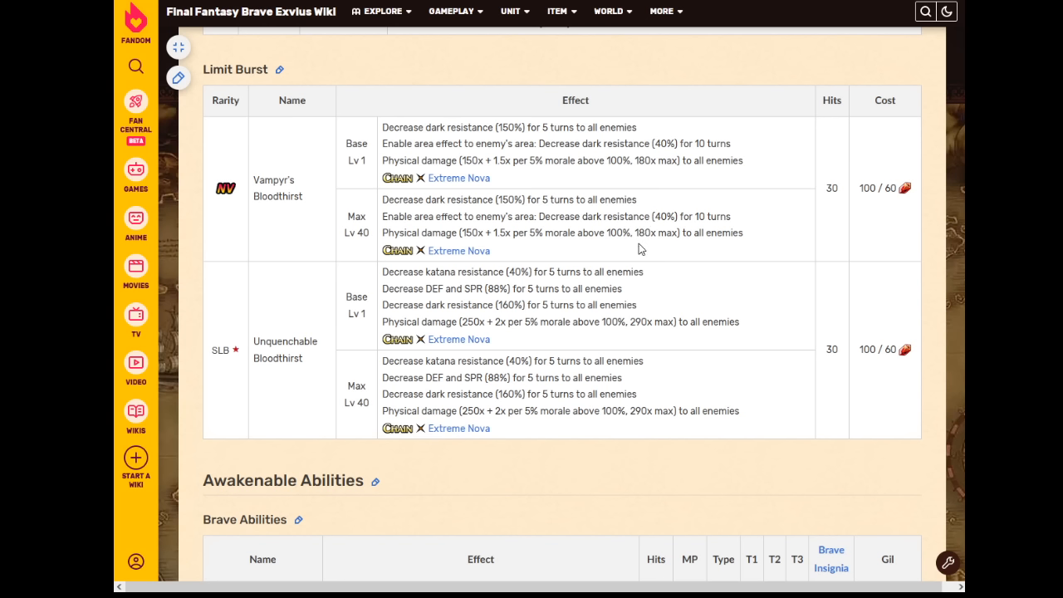
mouse_move(624, 253)
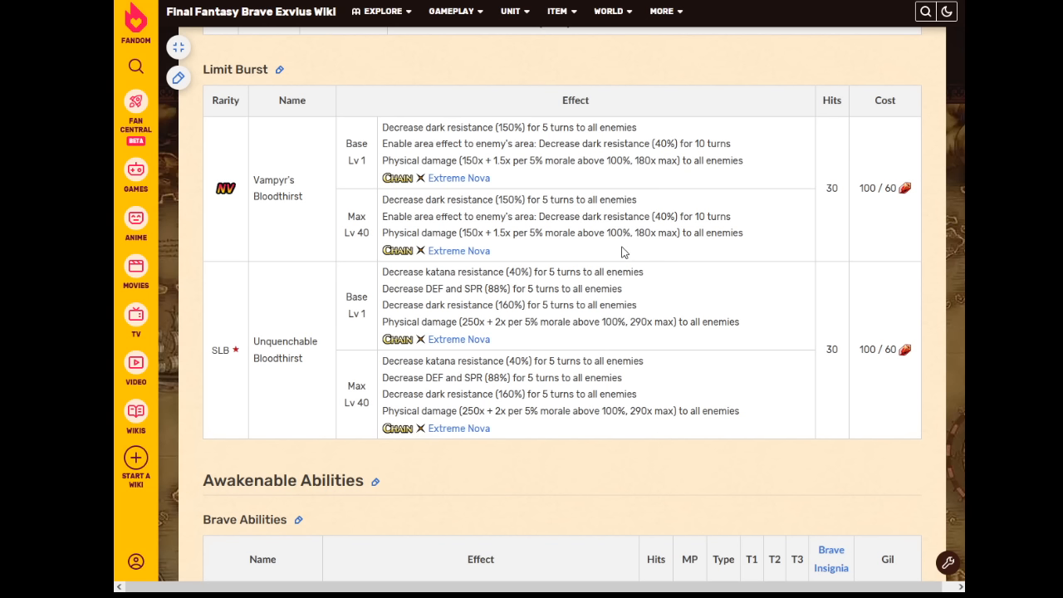
mouse_move(577, 258)
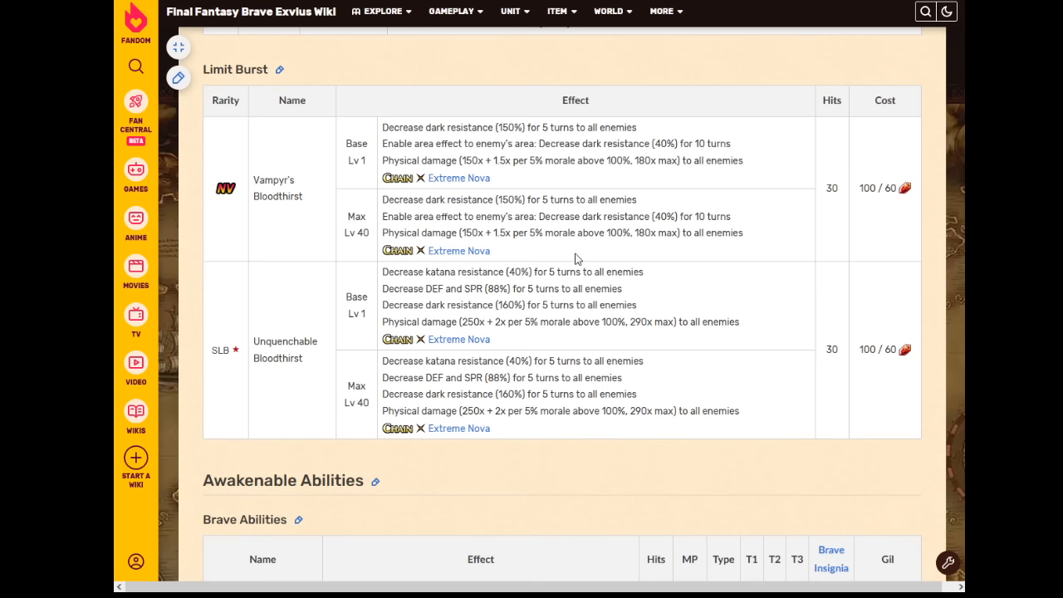
mouse_move(675, 231)
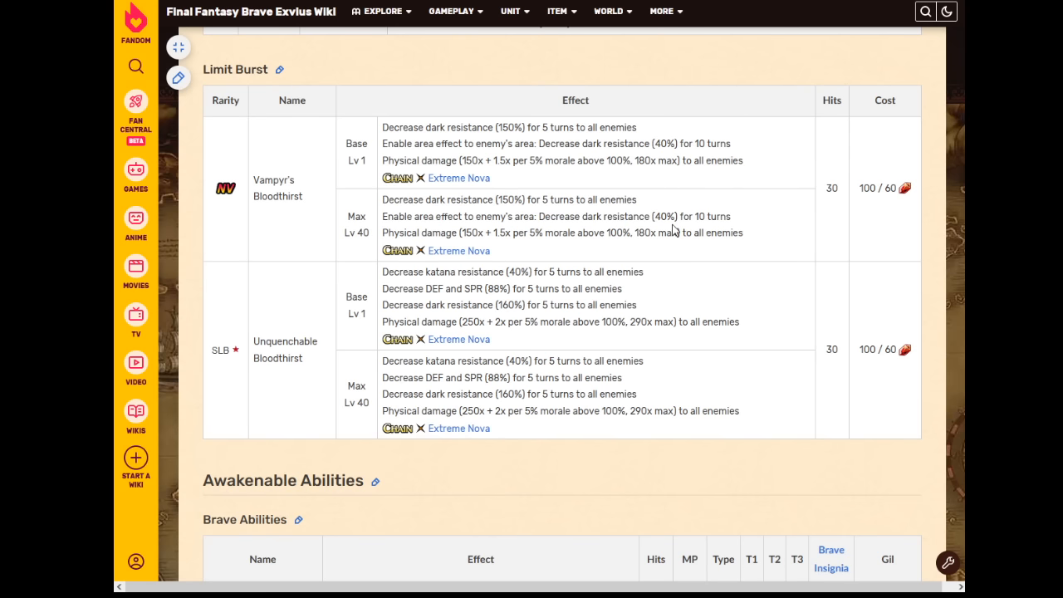
mouse_move(671, 224)
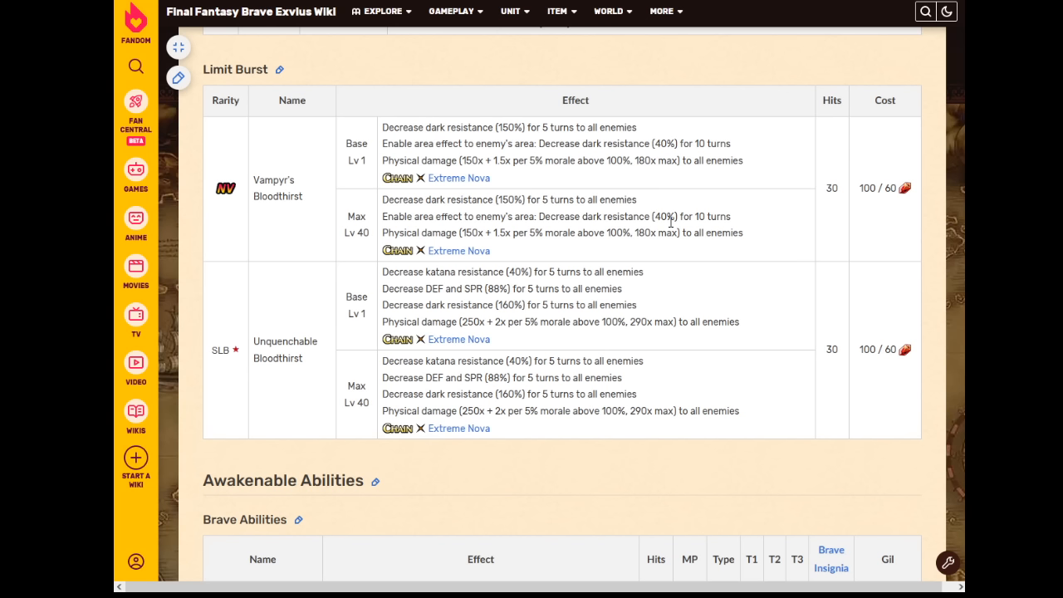
mouse_move(498, 264)
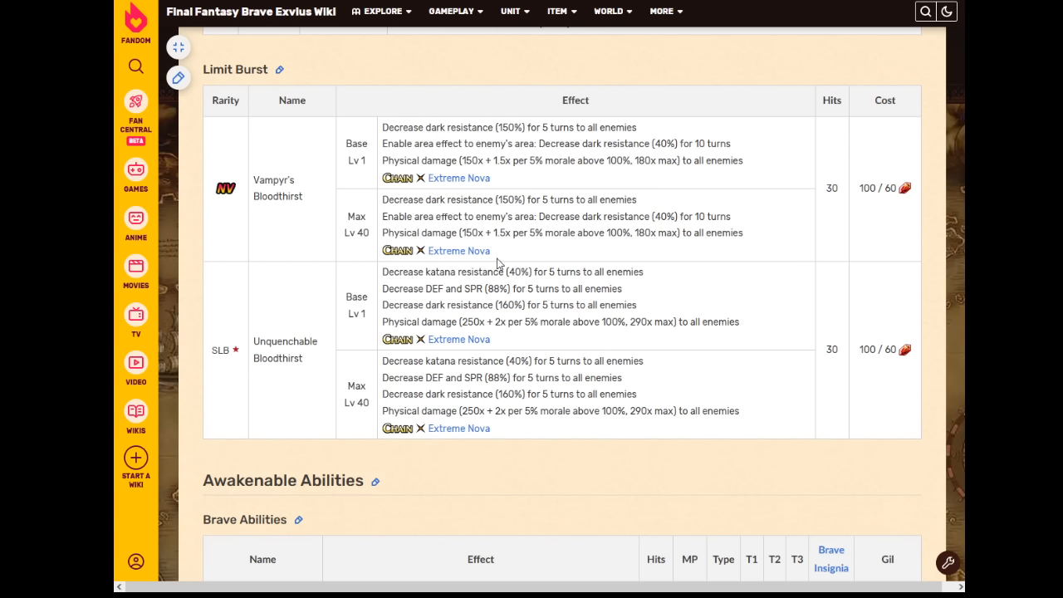
mouse_move(425, 379)
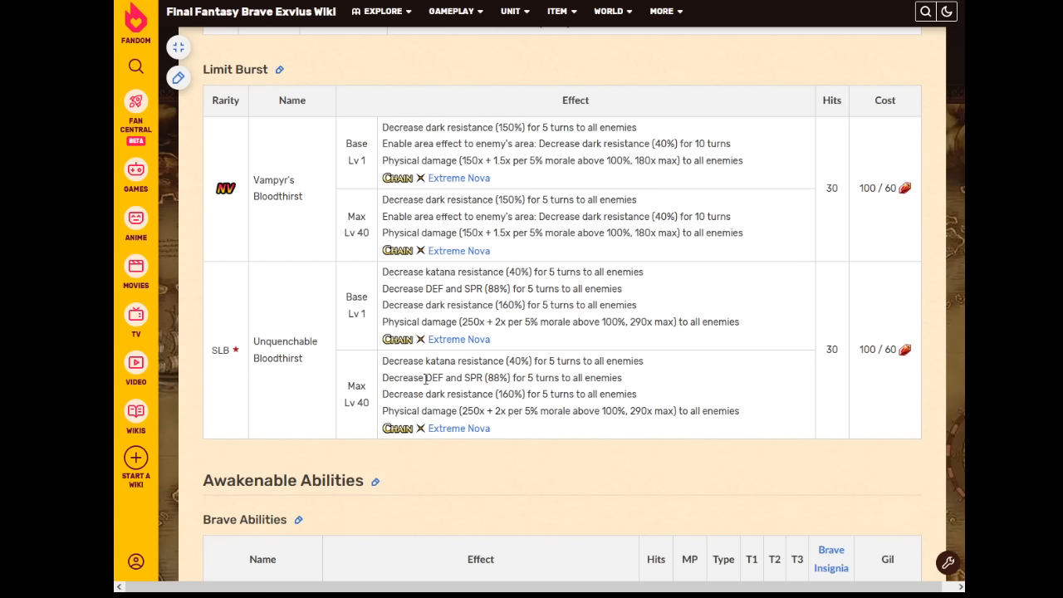
- Highlight words in the SLB effect text, then view the CoW Burst spreadsheet
double_click(464, 378)
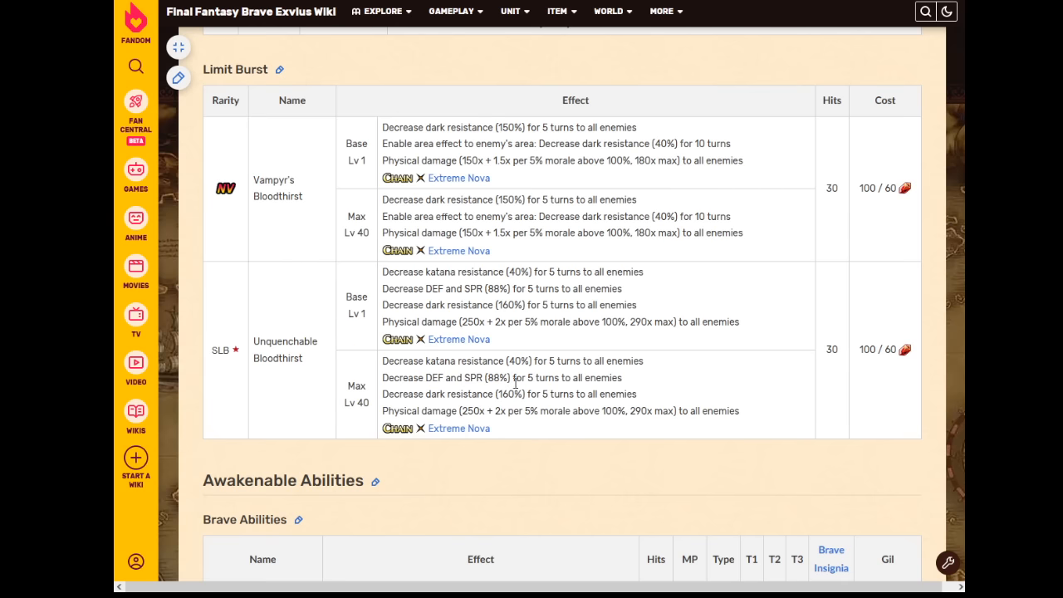
double_click(467, 378)
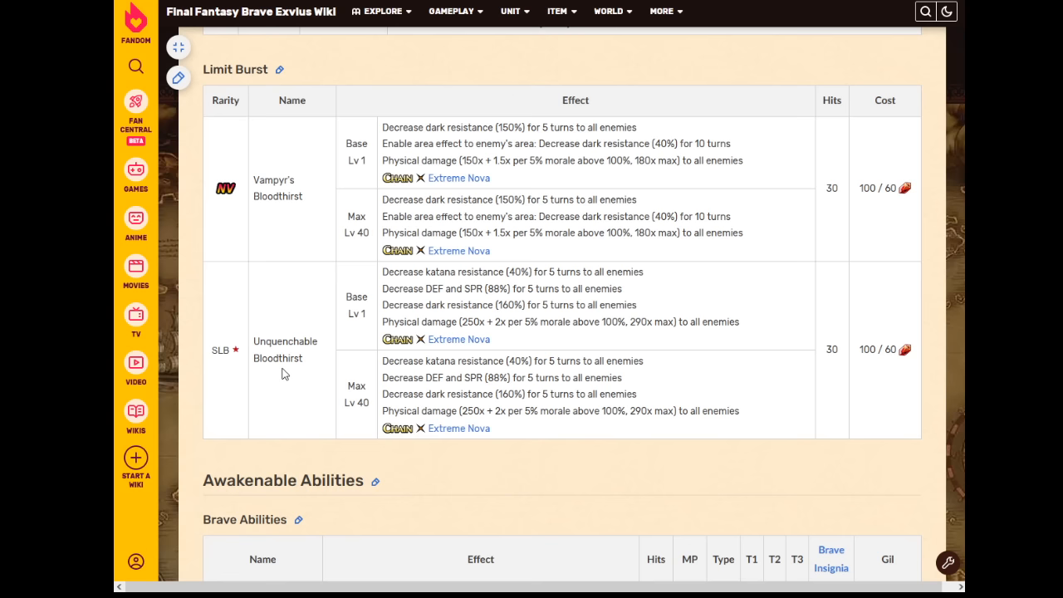
mouse_move(402, 442)
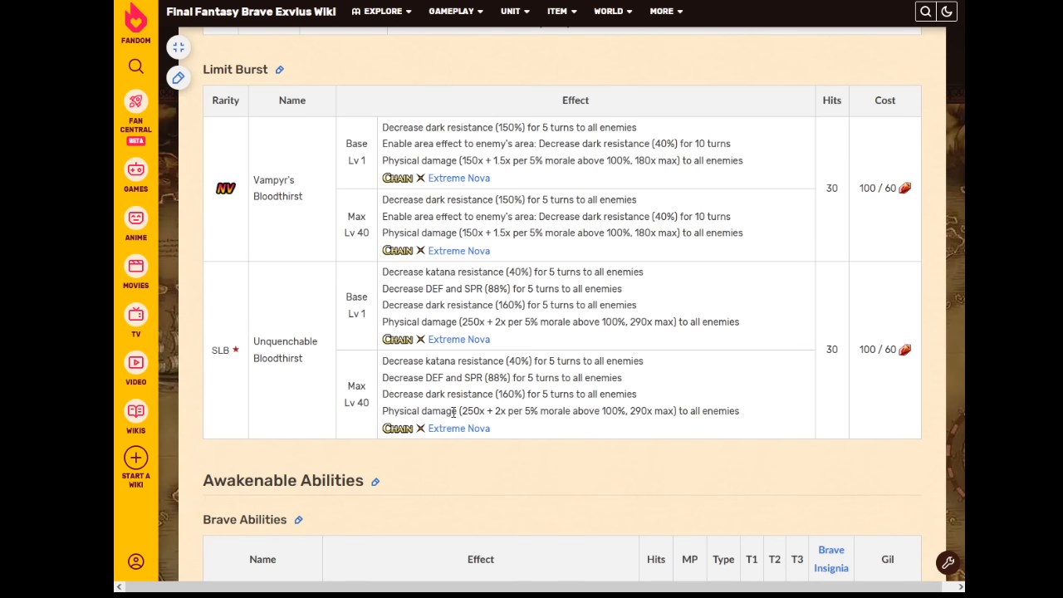
mouse_move(629, 435)
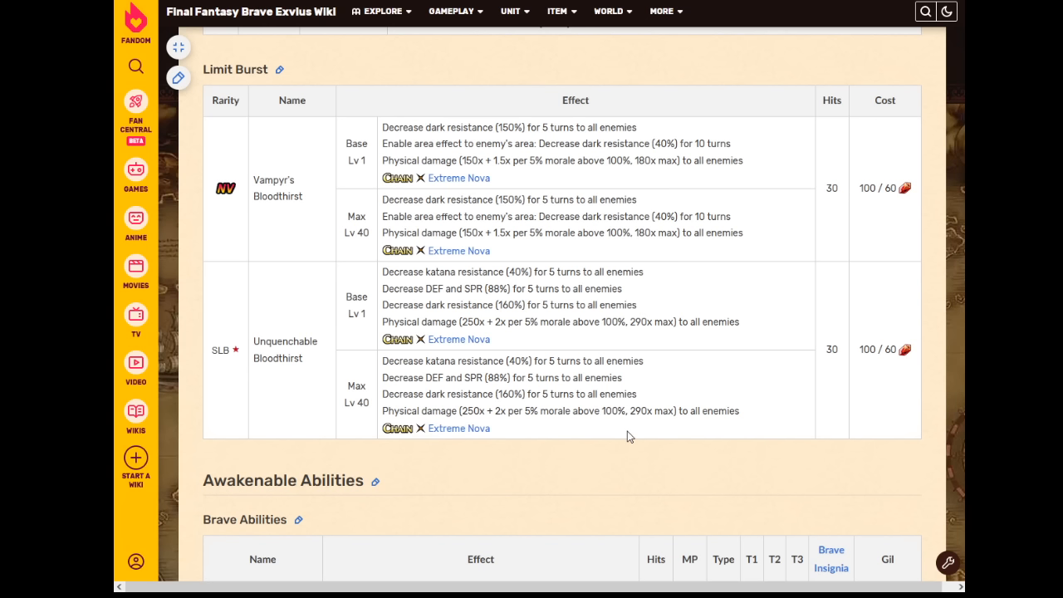
mouse_move(581, 376)
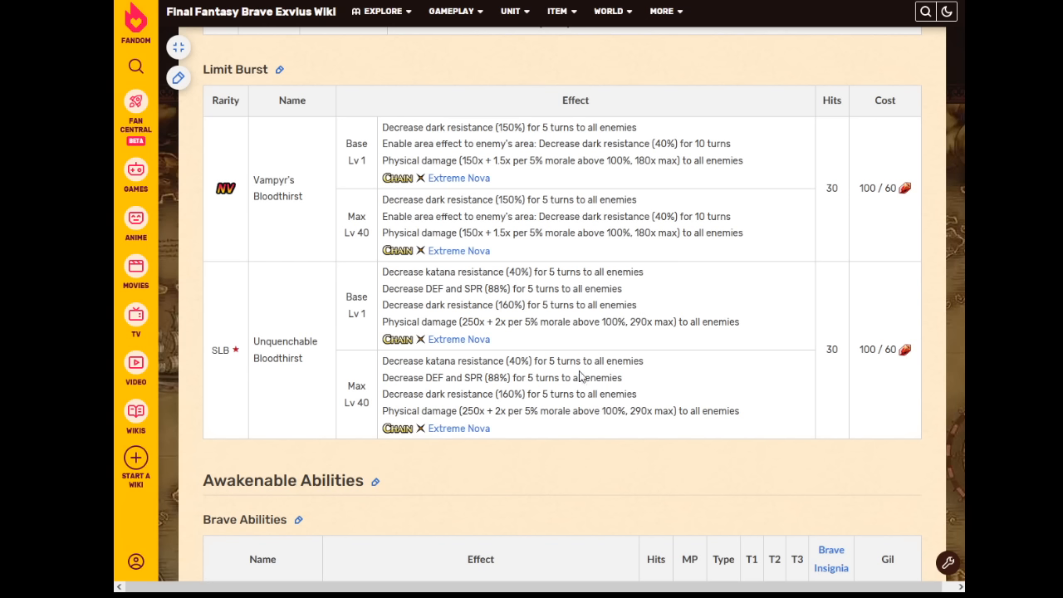
scroll("up", 3)
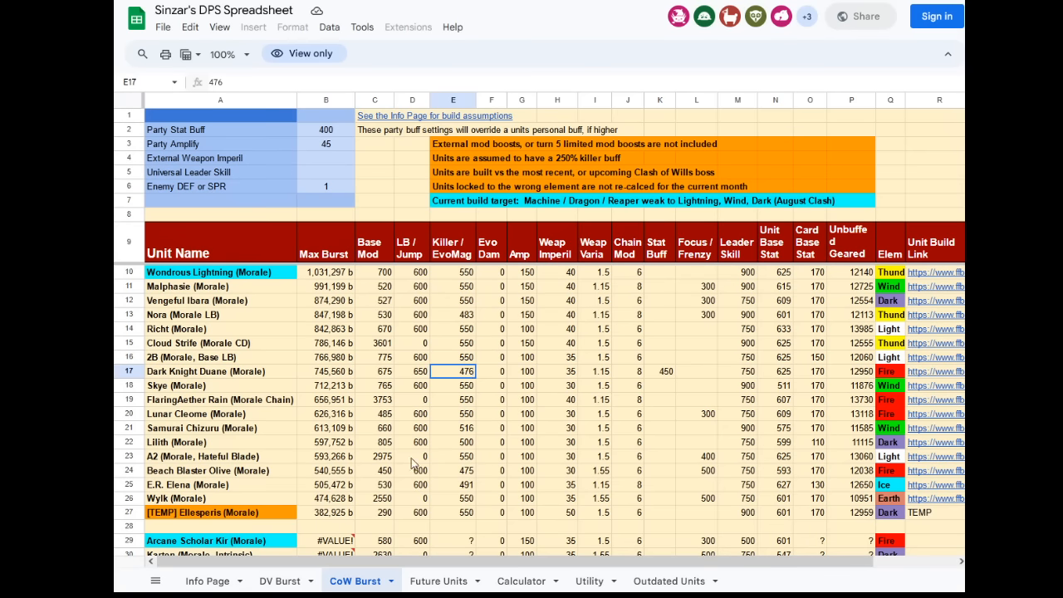
- Inspect Ellesperis's Max Burst formula and compare her Leader Skill value with Wylk's
left_click(326, 512)
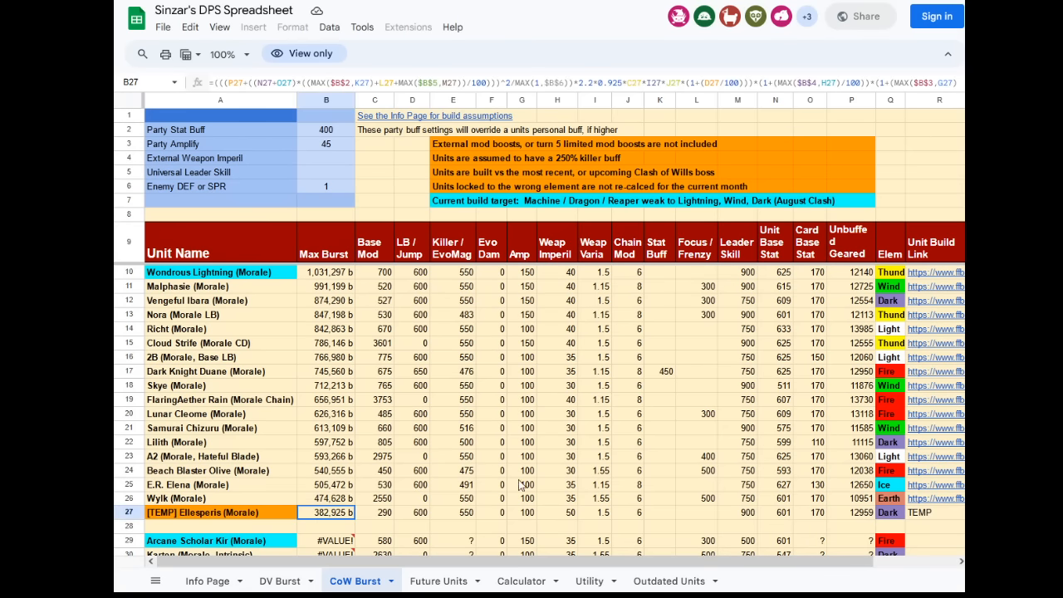
mouse_move(675, 426)
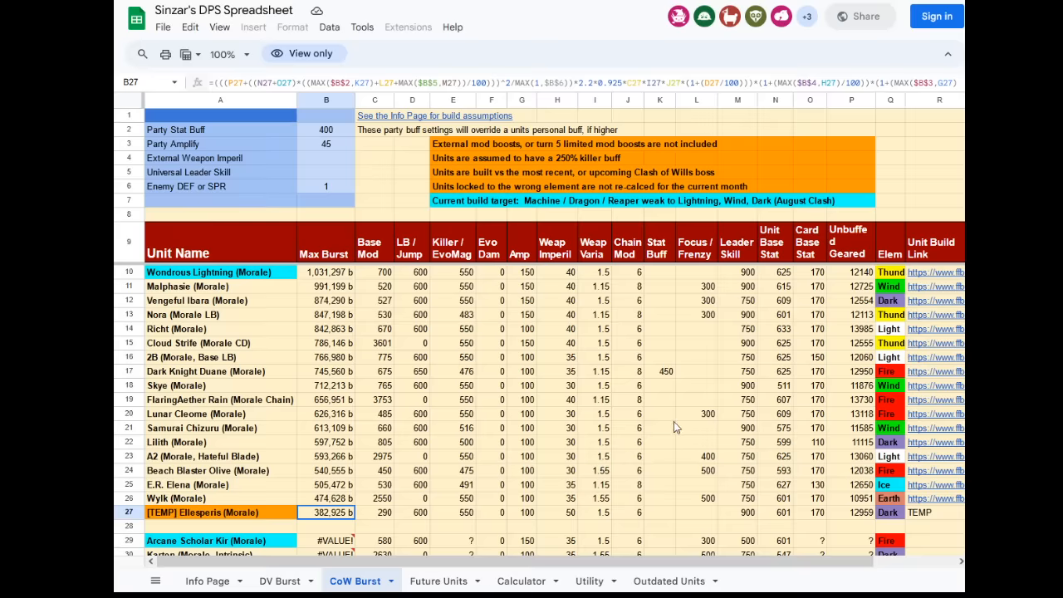
mouse_move(672, 426)
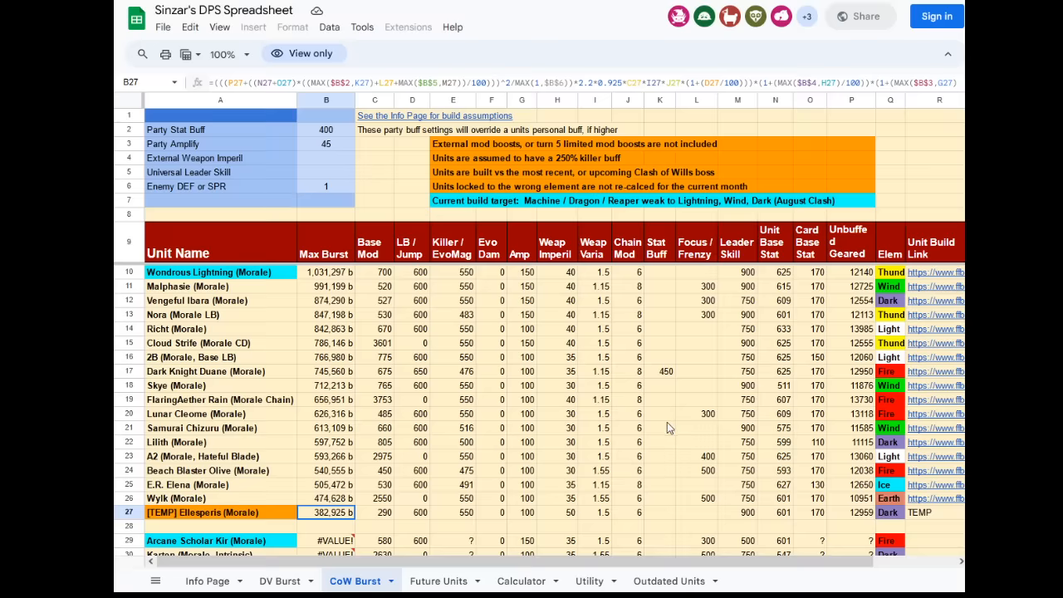
mouse_move(675, 415)
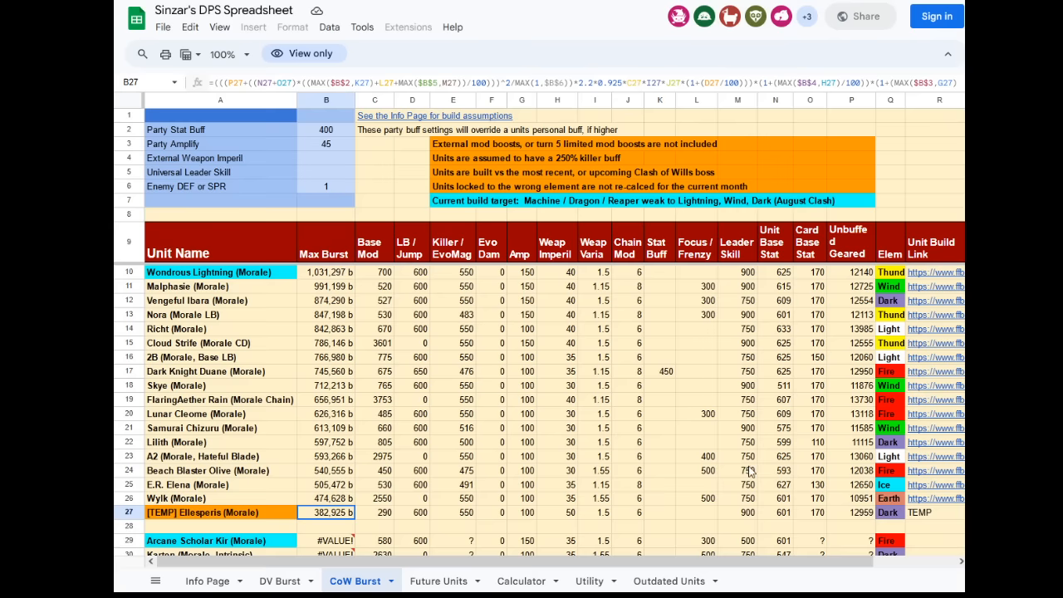
left_click(737, 512)
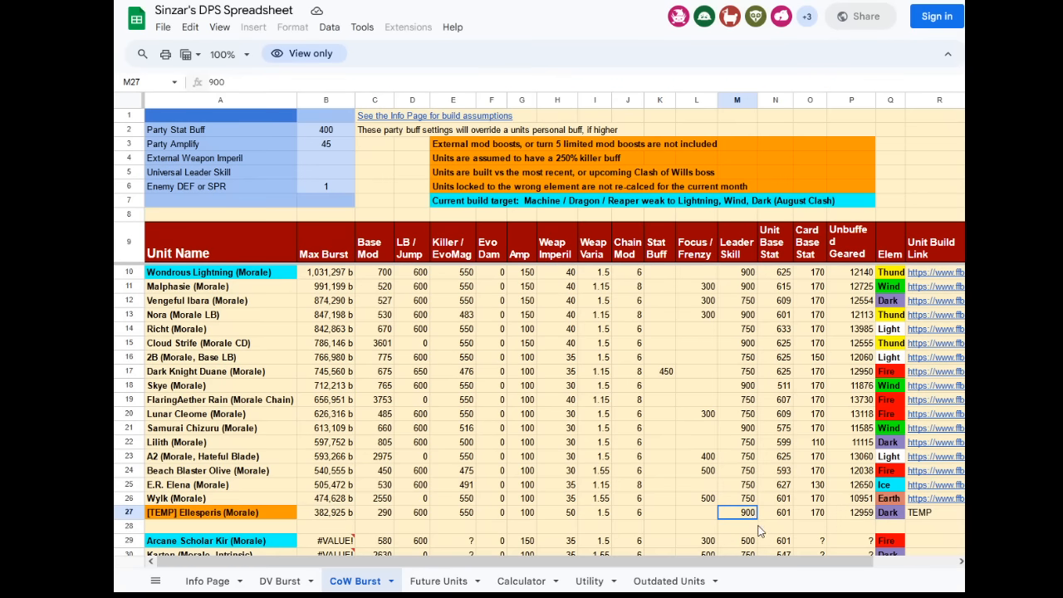
left_click(736, 497)
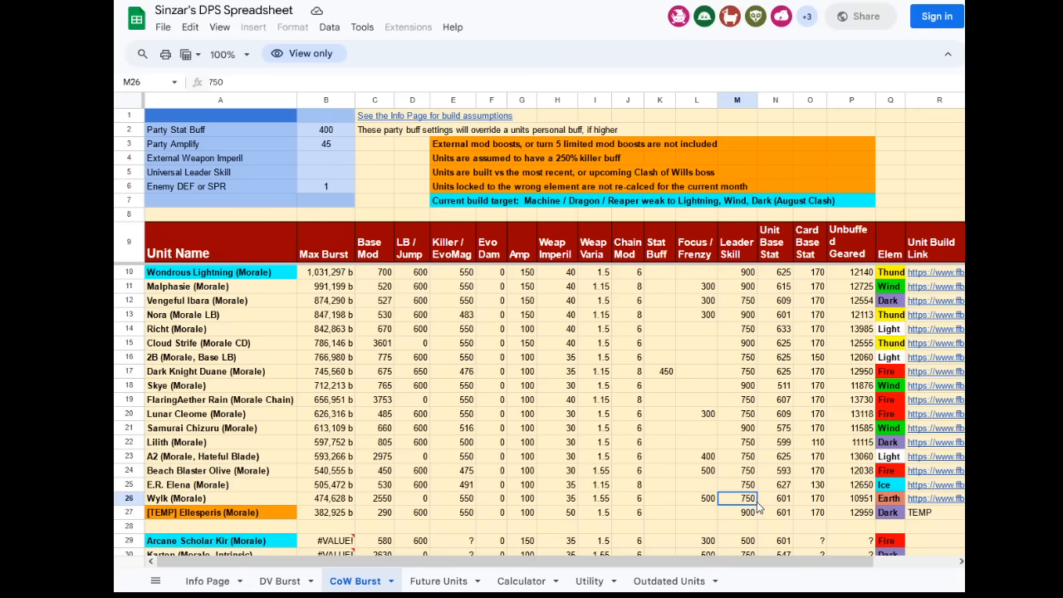
left_click(736, 512)
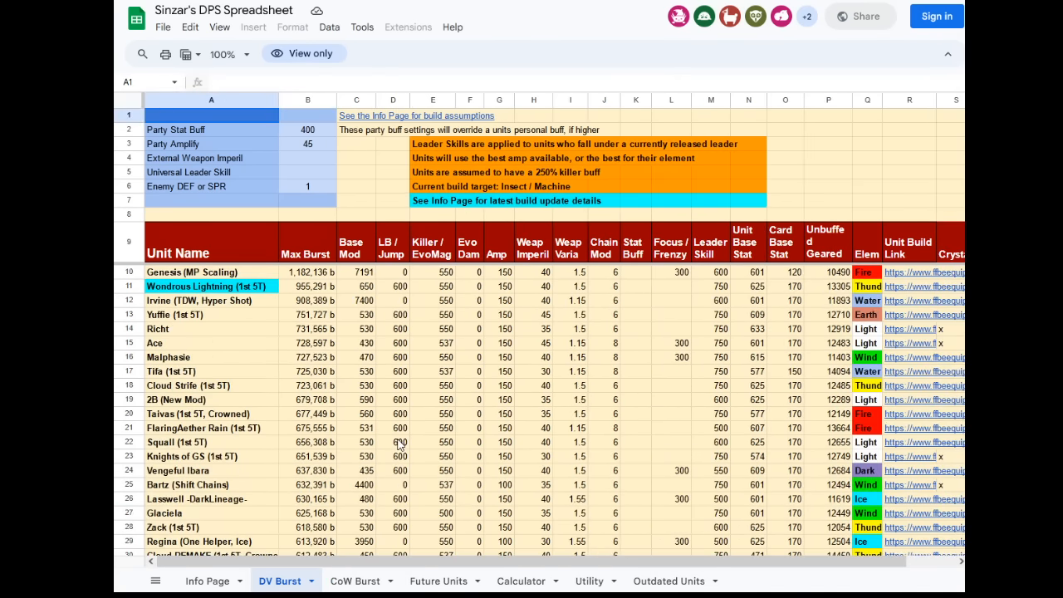
- Scroll to [TEMP] Ellesperis in row 85 and inspect her Max Burst formula and Leader Skill
scroll("down", 3)
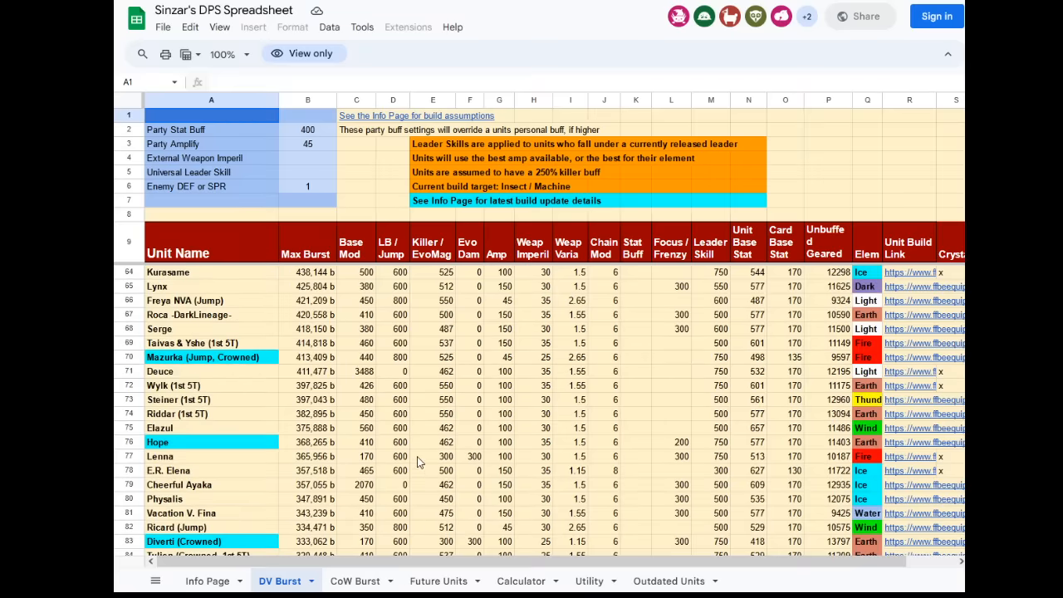
scroll("down", 3)
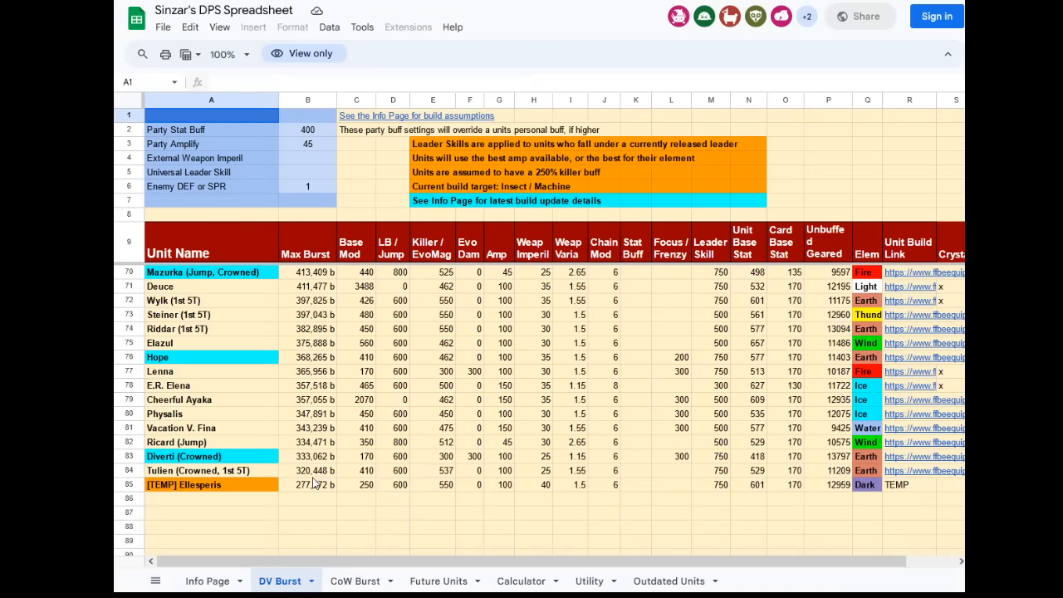
left_click(307, 484)
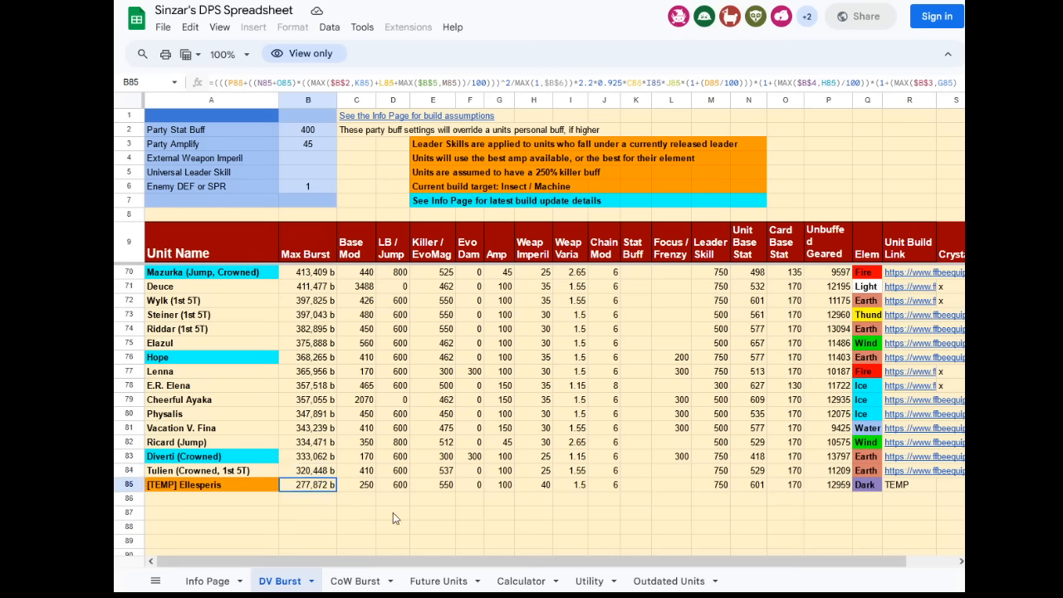
mouse_move(424, 525)
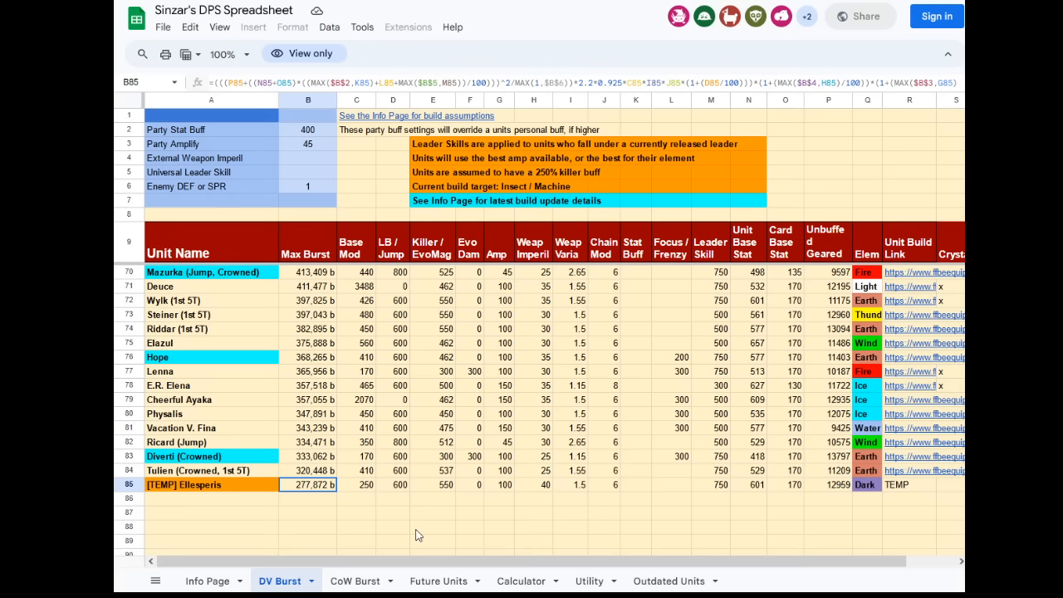
mouse_move(554, 540)
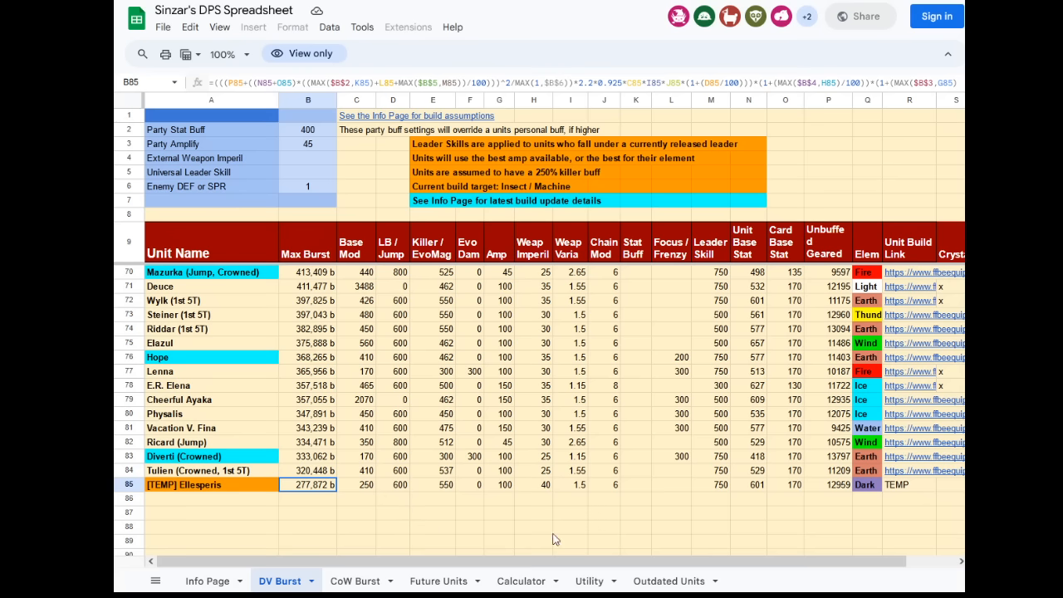
left_click(710, 484)
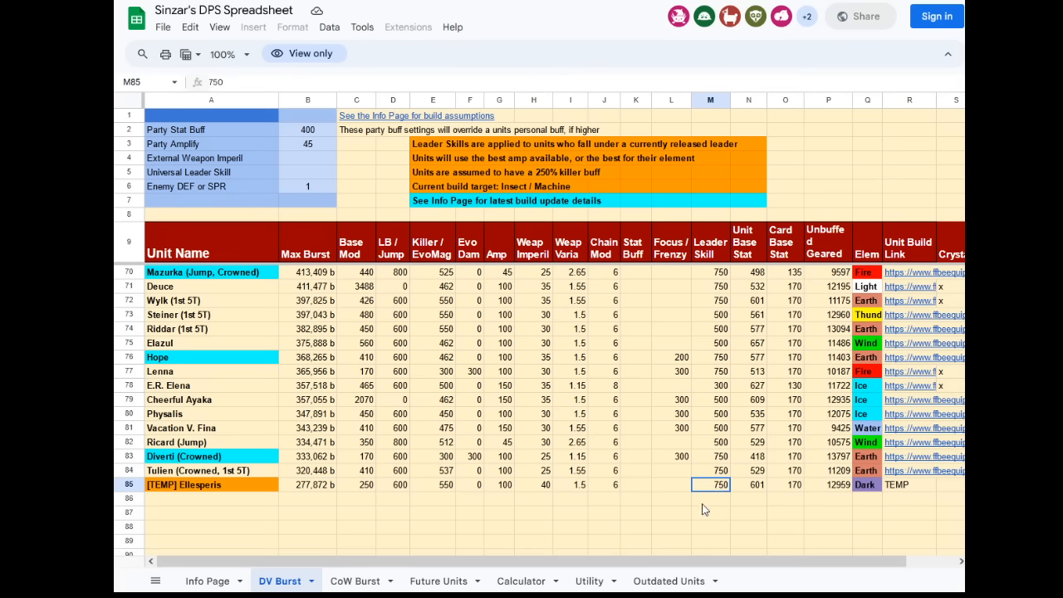
mouse_move(705, 534)
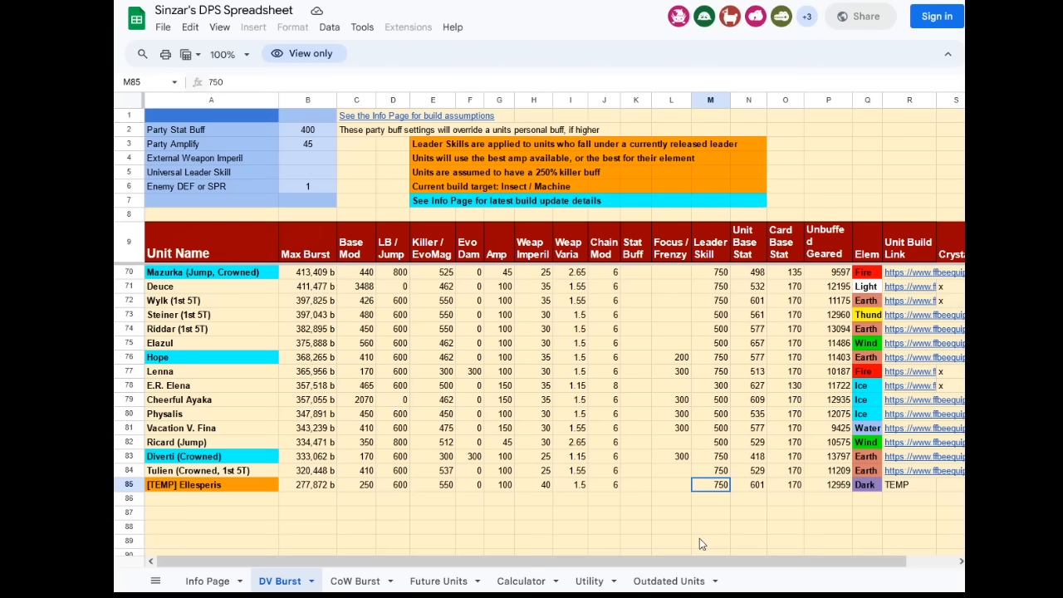
left_click(308, 484)
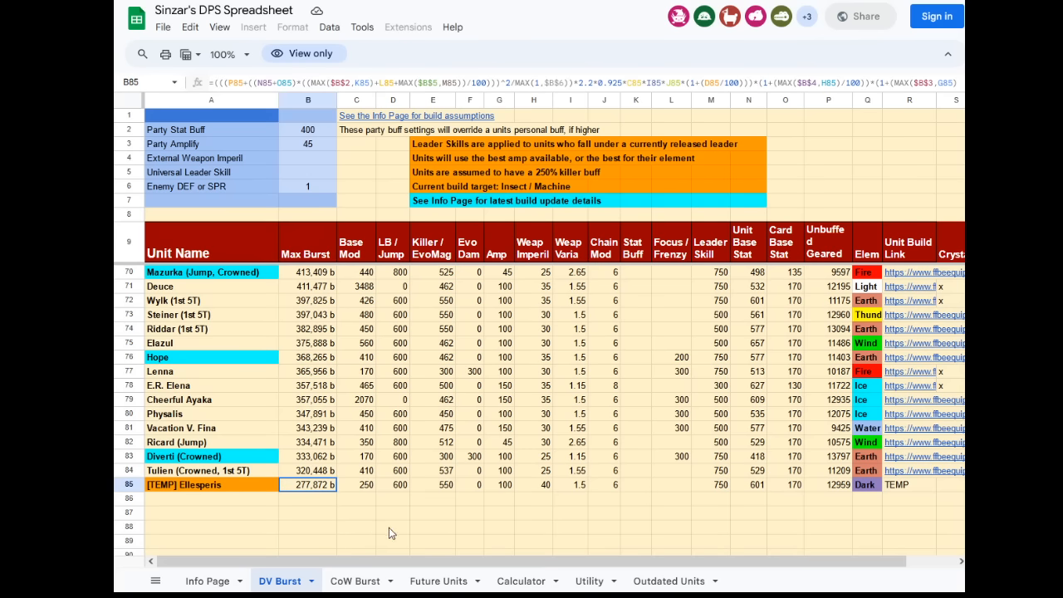
mouse_move(238, 442)
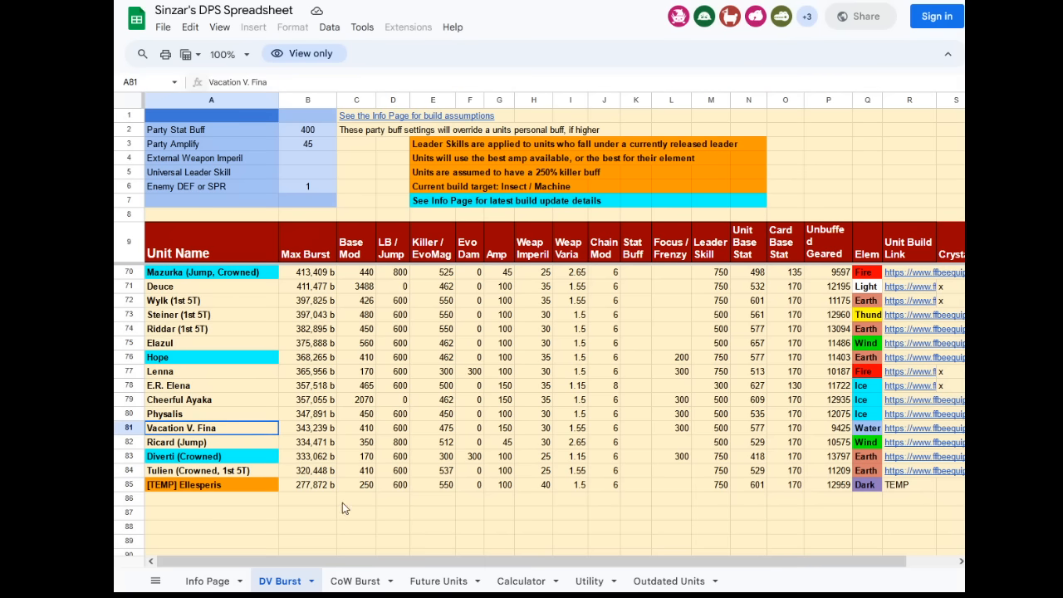
- Check Ellesperis's Amp, Card Base Stat, build link and Killer/EvoMag cells, plus Tulien's entry
left_click(499, 484)
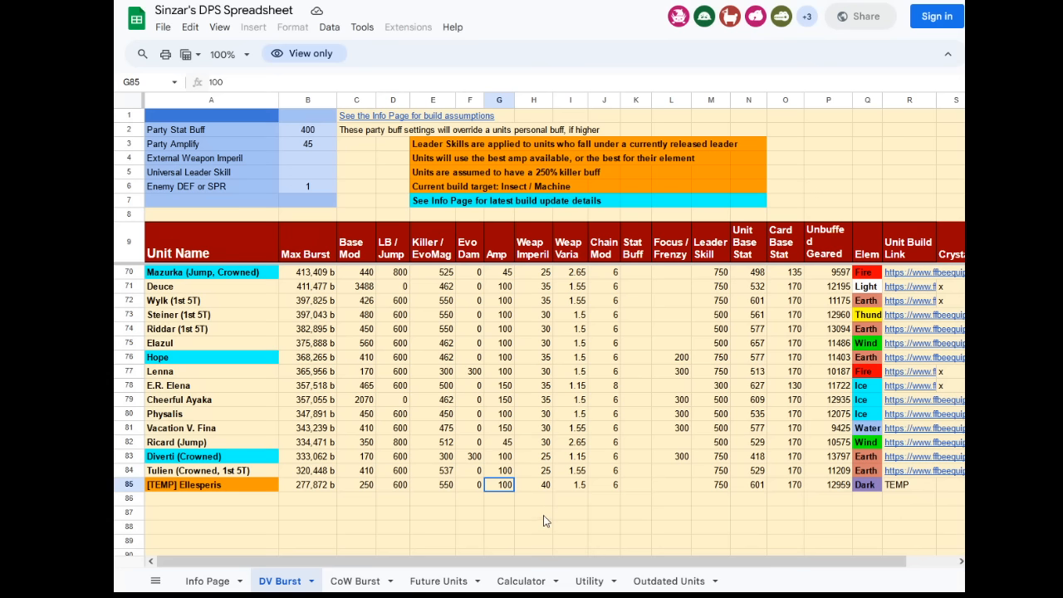
mouse_move(767, 508)
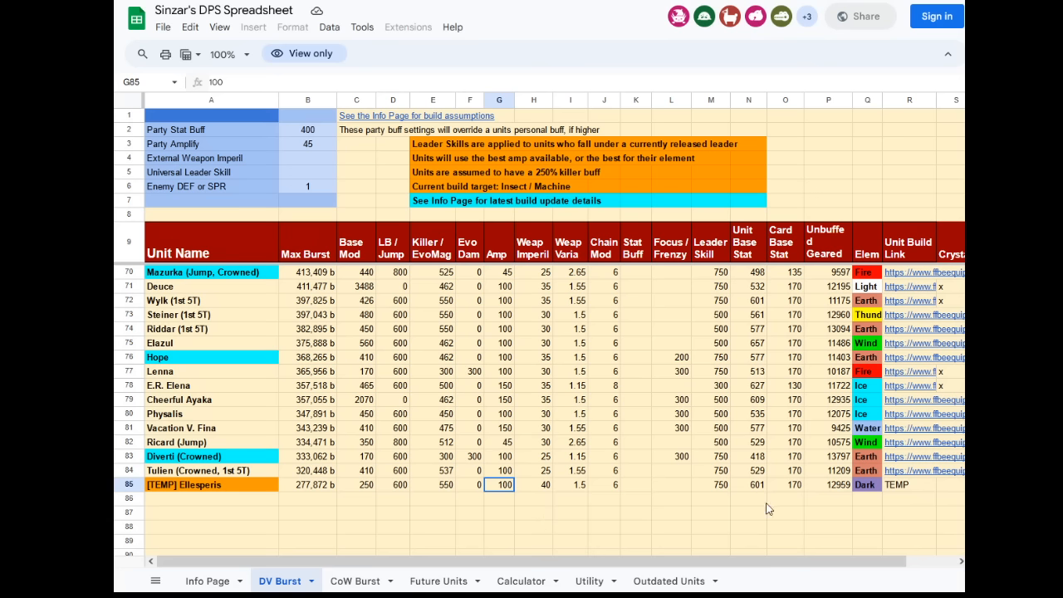
left_click(785, 484)
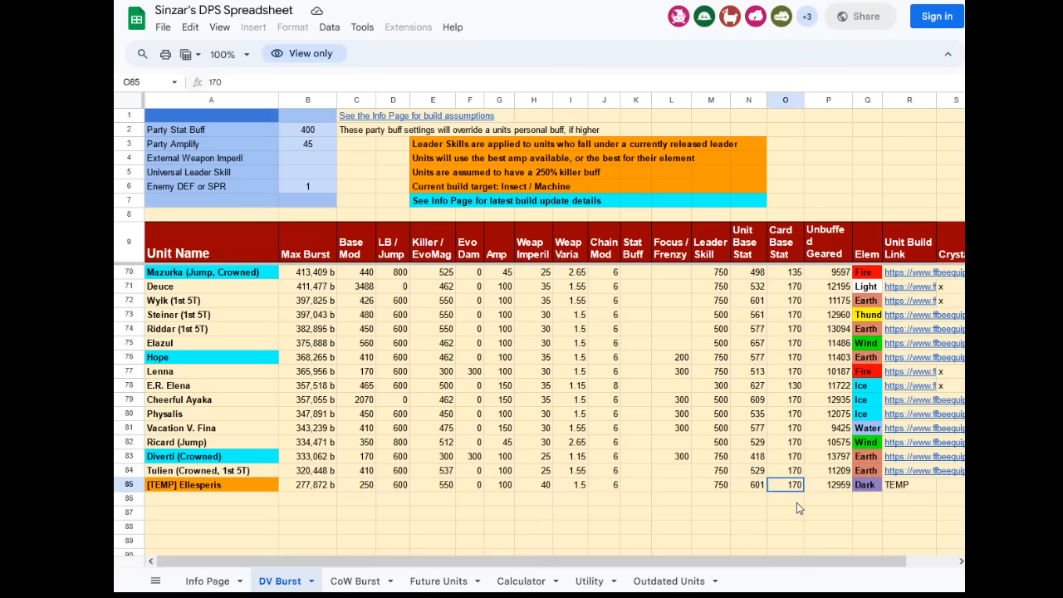
mouse_move(790, 511)
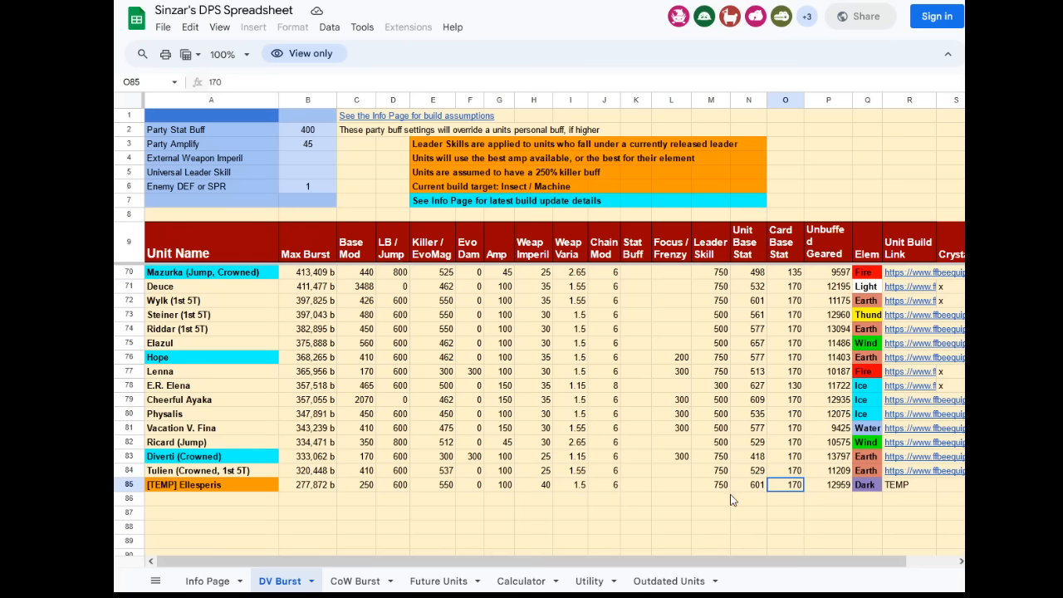
mouse_move(545, 499)
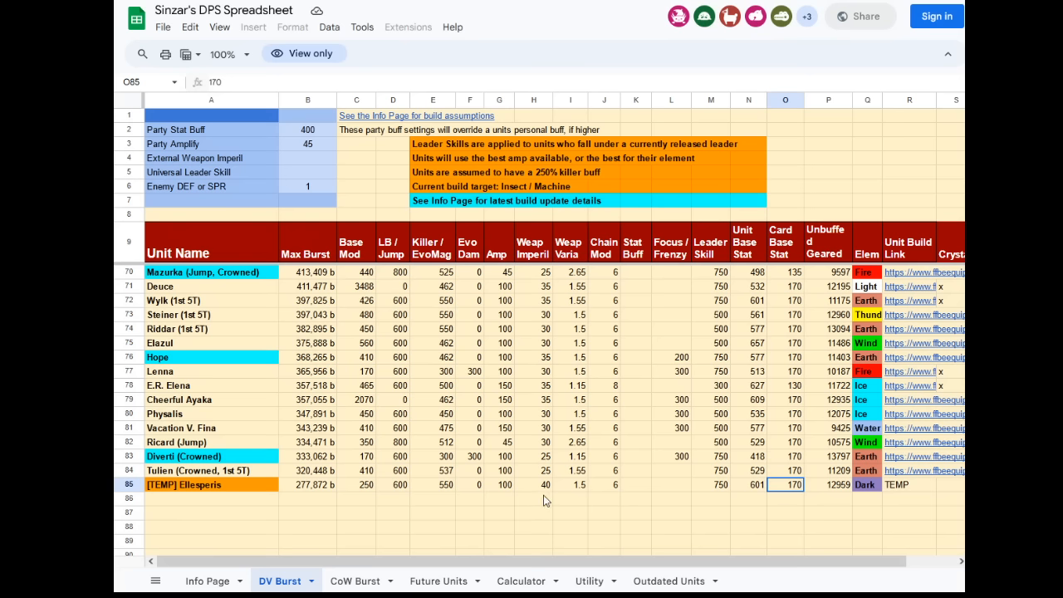
mouse_move(432, 499)
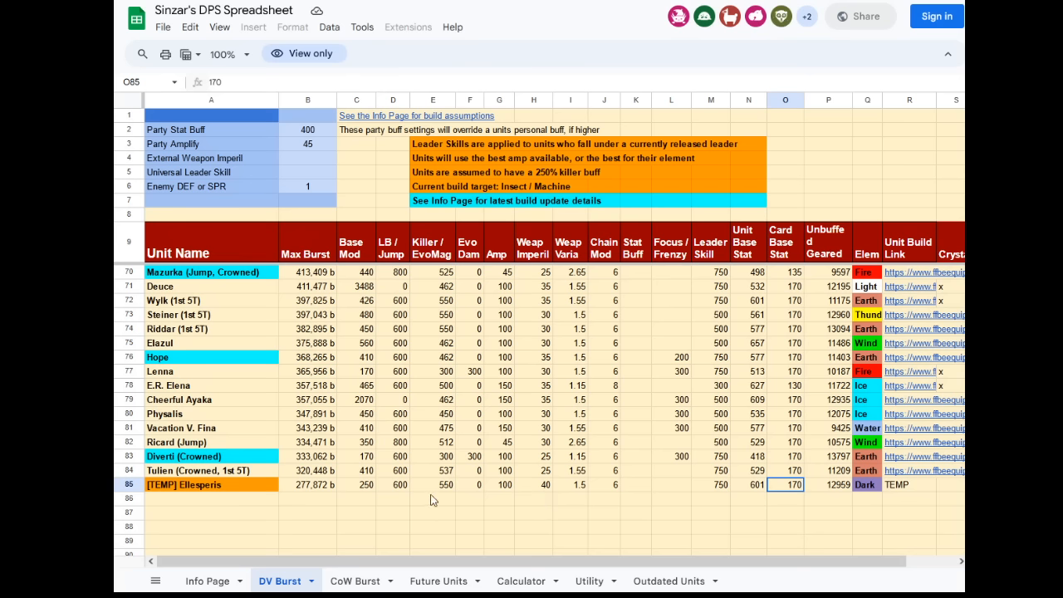
mouse_move(415, 523)
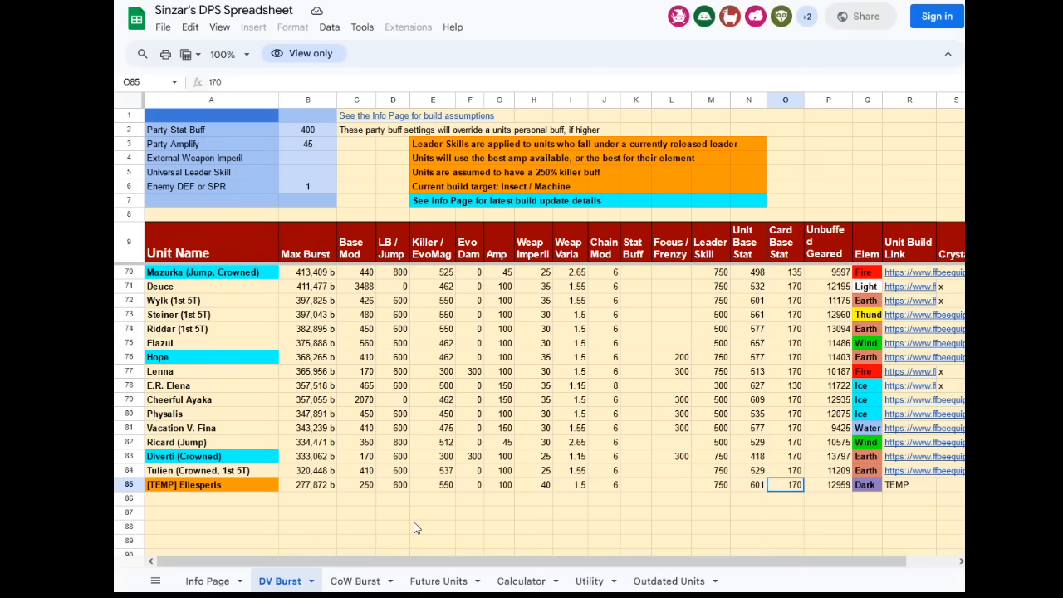
left_click(210, 470)
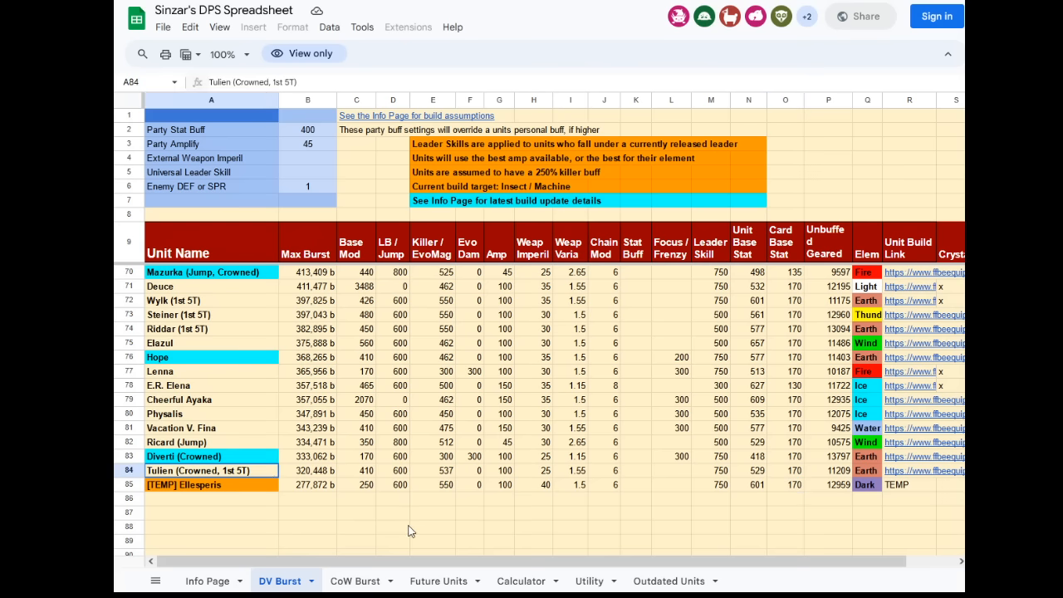
mouse_move(353, 136)
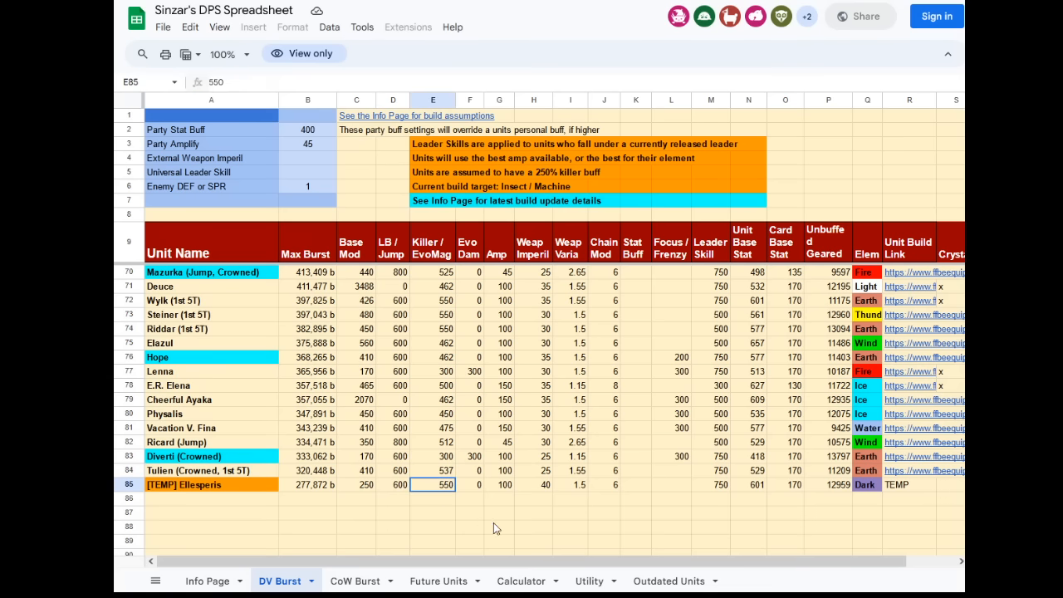
mouse_move(477, 491)
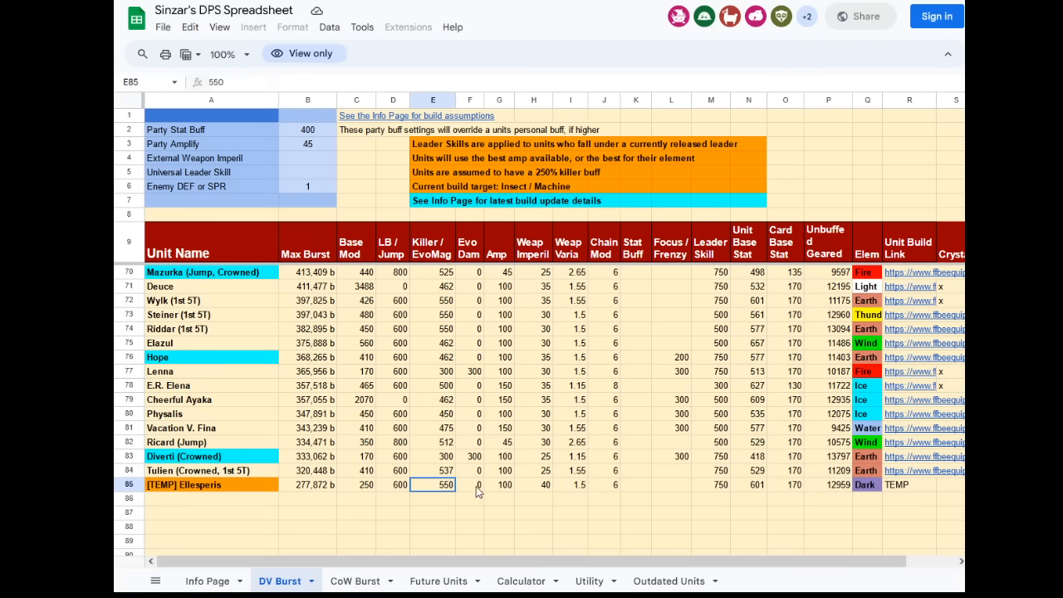
mouse_move(493, 517)
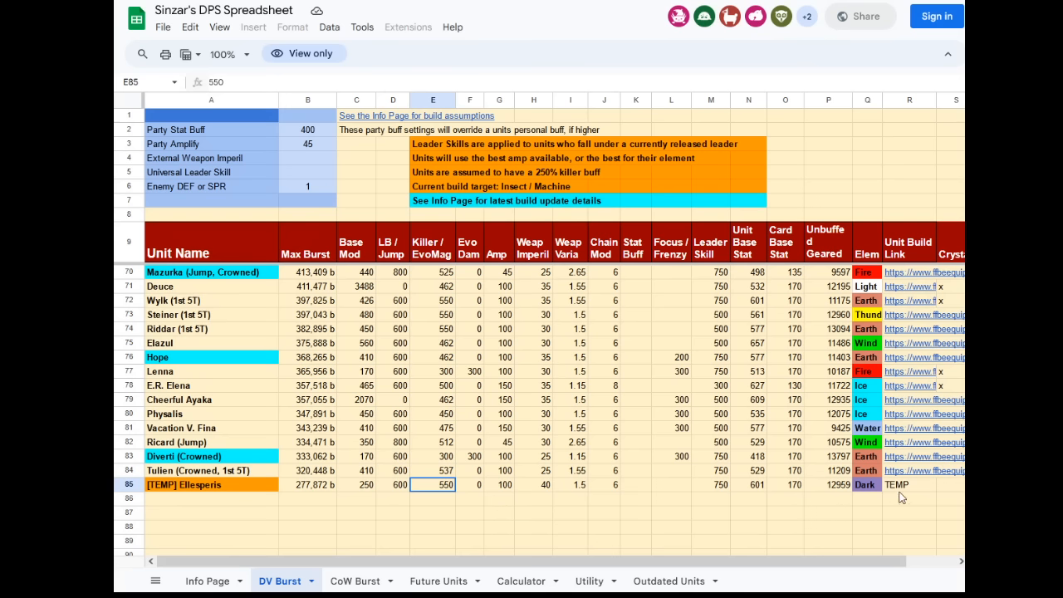
left_click(908, 484)
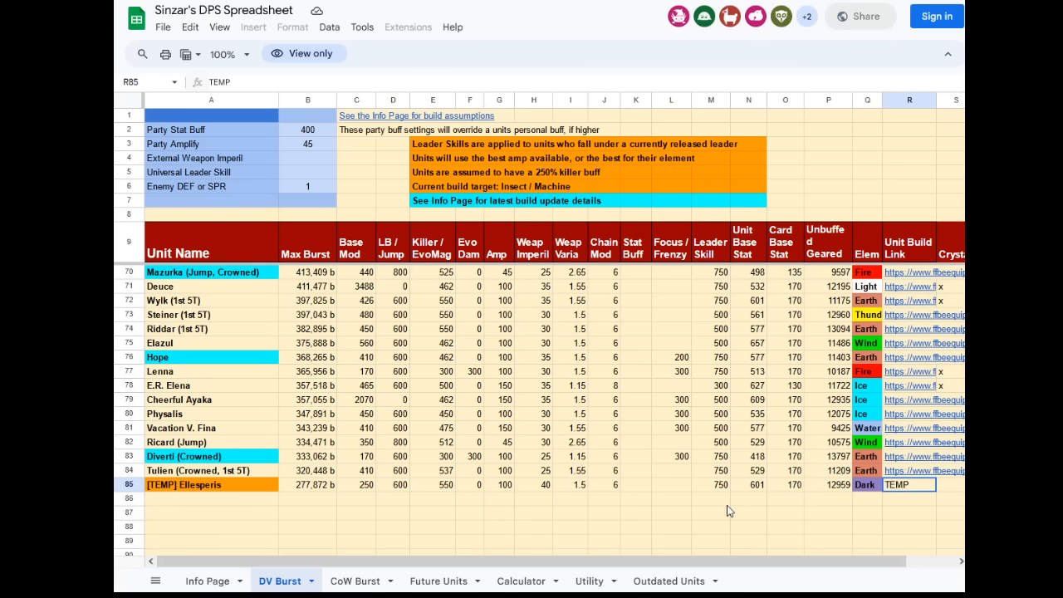
mouse_move(721, 521)
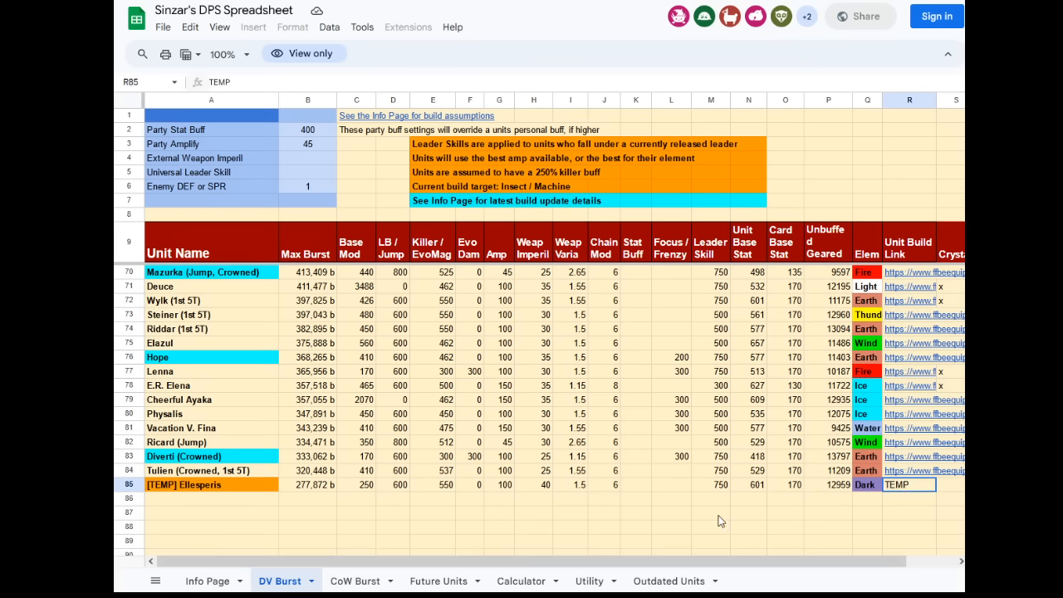
left_click(432, 484)
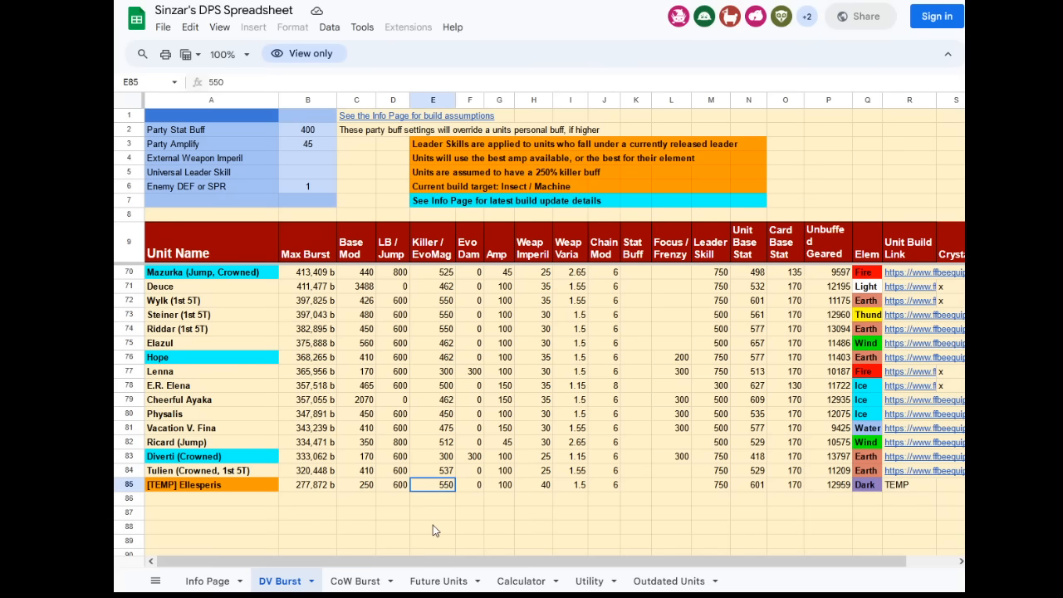
left_click(432, 525)
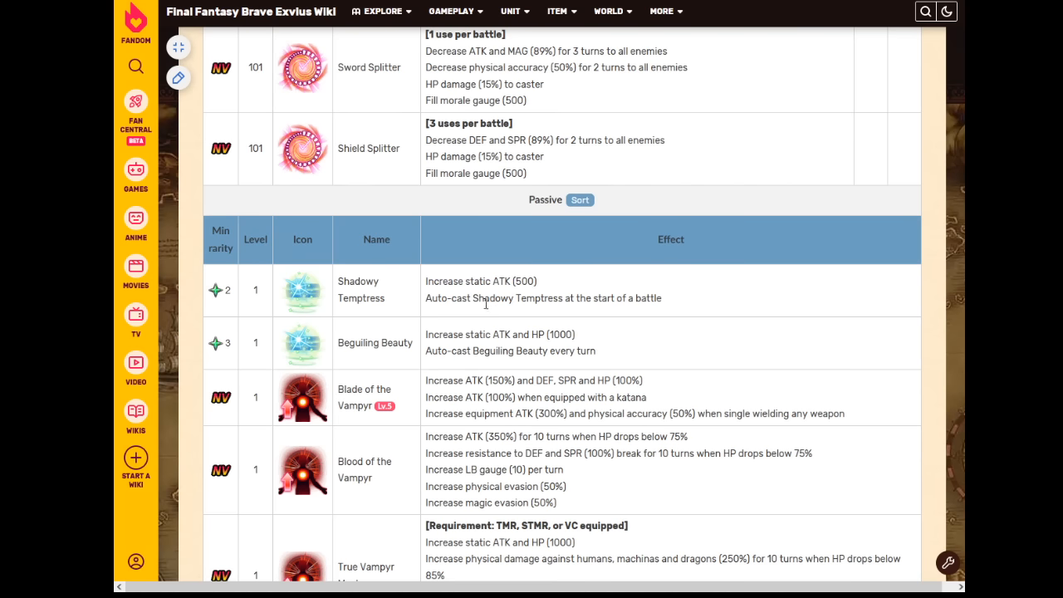
- Scroll through Ellesperis's Passive table, marking the 40% physical damage mitigation figure
scroll("down", 3)
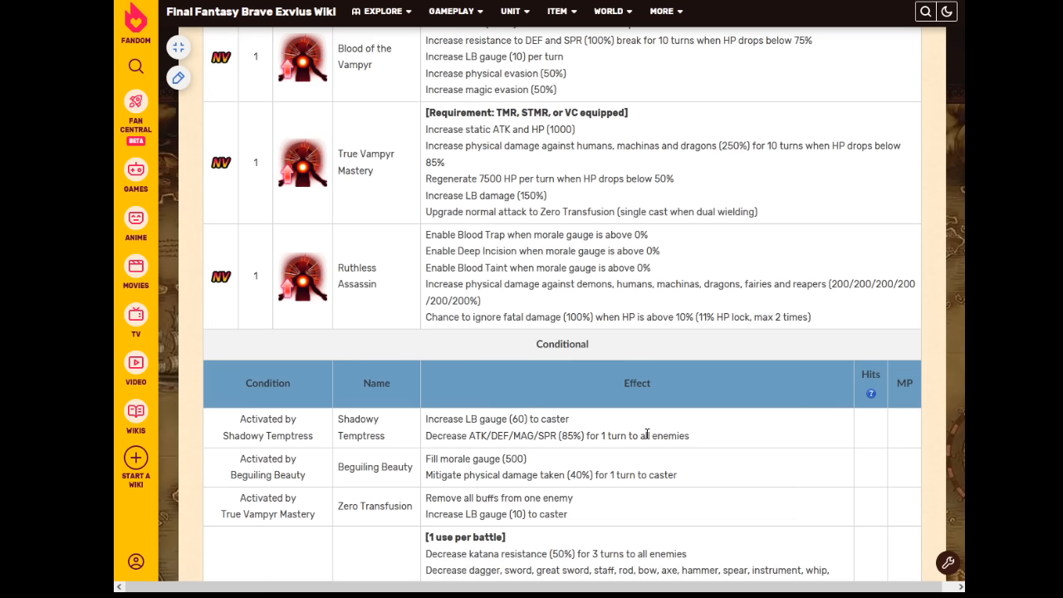
mouse_move(656, 438)
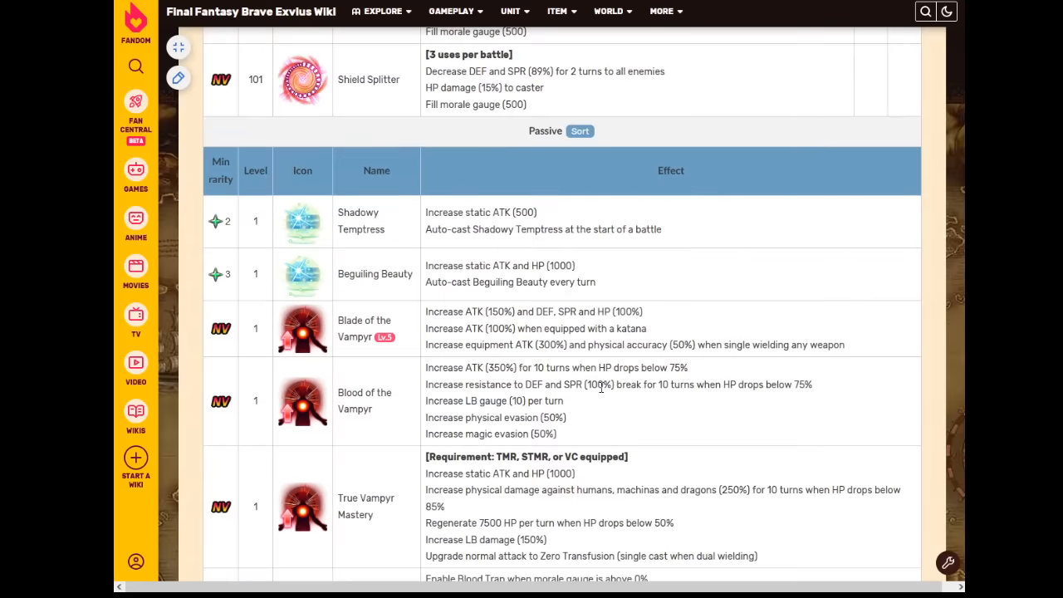
mouse_move(406, 271)
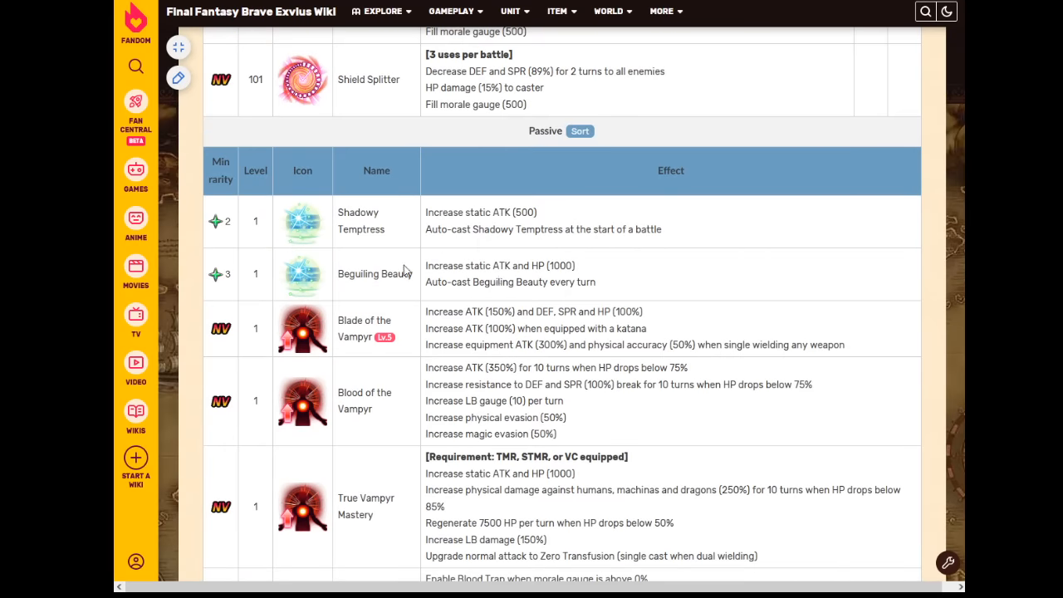
mouse_move(609, 274)
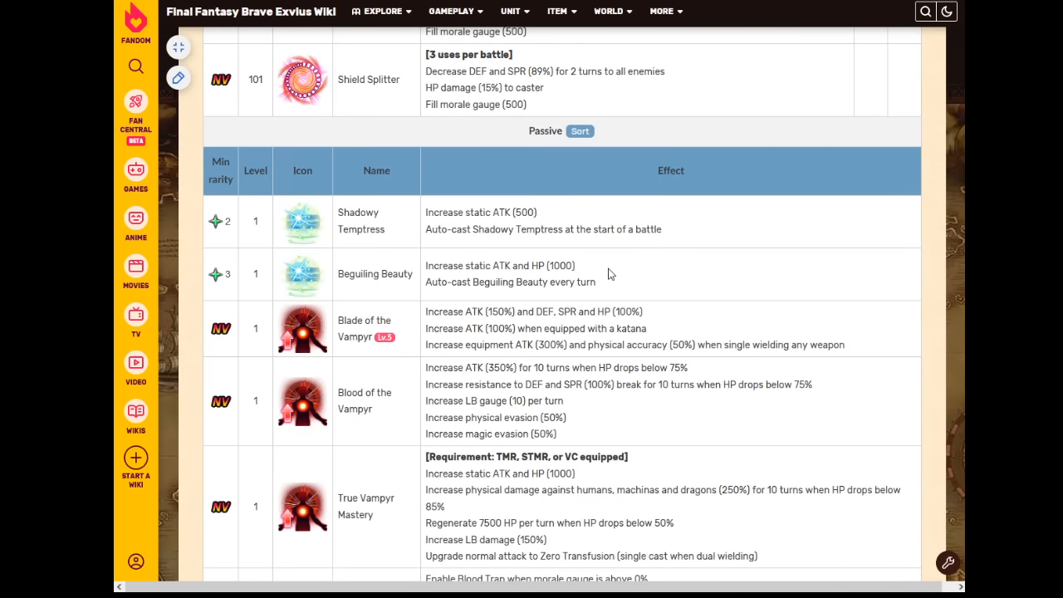
mouse_move(564, 309)
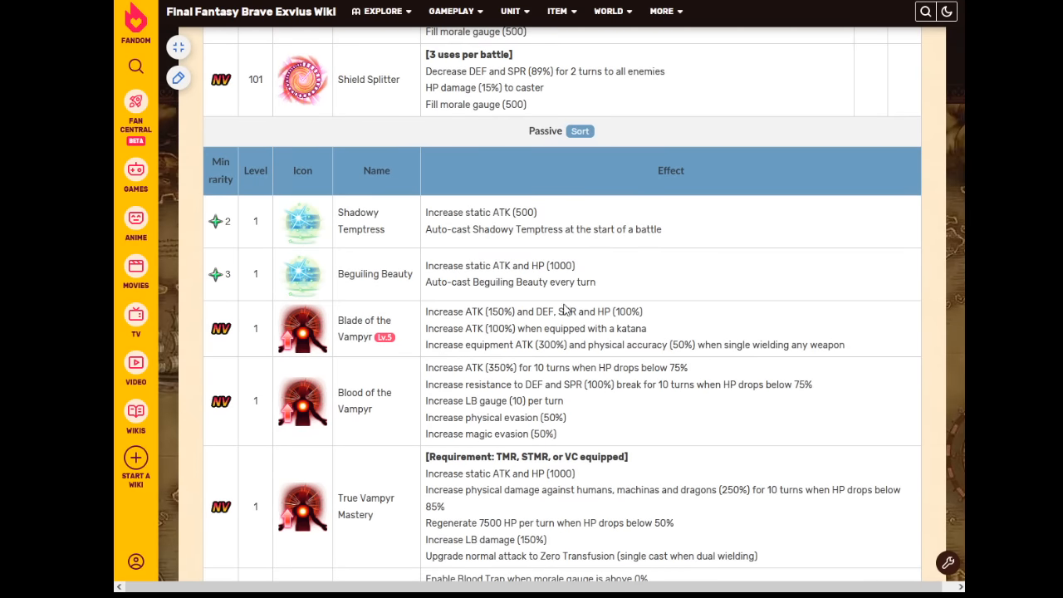
scroll("down", 3)
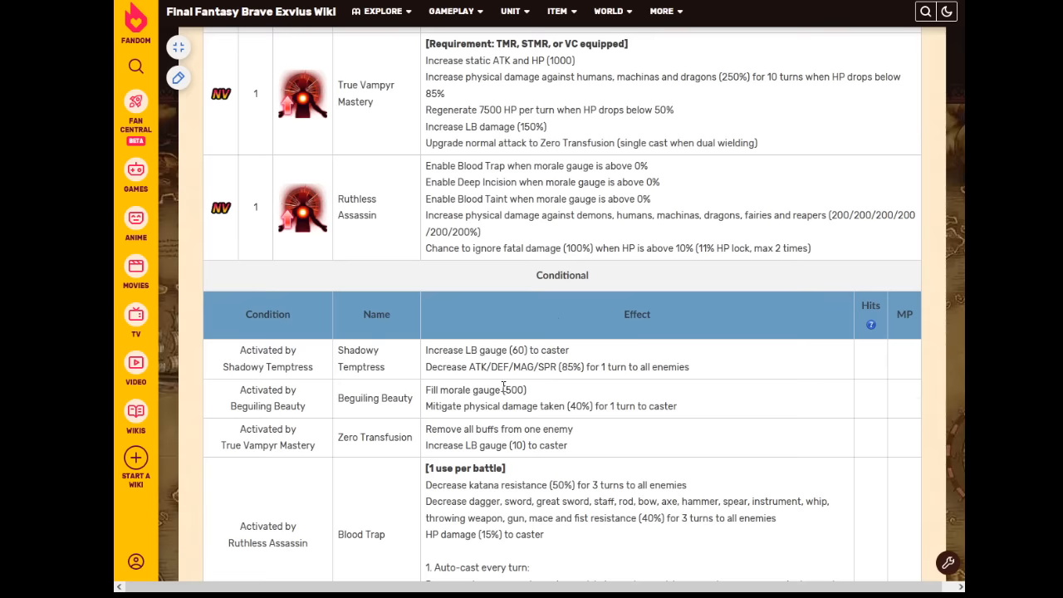
mouse_move(578, 405)
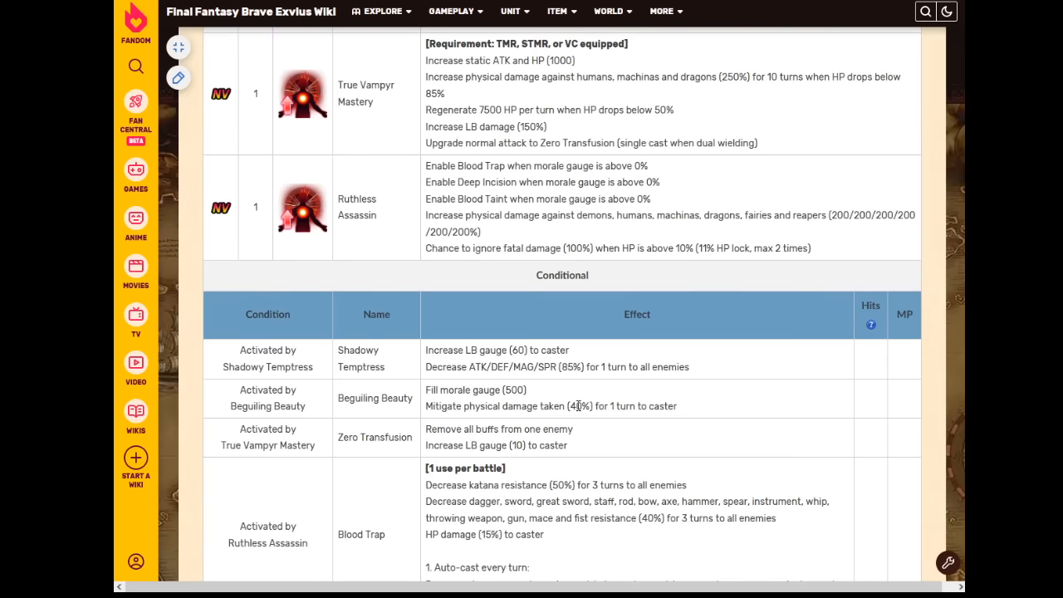
double_click(512, 389)
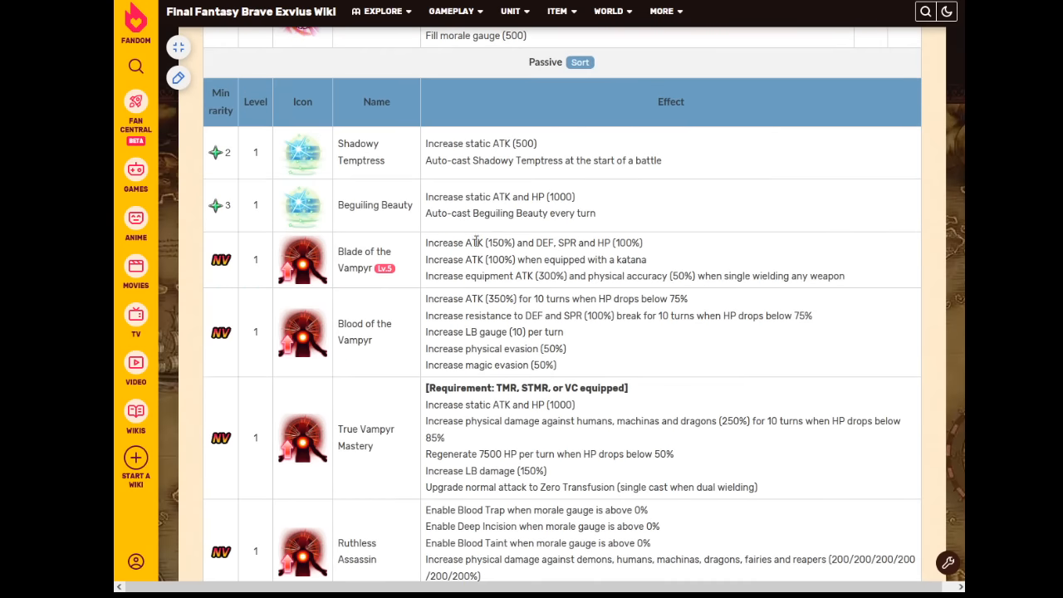
scroll("down", 3)
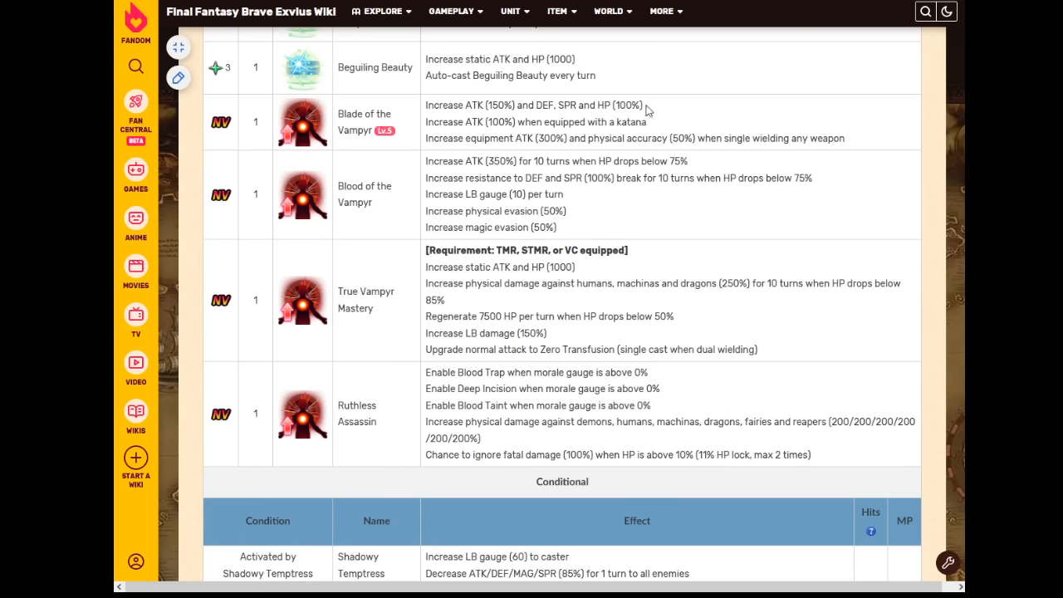
mouse_move(764, 107)
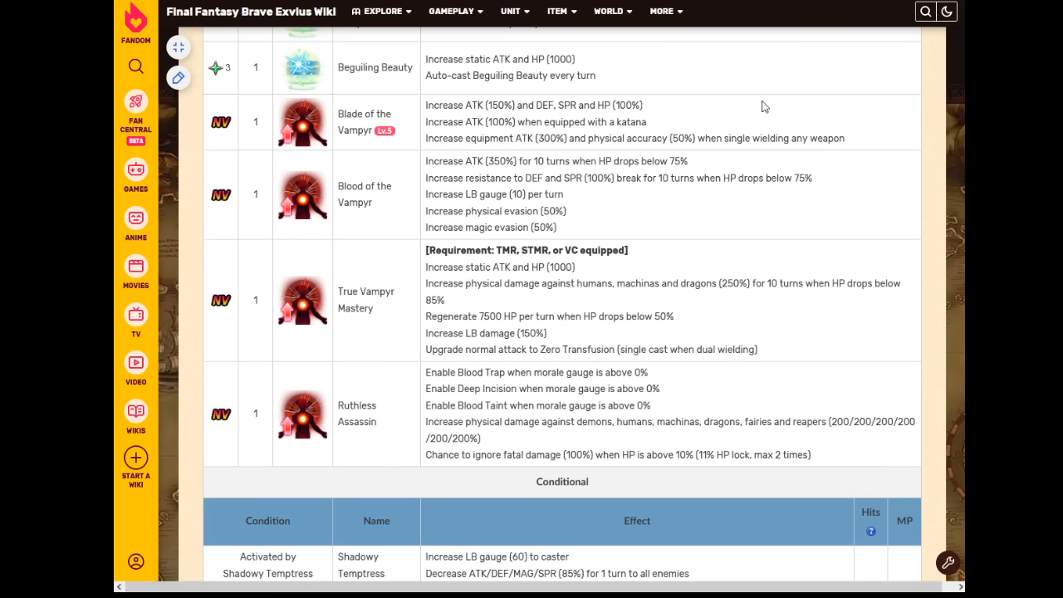
mouse_move(755, 108)
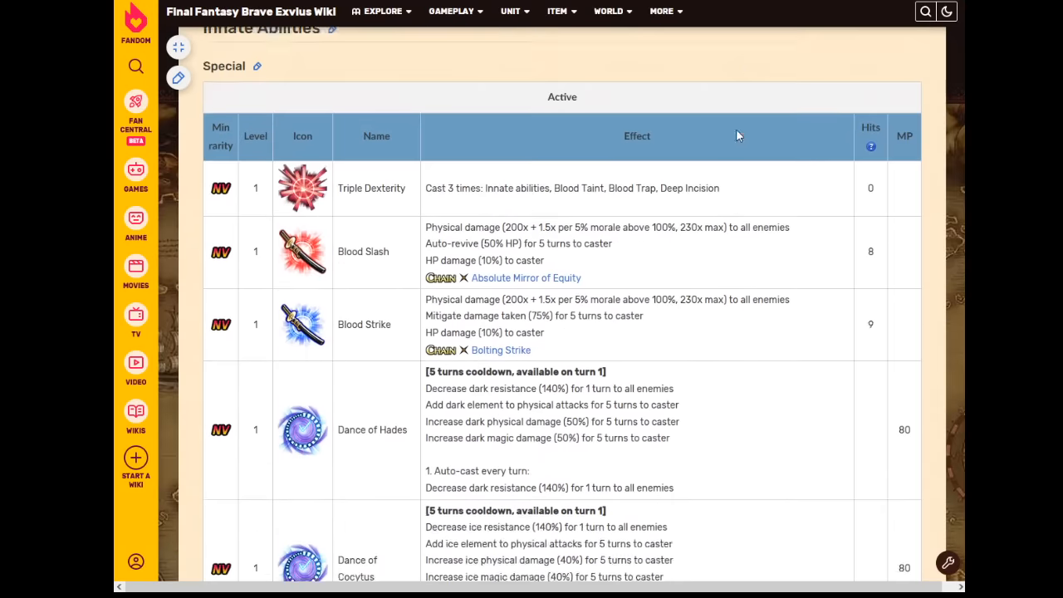
- Scroll past the Splitter abilities to the Passive table, Shadowy Temptress through Ruthless Assassin
scroll("down", 3)
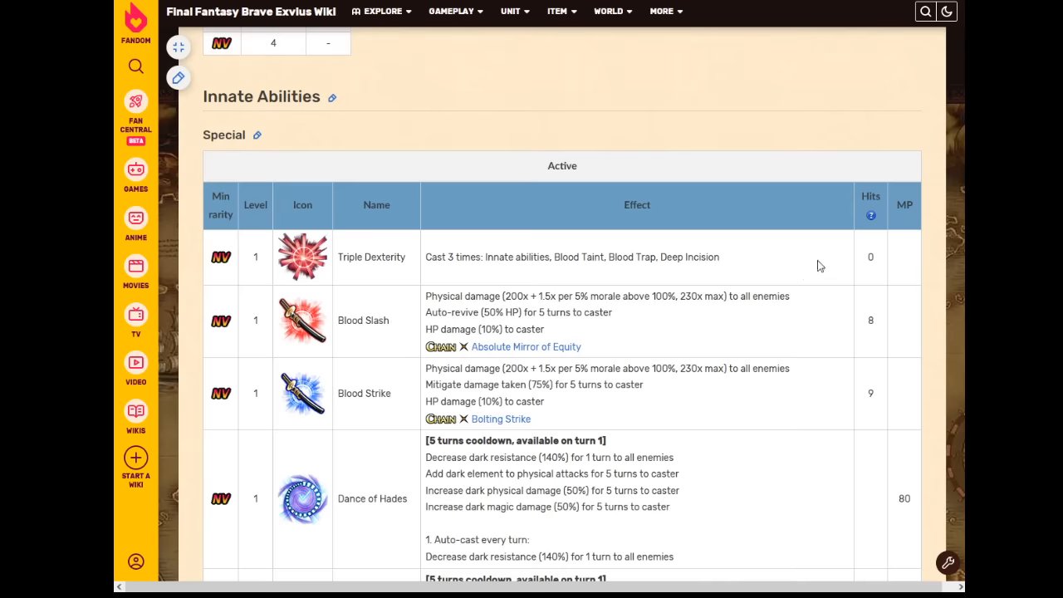
scroll("down", 3)
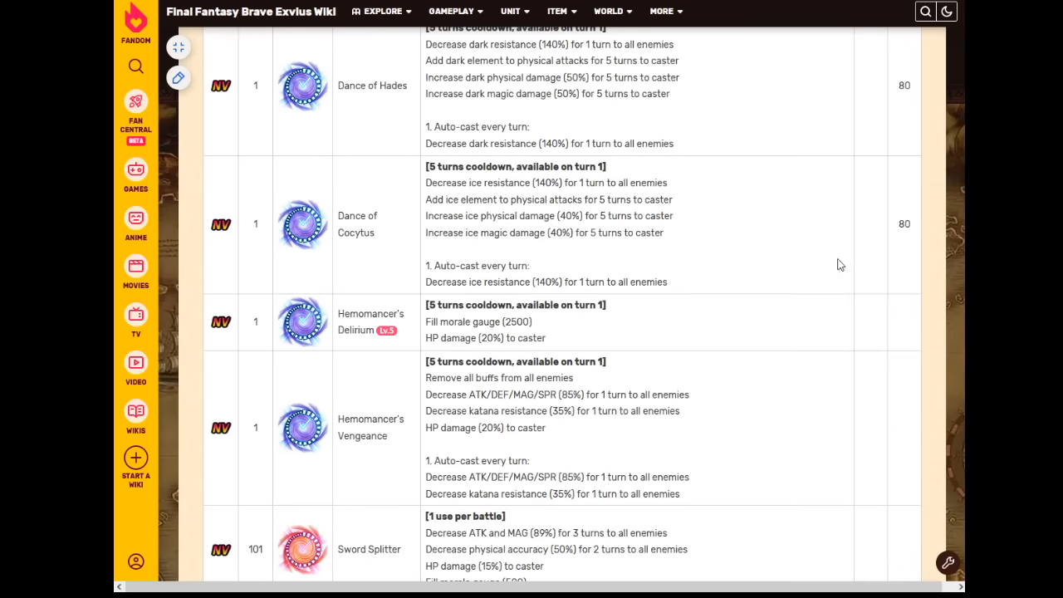
mouse_move(811, 255)
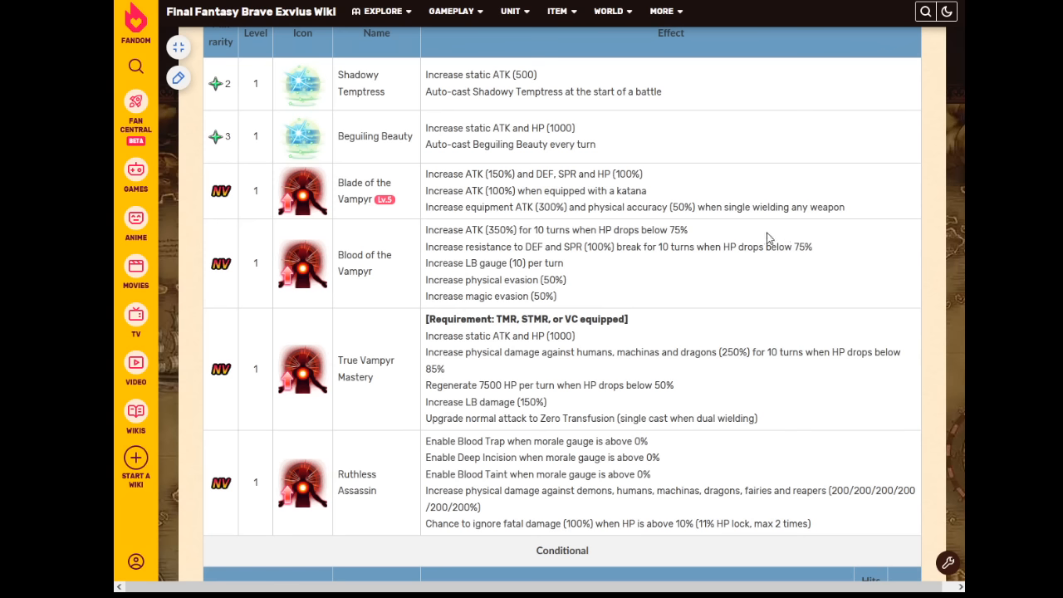
mouse_move(778, 205)
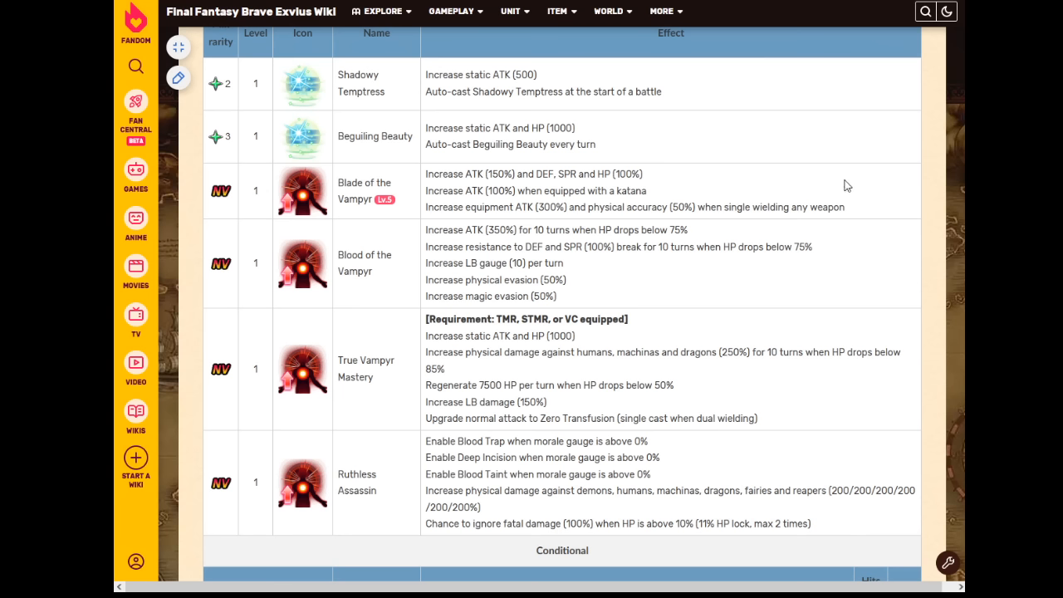
scroll("down", 3)
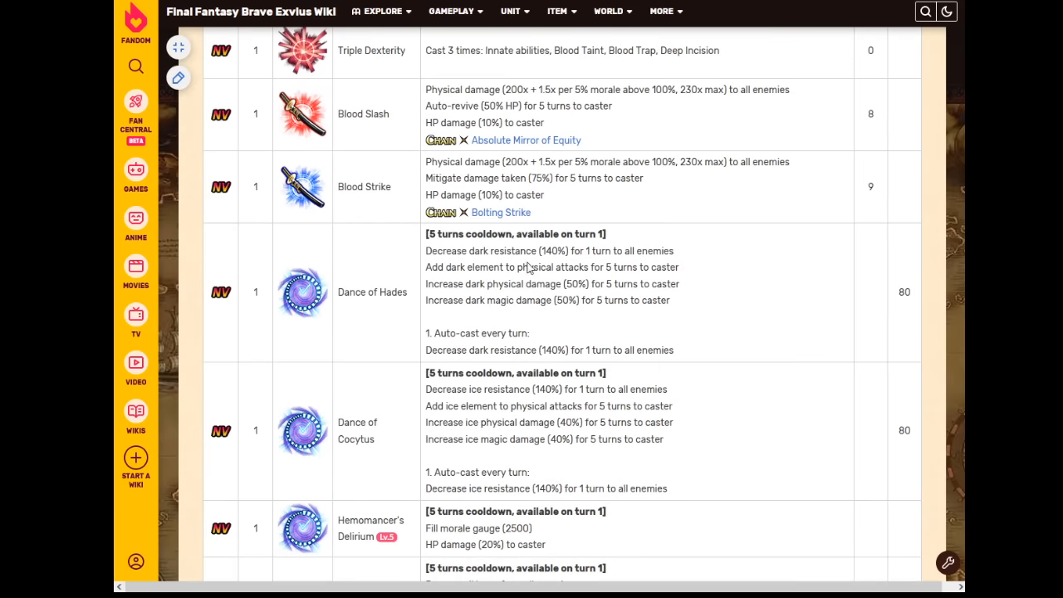
mouse_move(887, 373)
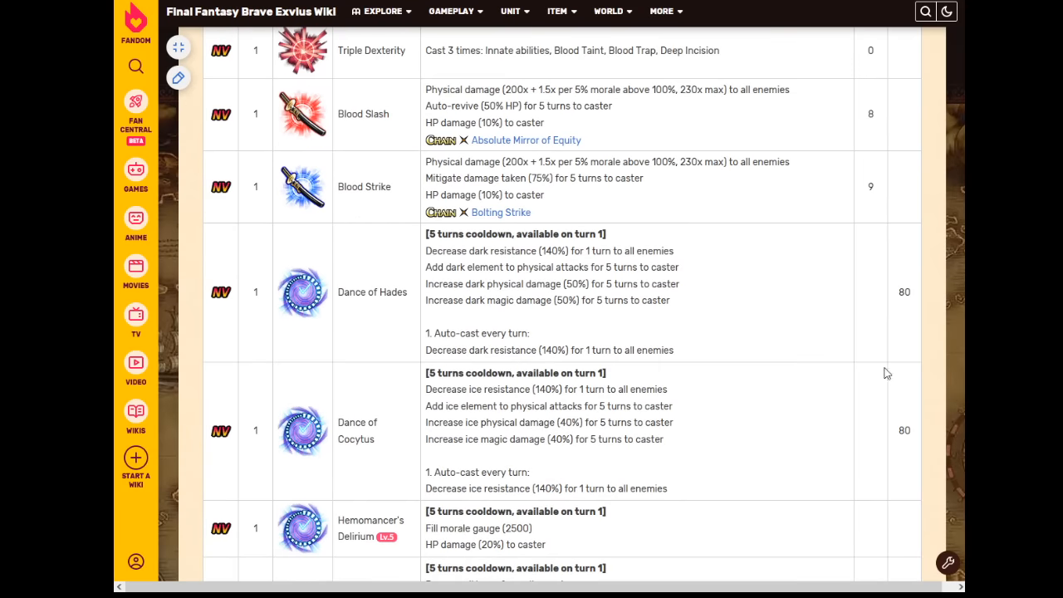
mouse_move(841, 342)
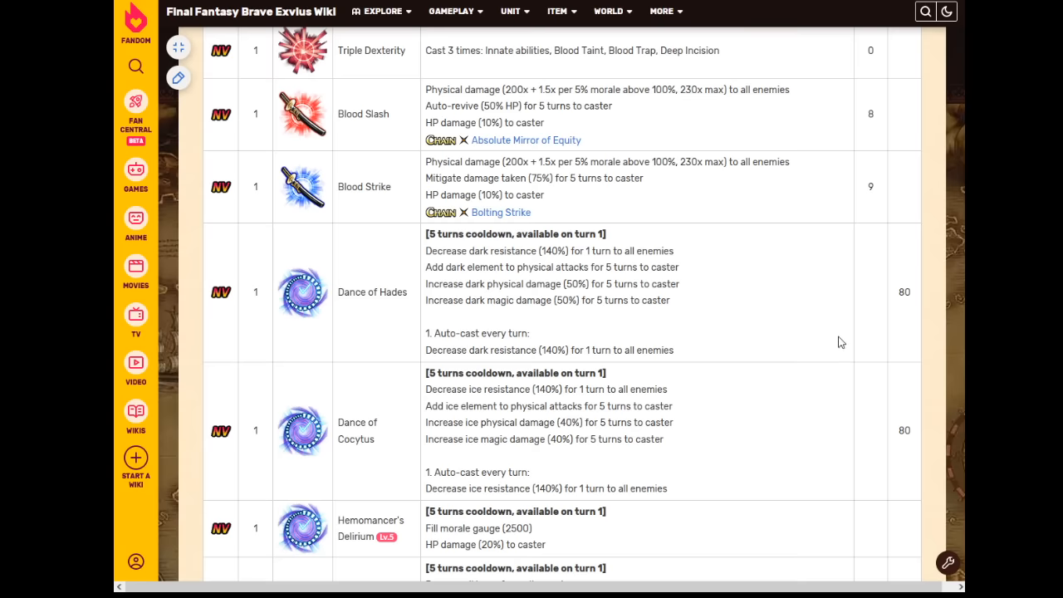
scroll("down", 3)
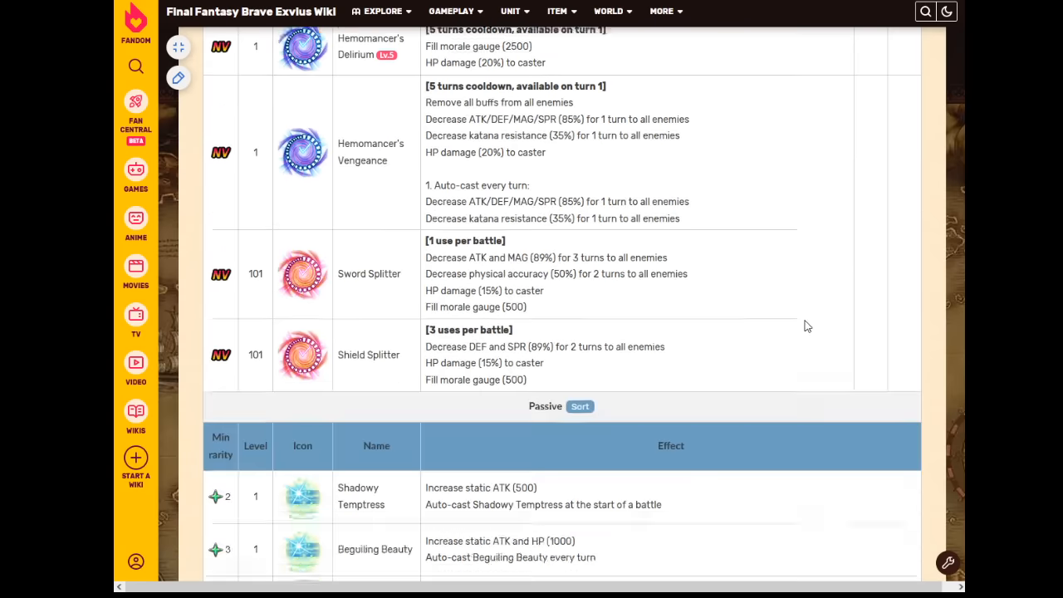
scroll("down", 3)
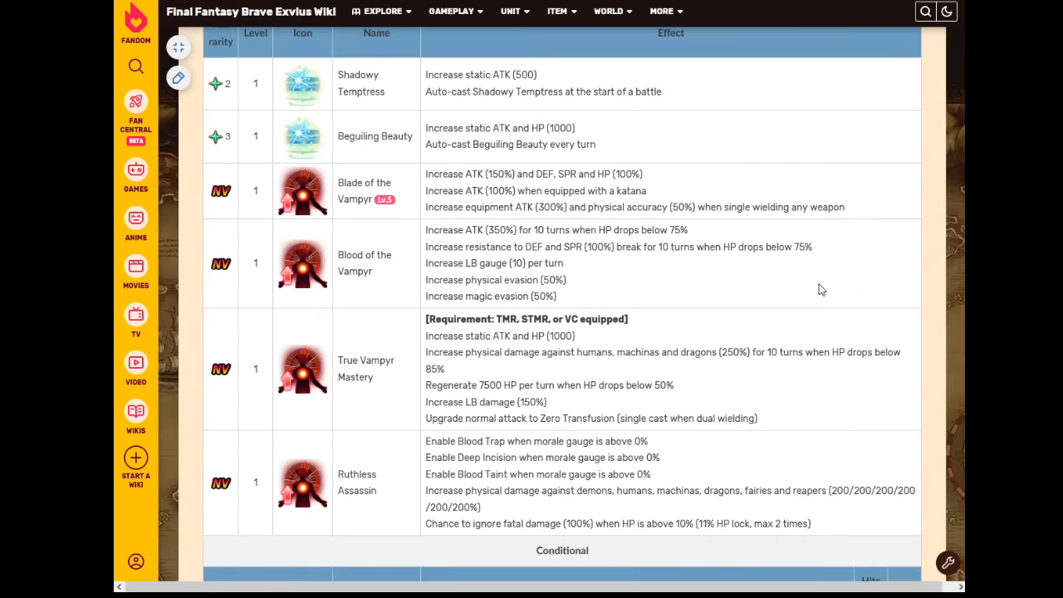
mouse_move(836, 166)
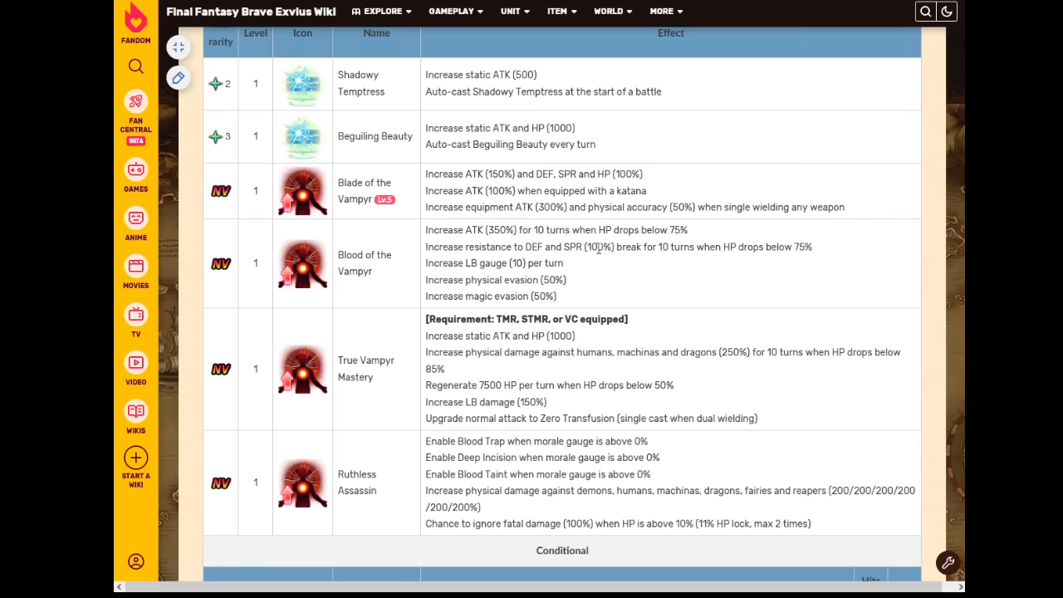
- Highlight passive text and scroll to the Conditional table's Shadowy Temptress effect
left_click_drag(589, 352, 797, 352)
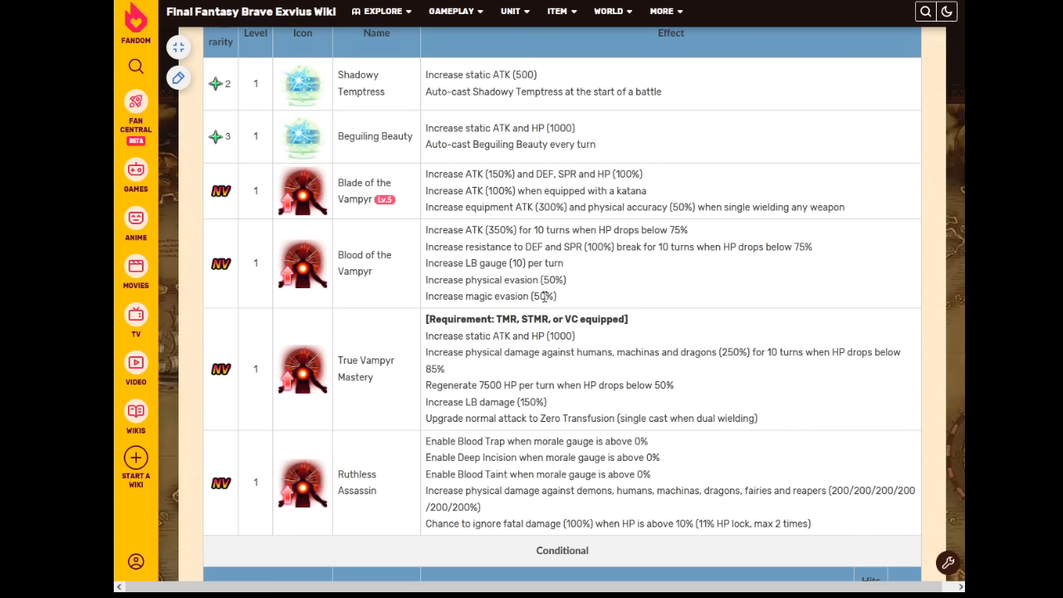
mouse_move(616, 418)
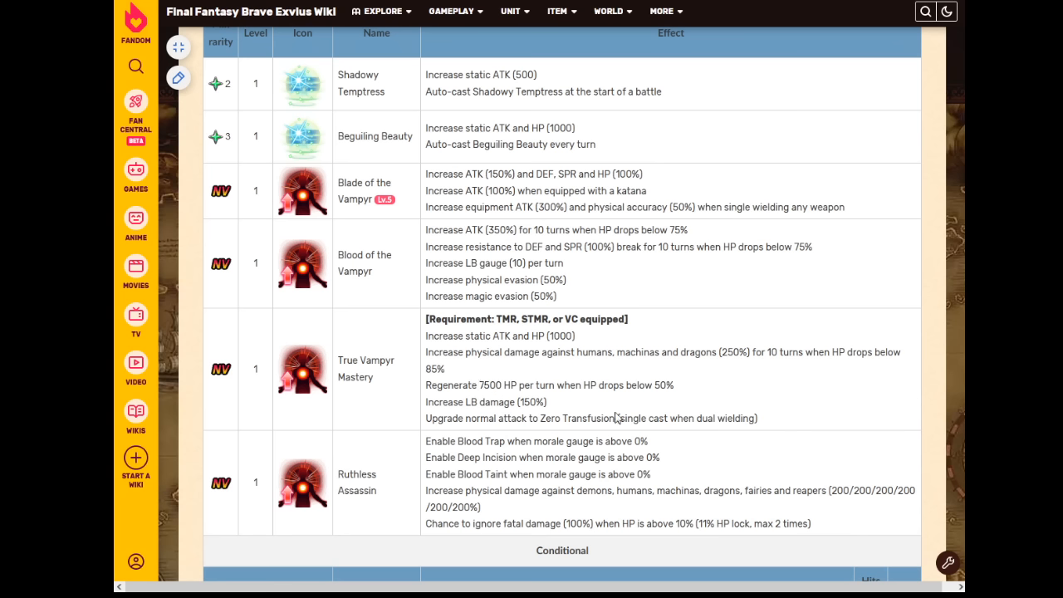
scroll("down", 3)
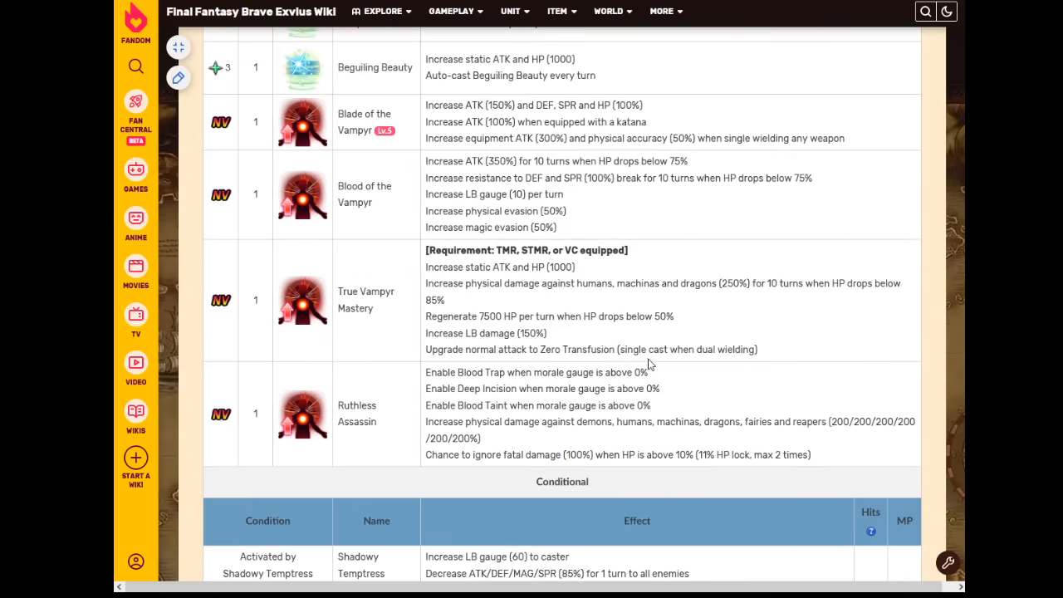
mouse_move(698, 286)
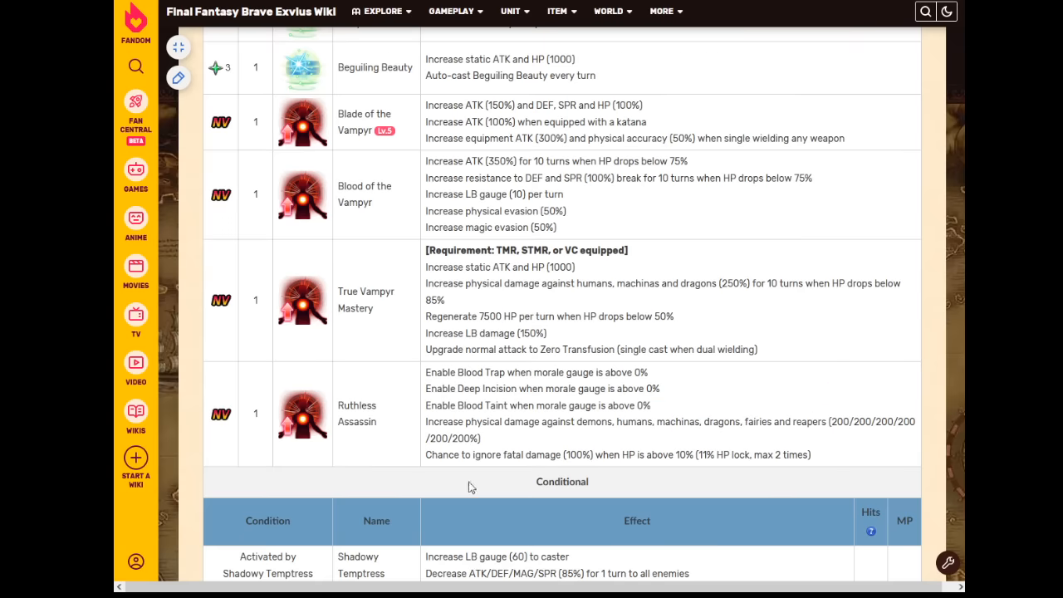
mouse_move(705, 381)
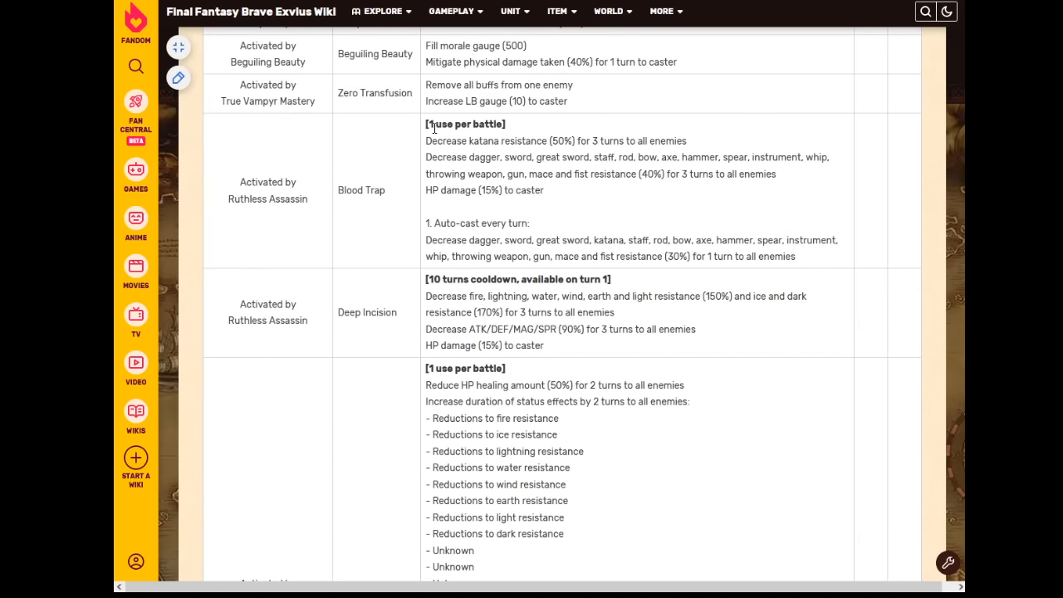
mouse_move(546, 138)
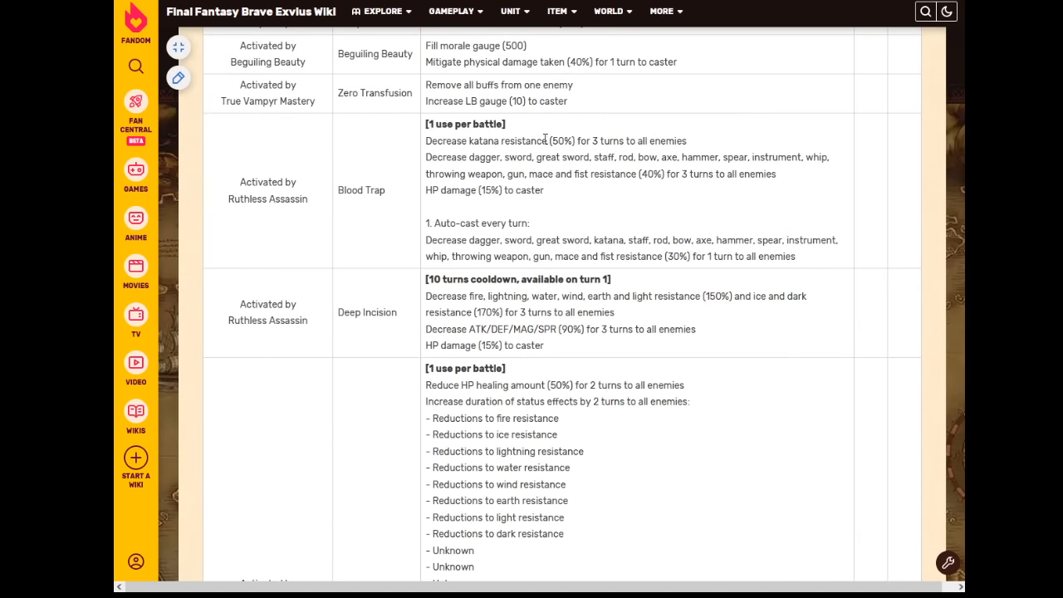
mouse_move(556, 187)
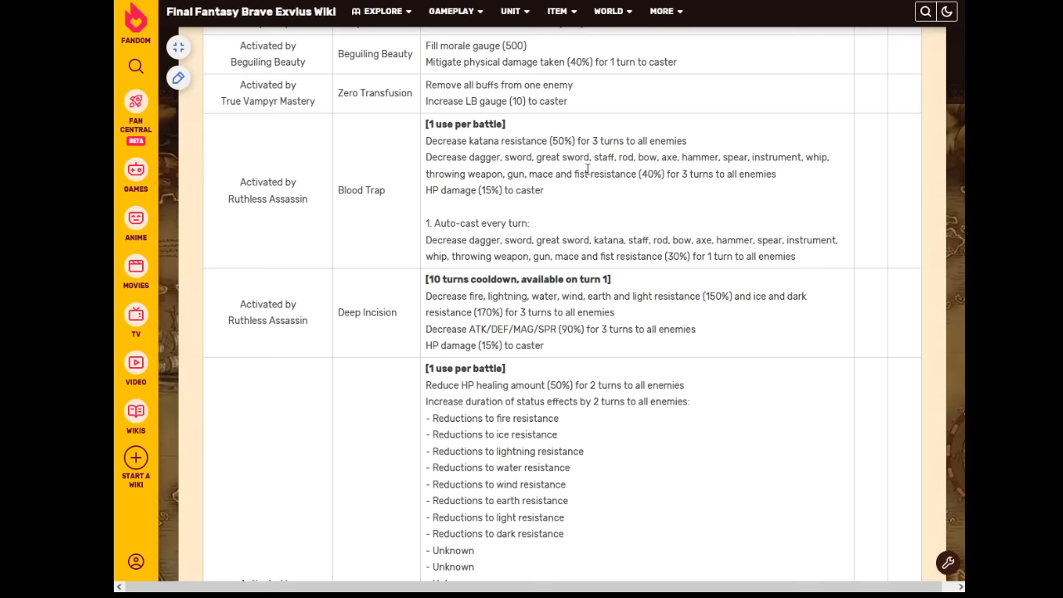
mouse_move(578, 157)
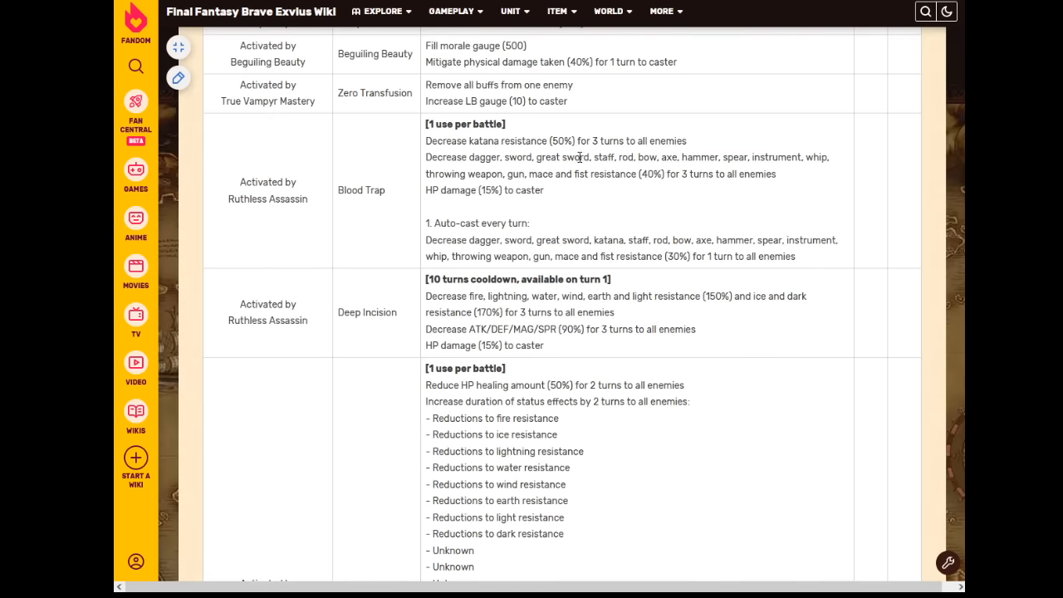
mouse_move(588, 172)
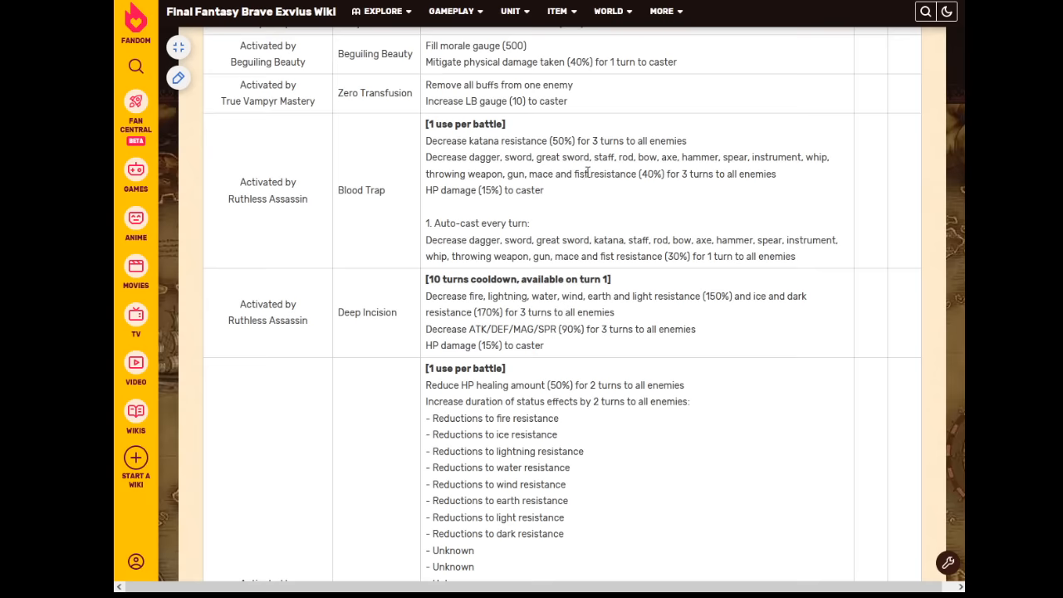
- Highlight Blood Trap's resistance-break weapon types, clear it, and scroll to Blood Taint
left_click_drag(468, 157, 587, 173)
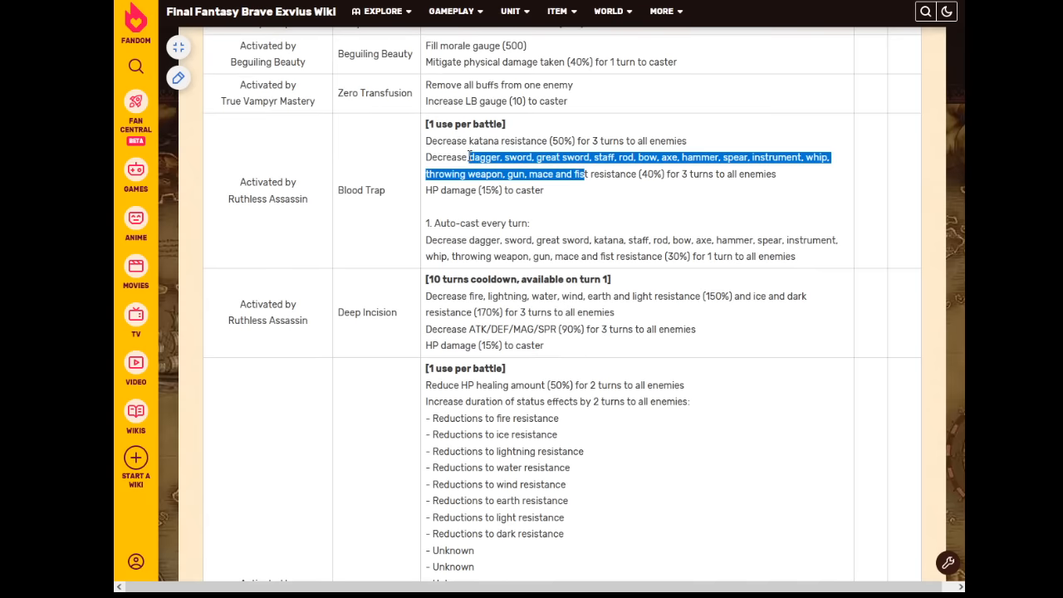
left_click(479, 131)
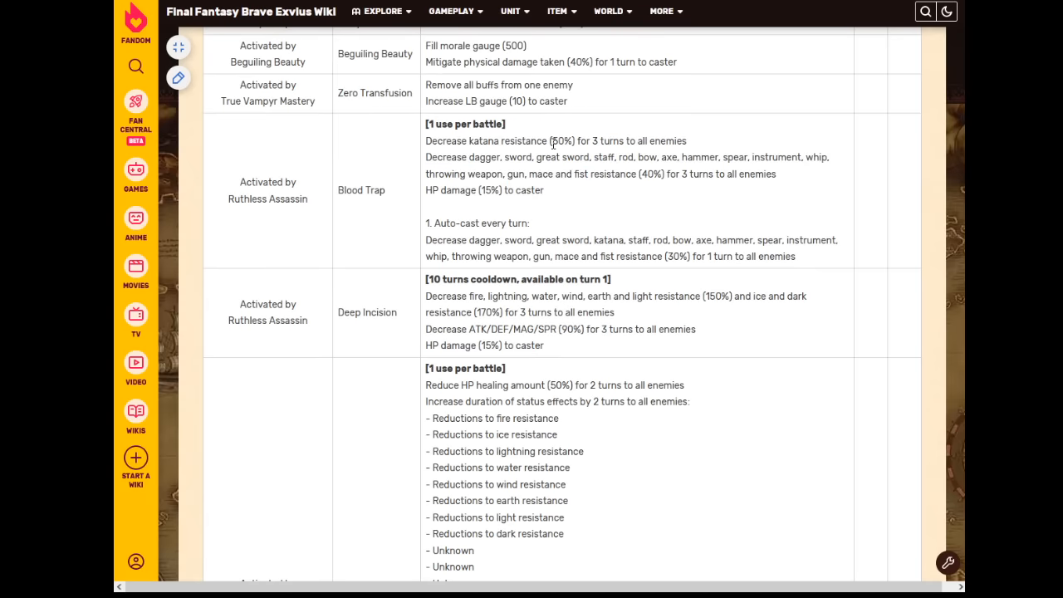
mouse_move(541, 202)
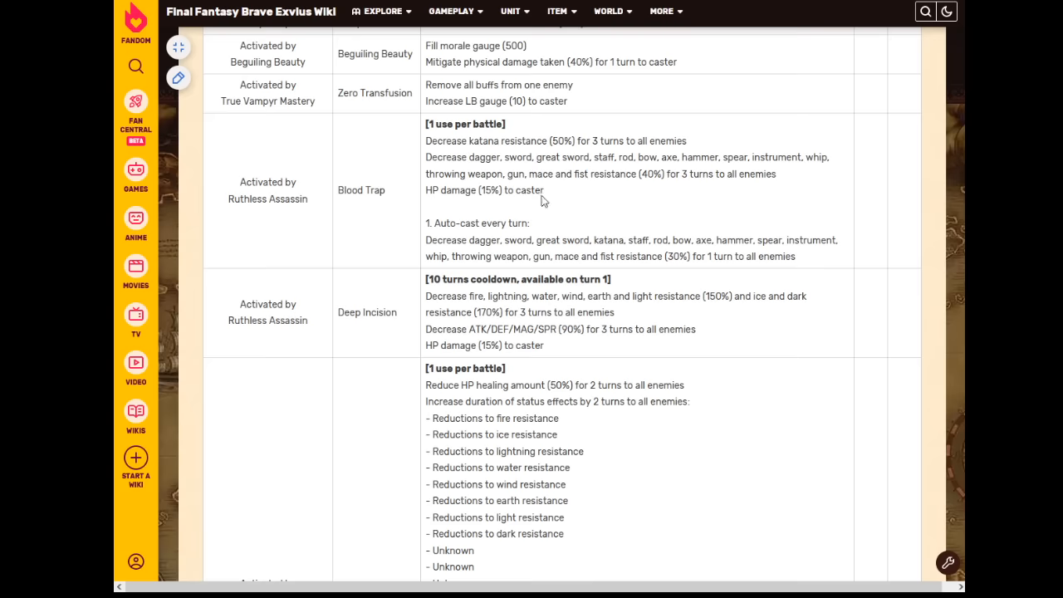
mouse_move(496, 246)
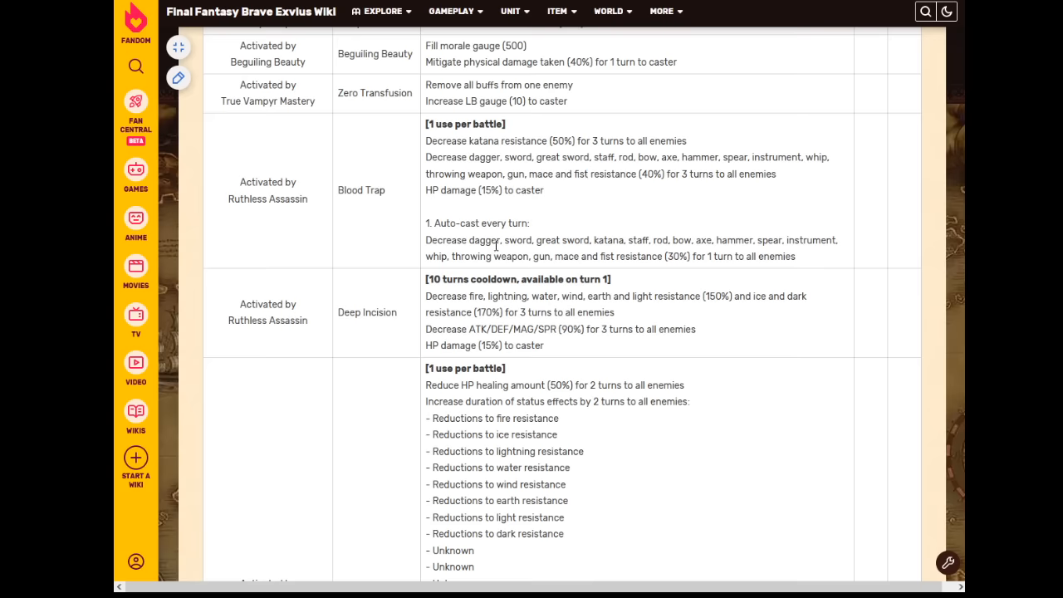
mouse_move(678, 255)
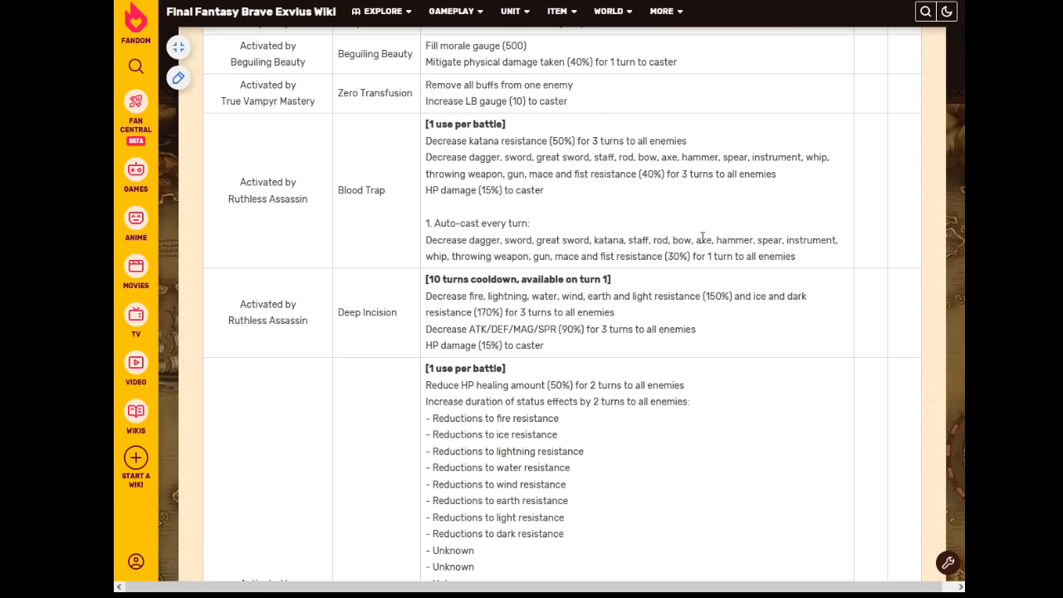
mouse_move(780, 213)
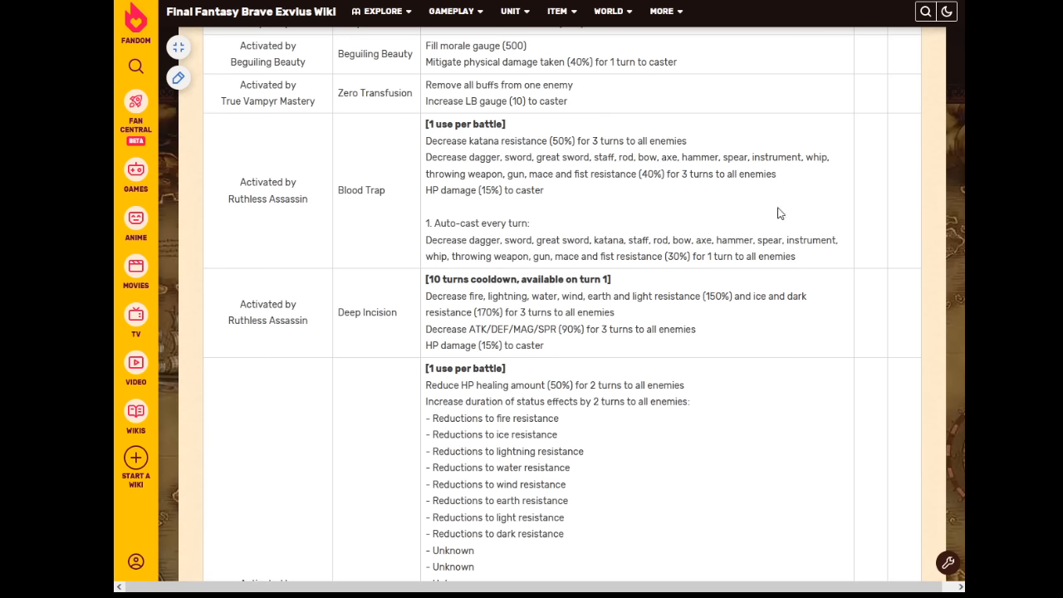
mouse_move(765, 218)
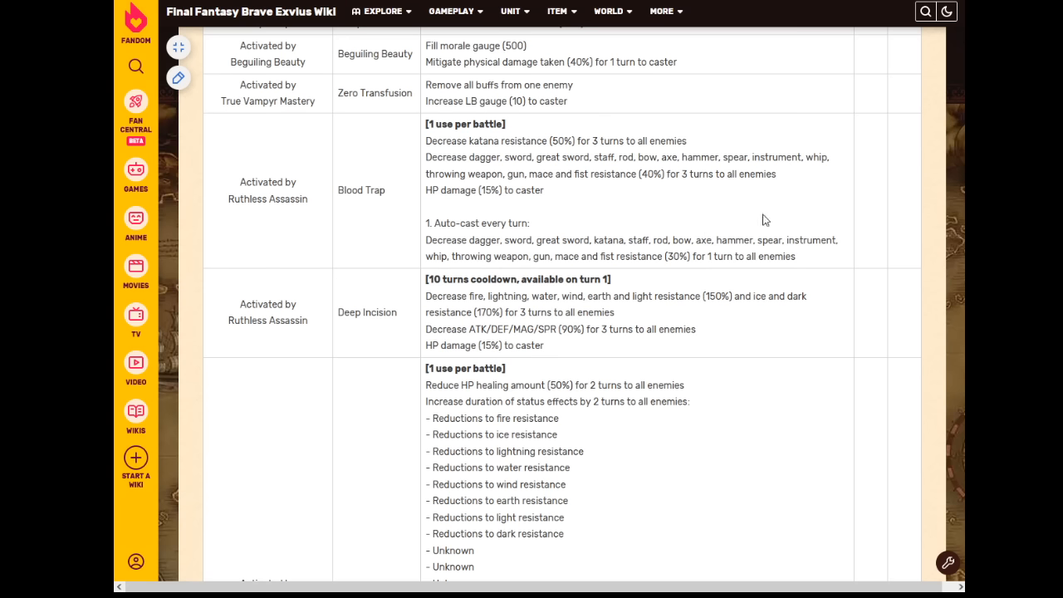
mouse_move(753, 224)
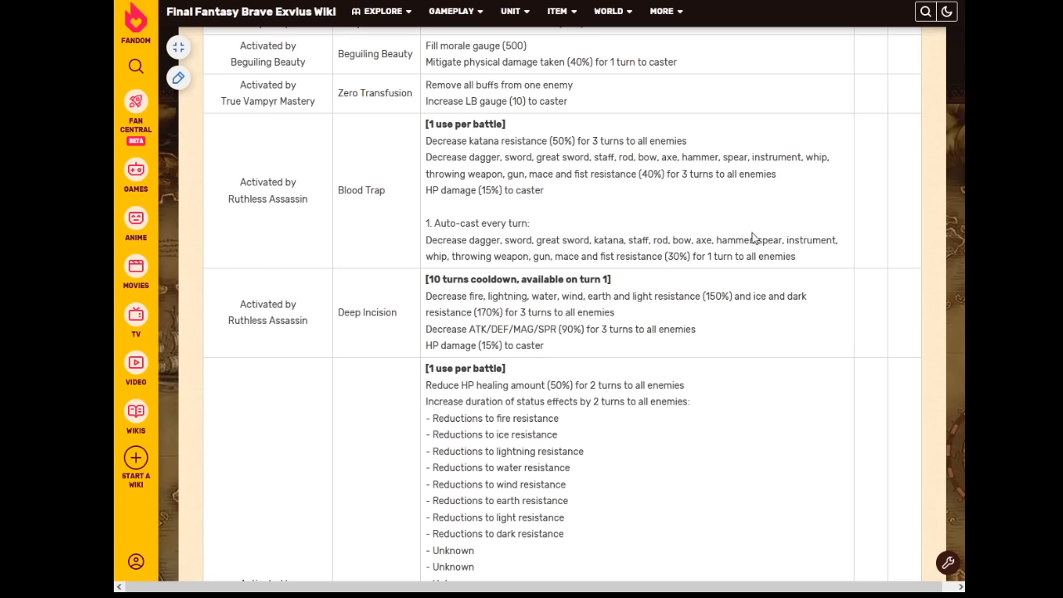
mouse_move(749, 239)
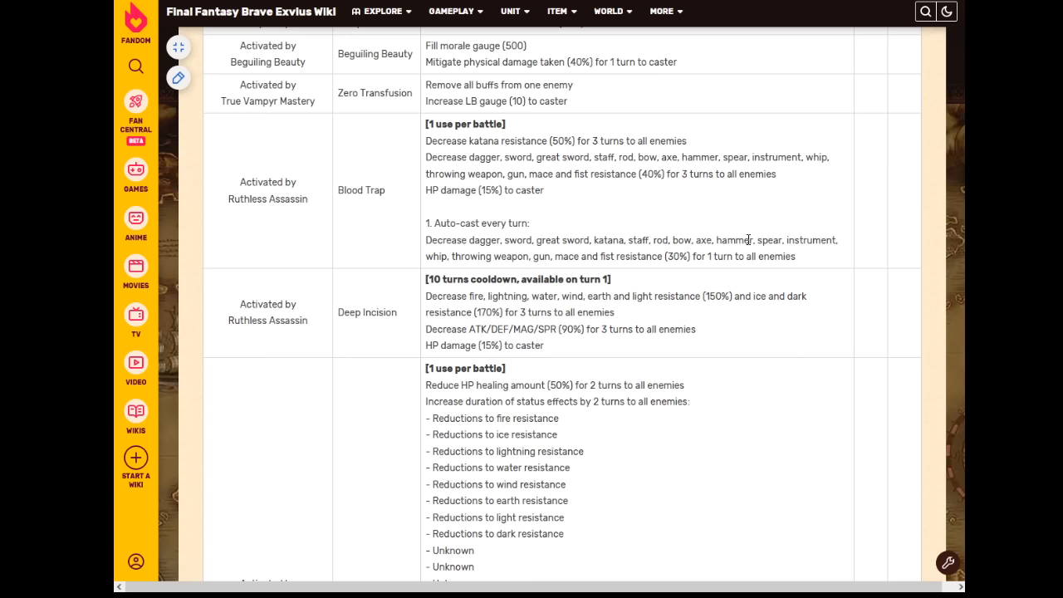
mouse_move(249, 307)
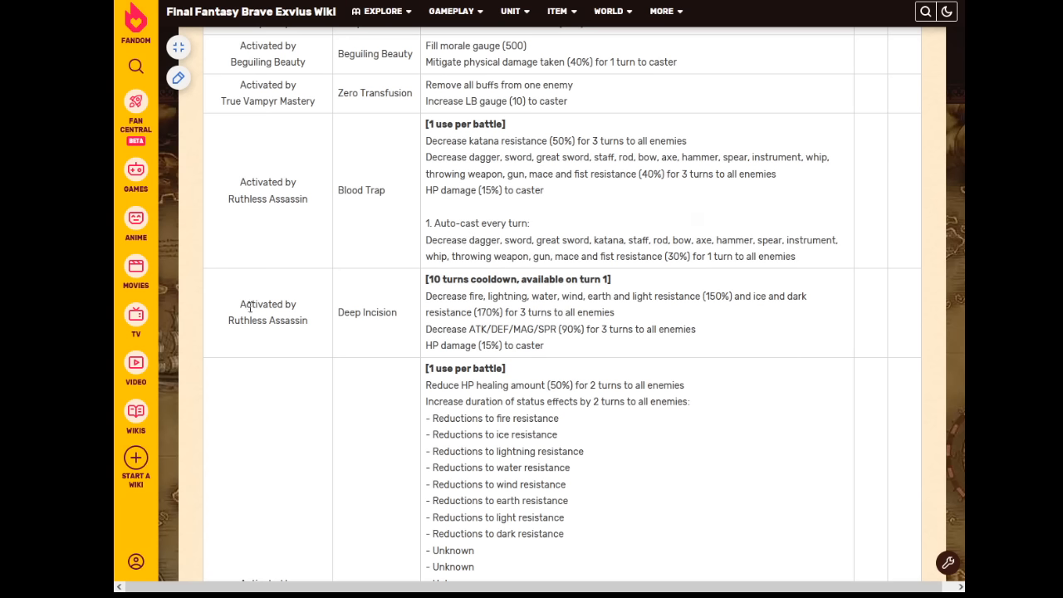
mouse_move(642, 309)
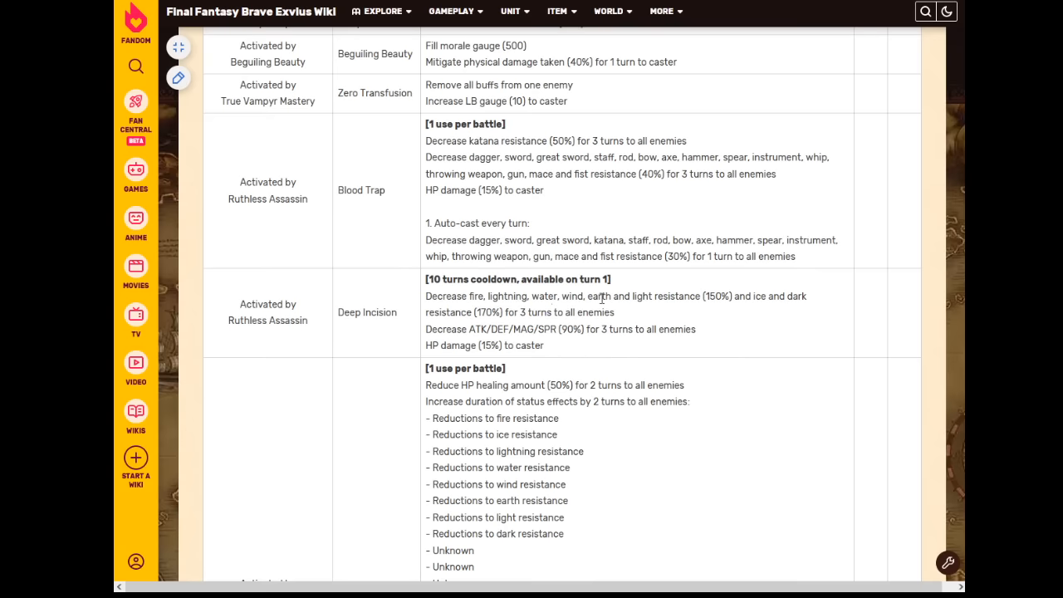
scroll("down", 3)
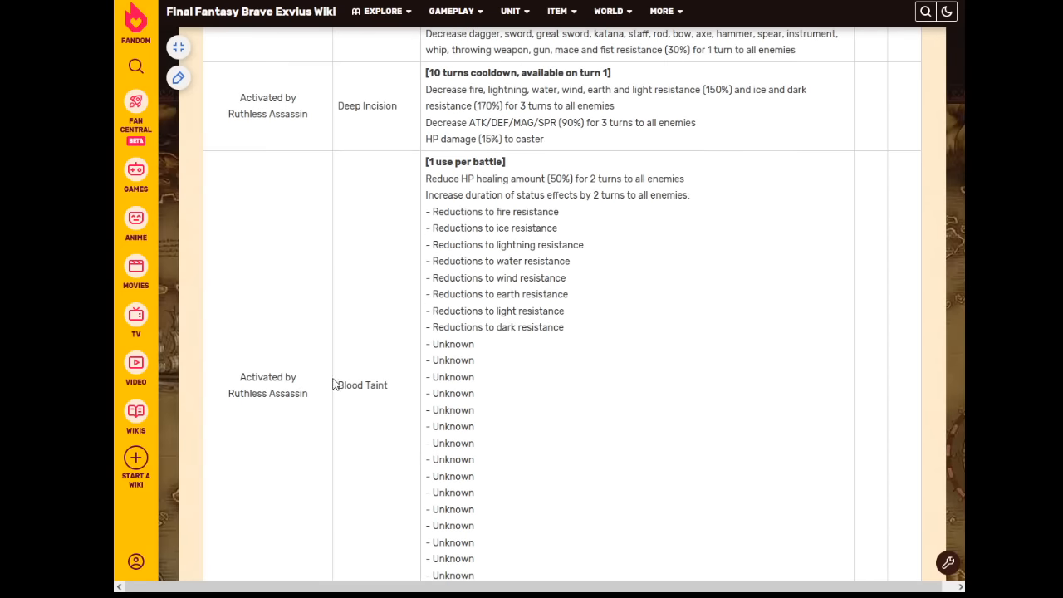
mouse_move(564, 195)
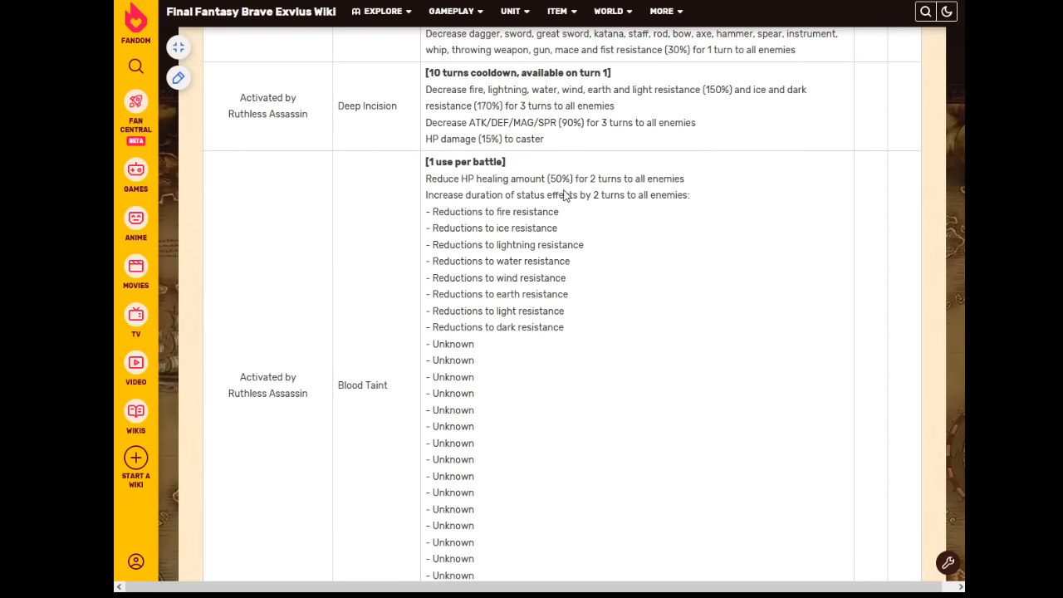
mouse_move(568, 201)
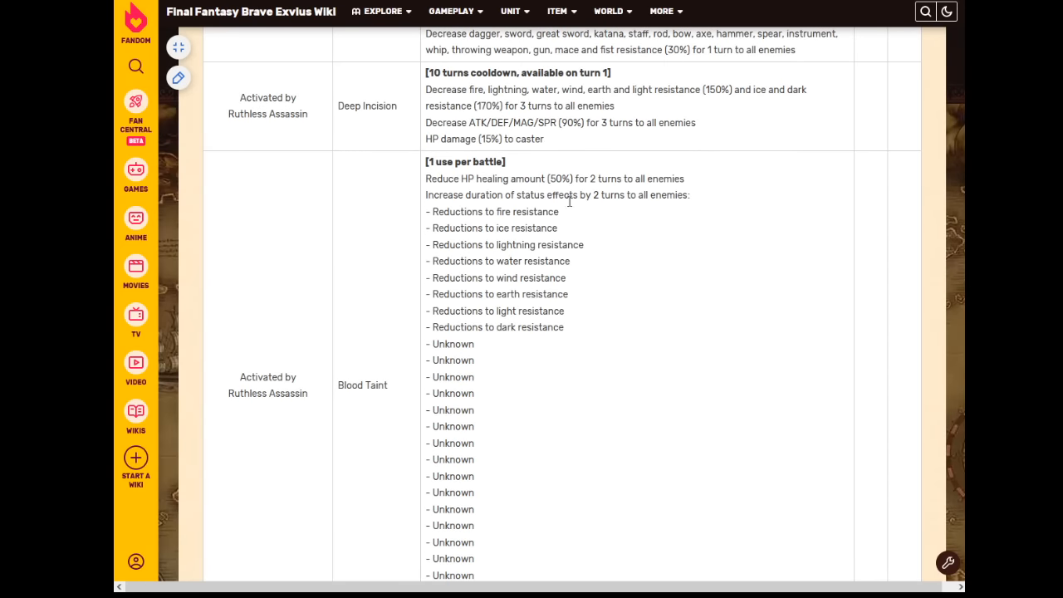
mouse_move(596, 217)
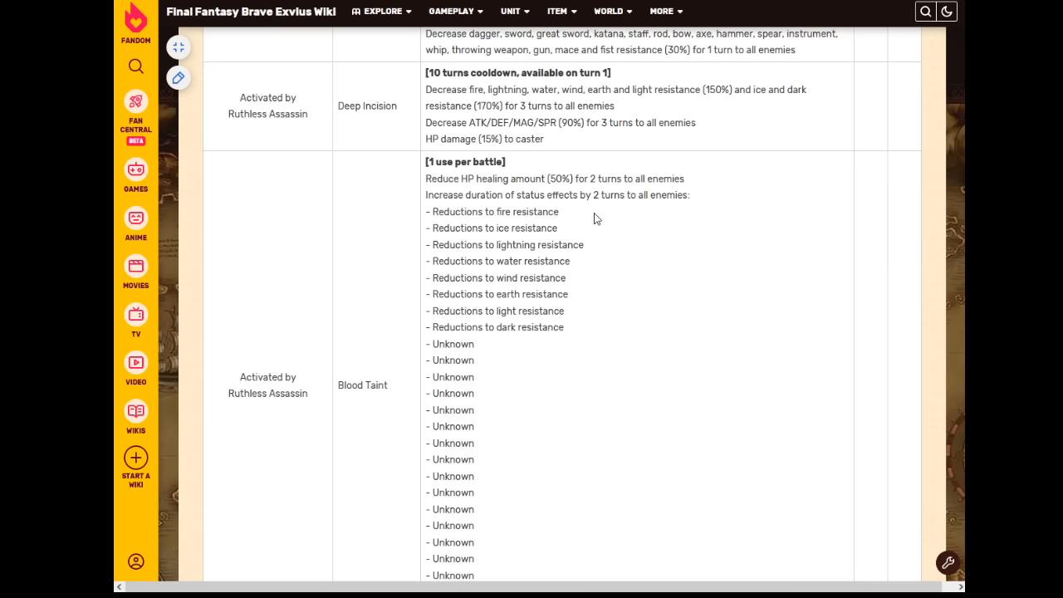
mouse_move(465, 158)
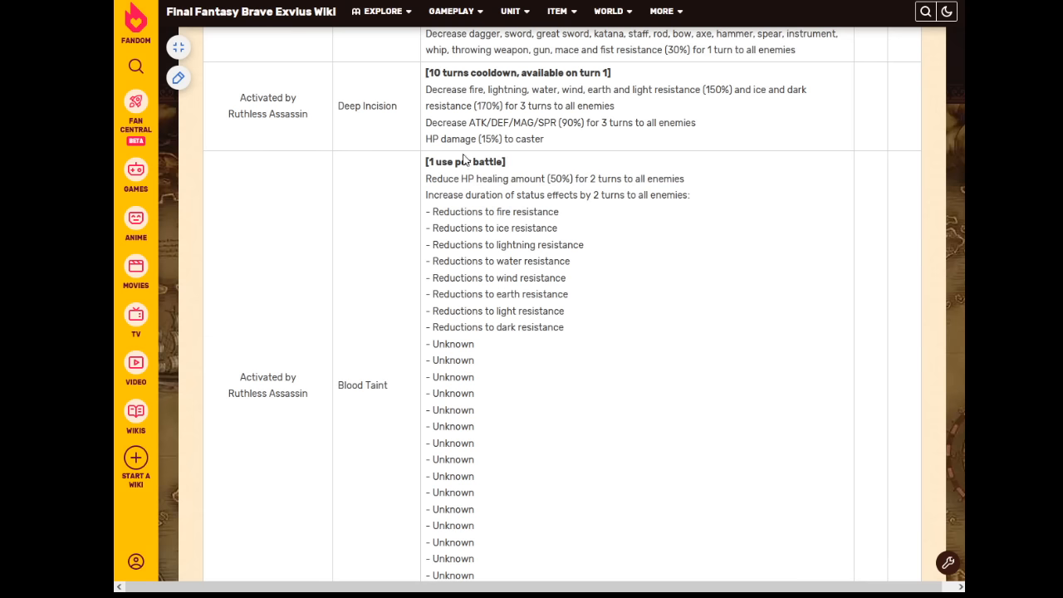
mouse_move(563, 228)
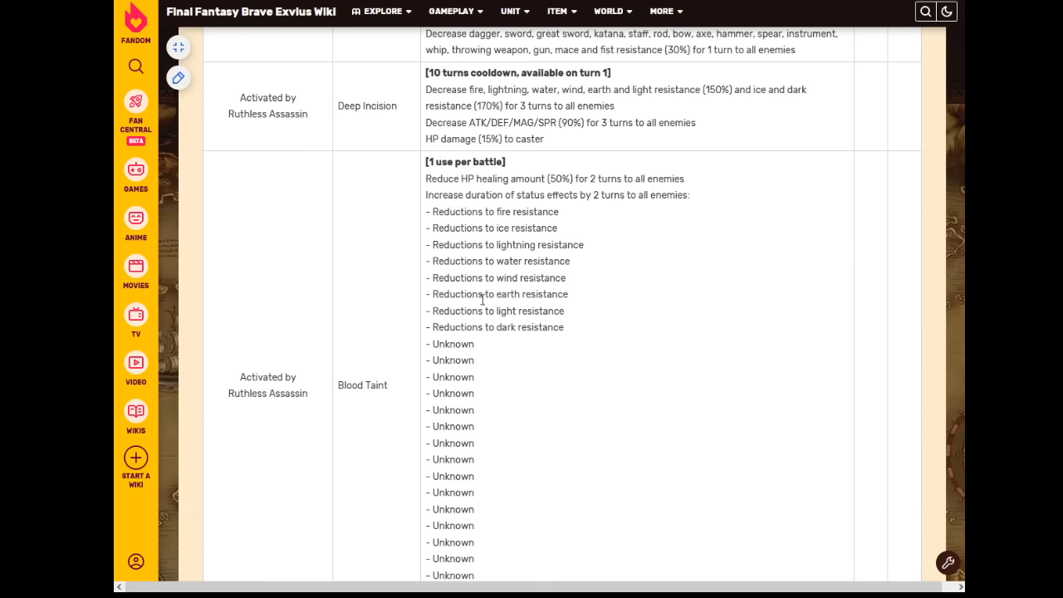
- Scroll past Blood Taint's list to the Skilled Hemomancy leader skill
scroll("down", 3)
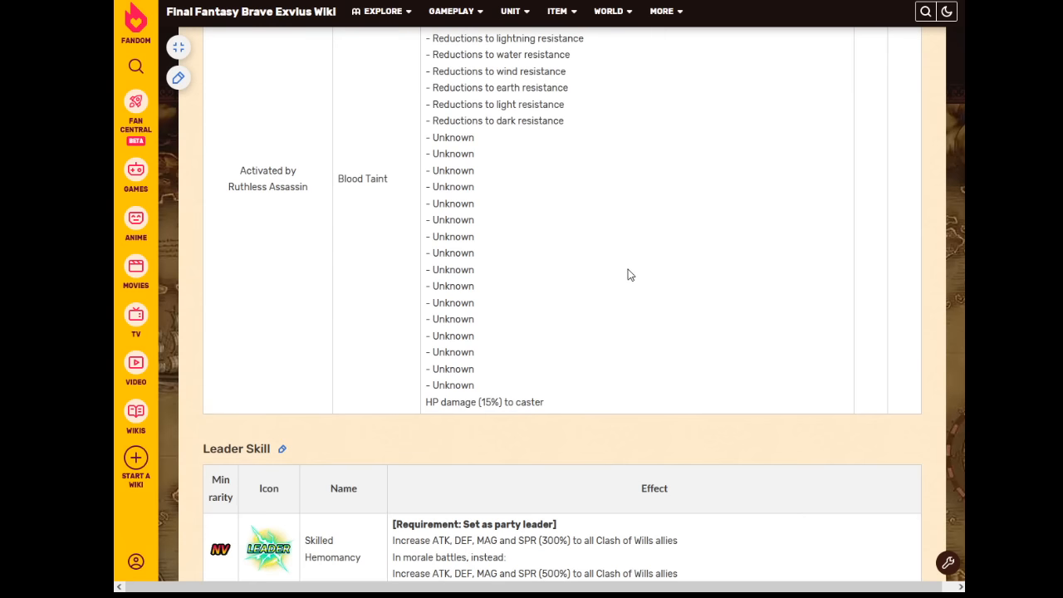
scroll("down", 3)
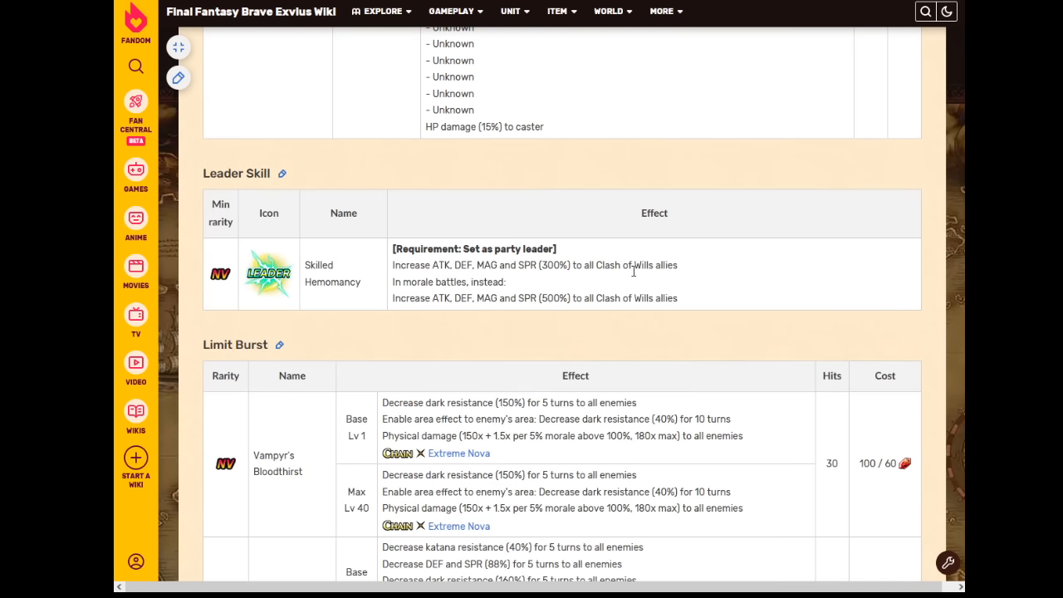
scroll("down", 3)
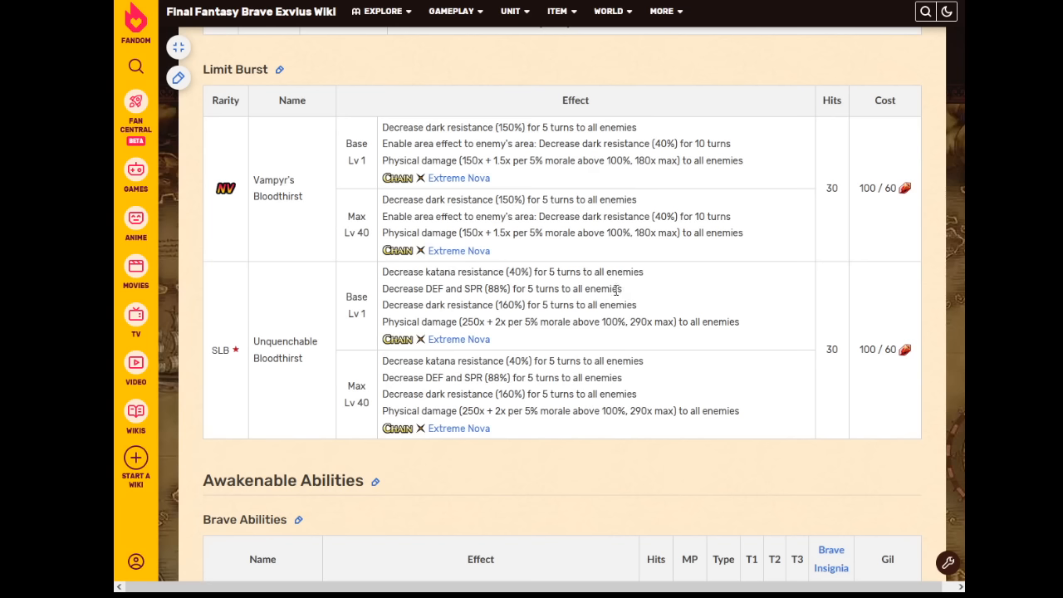
mouse_move(677, 391)
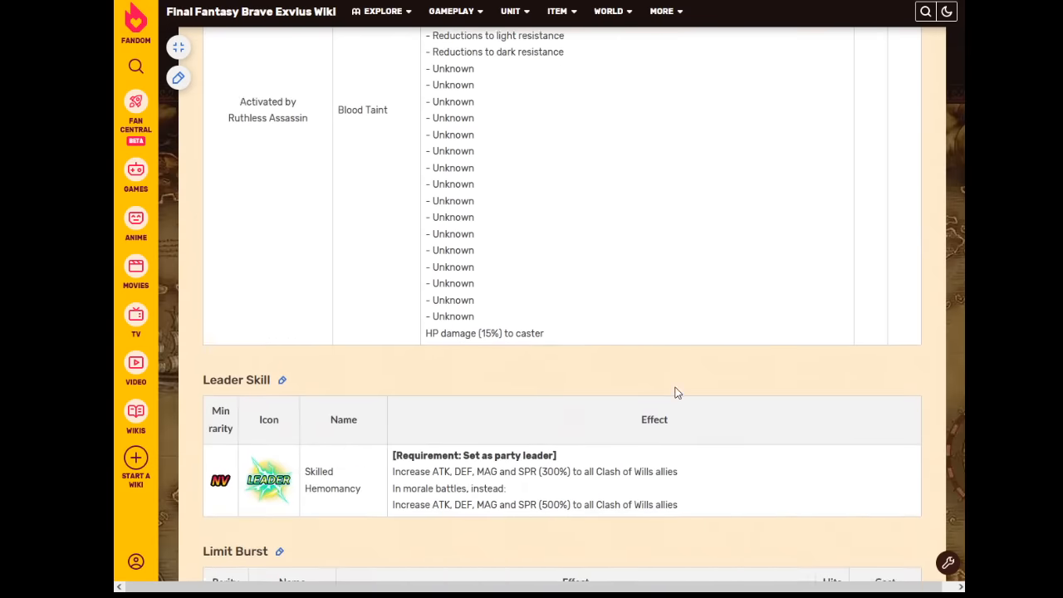
scroll("down", 3)
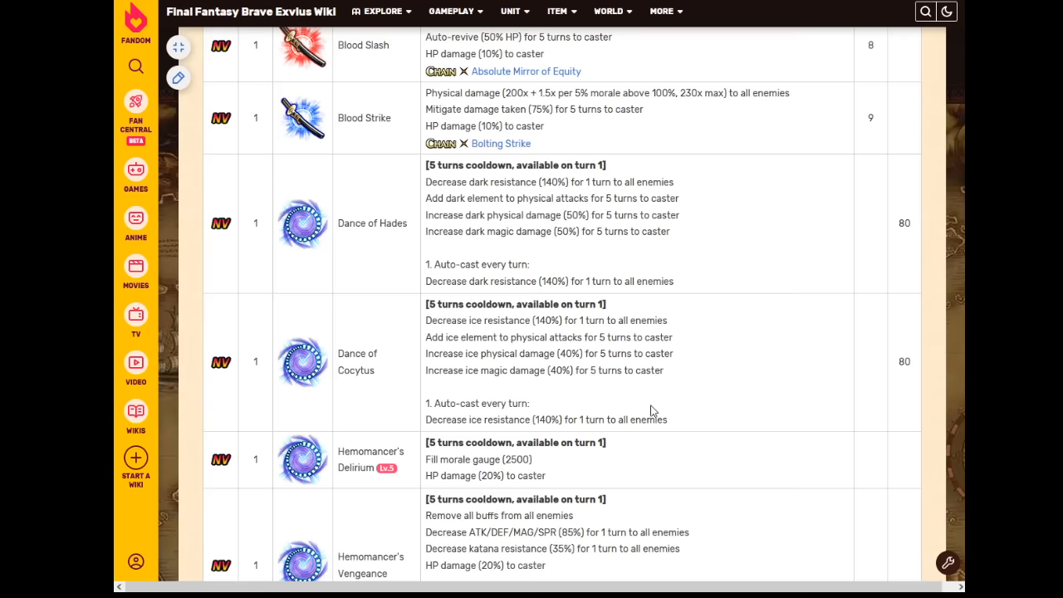
mouse_move(656, 411)
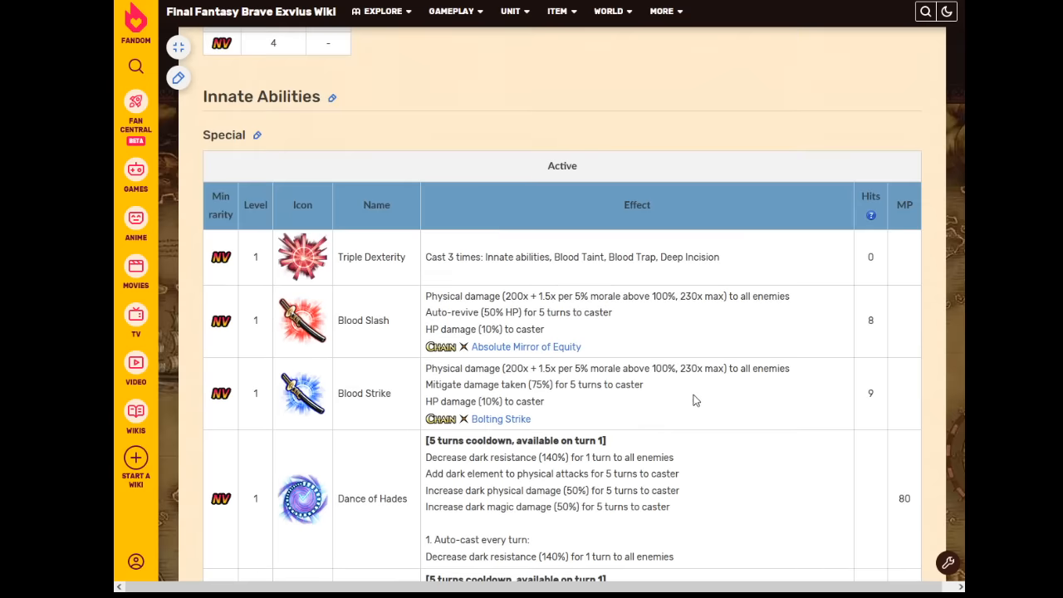
scroll("down", 3)
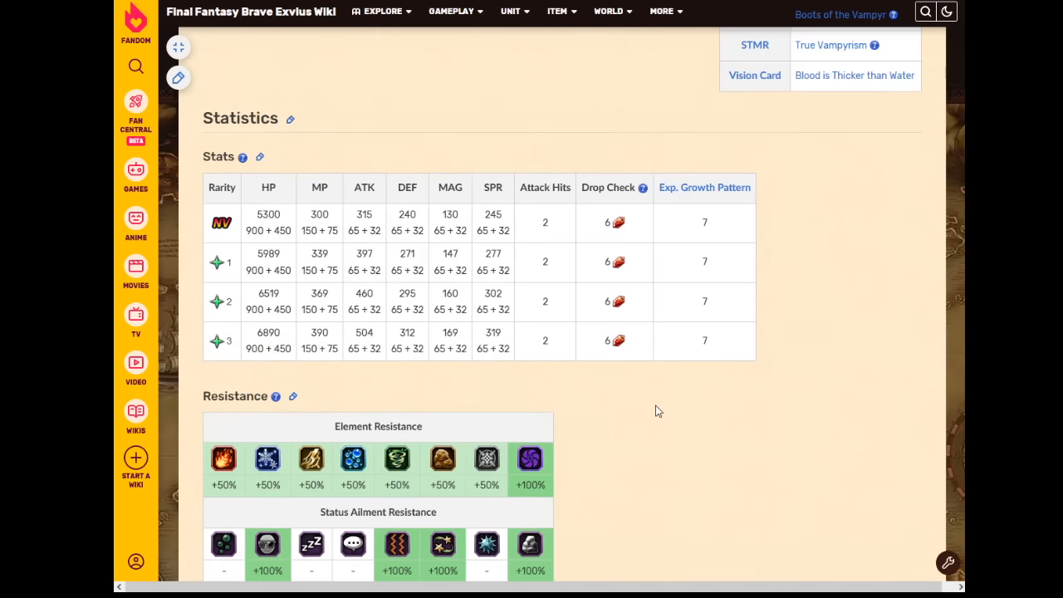
scroll("up", 3)
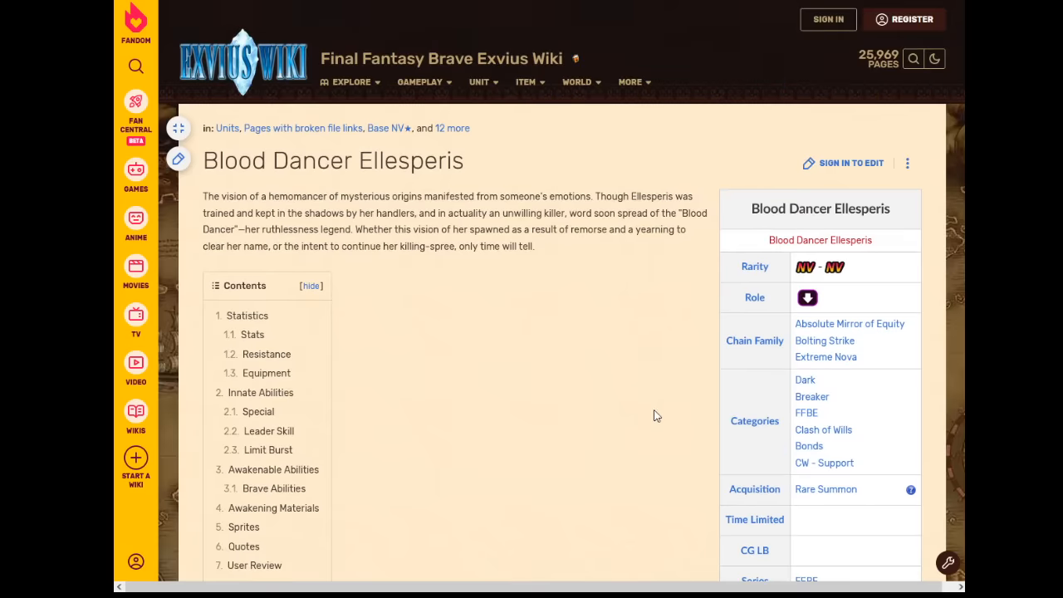
mouse_move(656, 411)
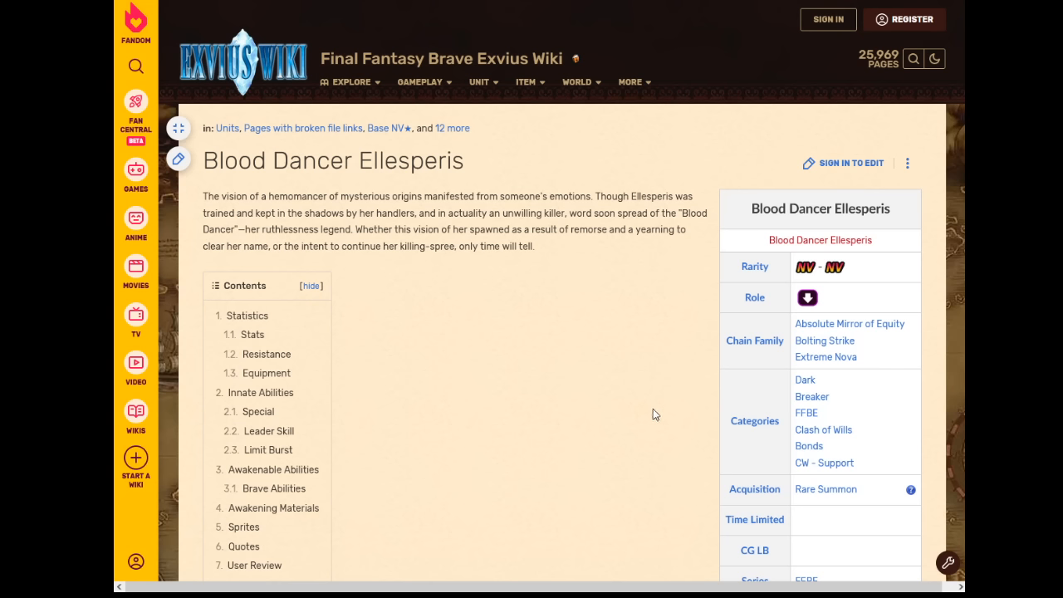
mouse_move(651, 420)
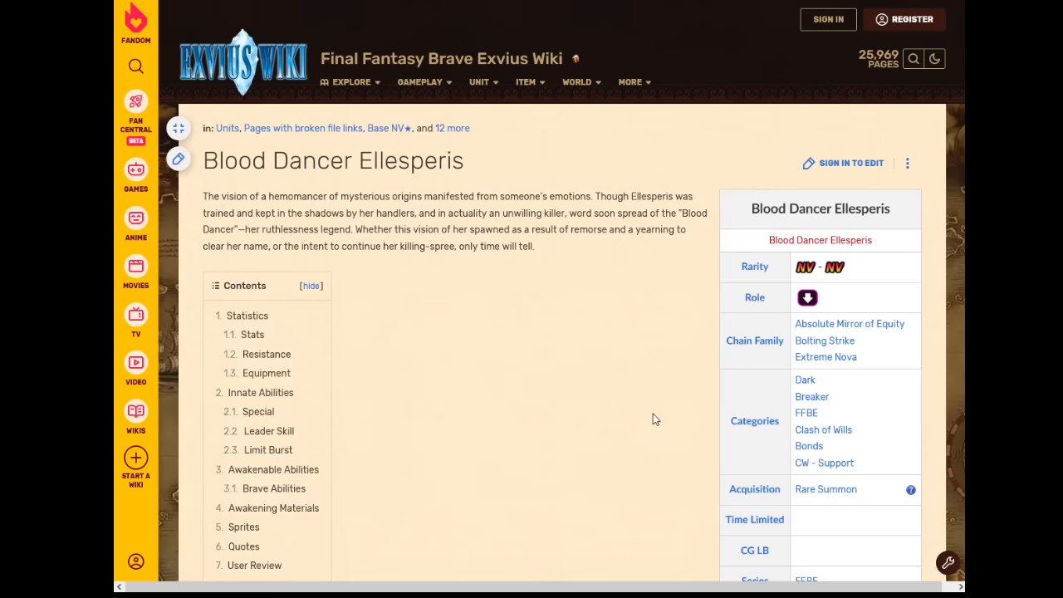
scroll("down", 3)
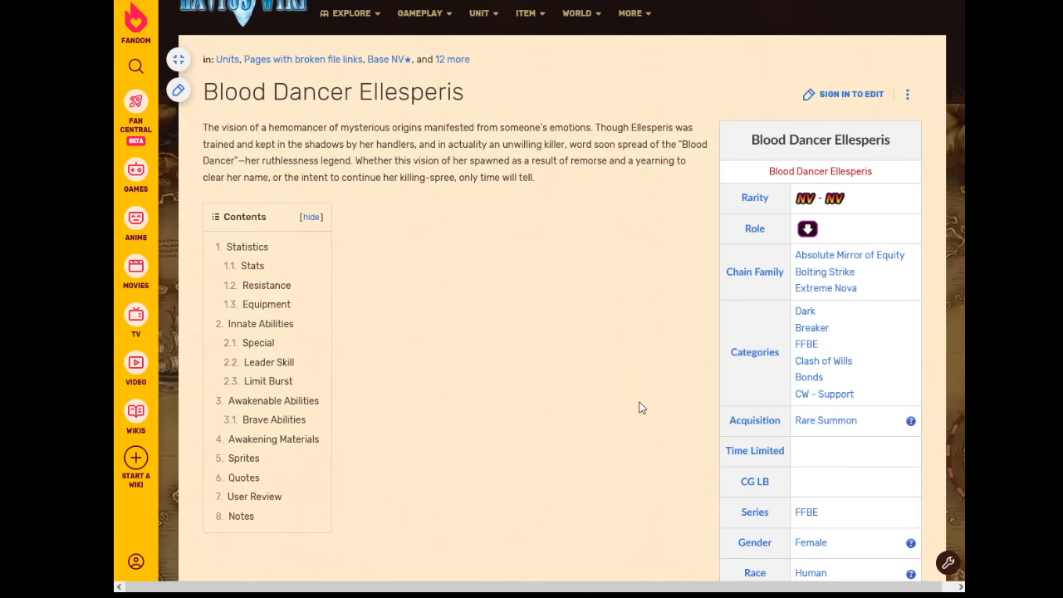
scroll("down", 3)
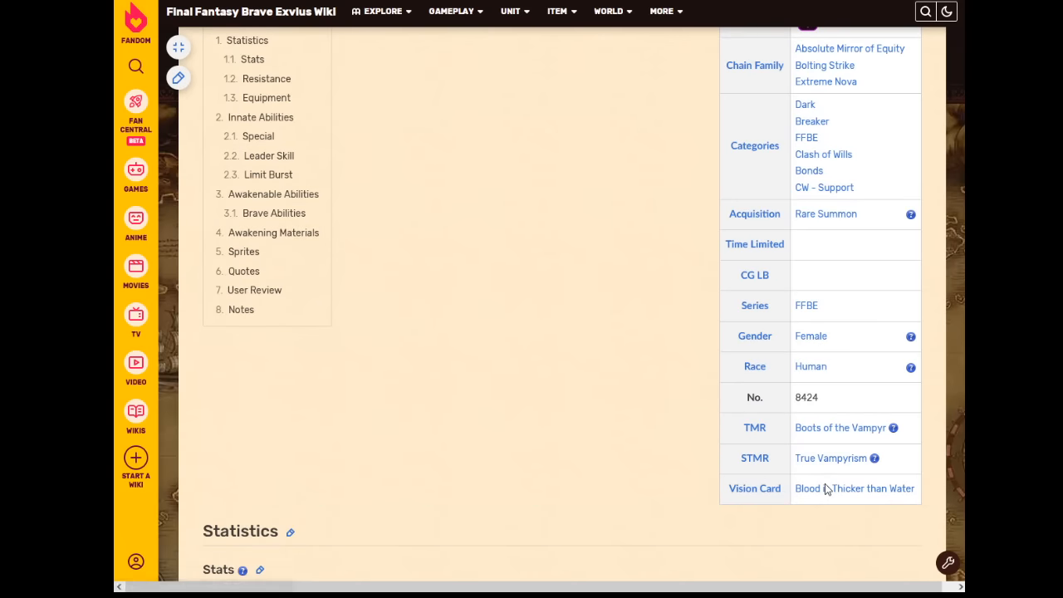
- Read Bewitching Mother's effect on the Blood is Thicker than Water page, highlighting its duration wording
left_click(853, 488)
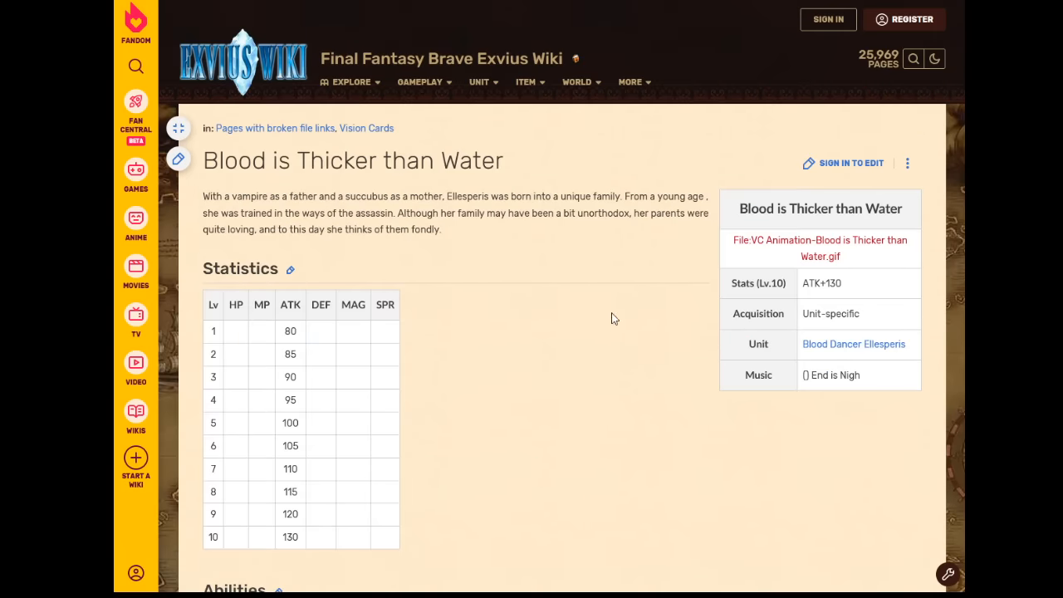
scroll("down", 3)
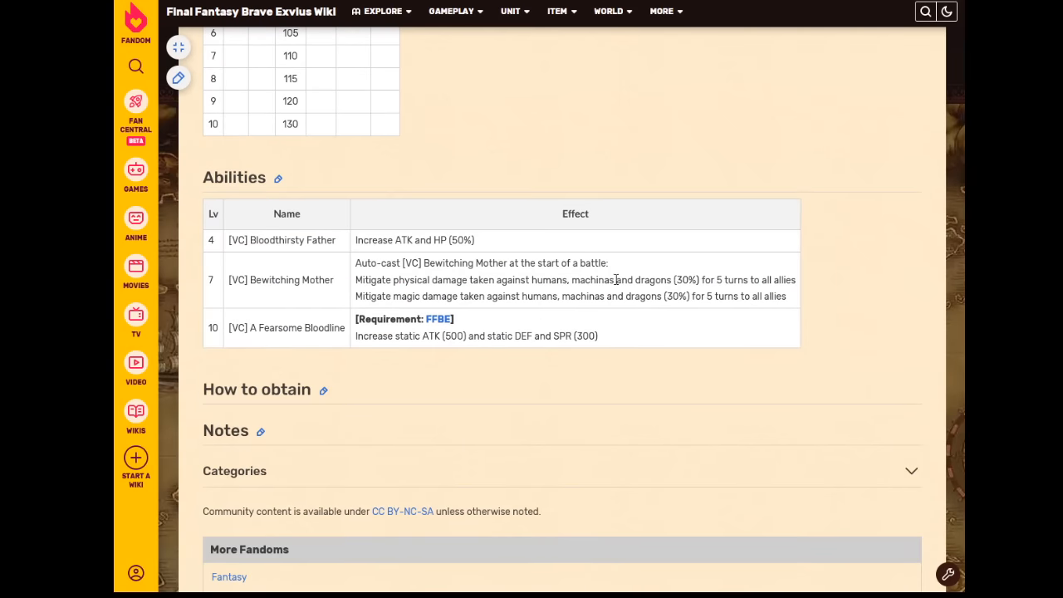
double_click(715, 280)
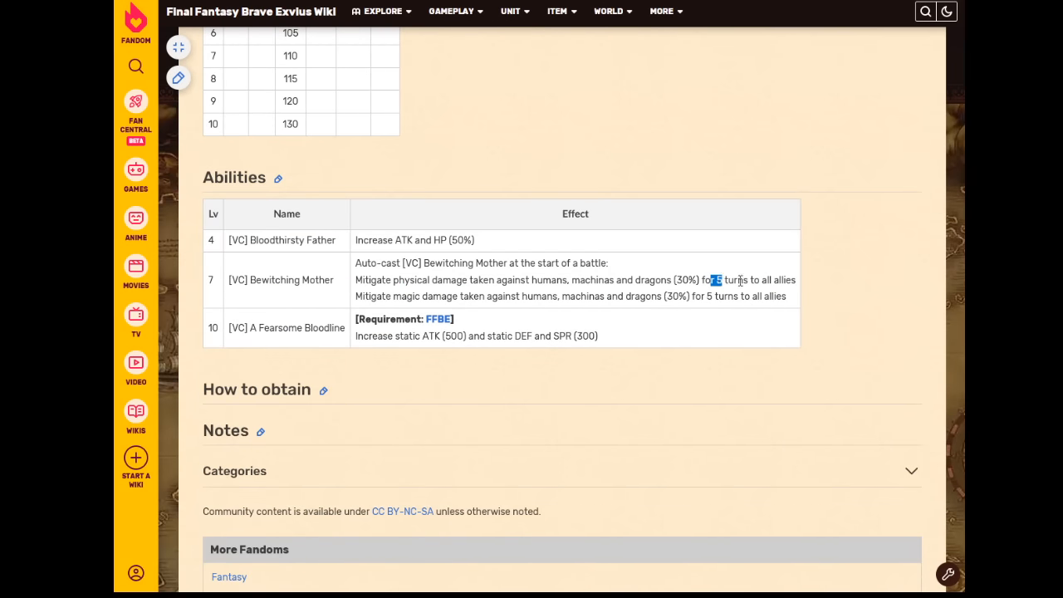
left_click_drag(714, 279, 768, 280)
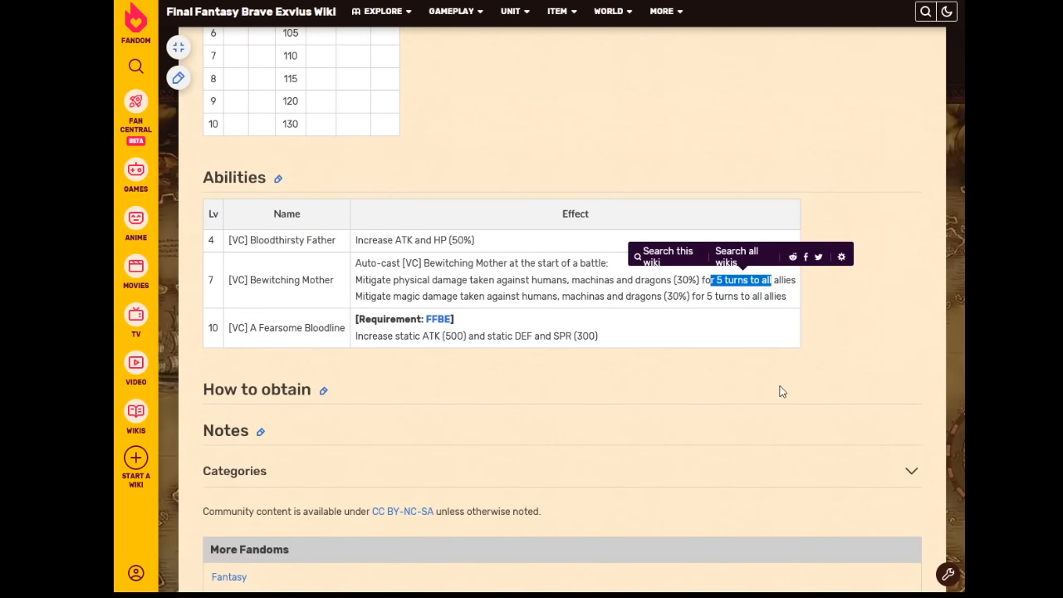
left_click(781, 391)
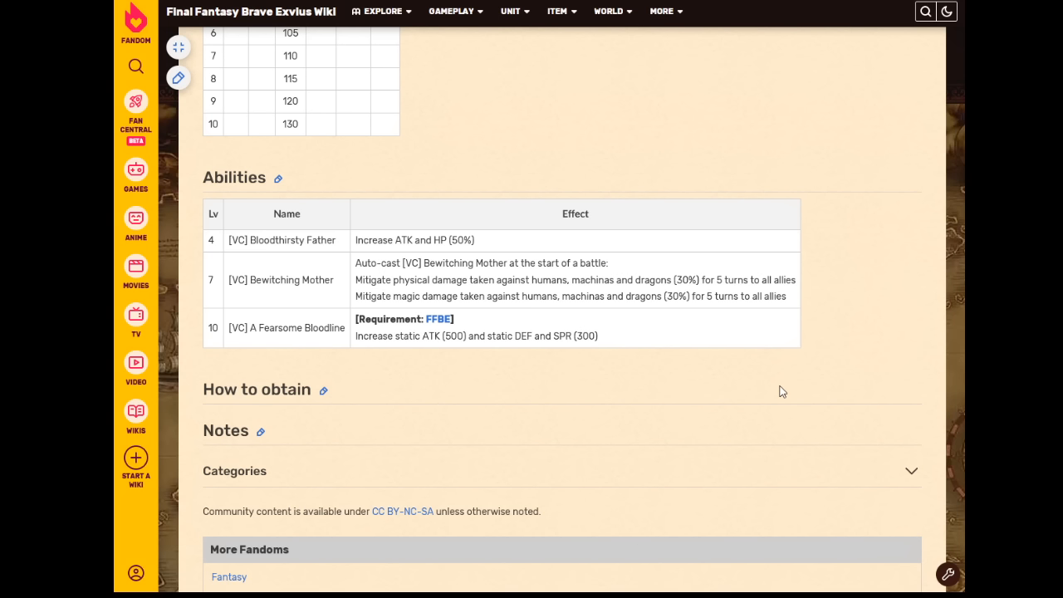
mouse_move(775, 388)
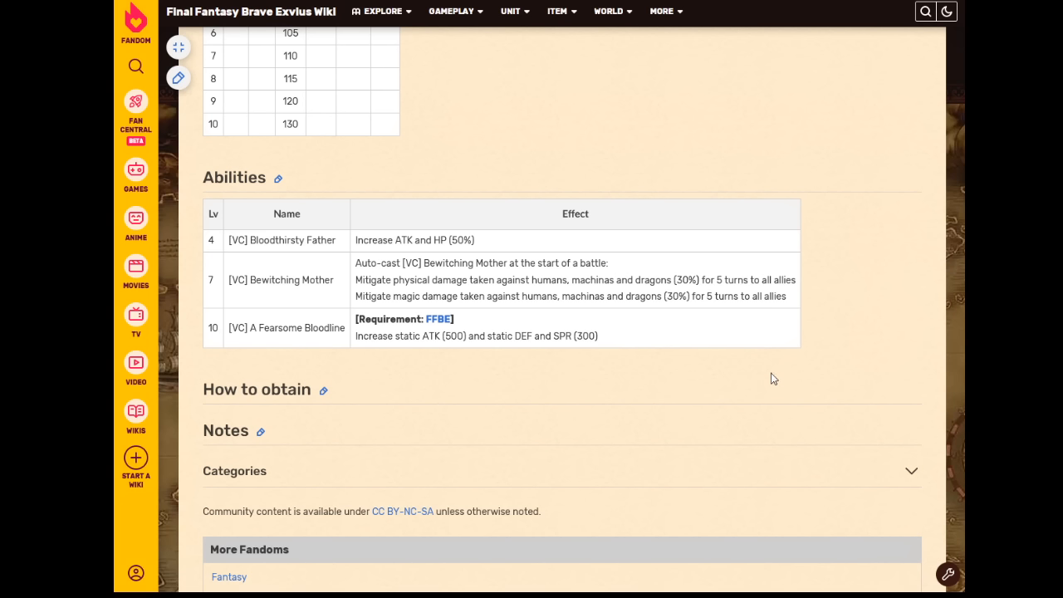
mouse_move(798, 373)
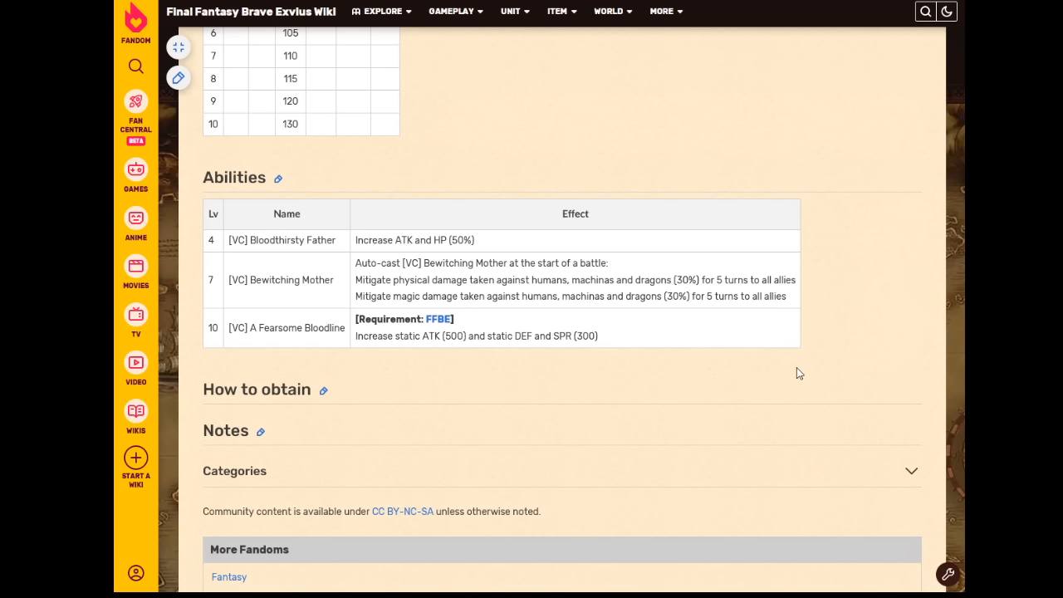
mouse_move(794, 381)
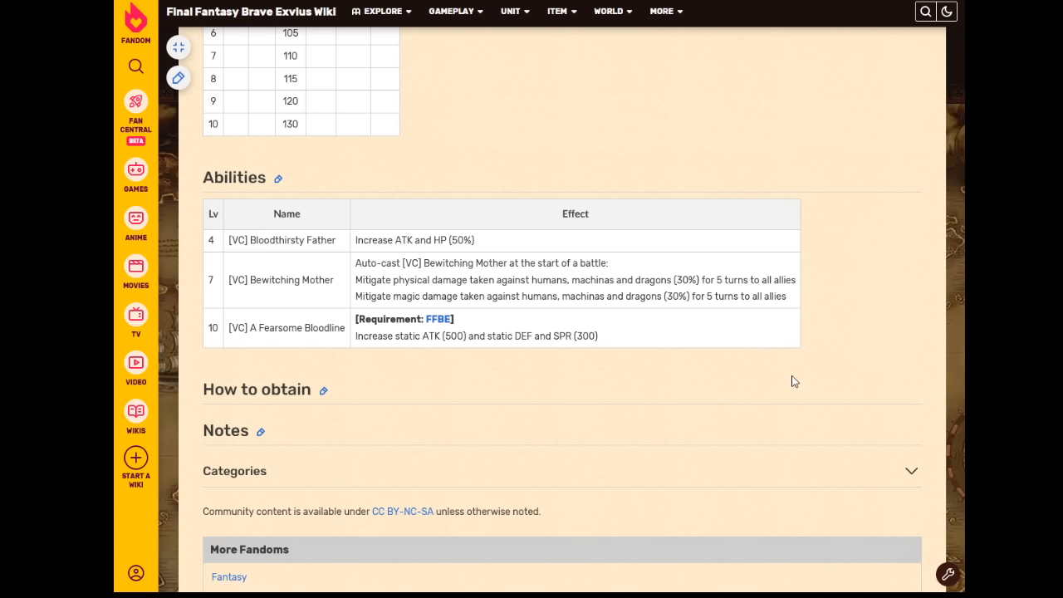
mouse_move(794, 374)
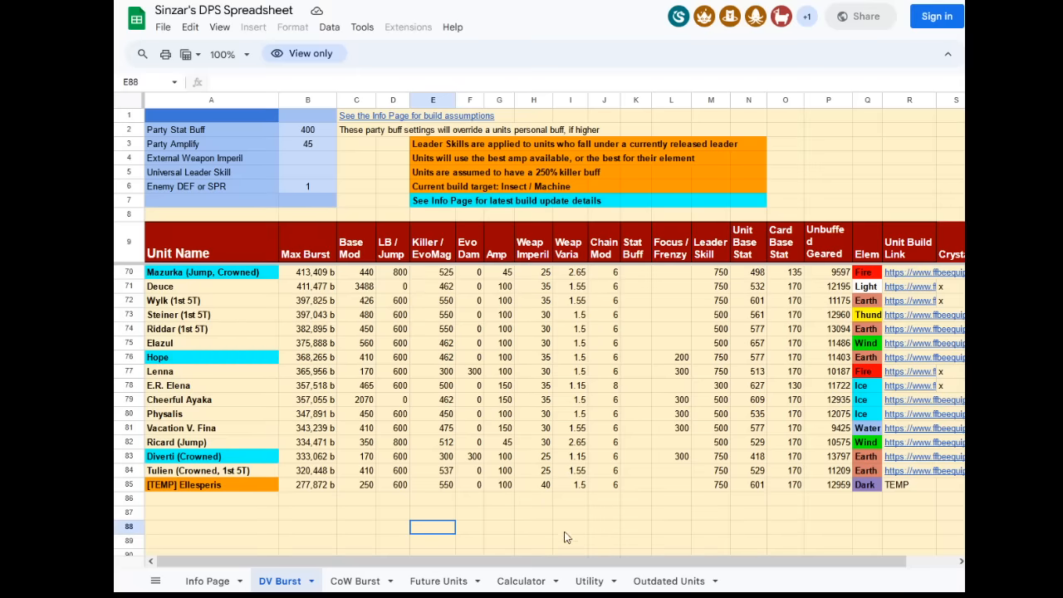
- Find the Reaper and Machine mitigation rows in the Utility sheet's Auto-Cast Buffs list
left_click(588, 581)
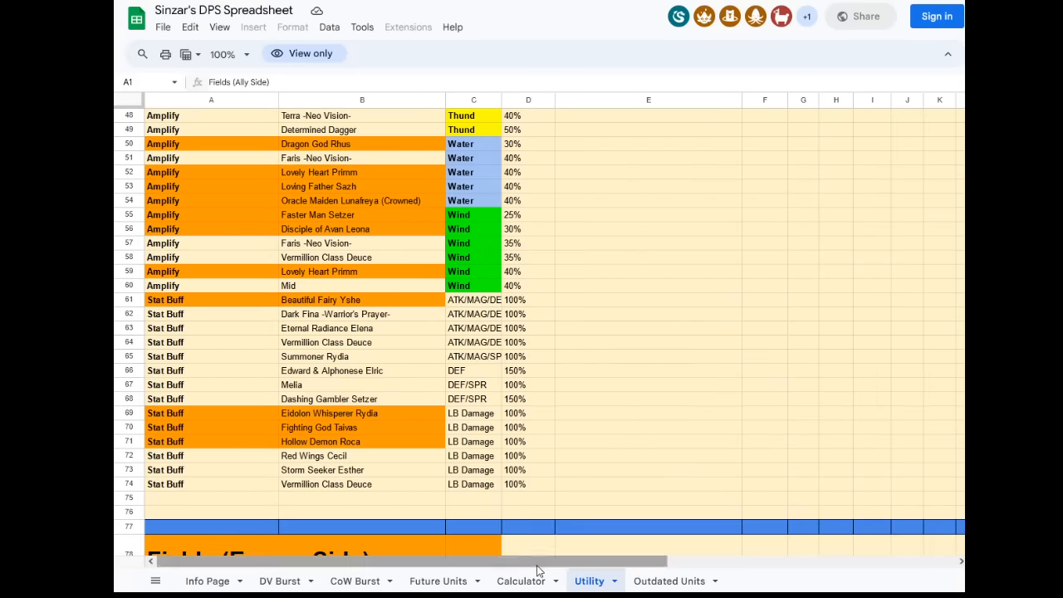
scroll("down", 3)
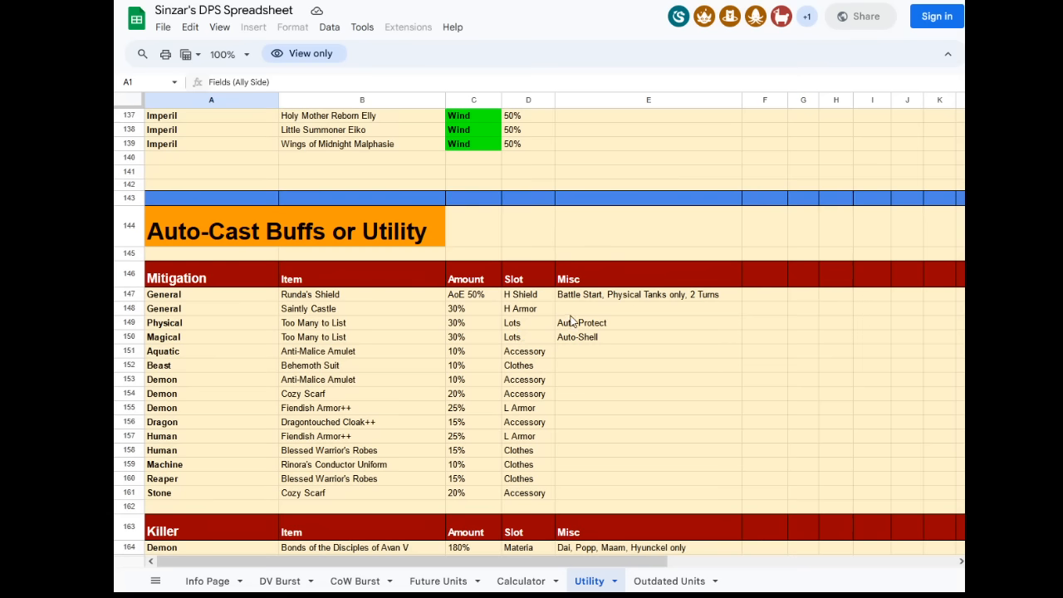
mouse_move(357, 347)
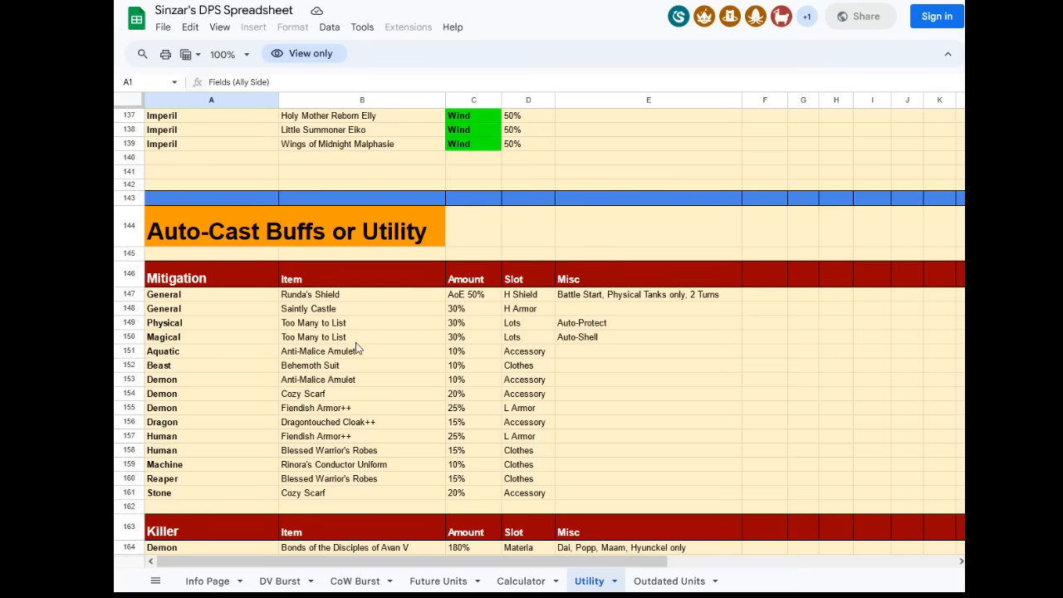
left_click(361, 493)
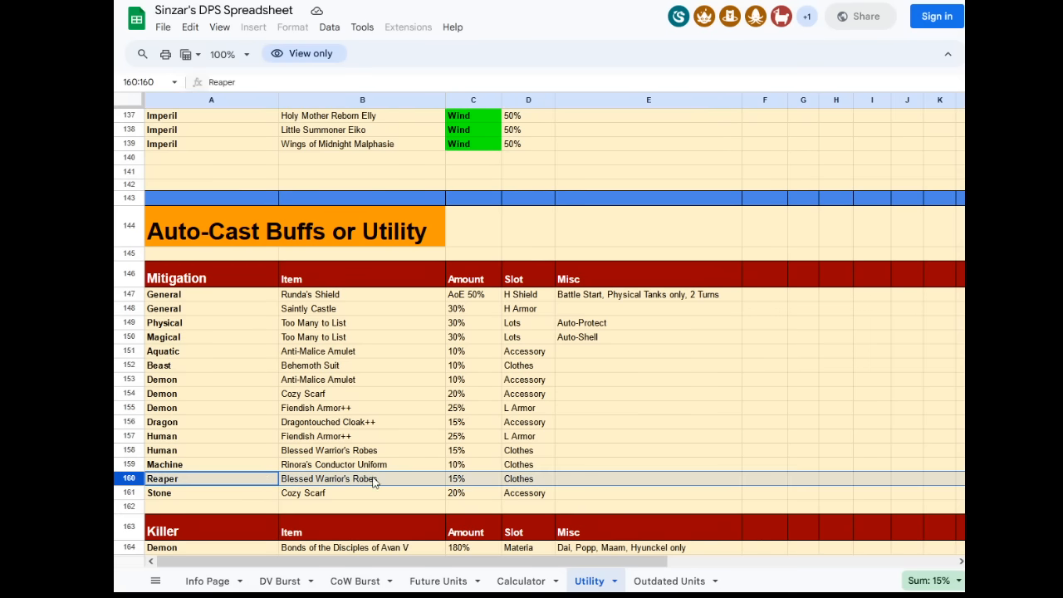
mouse_move(346, 486)
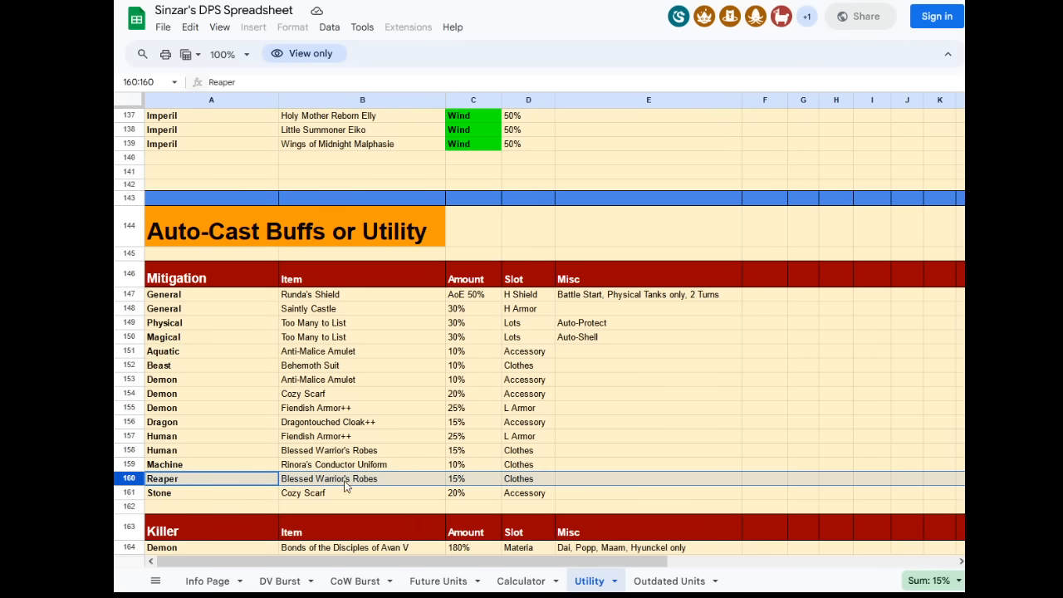
left_click(211, 464)
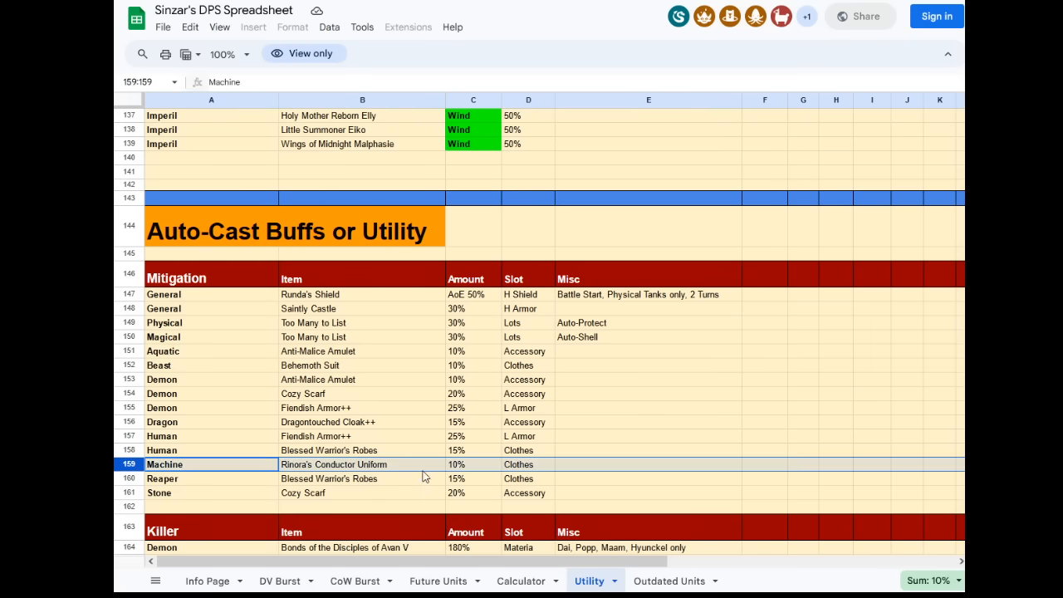
mouse_move(141, 462)
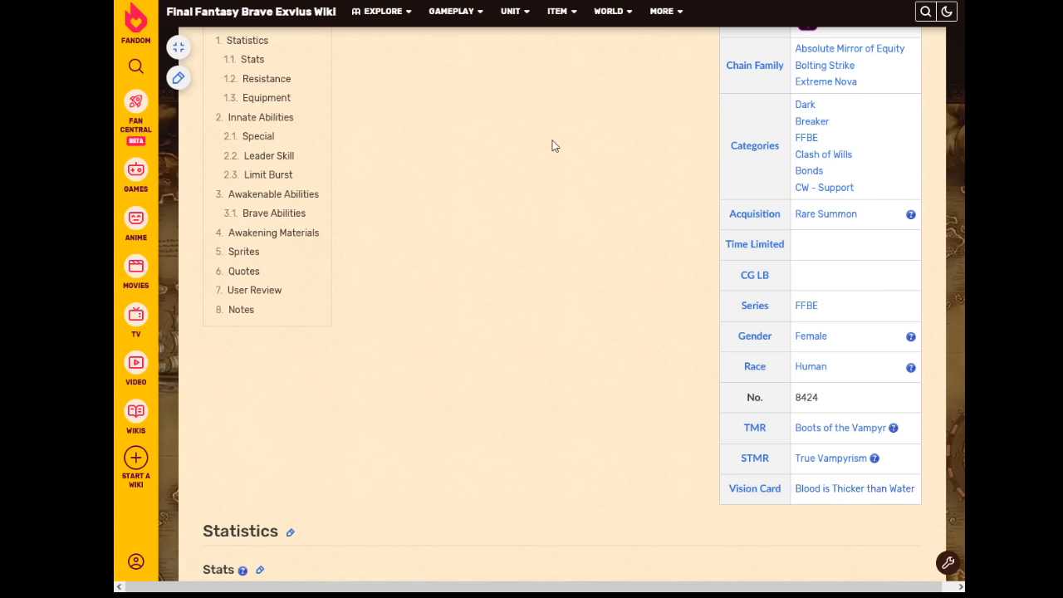
- Scroll from Ellesperis's Passive table to Hemomancer's Vengeance, Sword Splitter and Shield Splitter
scroll("down", 3)
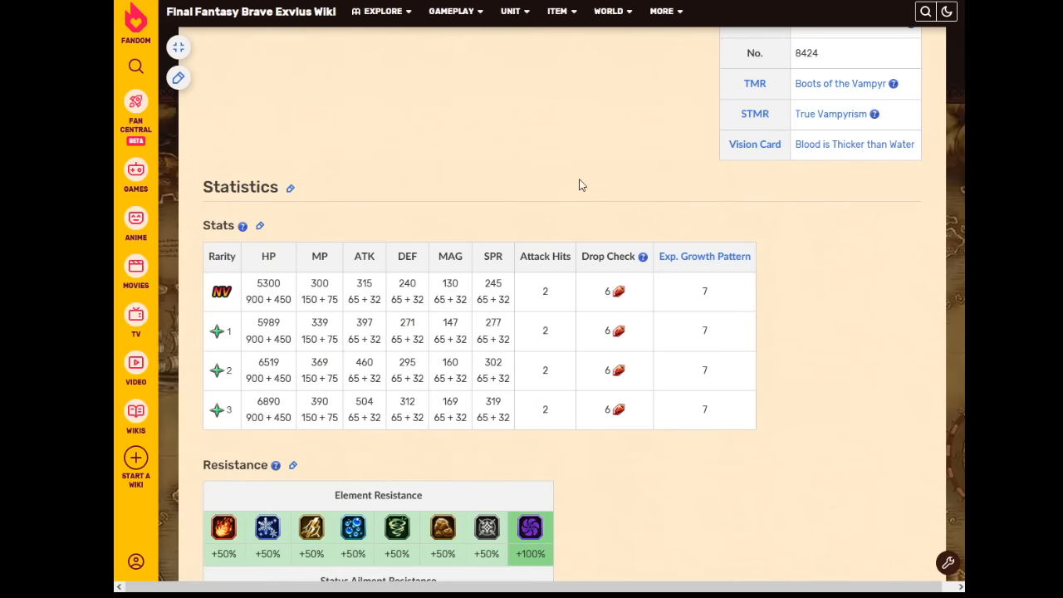
mouse_move(571, 175)
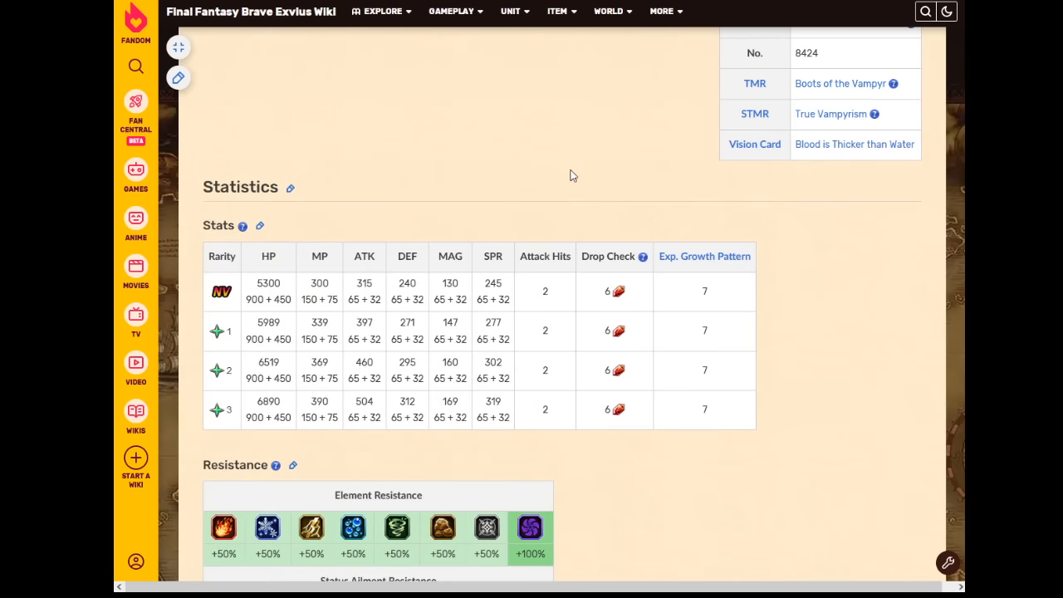
scroll("down", 3)
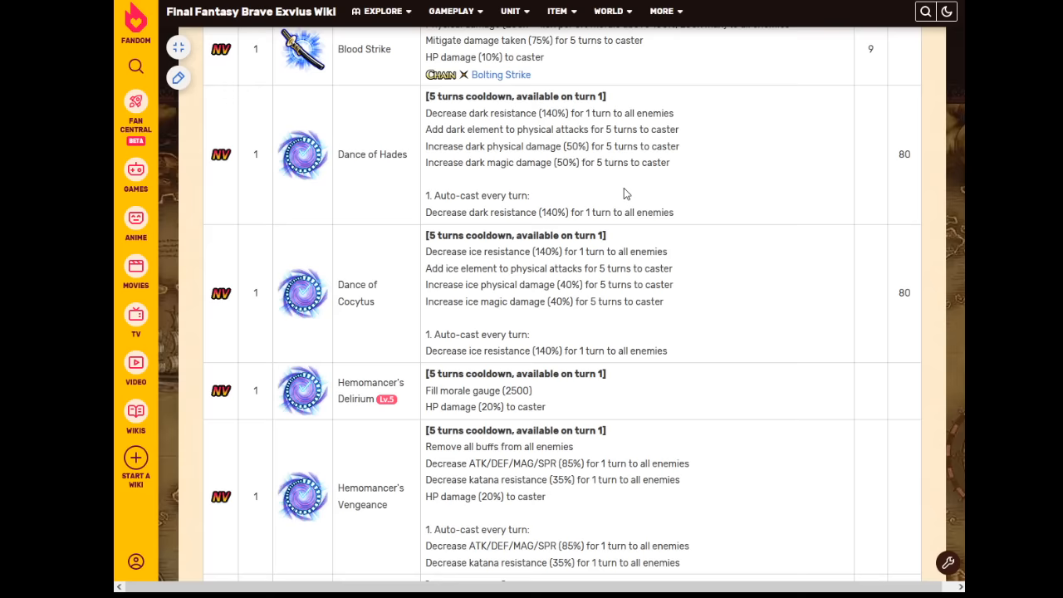
mouse_move(605, 192)
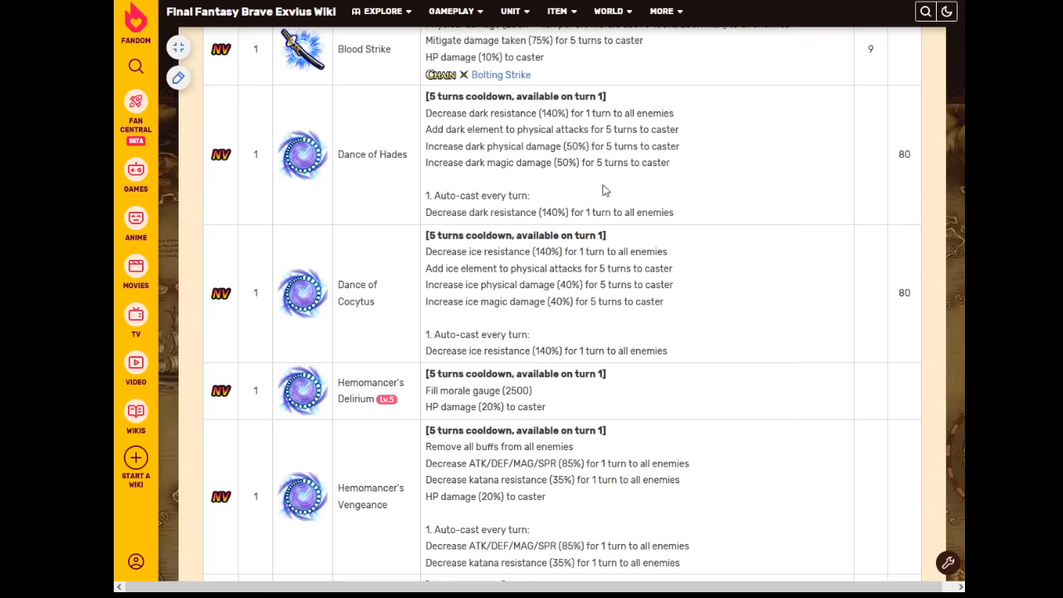
scroll("down", 3)
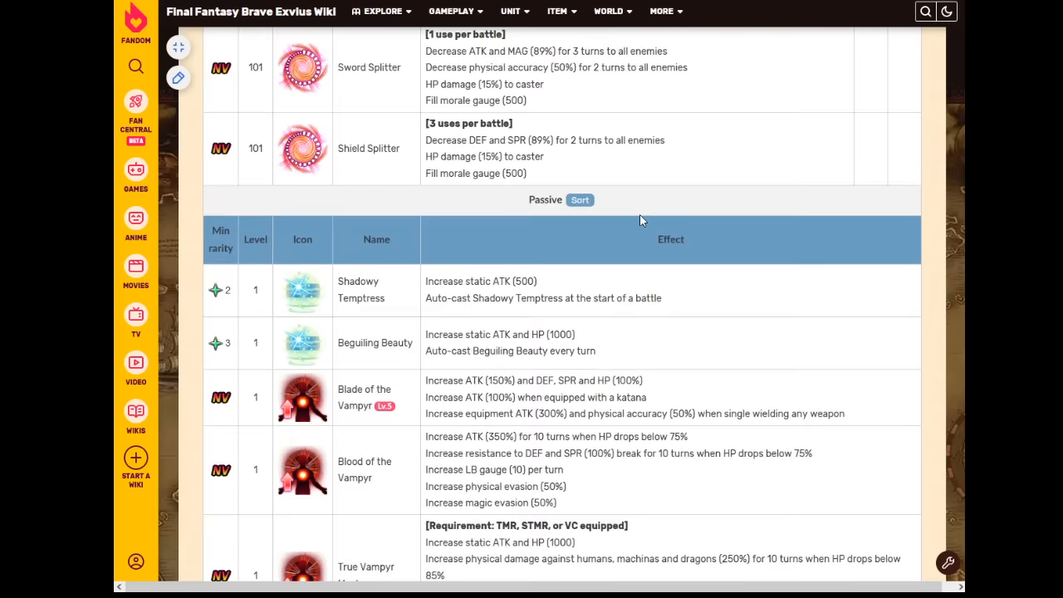
scroll("down", 3)
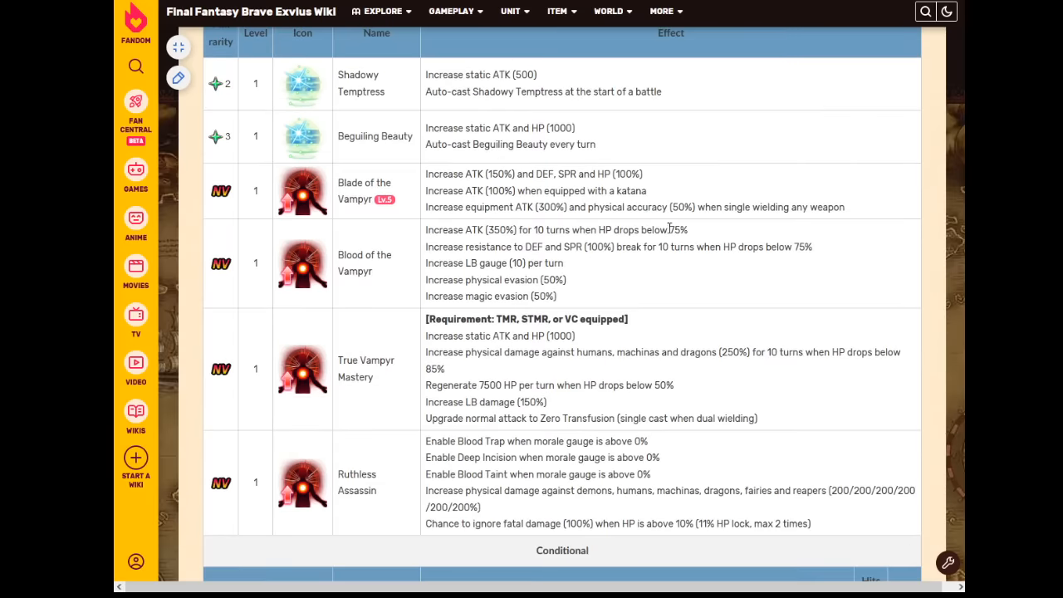
scroll("down", 3)
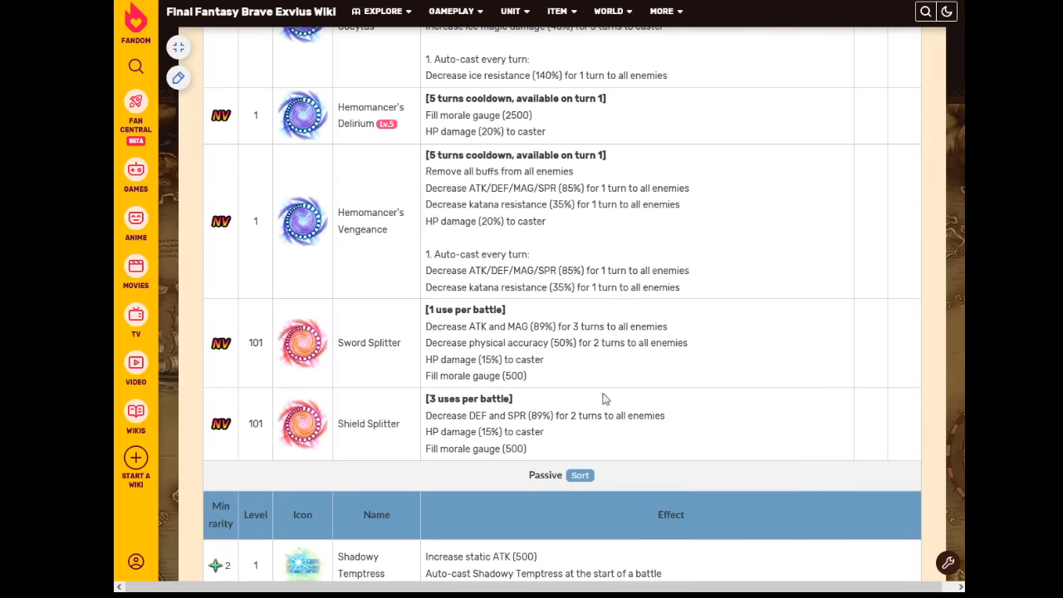
mouse_move(581, 415)
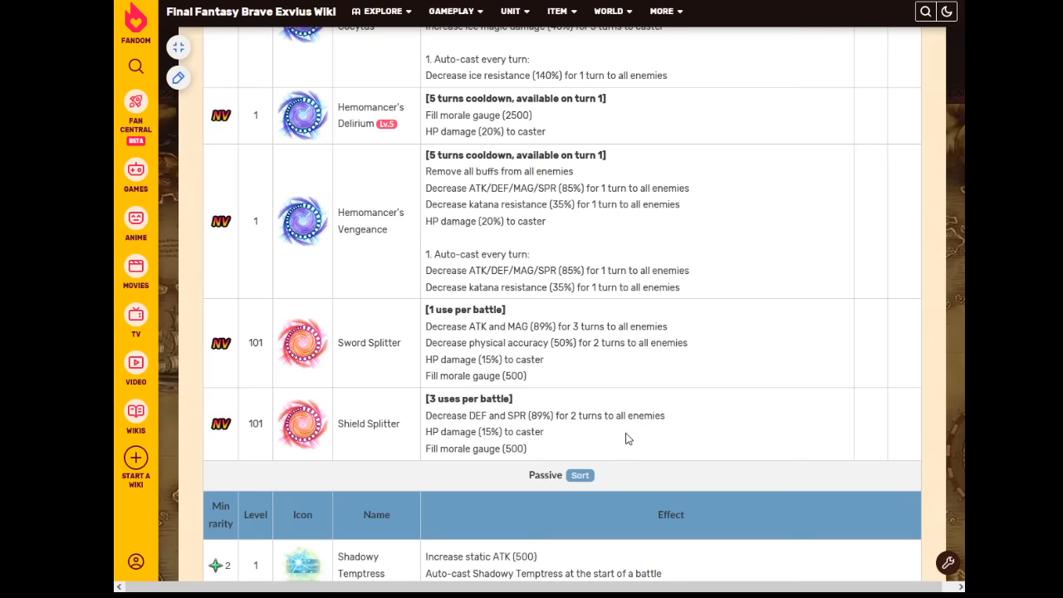
mouse_move(761, 418)
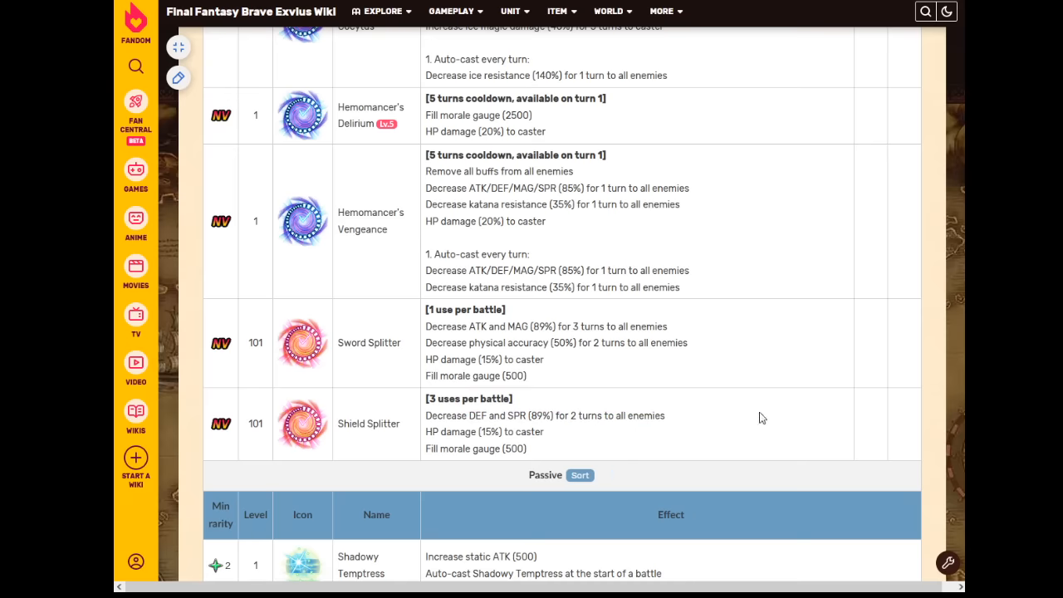
scroll("up", 3)
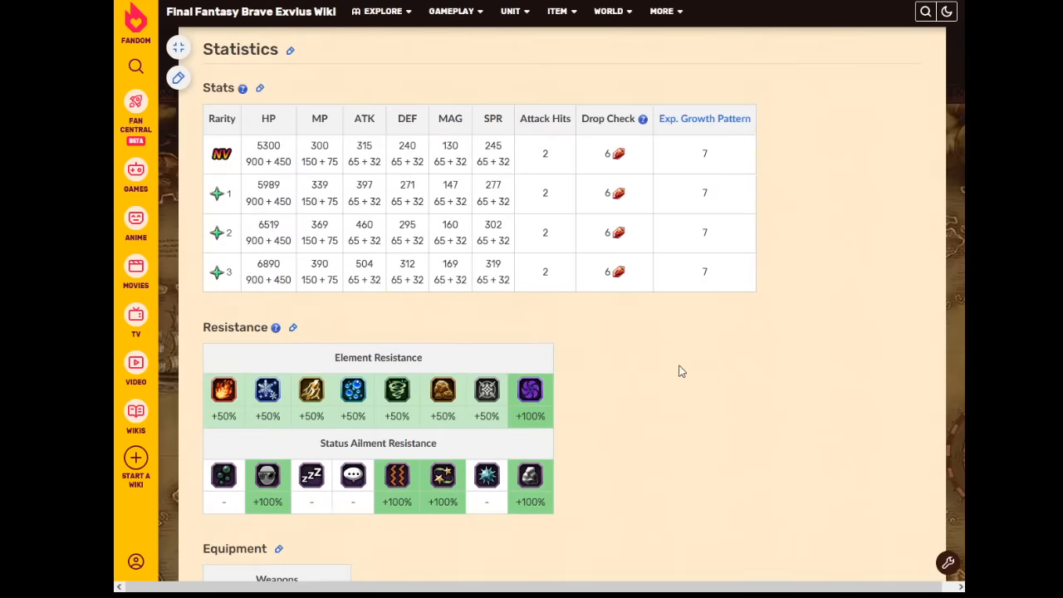
scroll("down", 3)
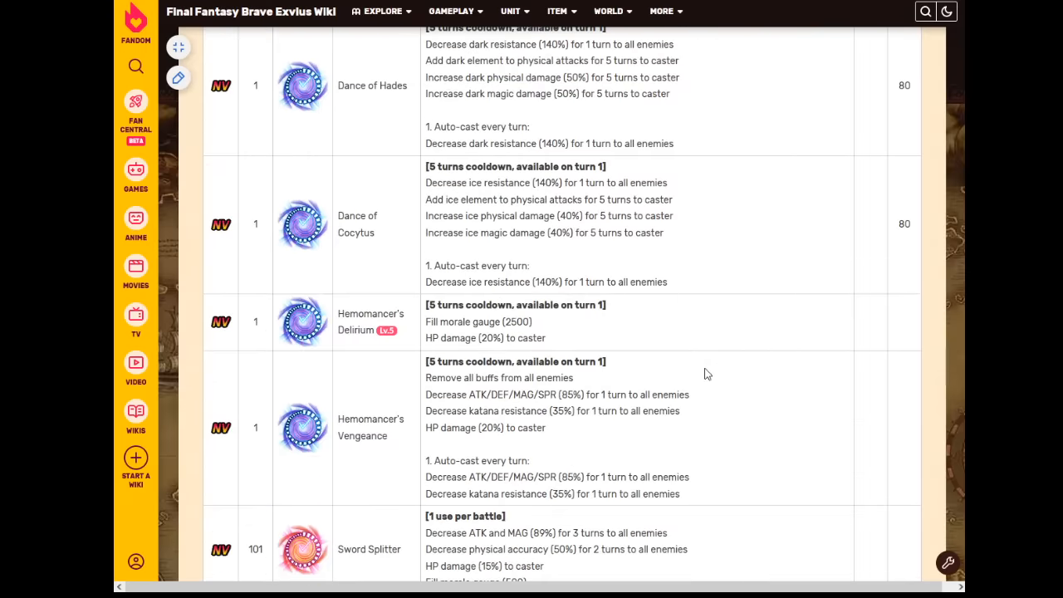
scroll("down", 3)
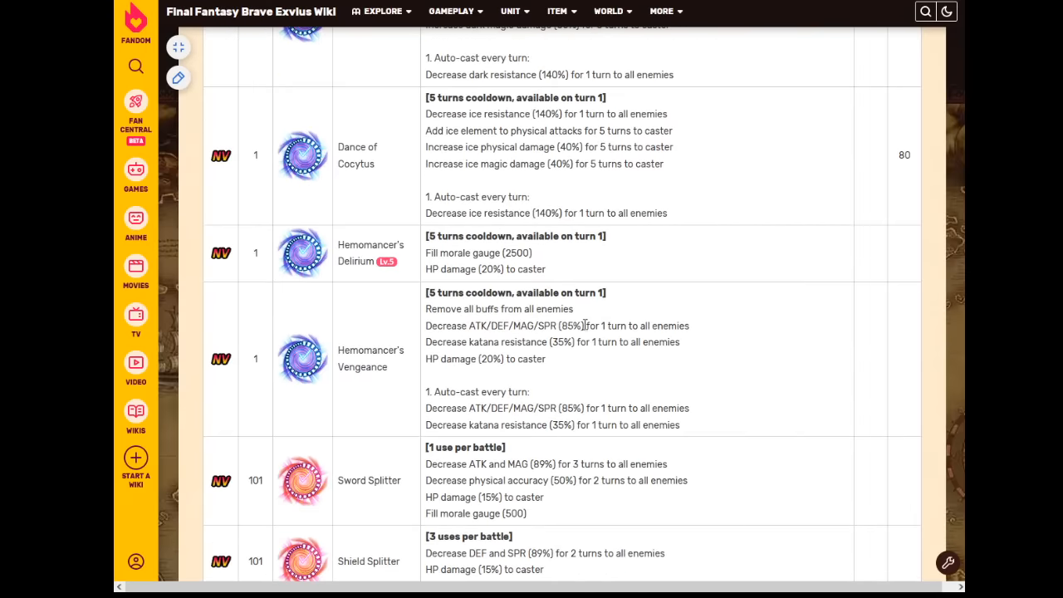
mouse_move(763, 364)
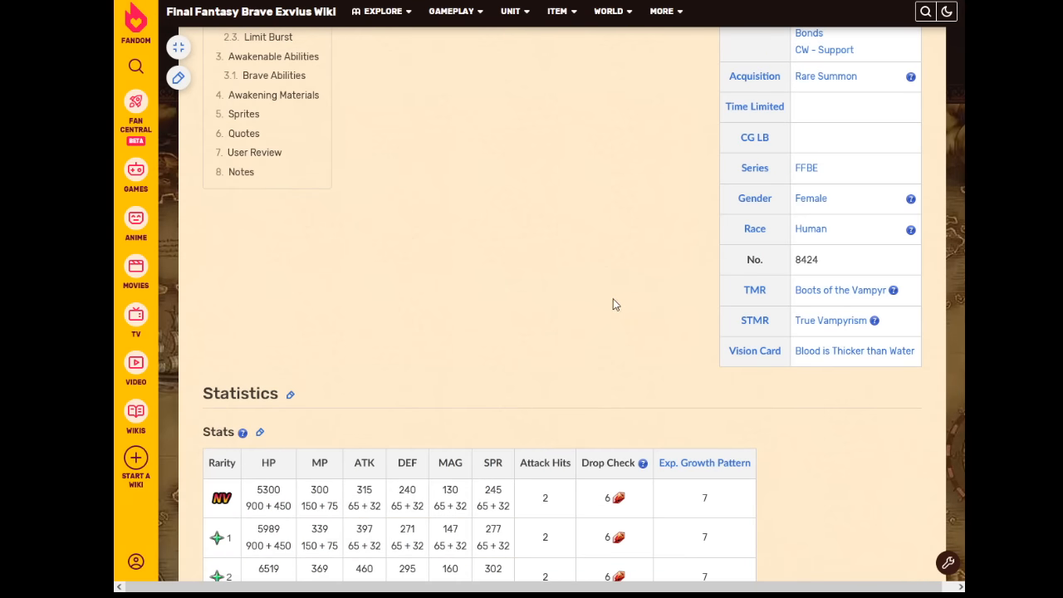
mouse_move(598, 299)
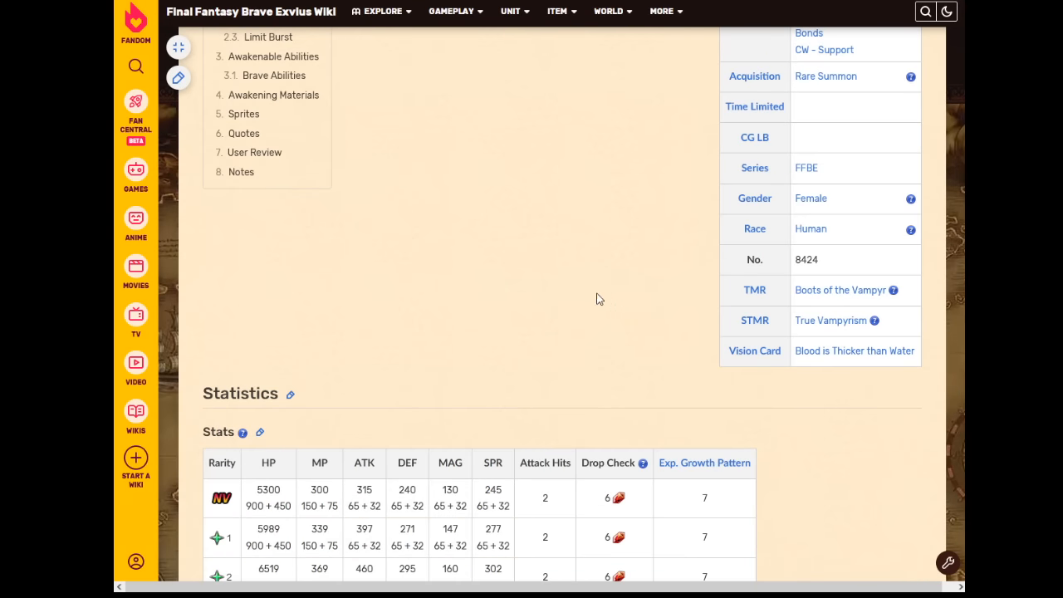
mouse_move(581, 229)
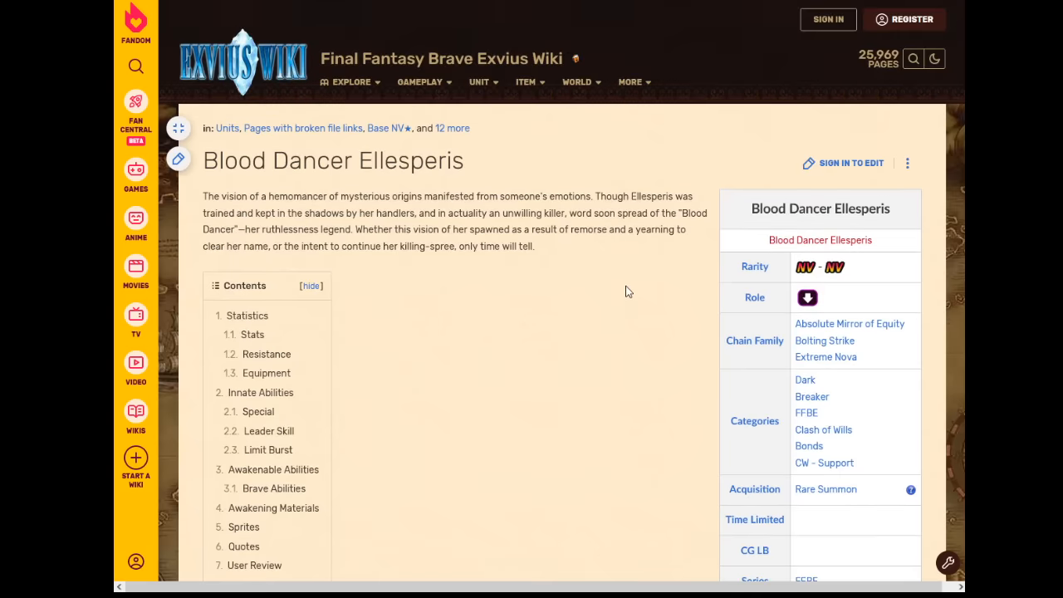
mouse_move(611, 292)
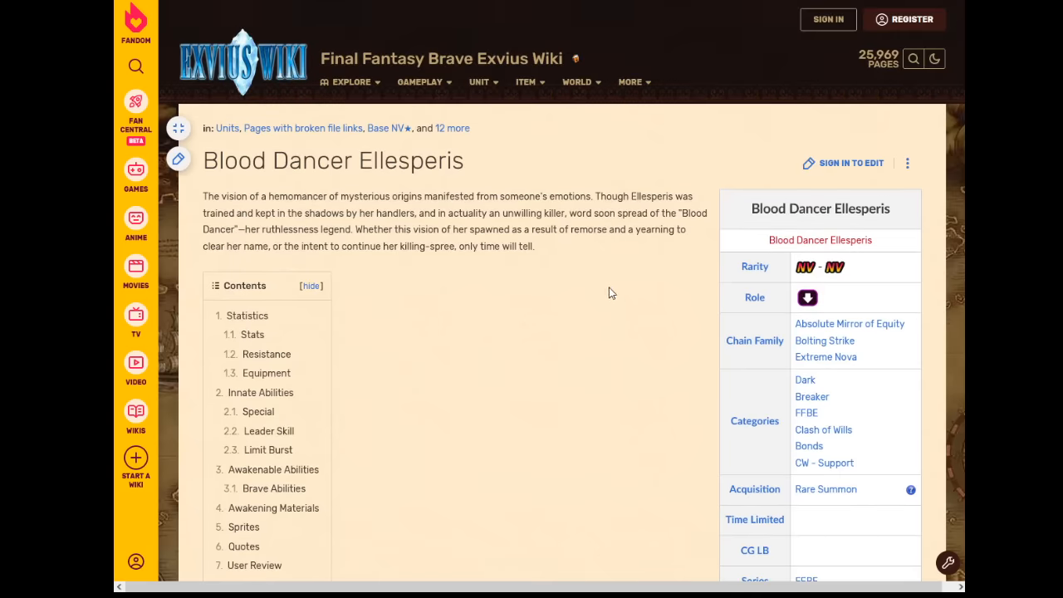
mouse_move(607, 296)
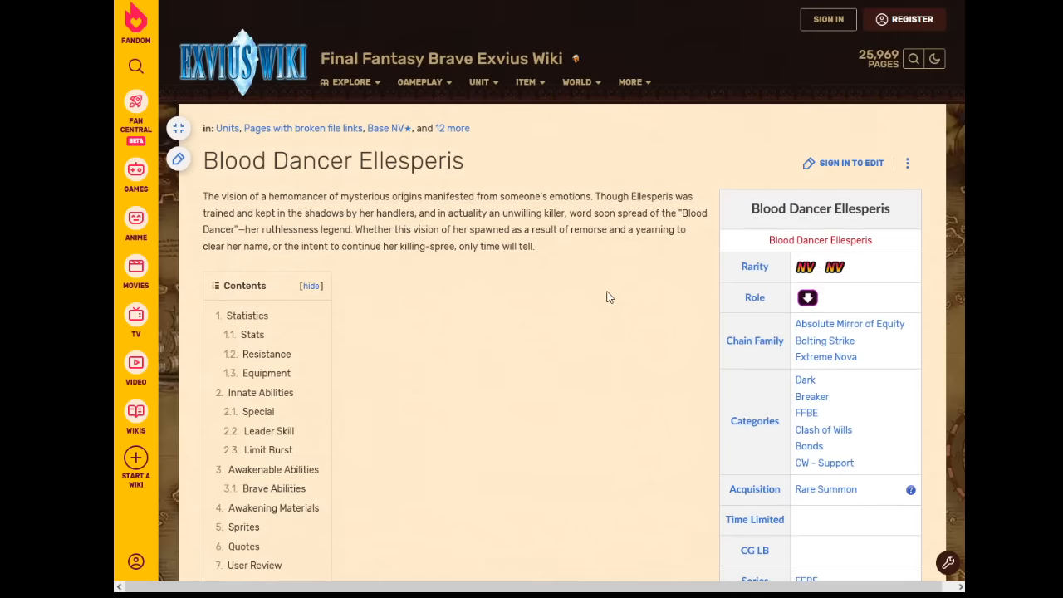
mouse_move(606, 306)
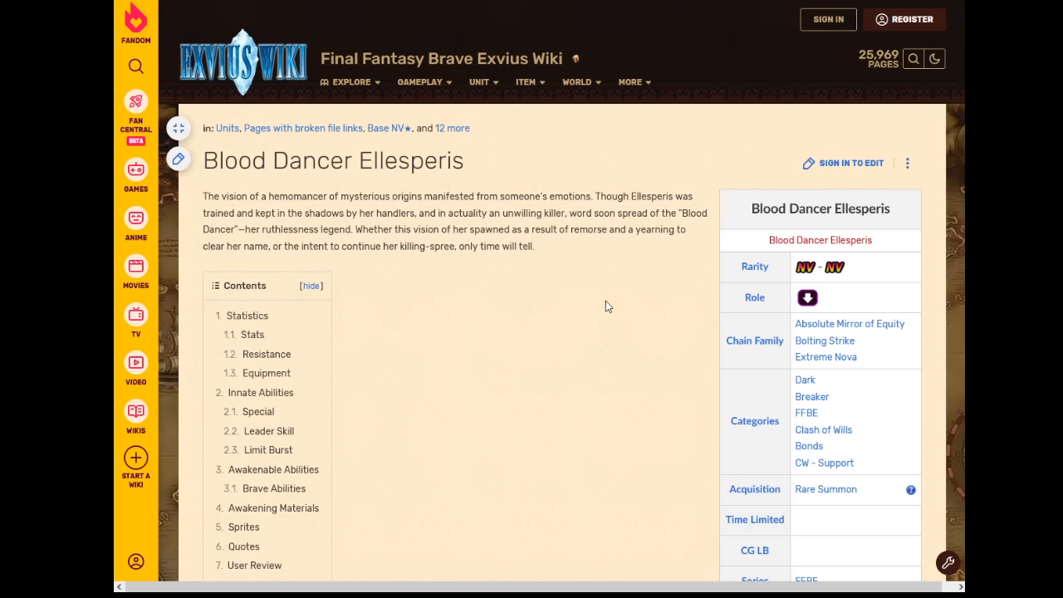
mouse_move(601, 324)
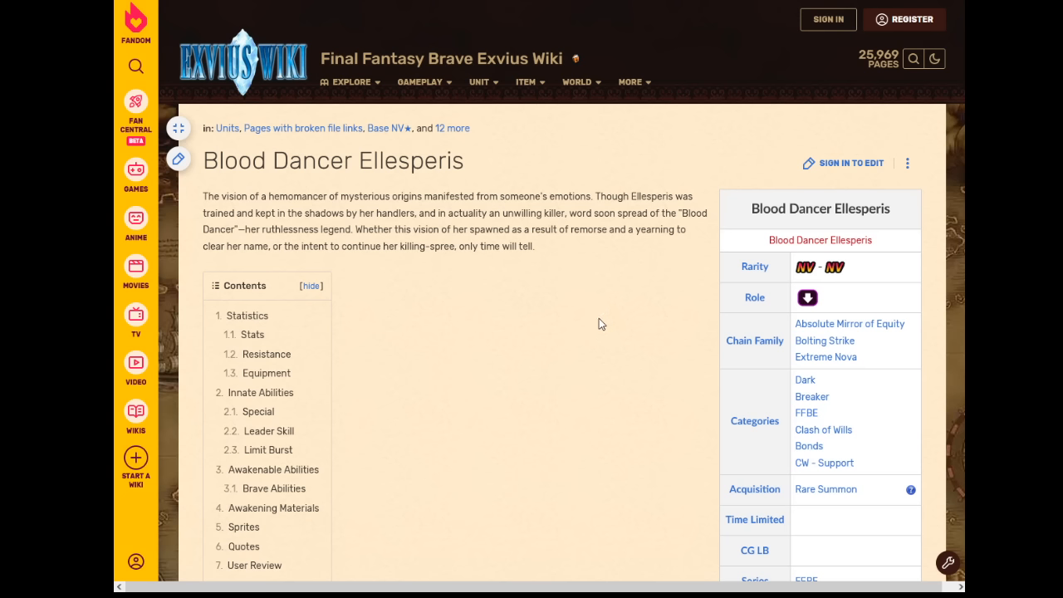
mouse_move(581, 305)
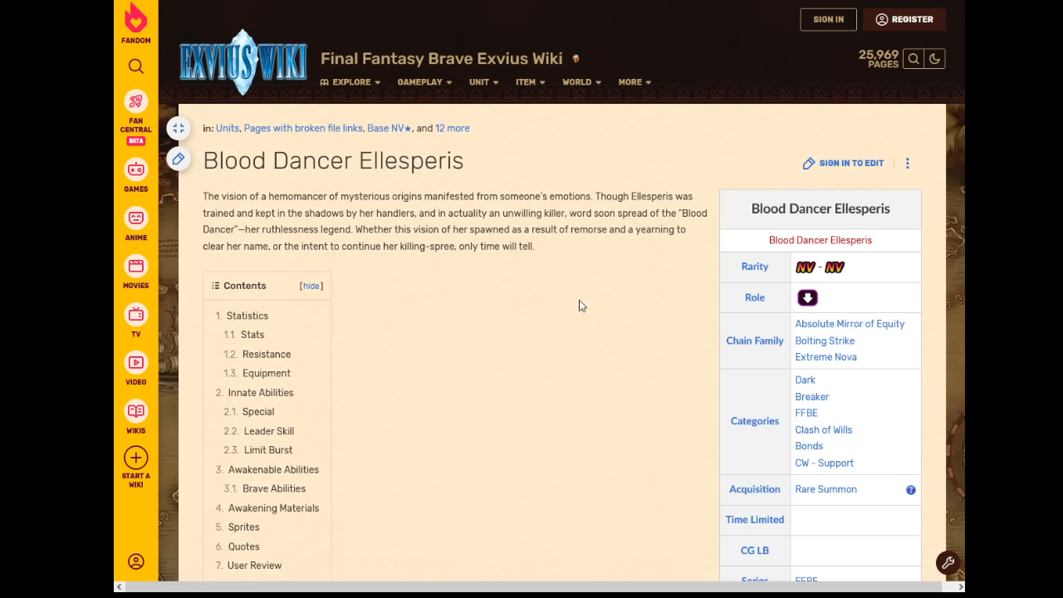
mouse_move(509, 342)
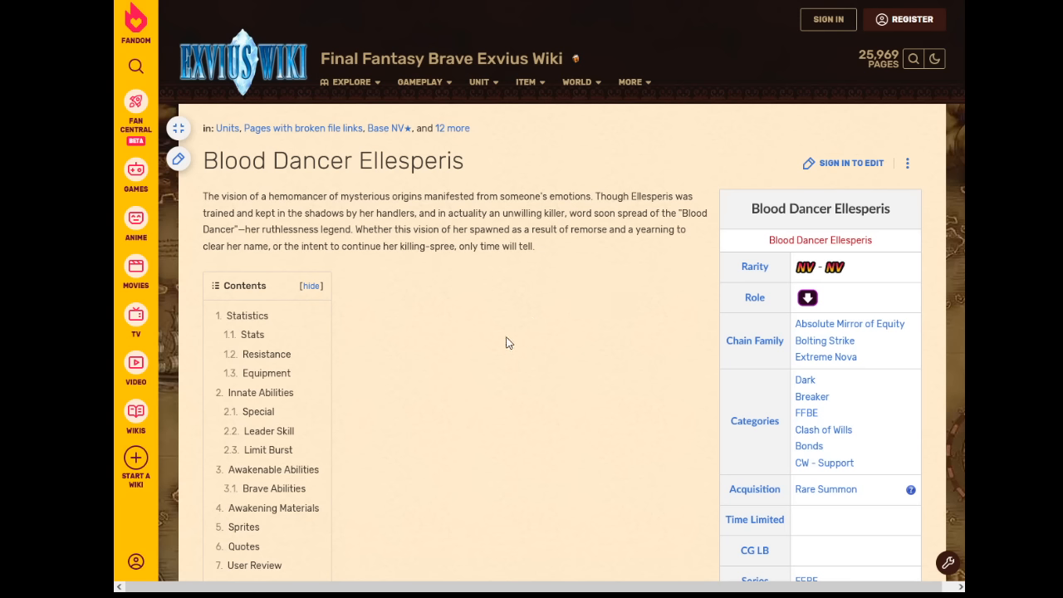
mouse_move(504, 347)
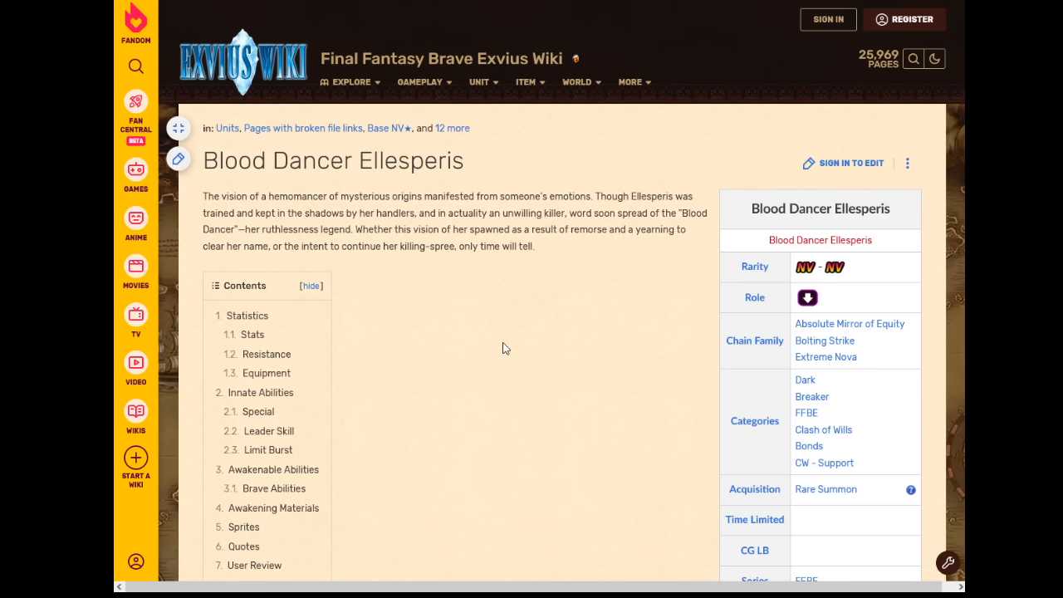
mouse_move(498, 346)
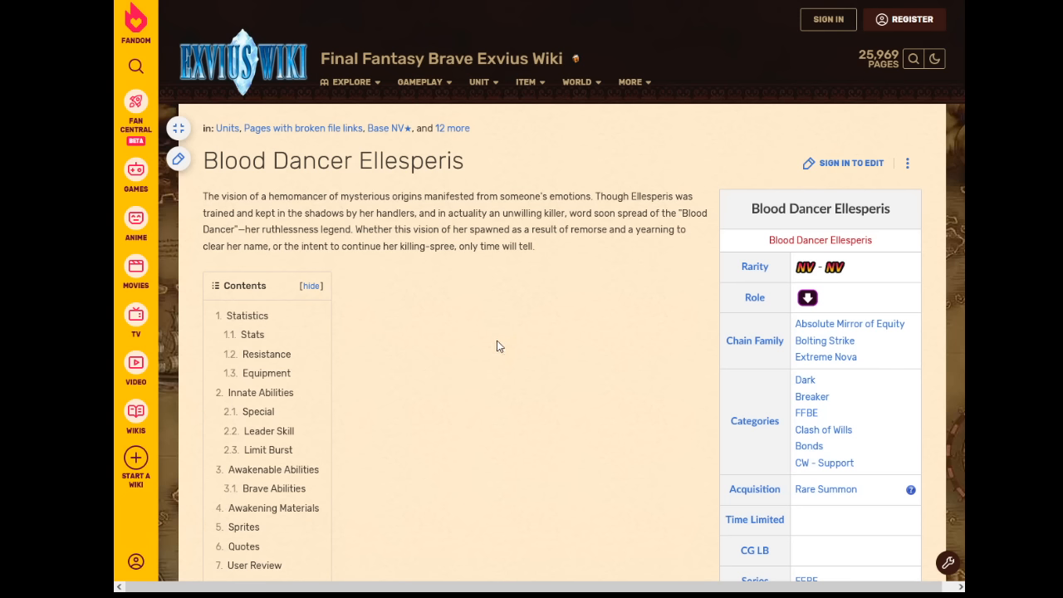
mouse_move(496, 347)
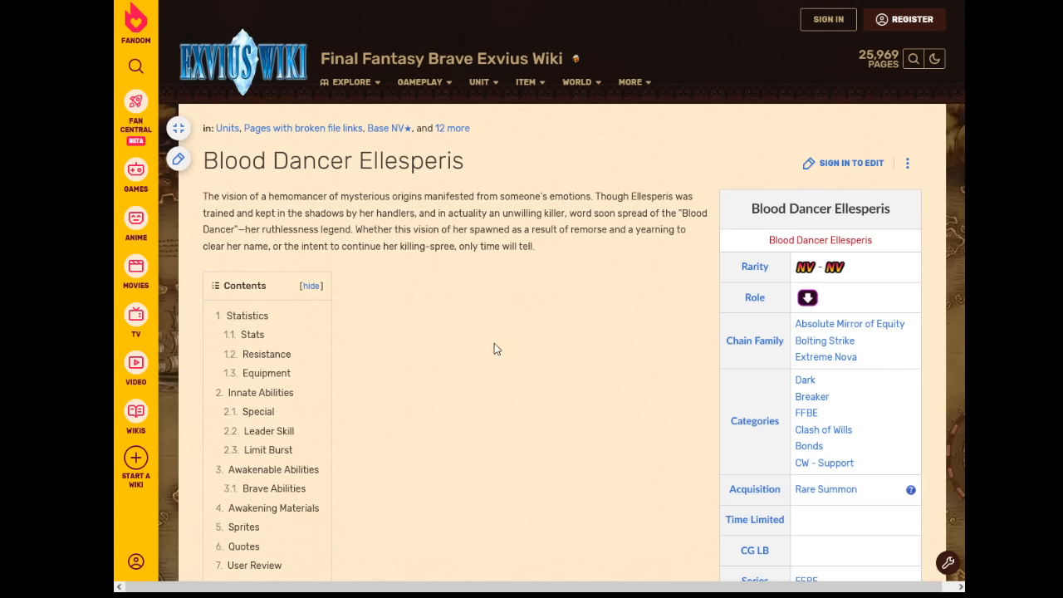
mouse_move(487, 346)
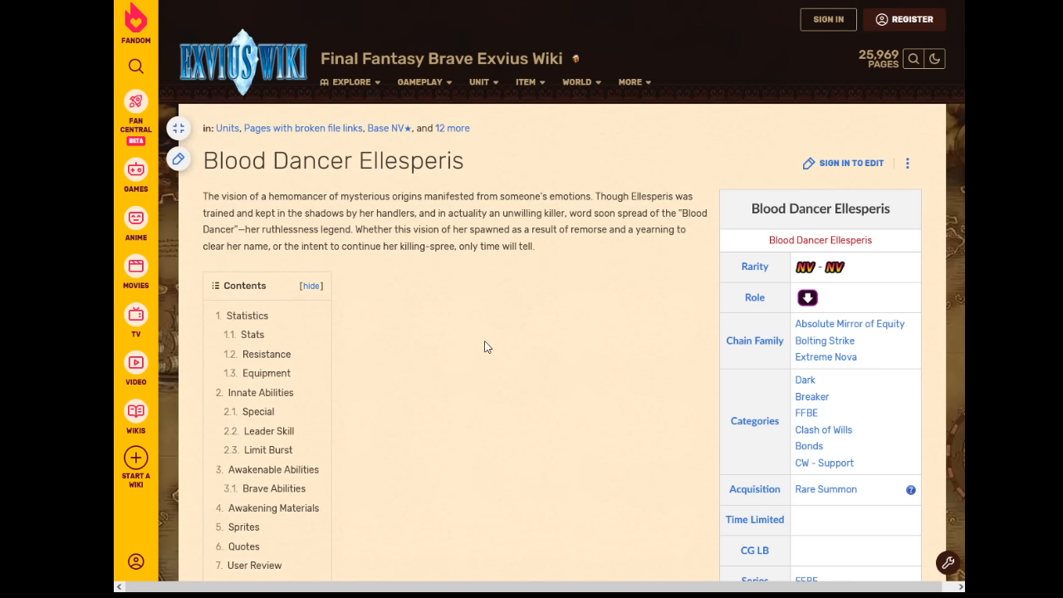
mouse_move(486, 348)
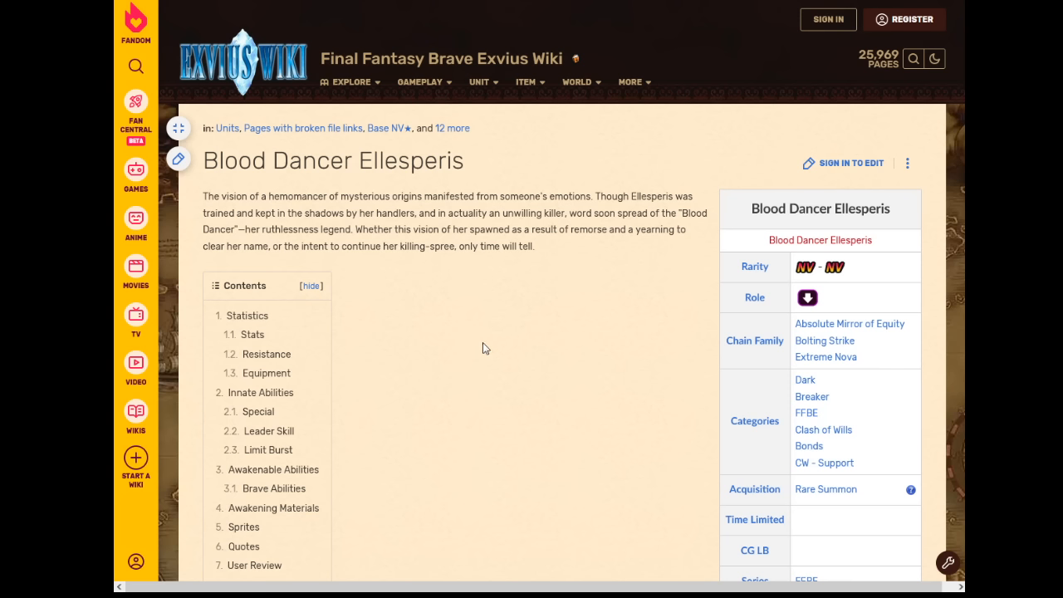
mouse_move(523, 357)
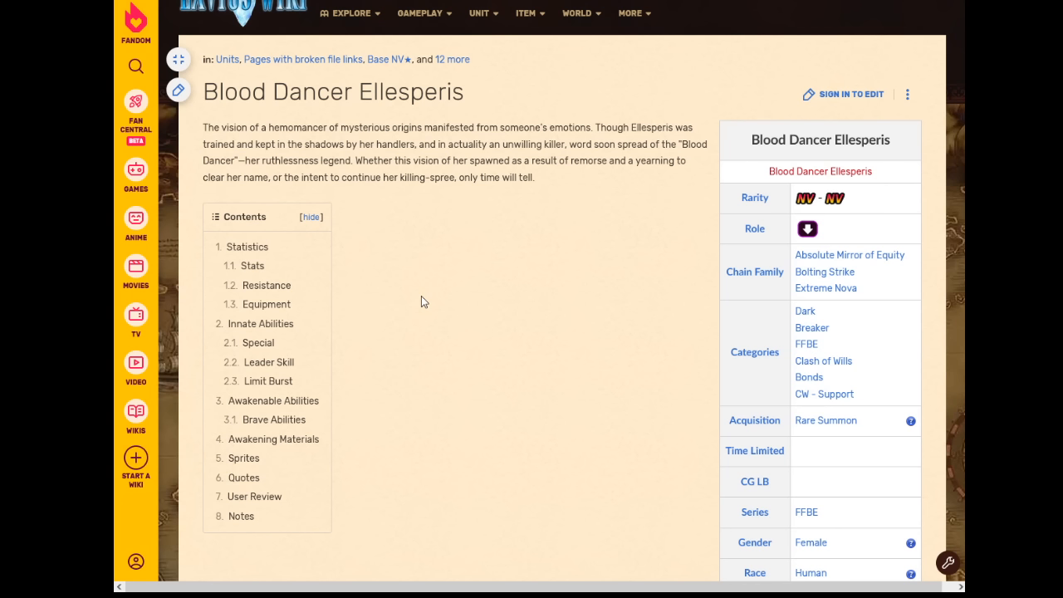
mouse_move(486, 310)
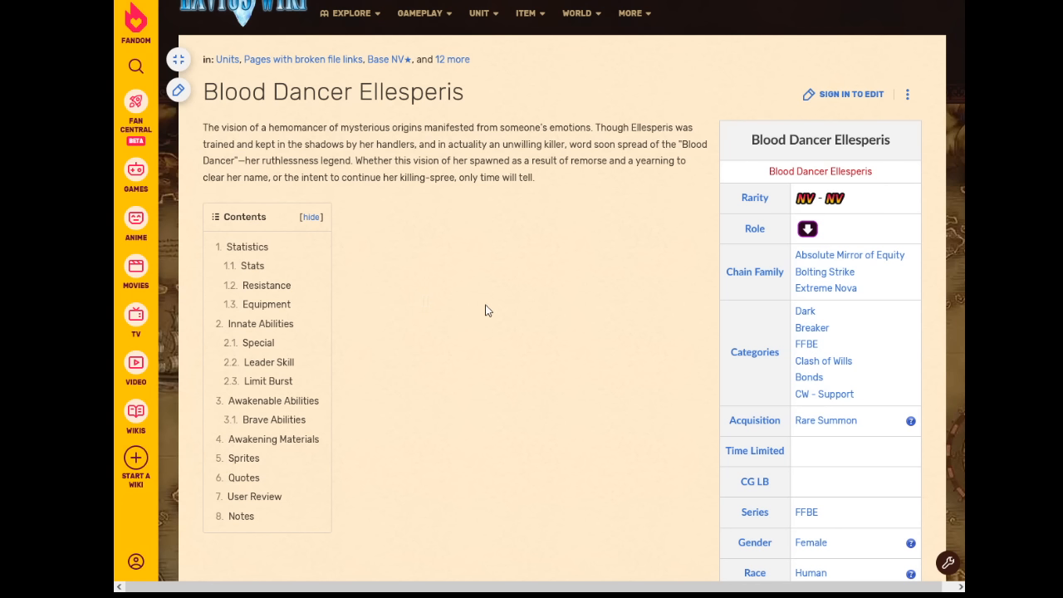
mouse_move(485, 283)
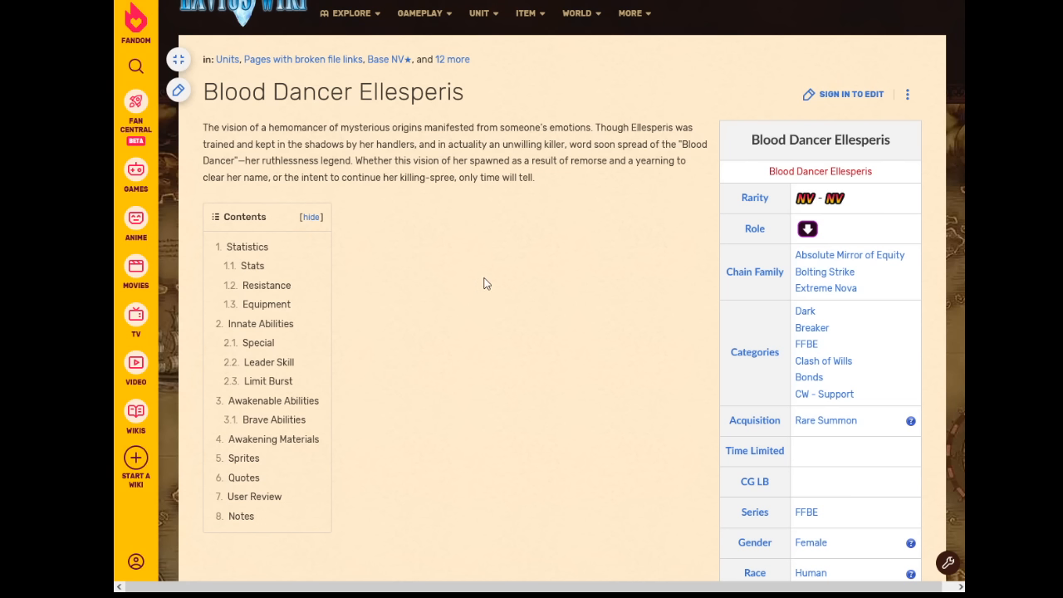
mouse_move(502, 279)
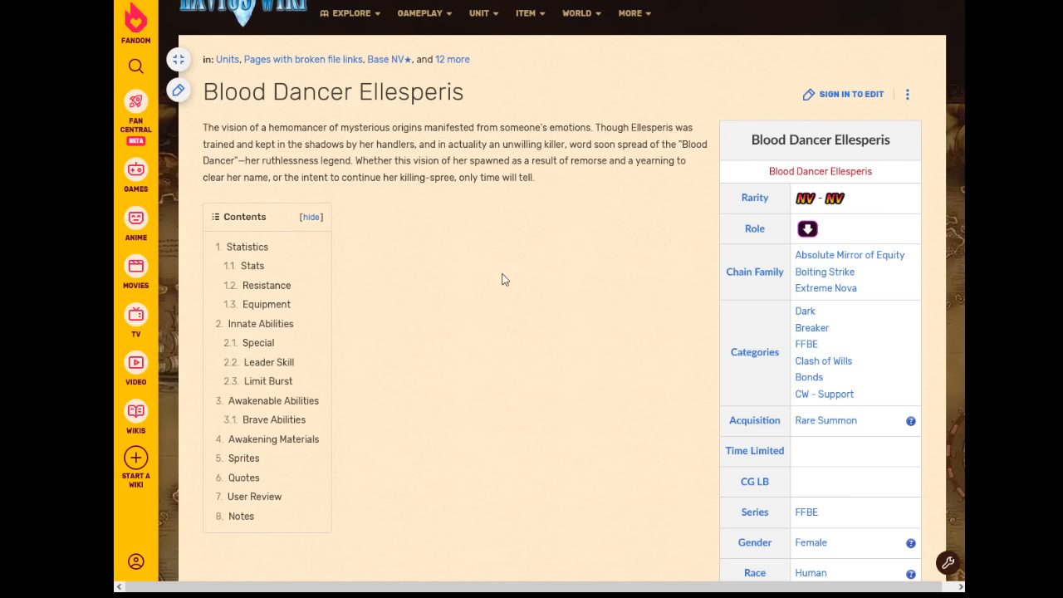